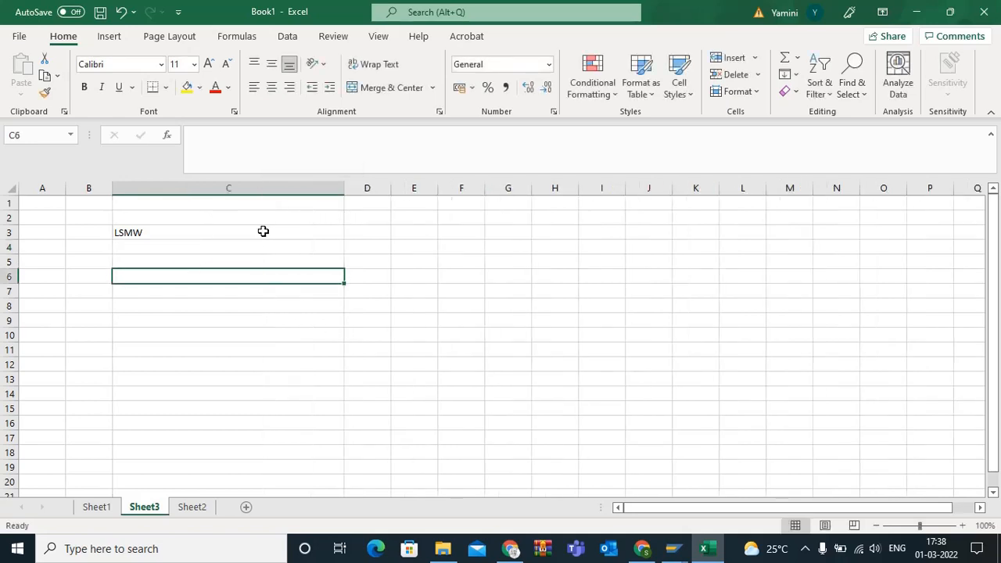
- Bold the LSMW heading and enter 'Legacy System Migration work bench' below it
left_click(229, 232)
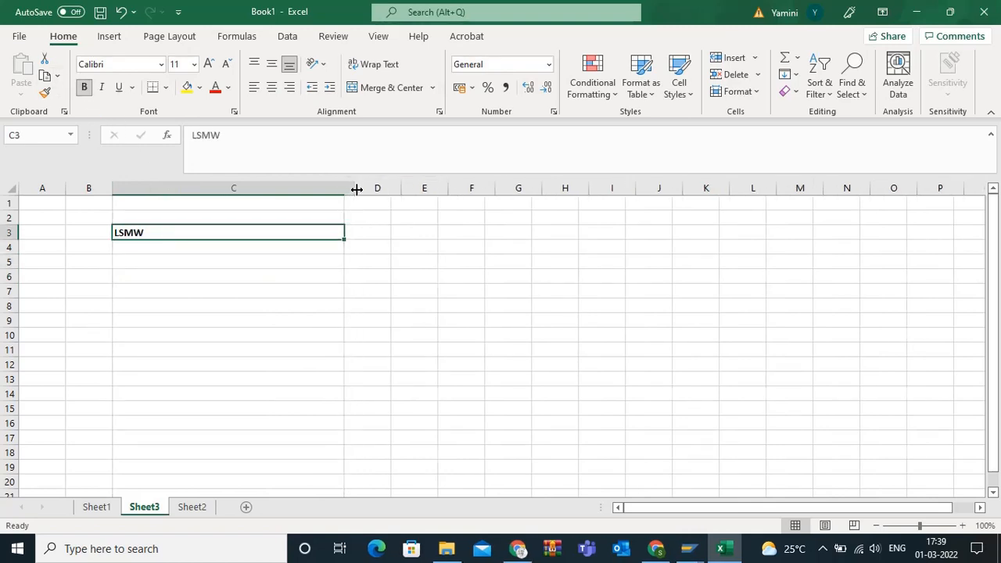
left_click_drag(357, 188, 293, 188)
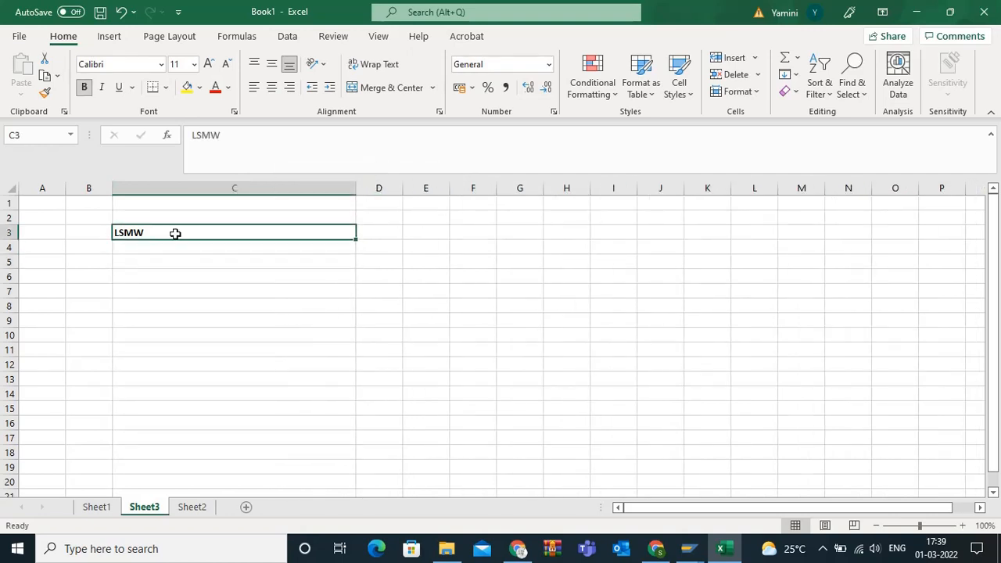
left_click(234, 262)
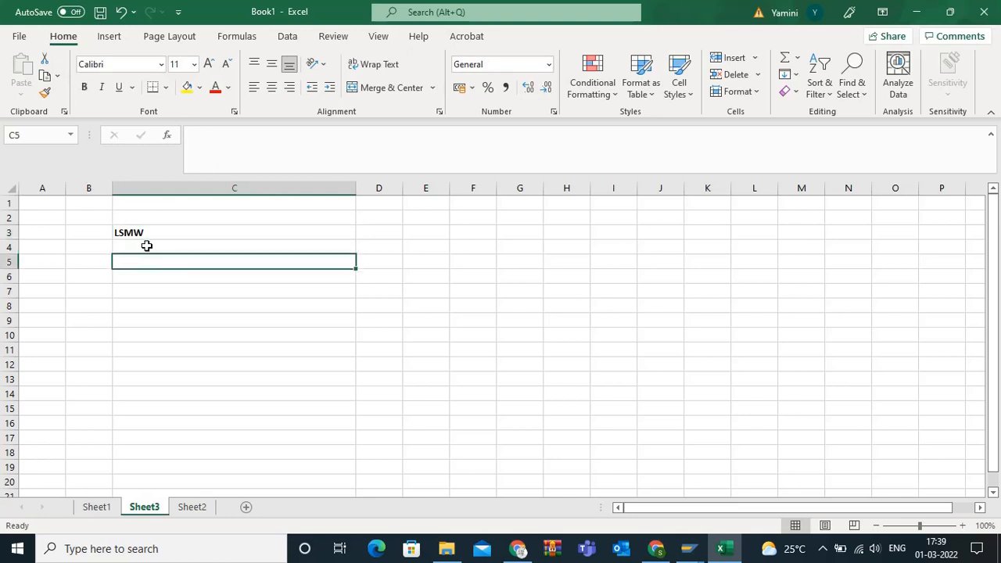
type("Legacy")
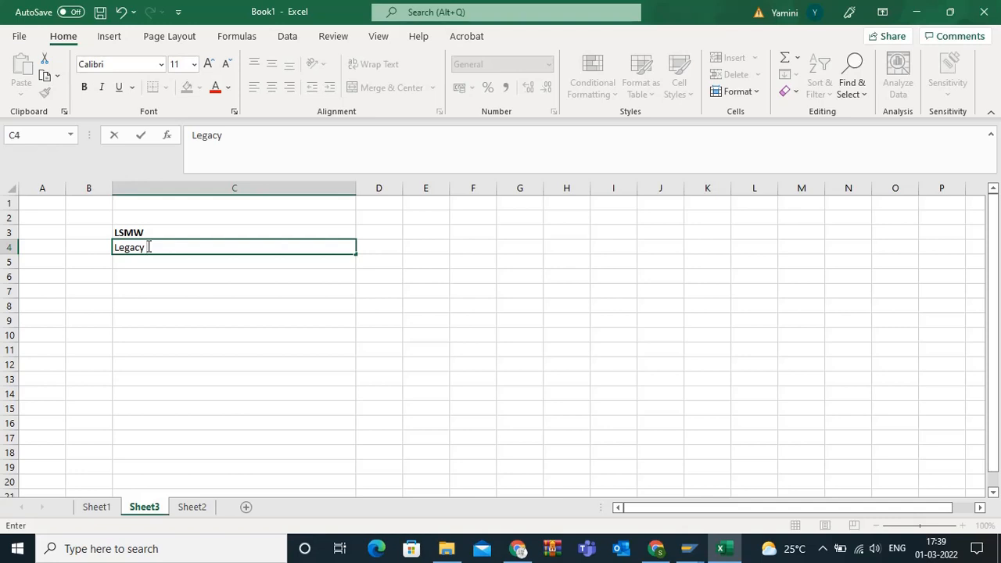
type("System")
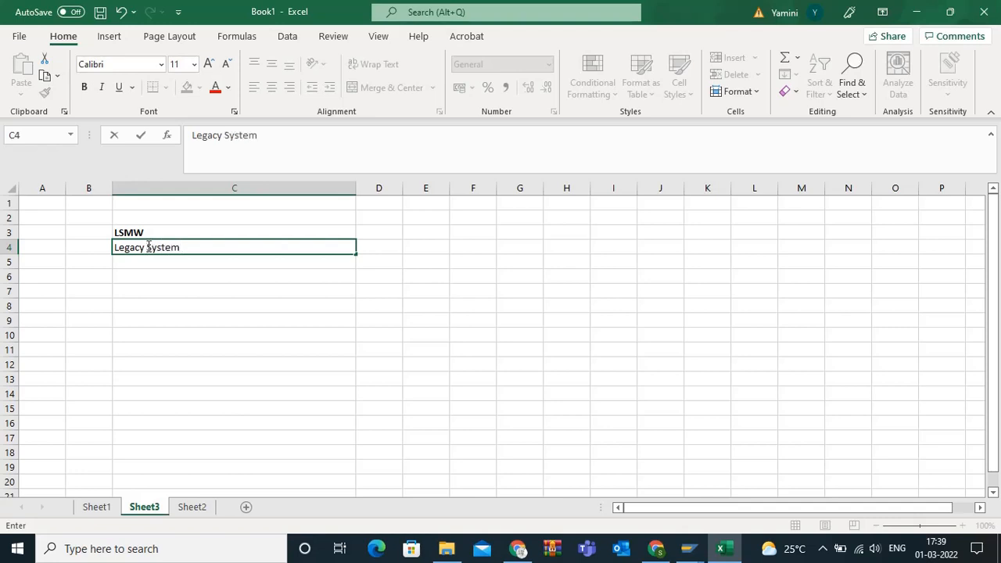
type("Migrati")
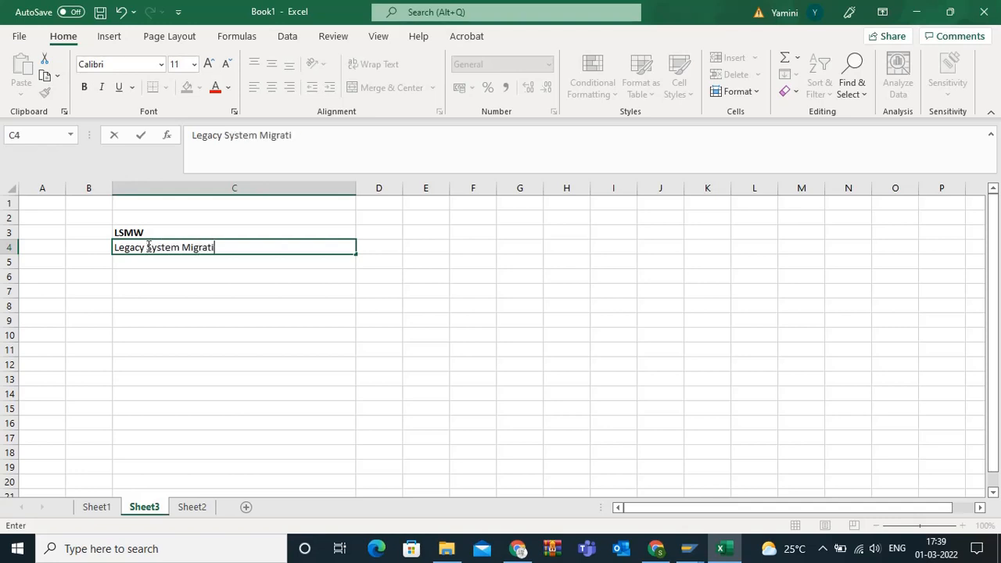
type("on")
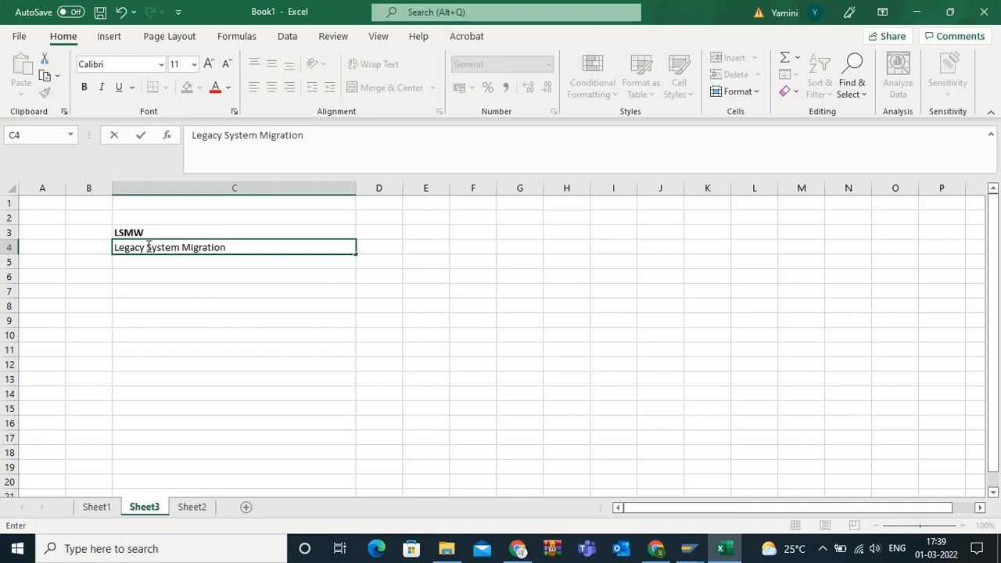
type("work be")
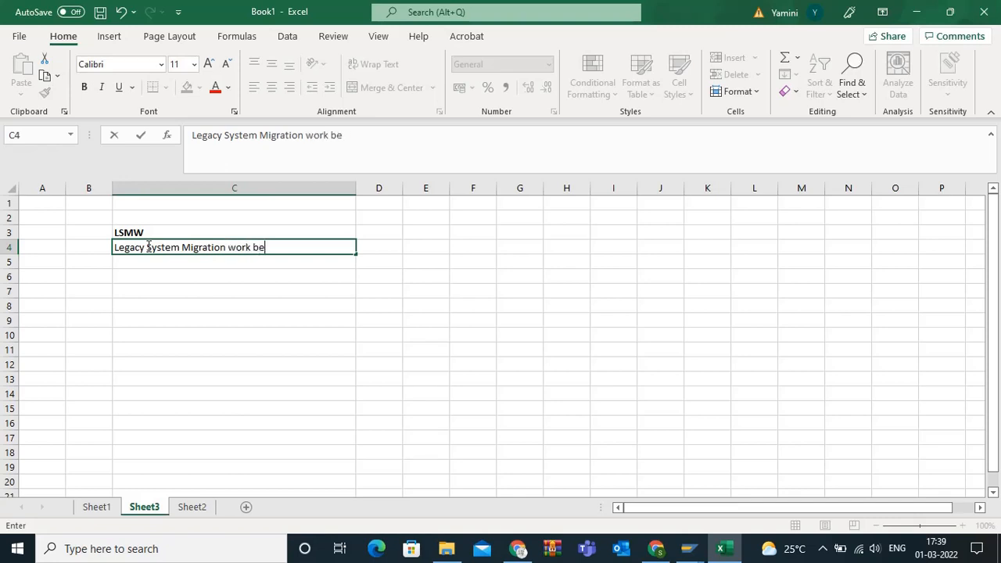
key("Enter")
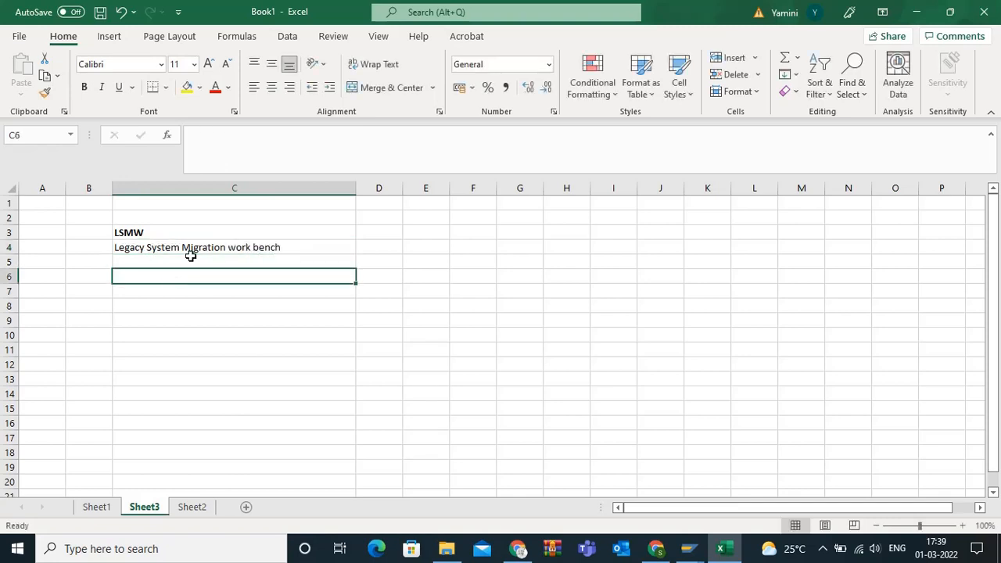
- Fit column C to the subtitle and make the subtitle bold at font size 12
left_click(234, 247)
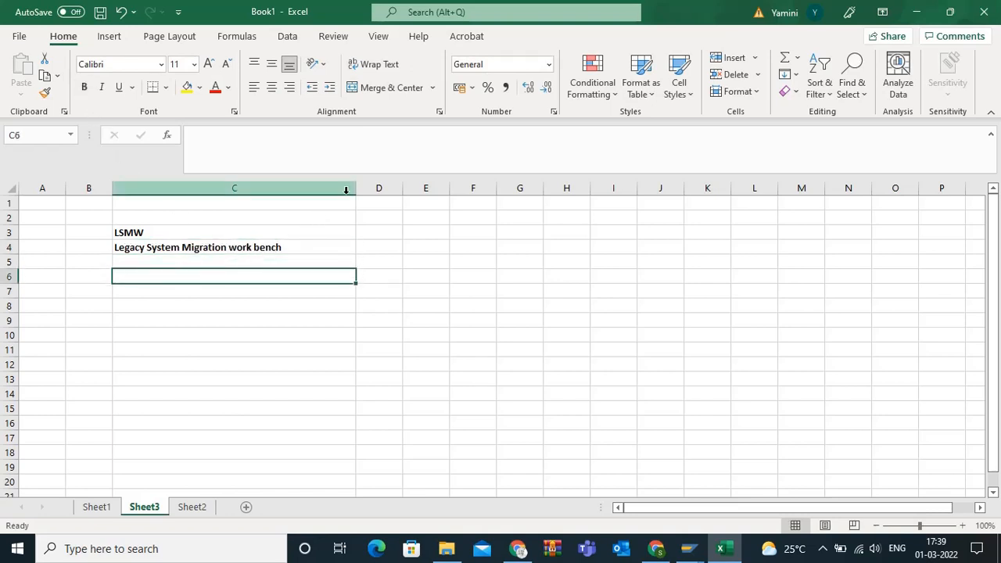
left_click_drag(356, 188, 363, 188)
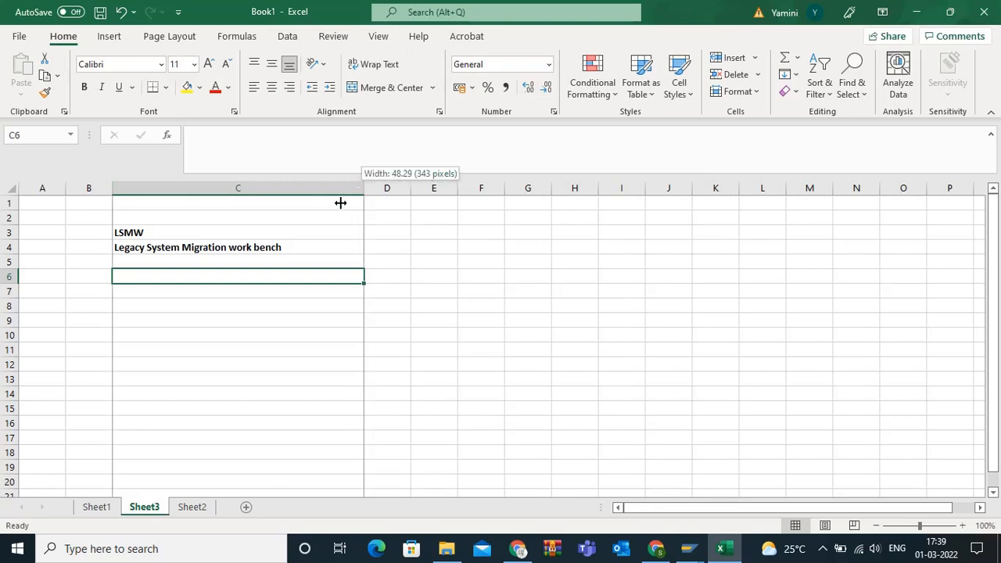
left_click_drag(362, 188, 342, 188)
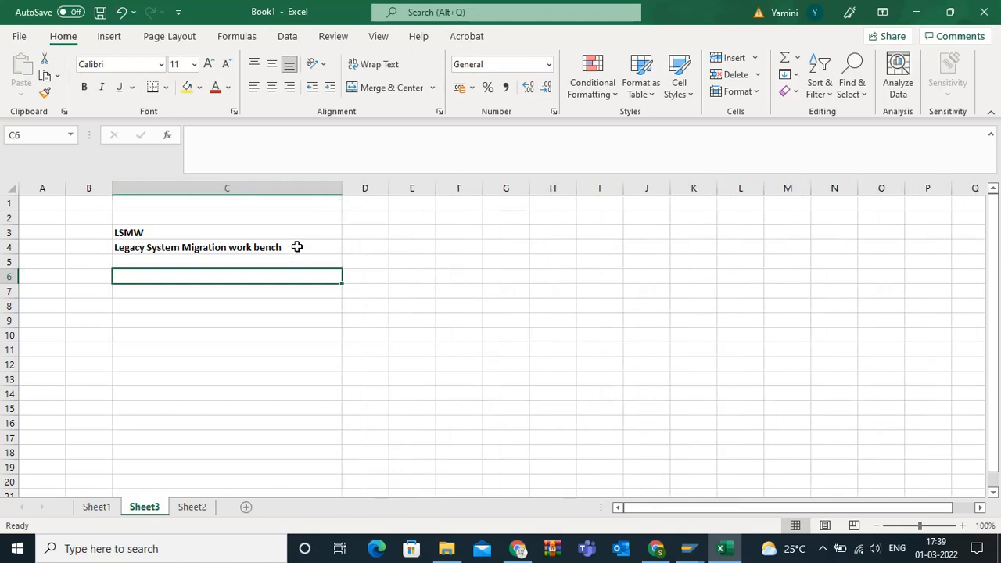
left_click(227, 248)
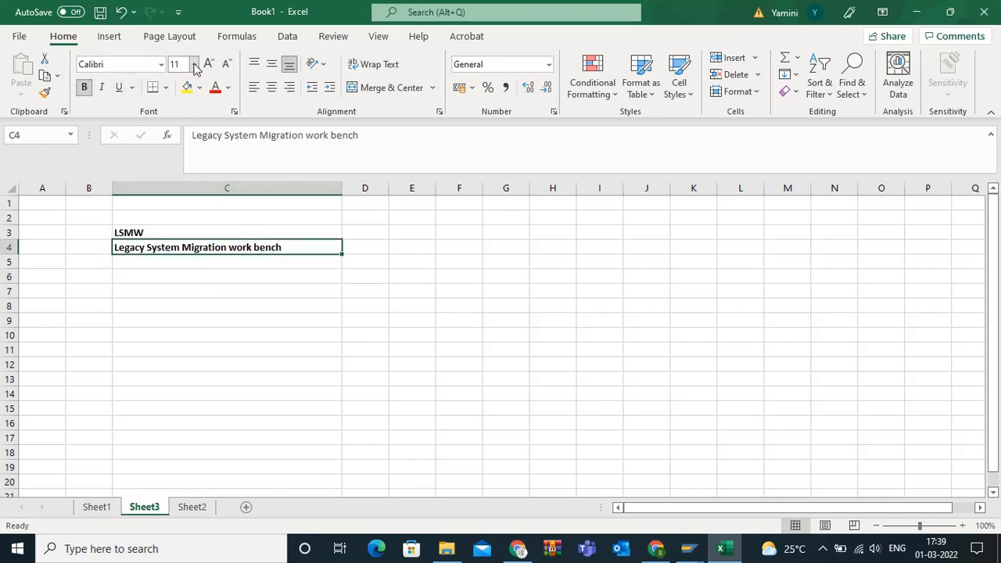
left_click(206, 60)
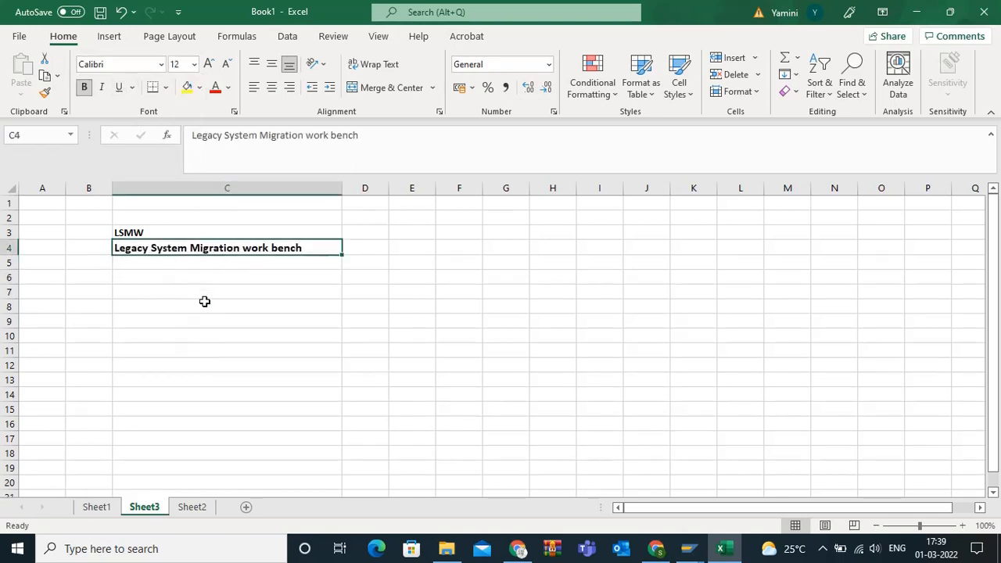
left_click(227, 306)
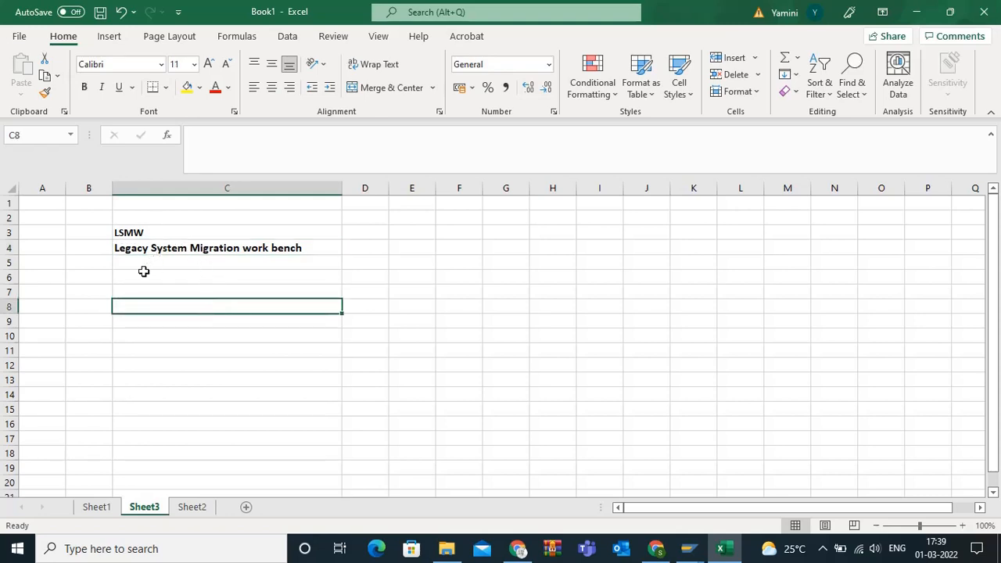
- Enter 'LTMC' in C6 and 'equipment master data upload using LSMW' in C8
left_click(208, 248)
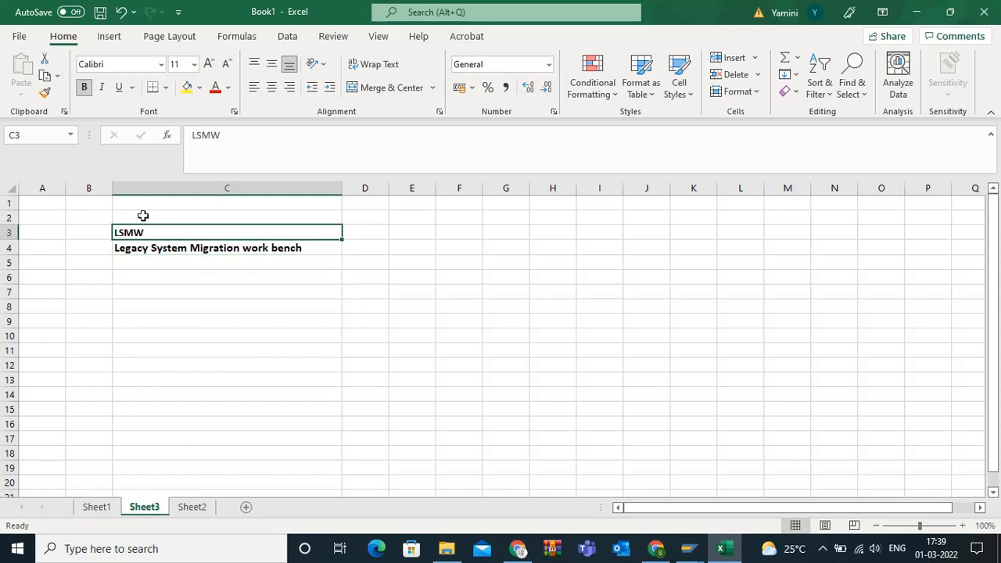
mouse_move(131, 186)
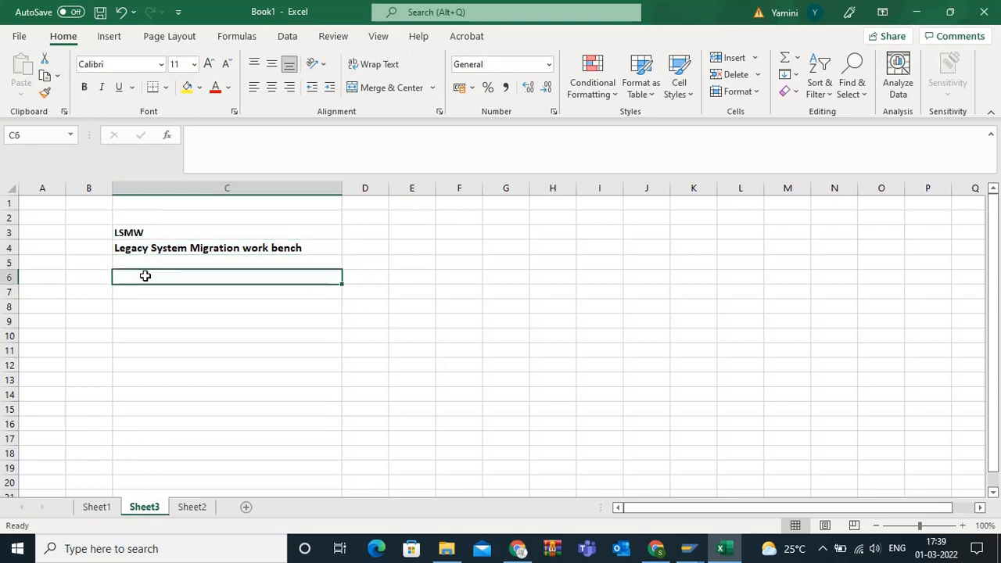
type("LTMC")
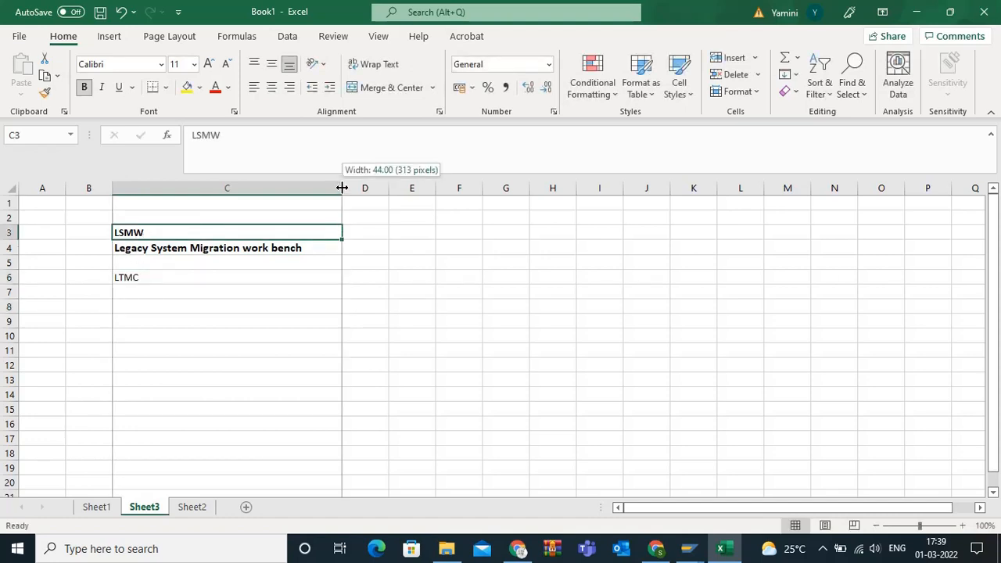
mouse_move(145, 232)
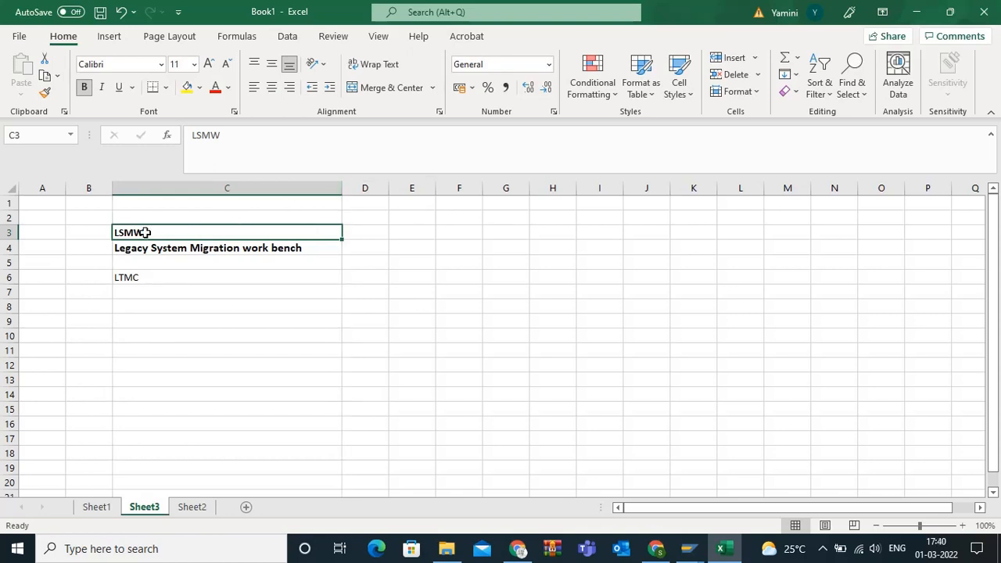
left_click(227, 277)
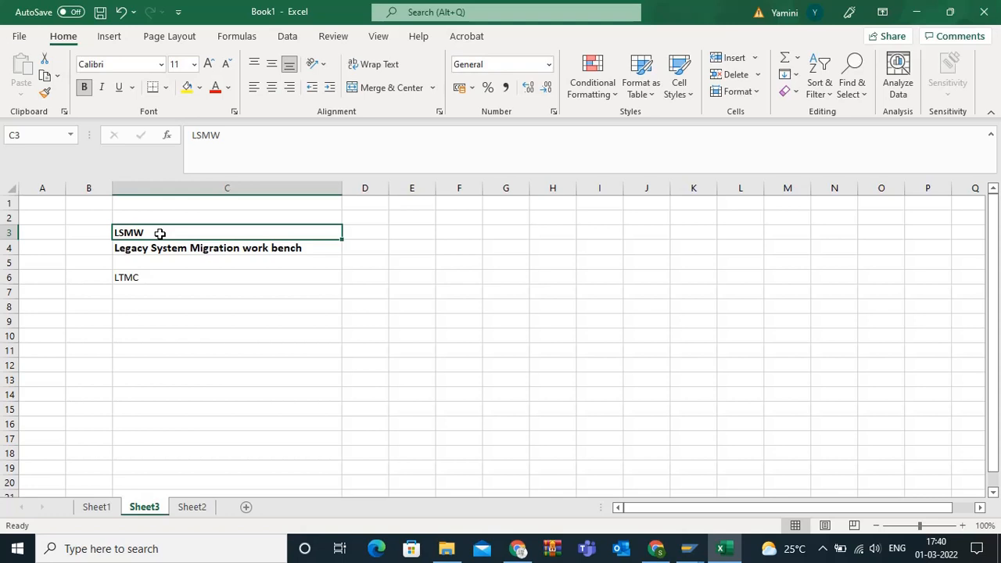
mouse_move(151, 251)
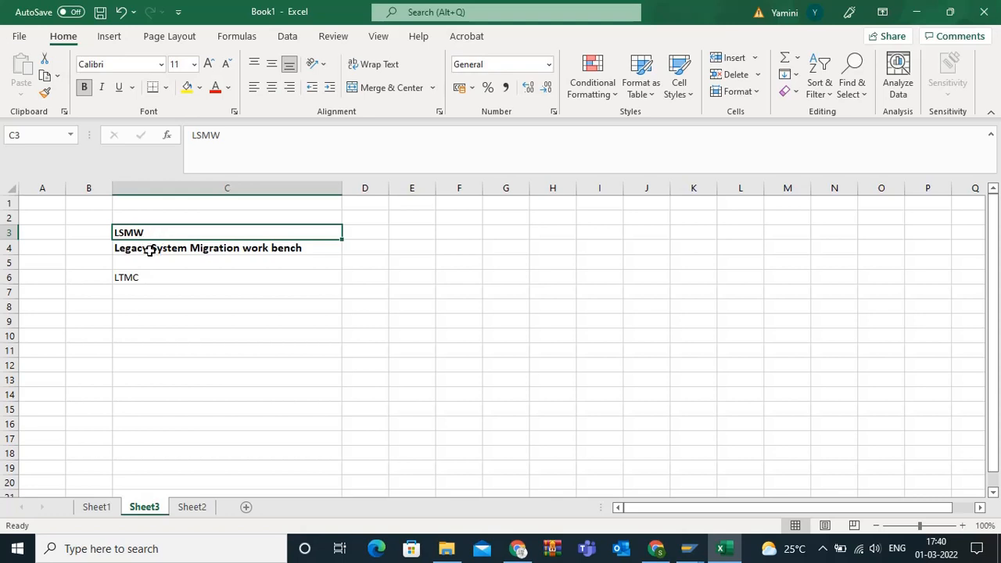
mouse_move(140, 312)
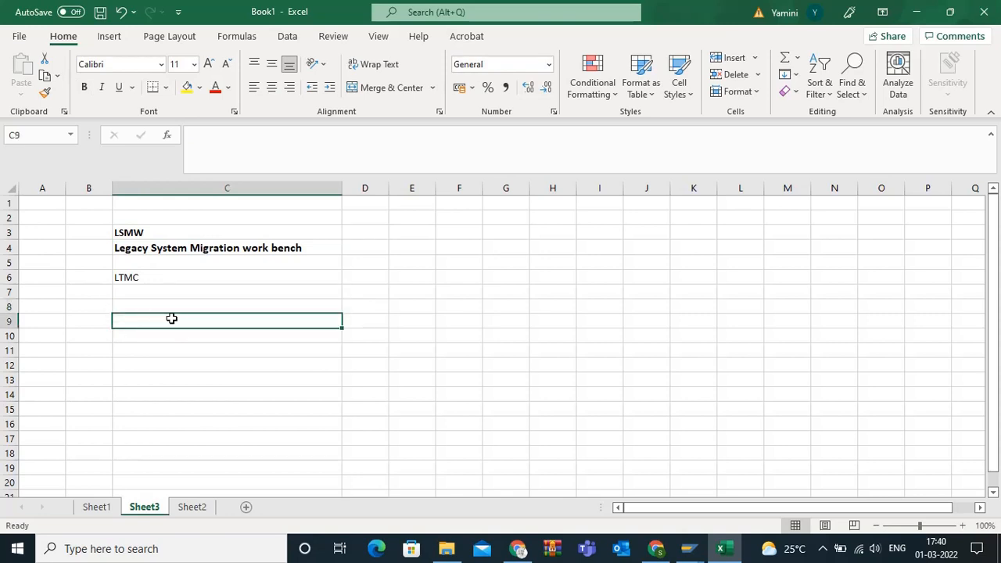
left_click(148, 306)
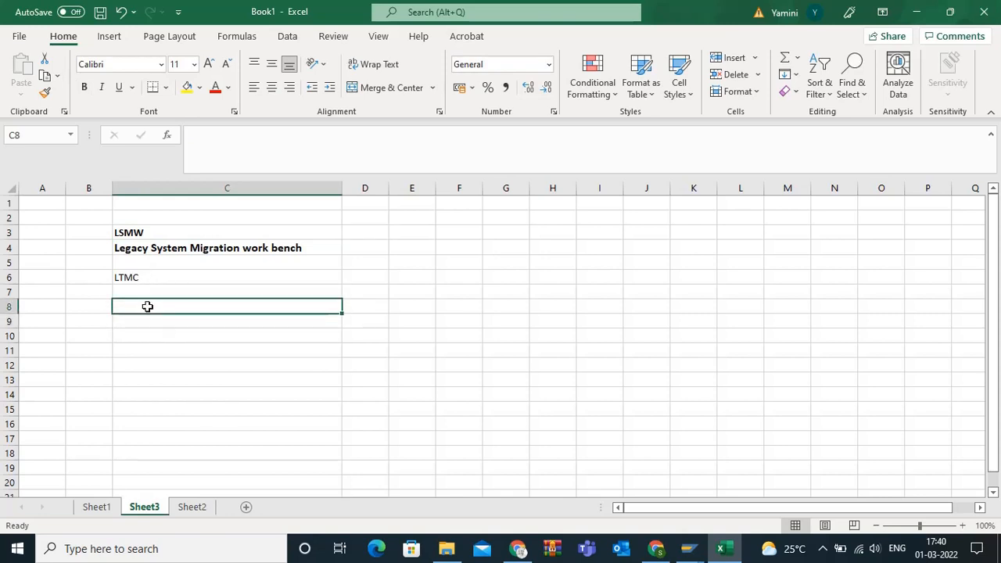
type("equipment master data uploa")
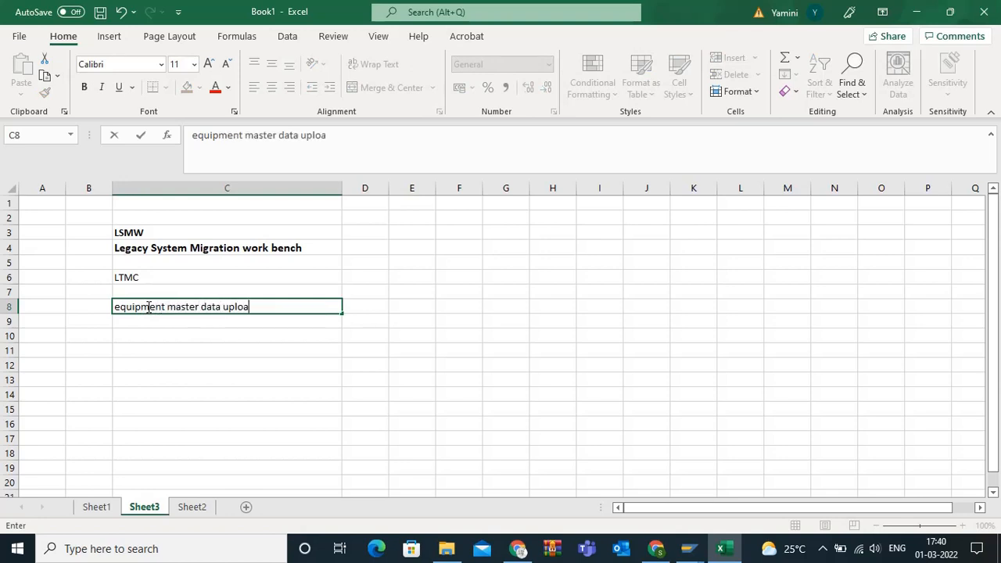
type("d  using L")
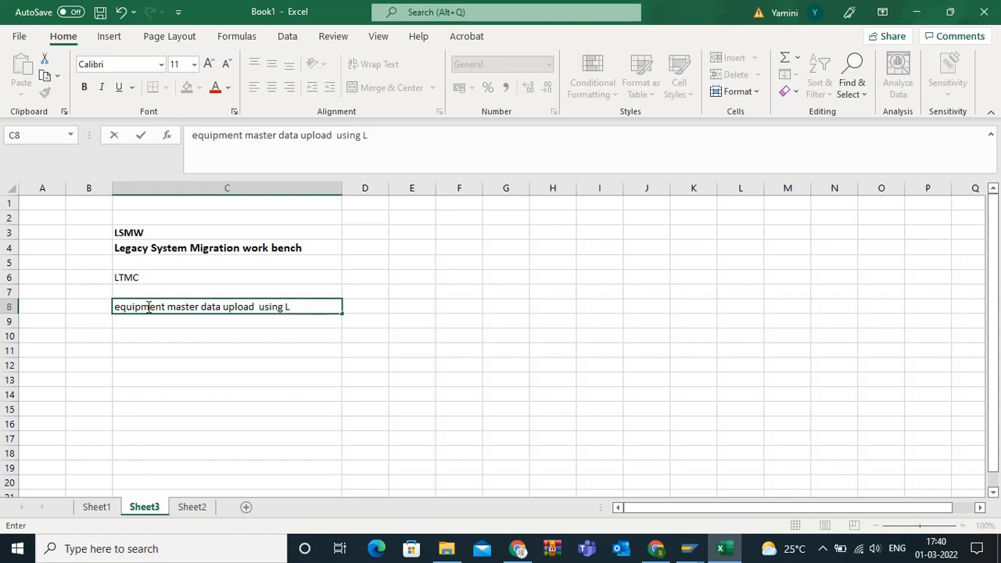
type("SMW")
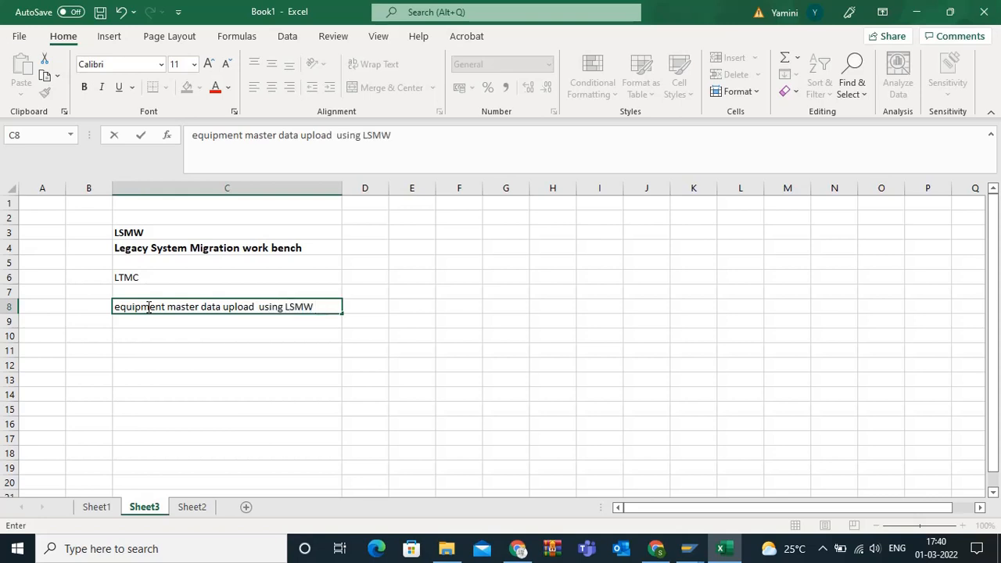
key("Enter")
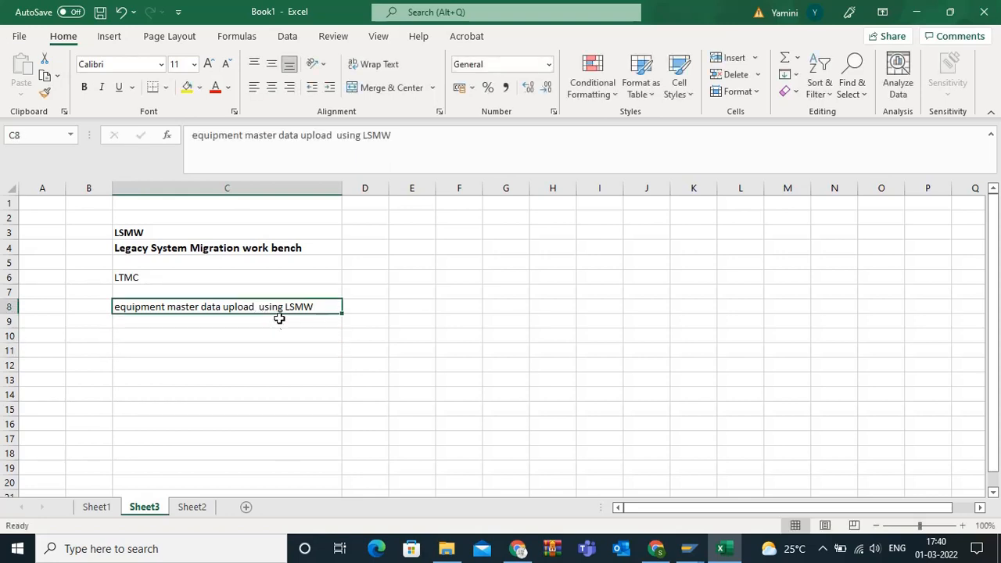
mouse_move(274, 348)
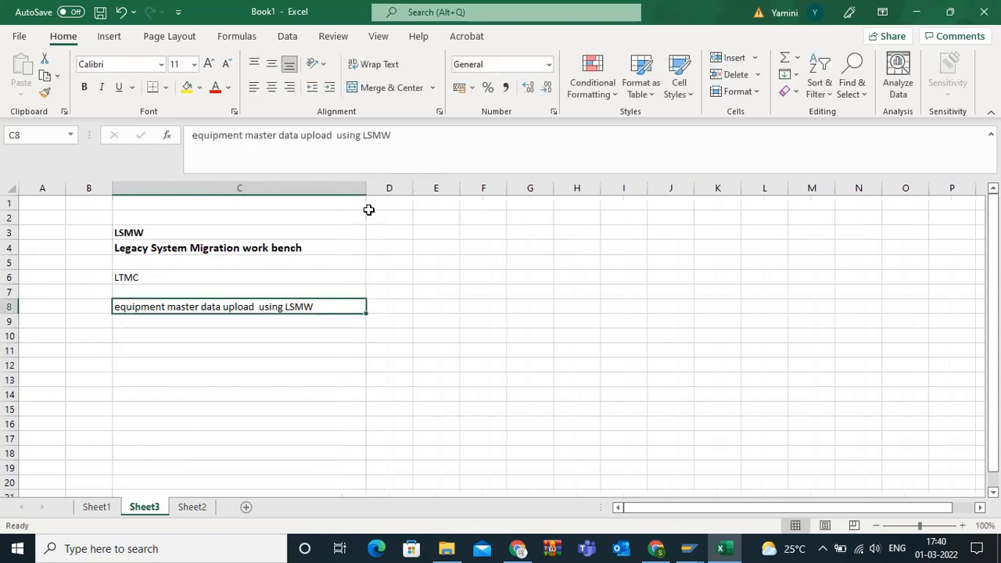
mouse_move(317, 305)
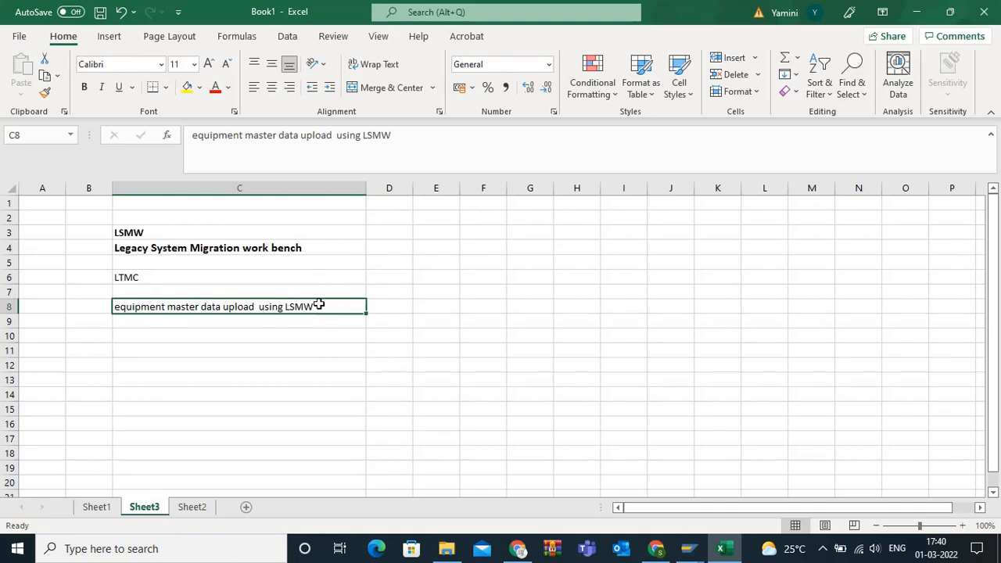
- Enter the bold note '14 steps that we need to perform for the LSMW' in C10
left_click(239, 350)
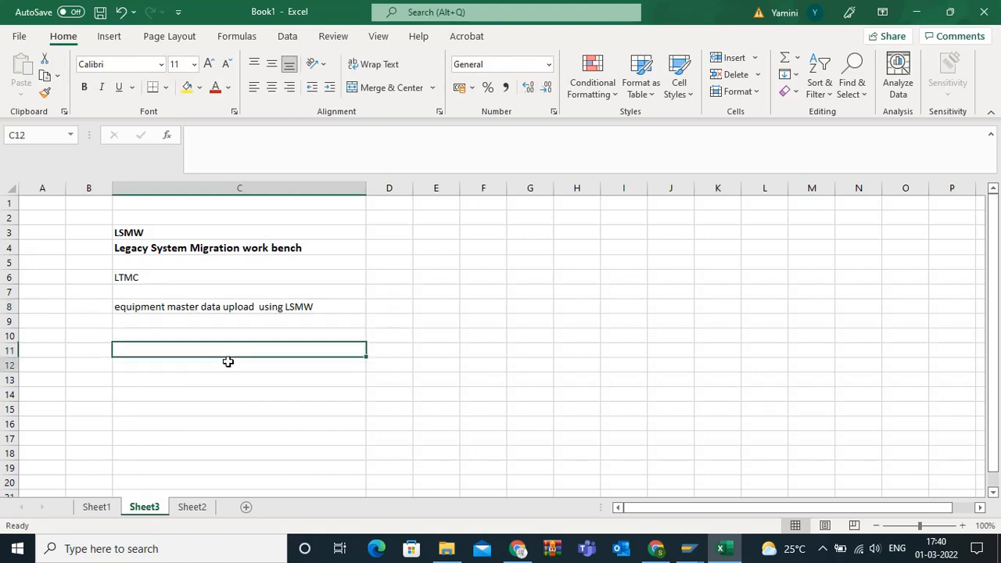
left_click(183, 336)
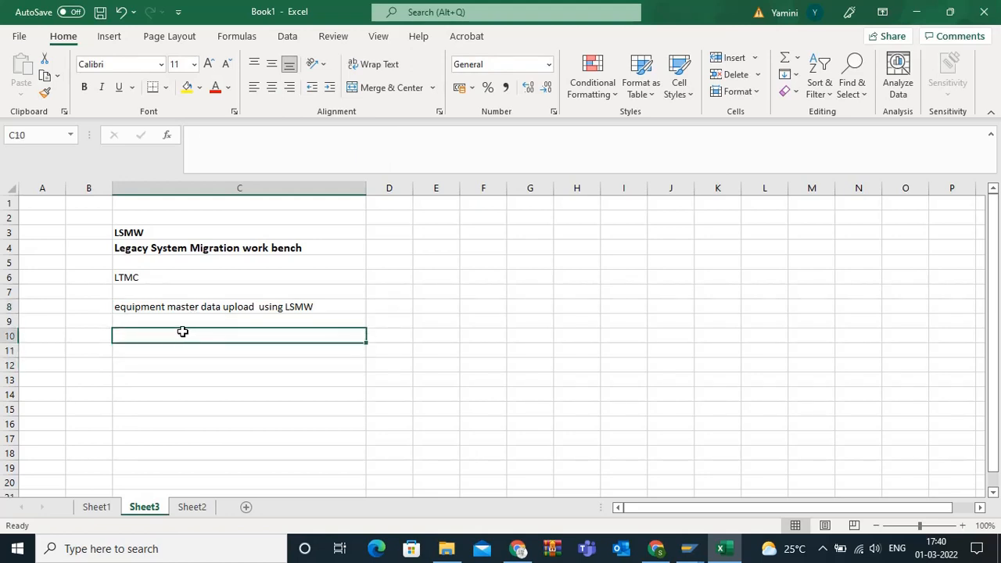
type("1")
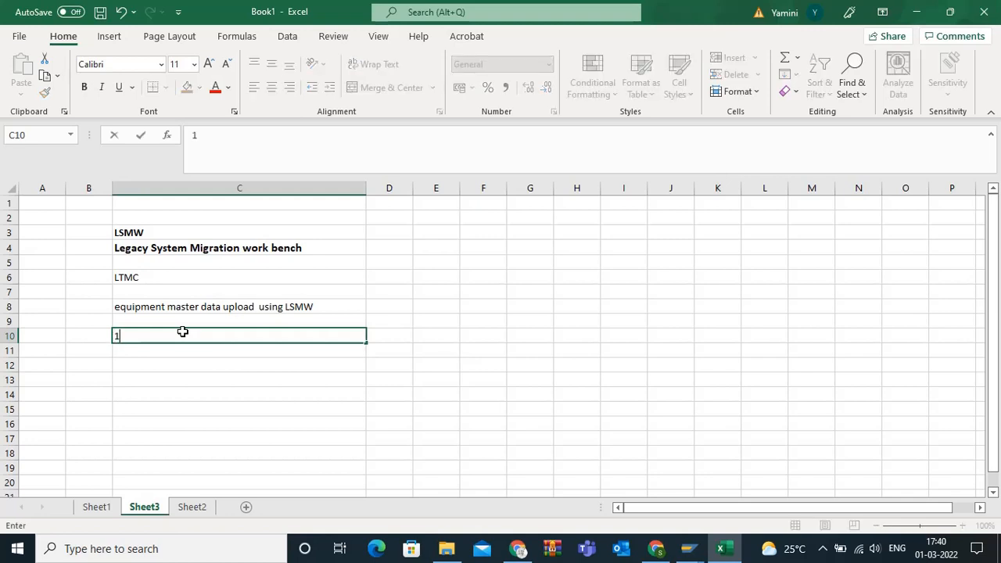
type("4 steps that we")
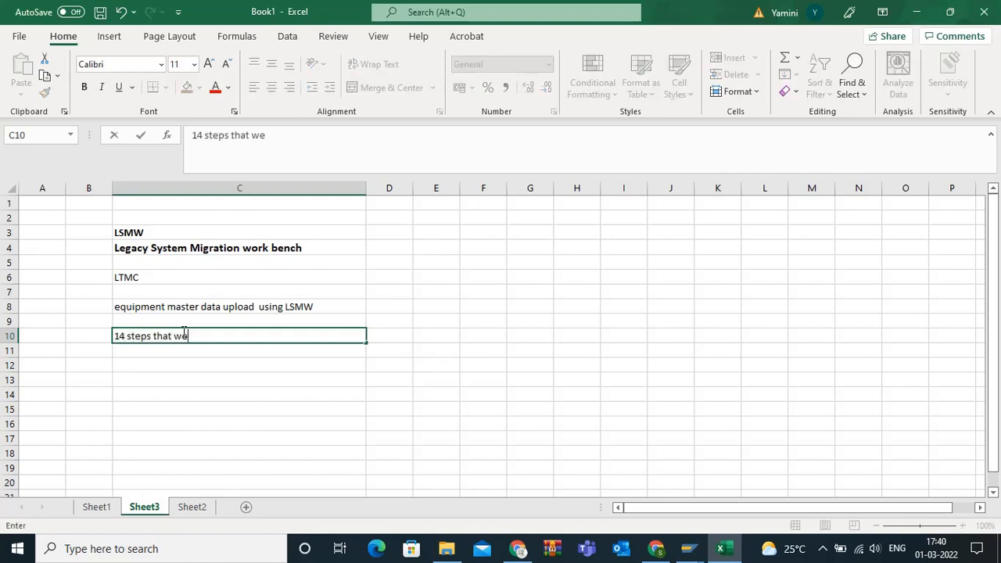
type("need t")
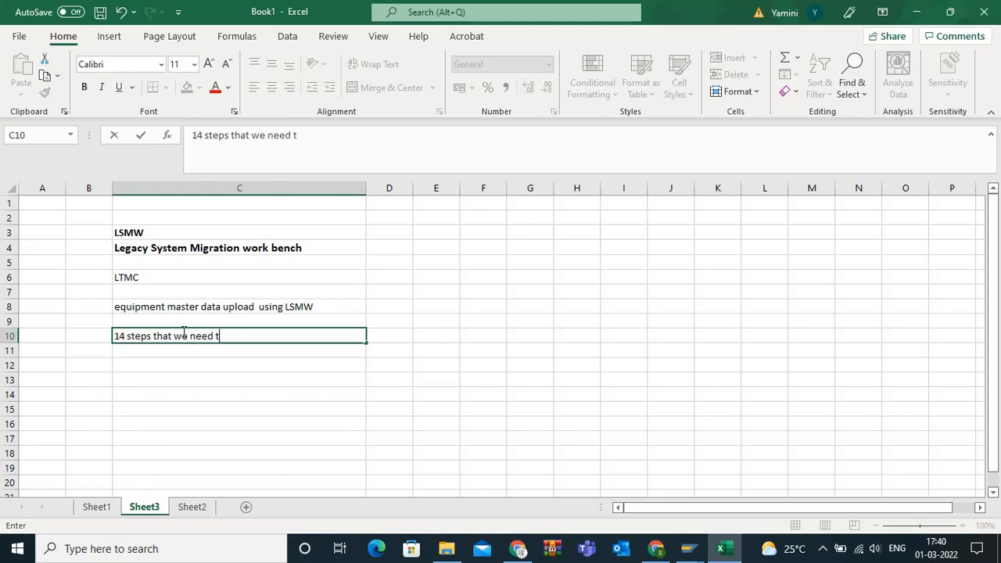
type("o perform f")
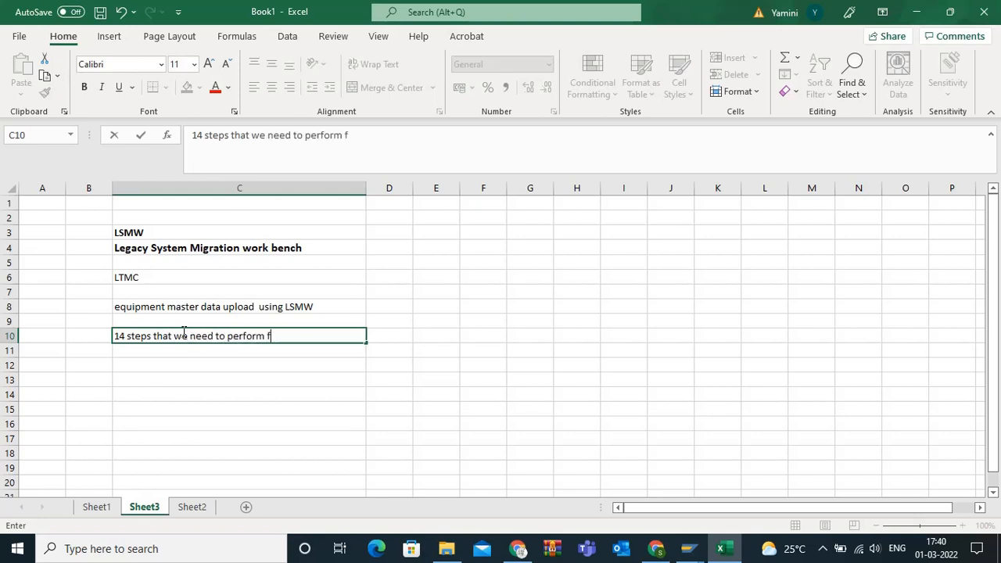
type("or the LSMW")
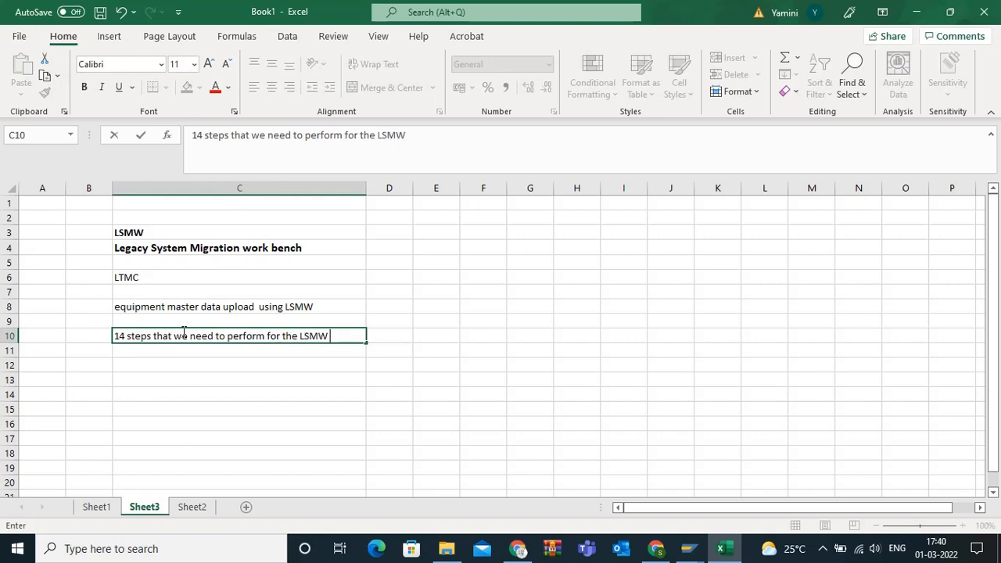
key("Enter")
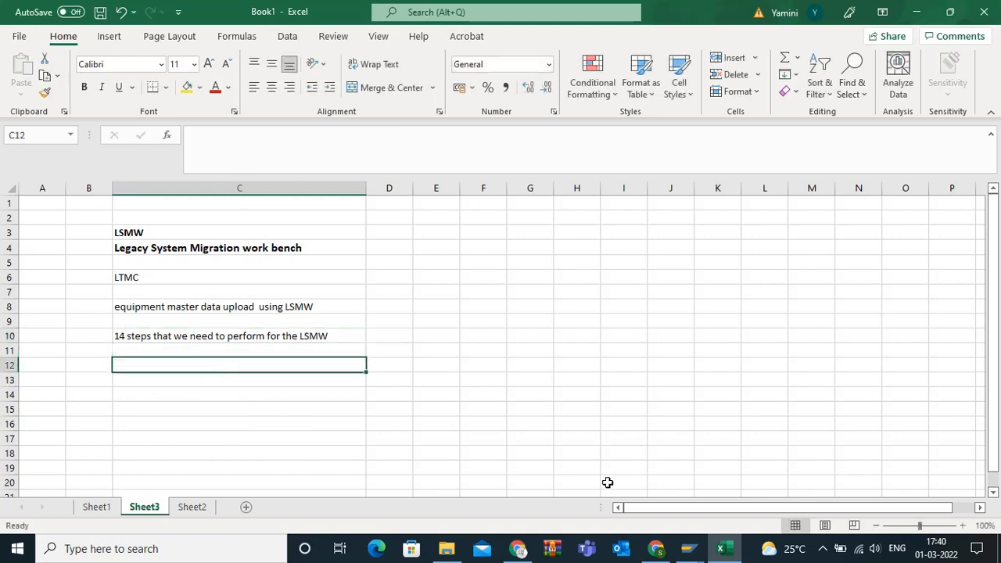
left_click(86, 87)
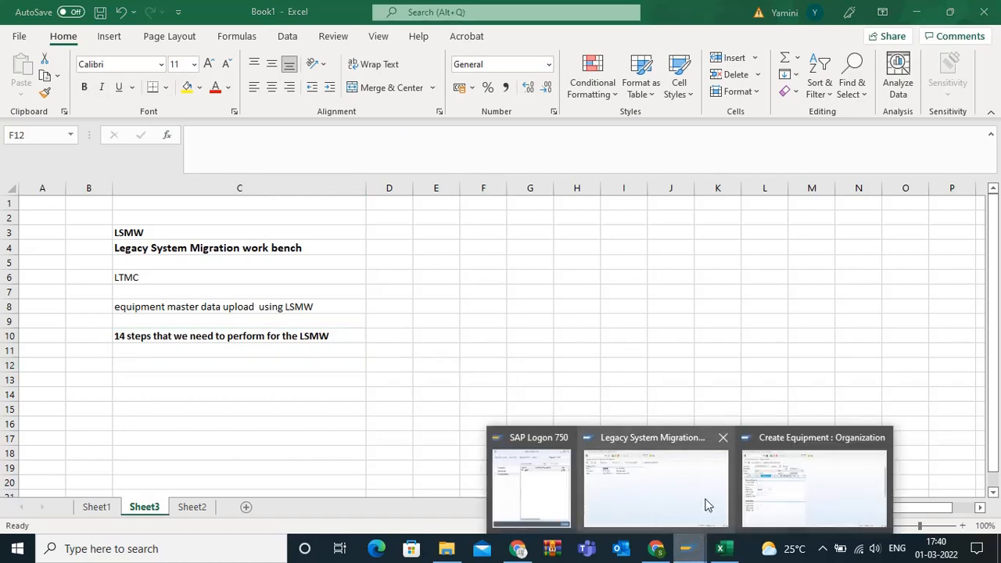
- Switch to the SAP session and run /NLSMW to reach the migration workbench
left_click(654, 484)
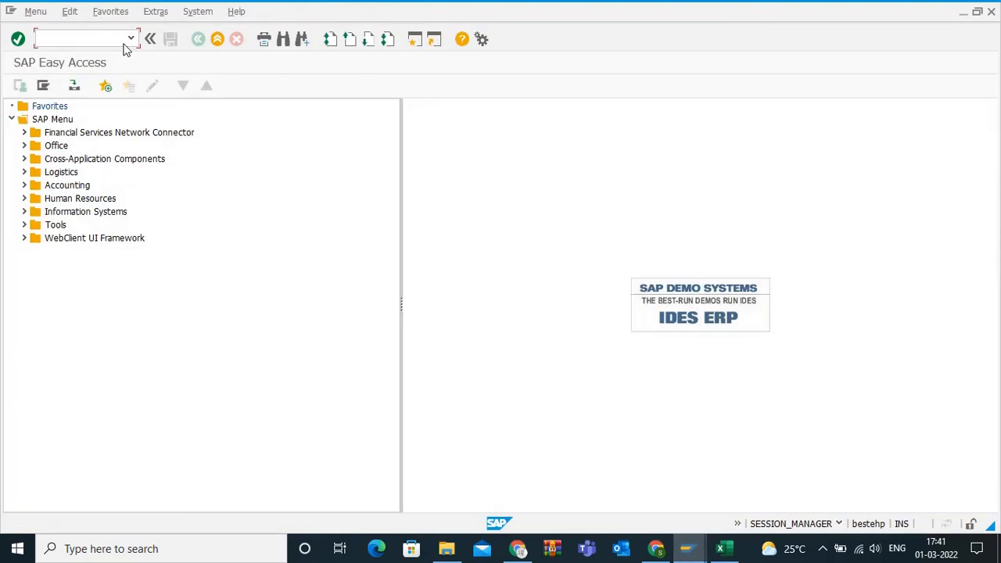
type("/NLSMW")
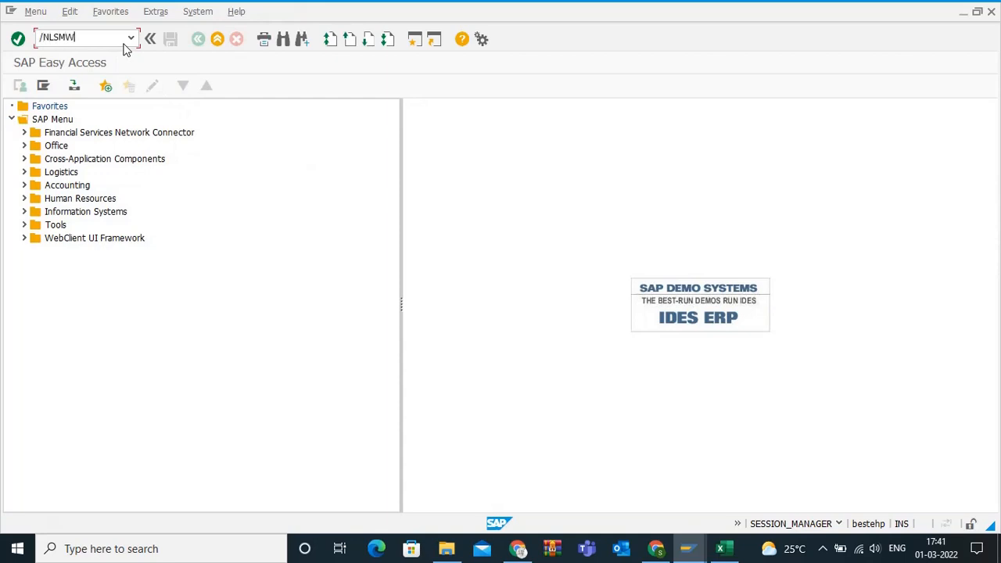
key("Enter")
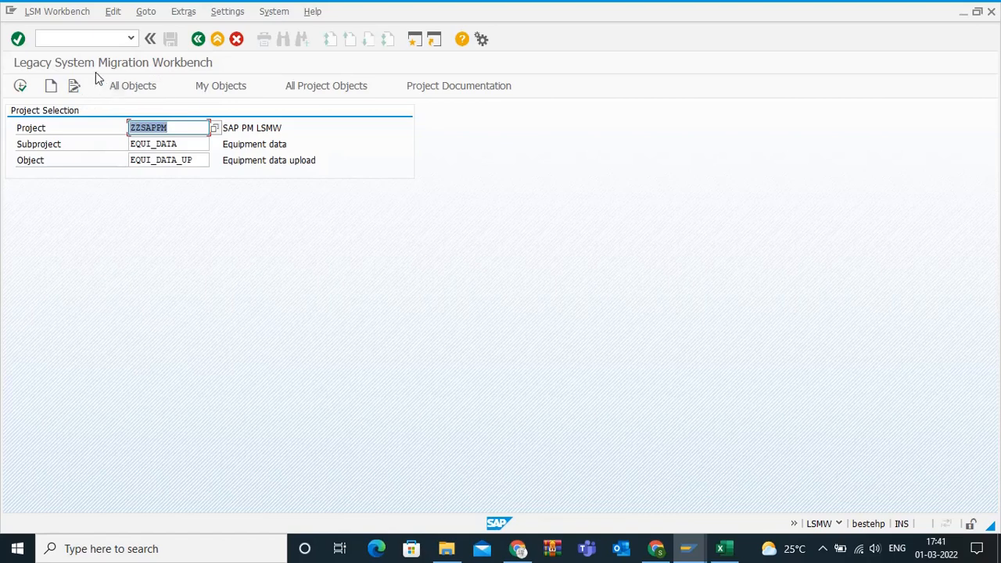
mouse_move(19, 64)
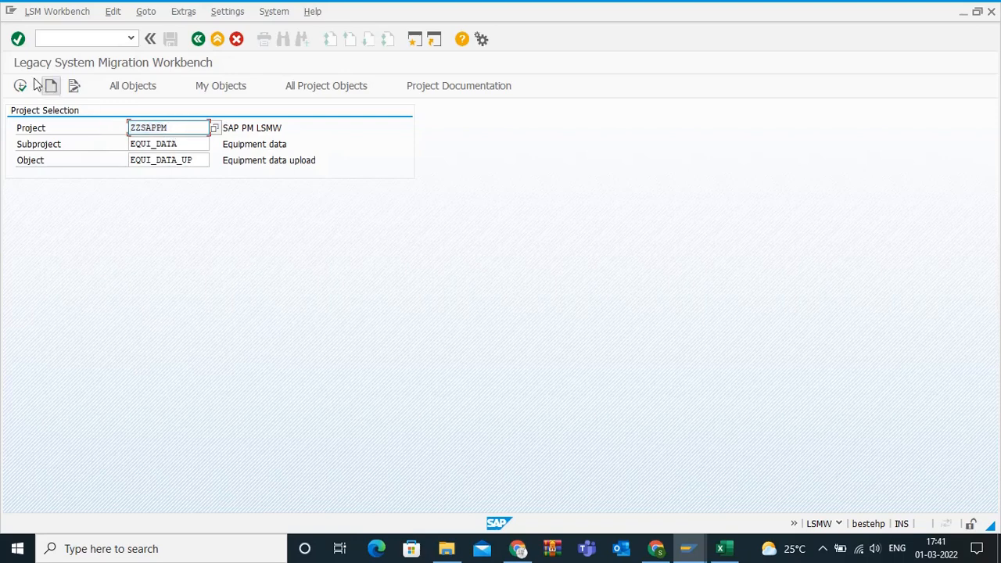
- Create project ZZEQUI 'Equipment master data upload', subproject 'Equipment mass upload' and object ZEQUI_DATA
left_click(50, 85)
type("ZZEQUI")
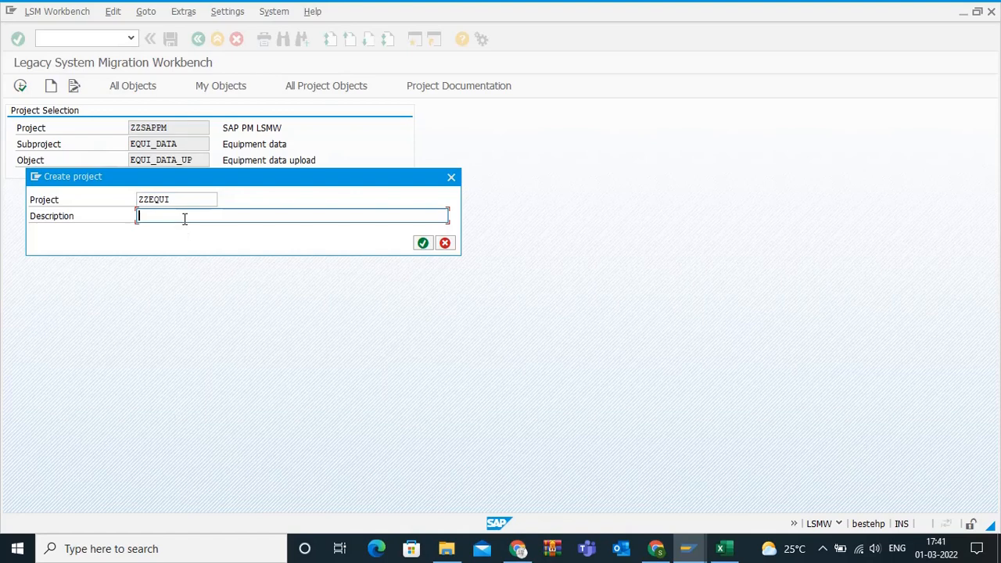
type("Equipment master")
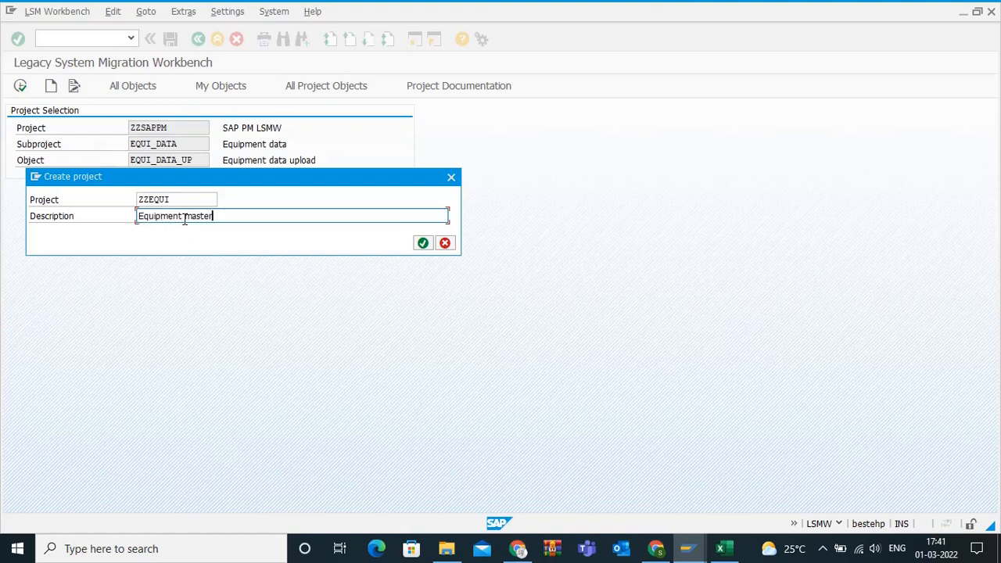
type("data upload")
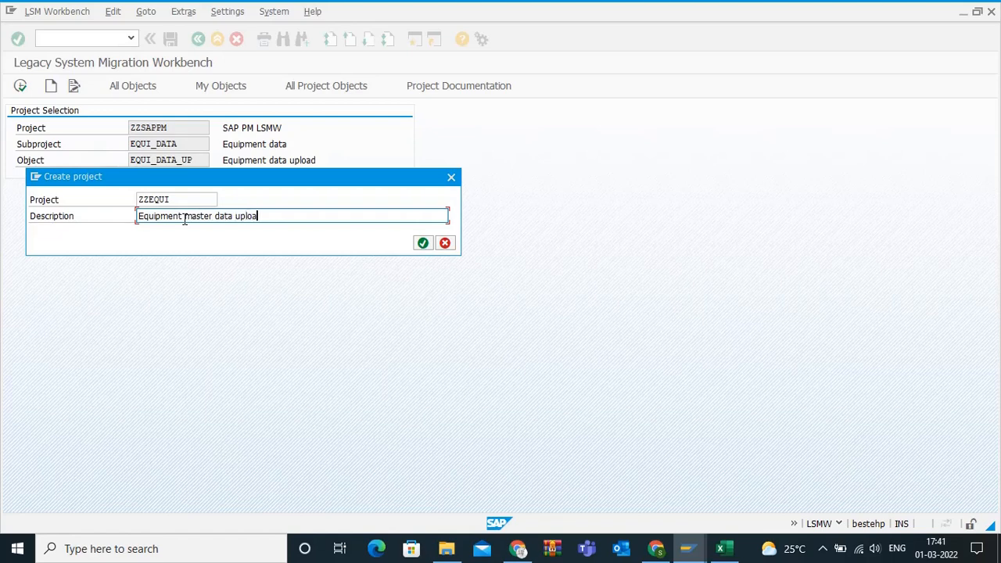
left_click(423, 242)
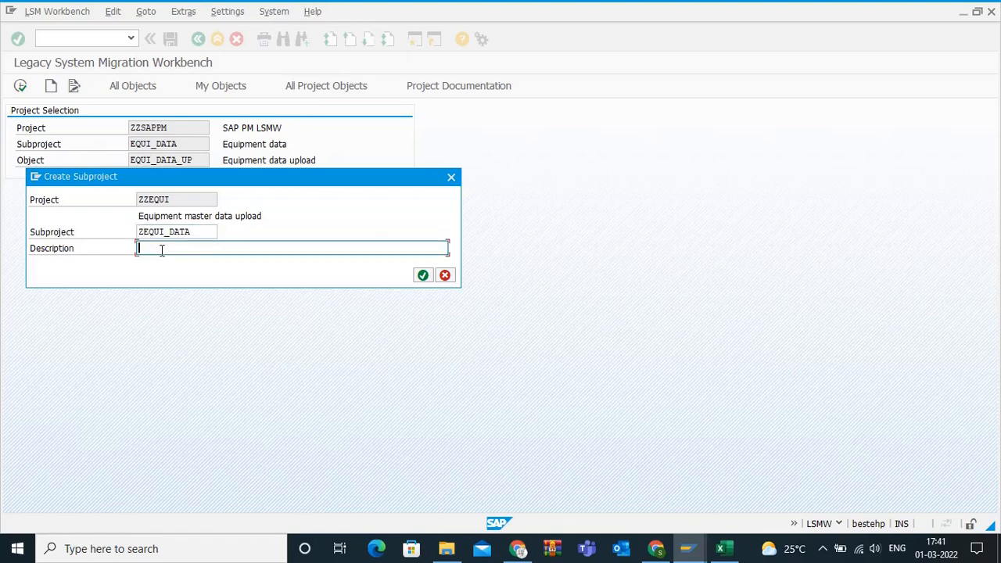
type("Equi")
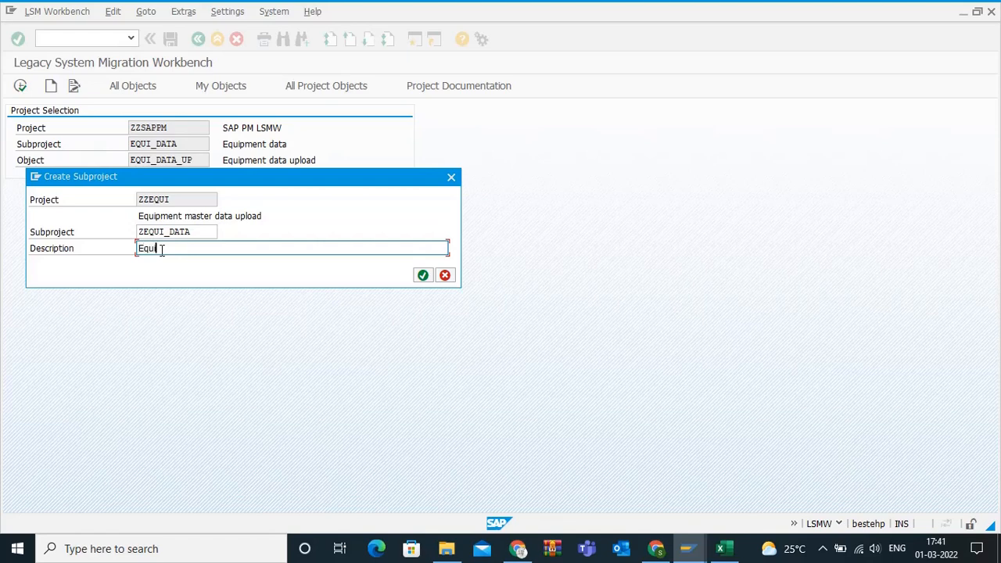
type("pment mass")
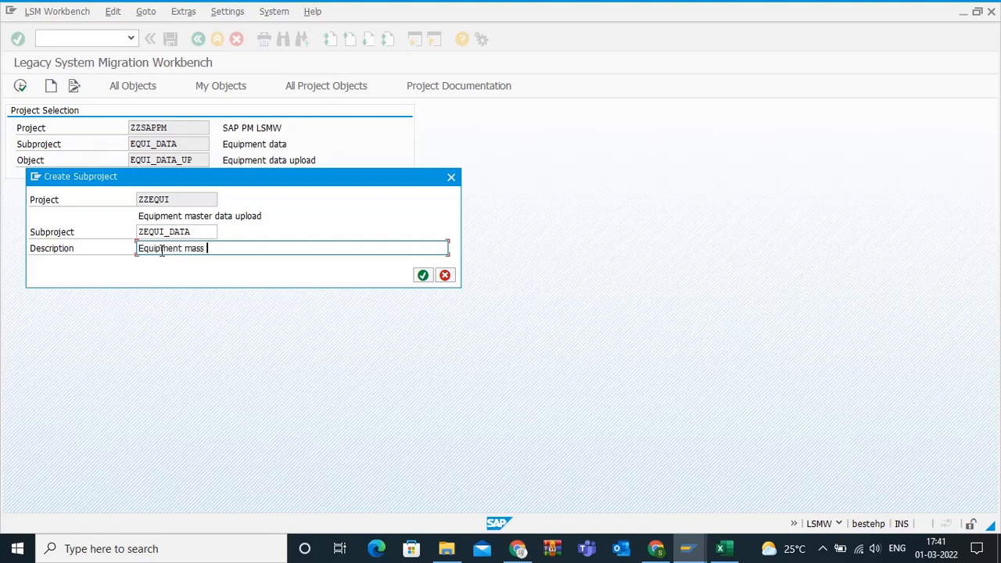
type("upload")
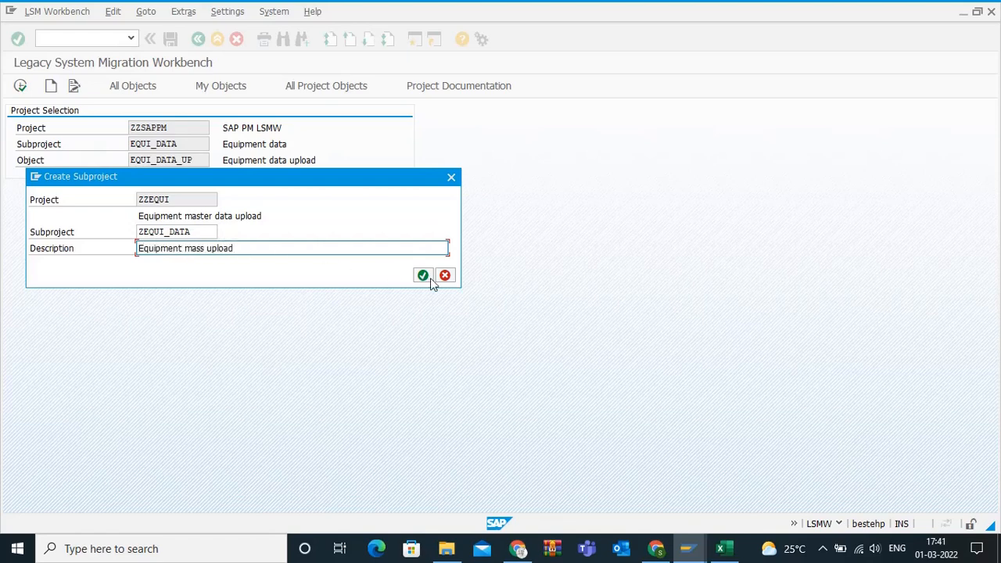
left_click(423, 274)
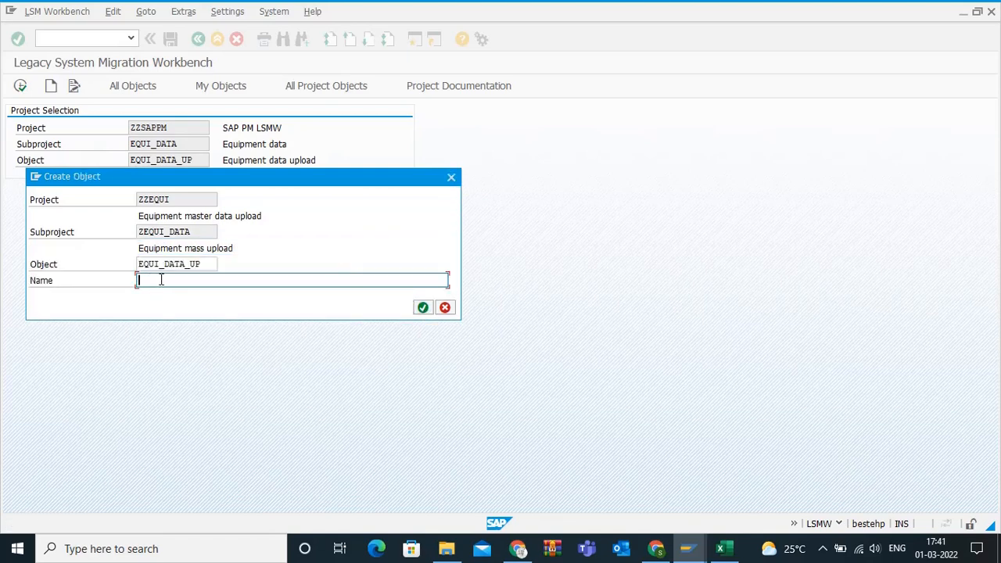
type("ZEQUI")
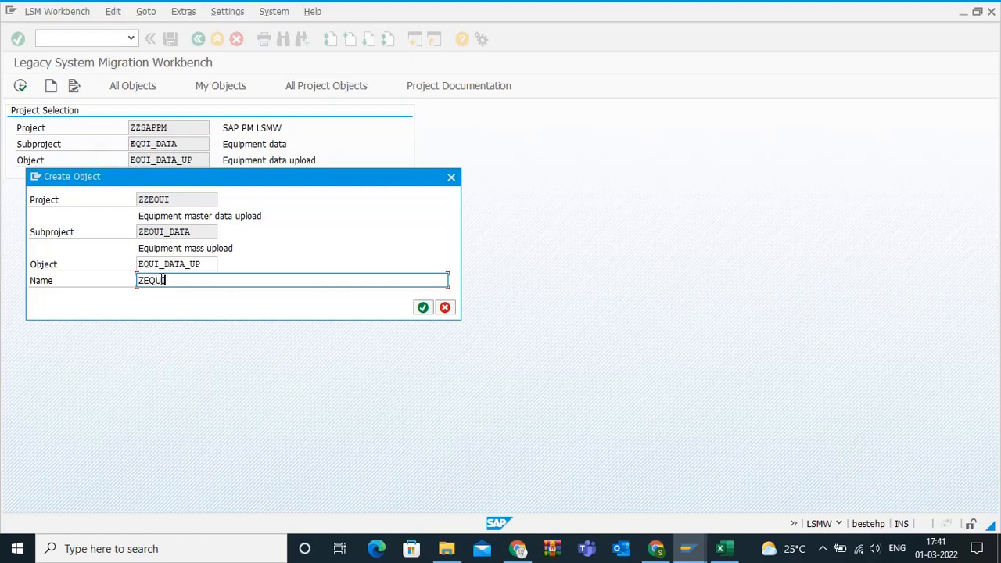
type("_DT")
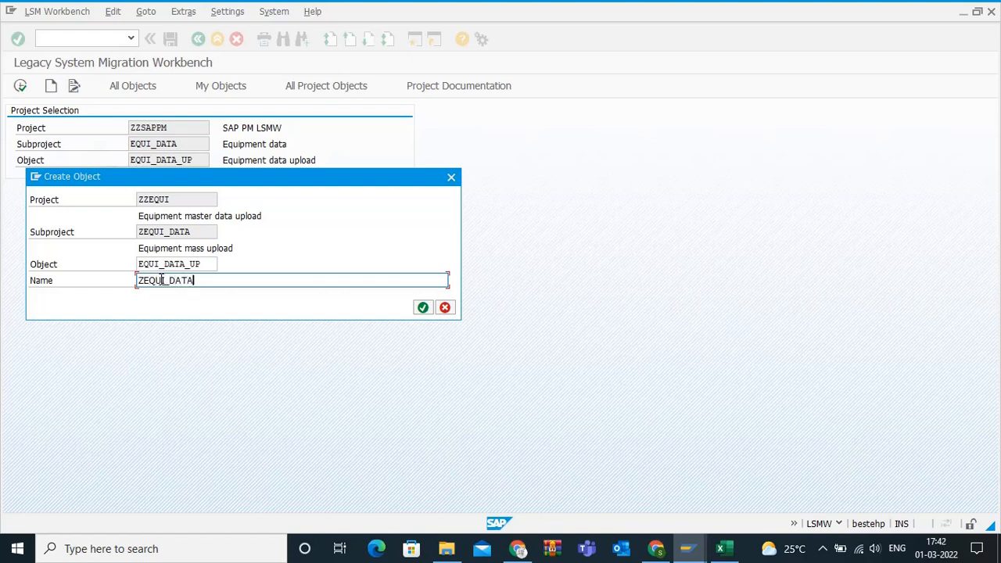
left_click(422, 307)
type("EQUI")
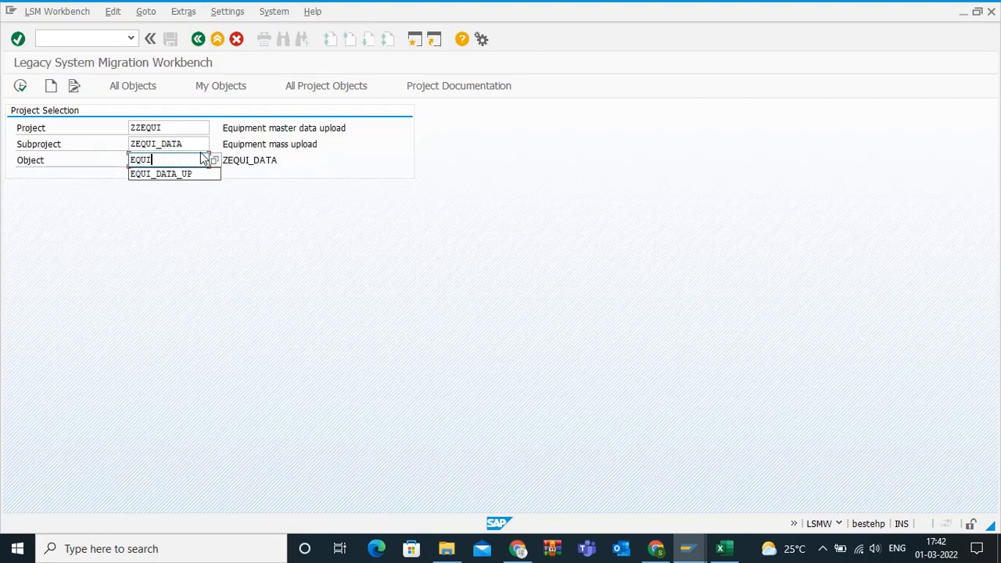
- Select object EQUI_DATA_UP and display its LSMW process step list
key("ctrl+a")
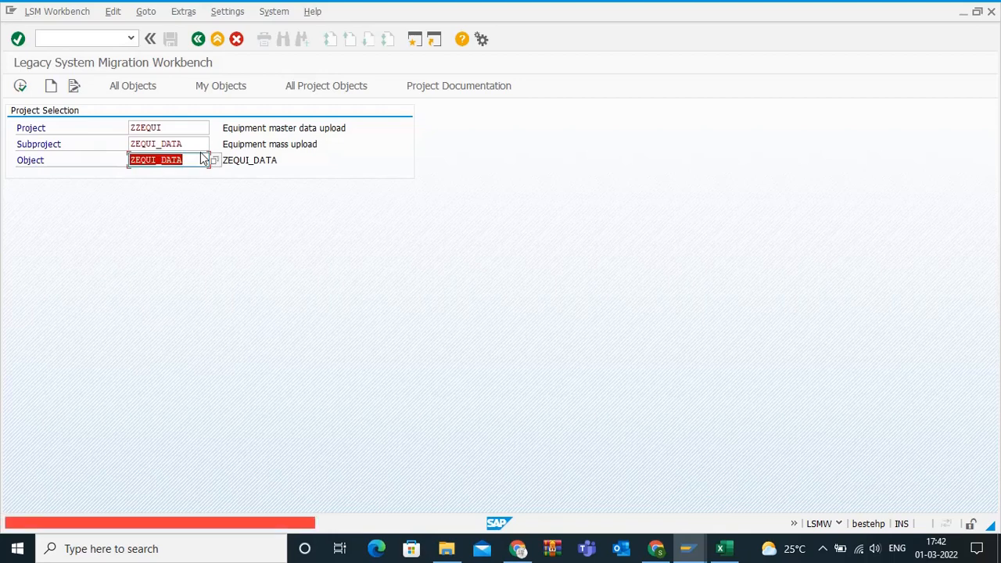
key("Enter")
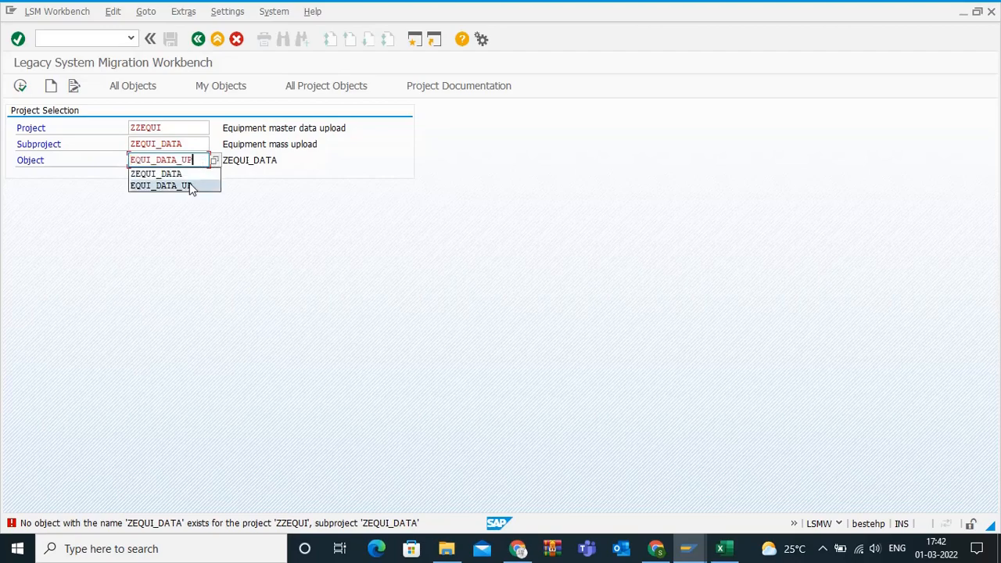
left_click(161, 186)
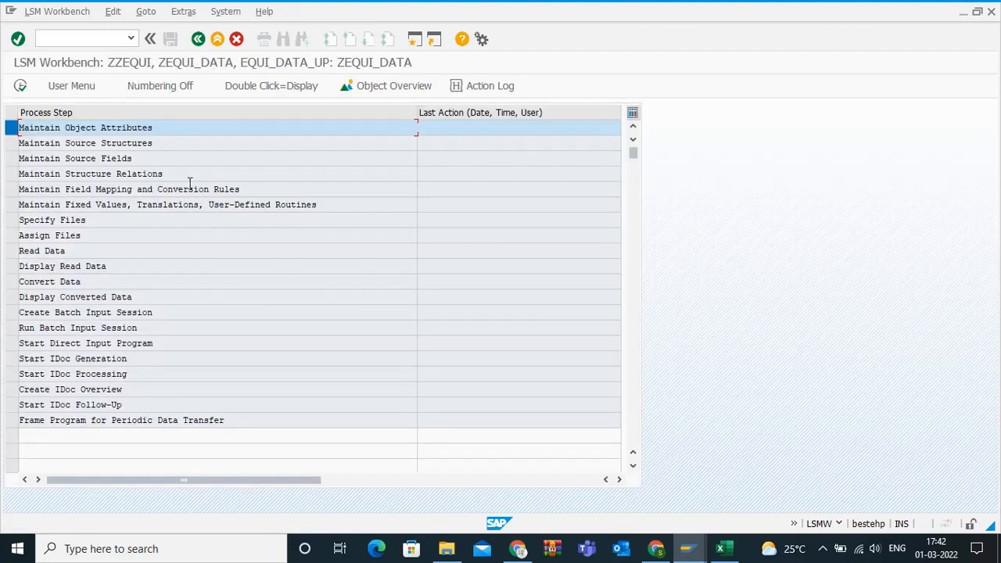
mouse_move(39, 106)
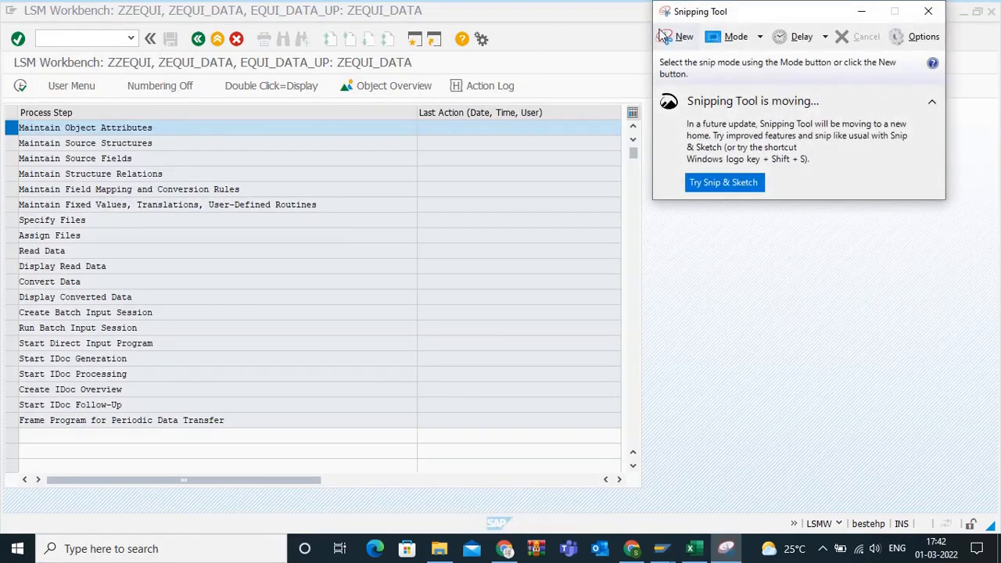
- Snip the LSMW process step list and paste it into the Excel notes
left_click(947, 12)
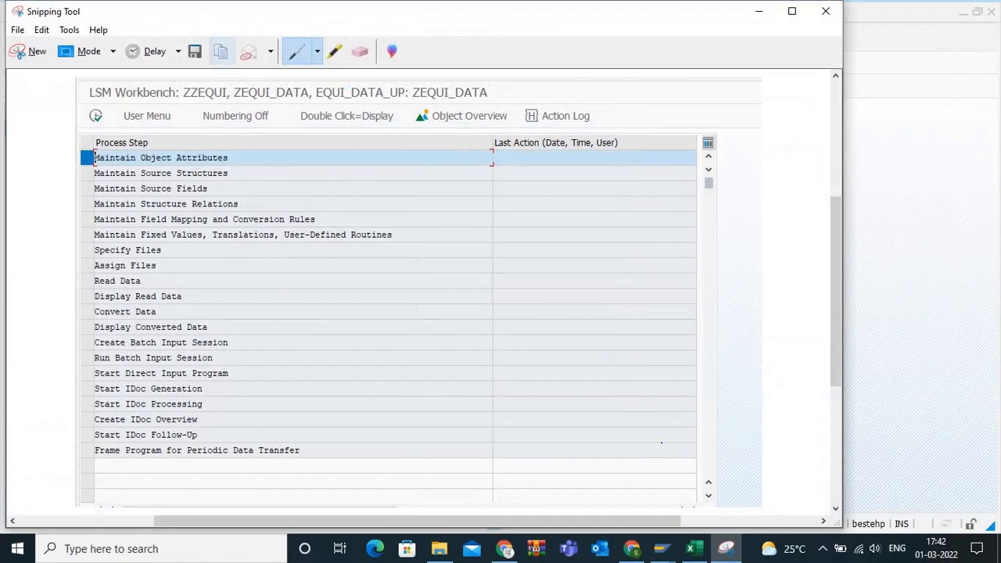
left_click(691, 549)
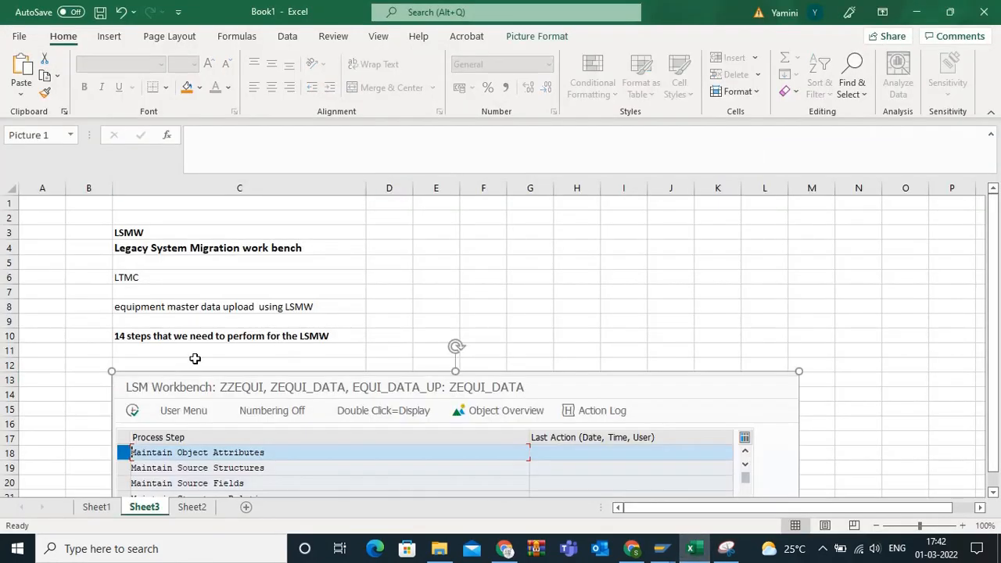
scroll("down", 3)
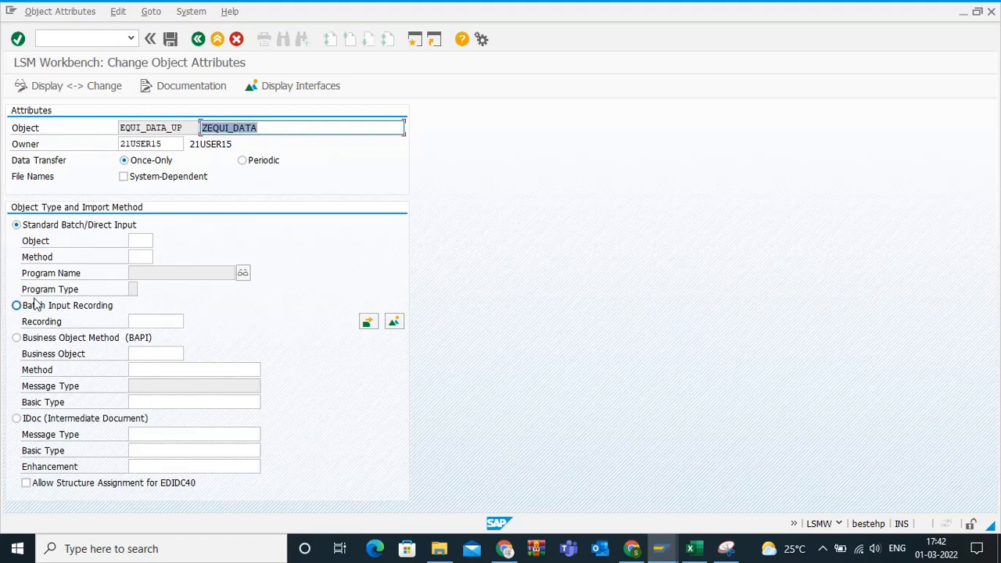
- Choose Batch Input Recording as import method and open the ZZEQUI recordings overview
left_click(16, 305)
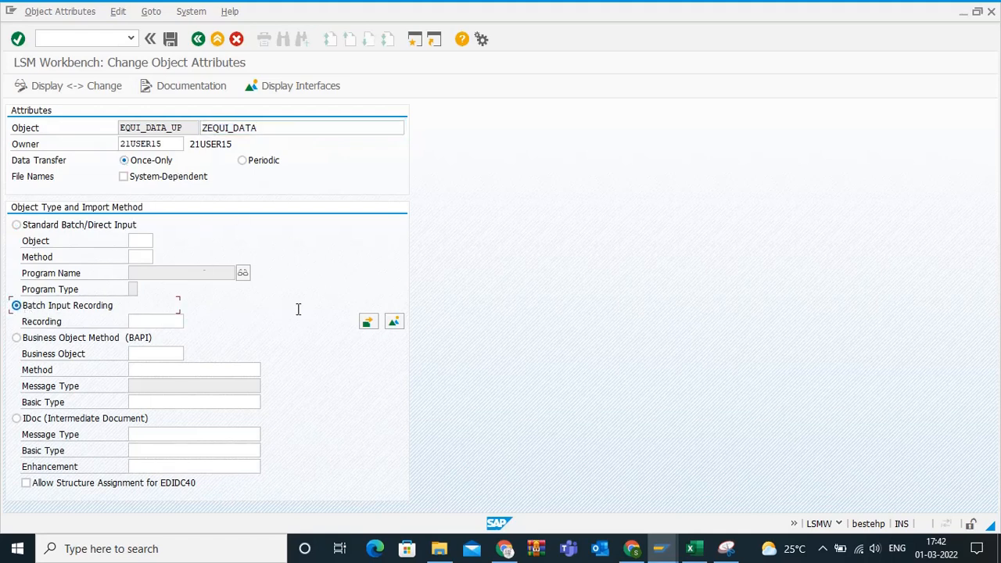
mouse_move(394, 323)
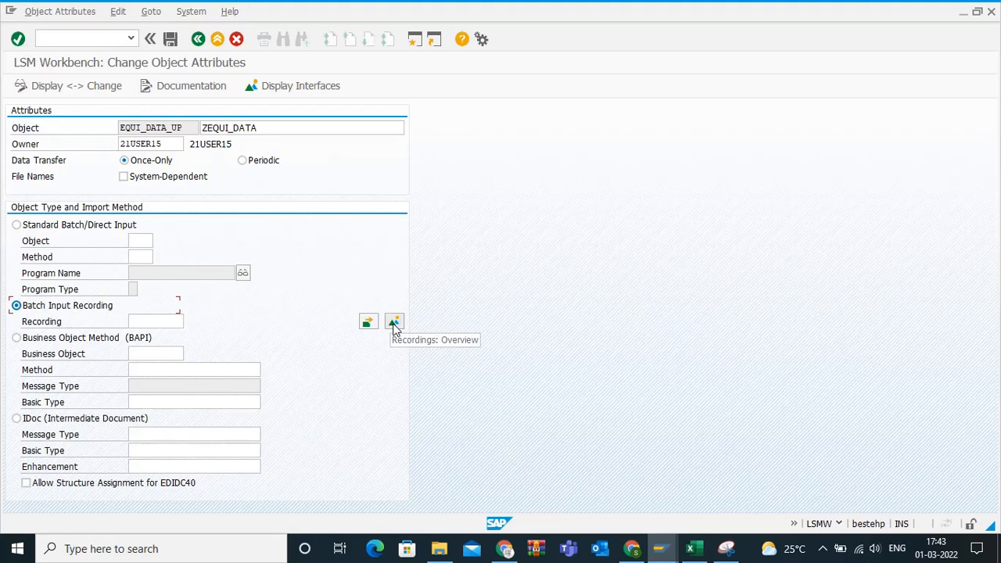
left_click(394, 322)
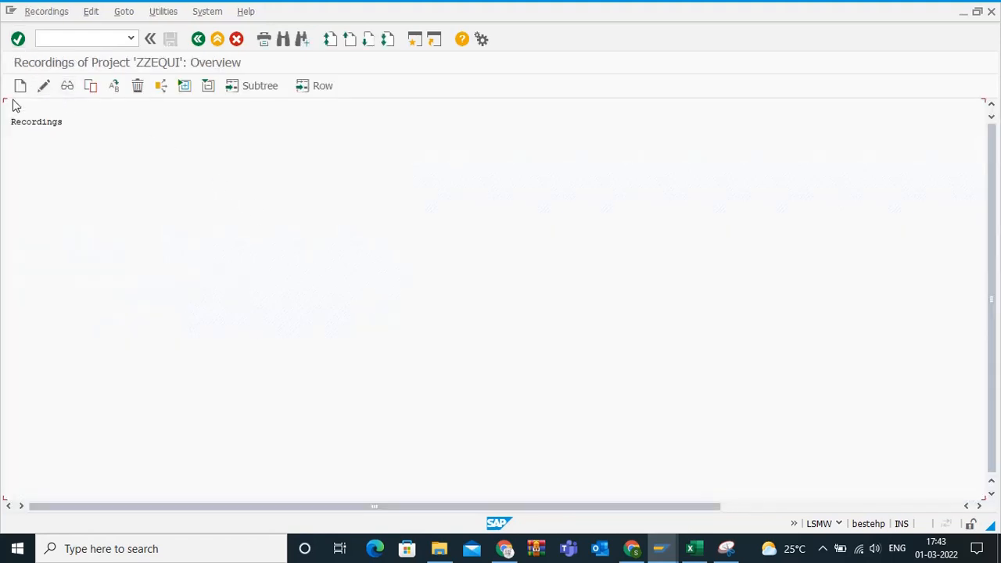
mouse_move(660, 548)
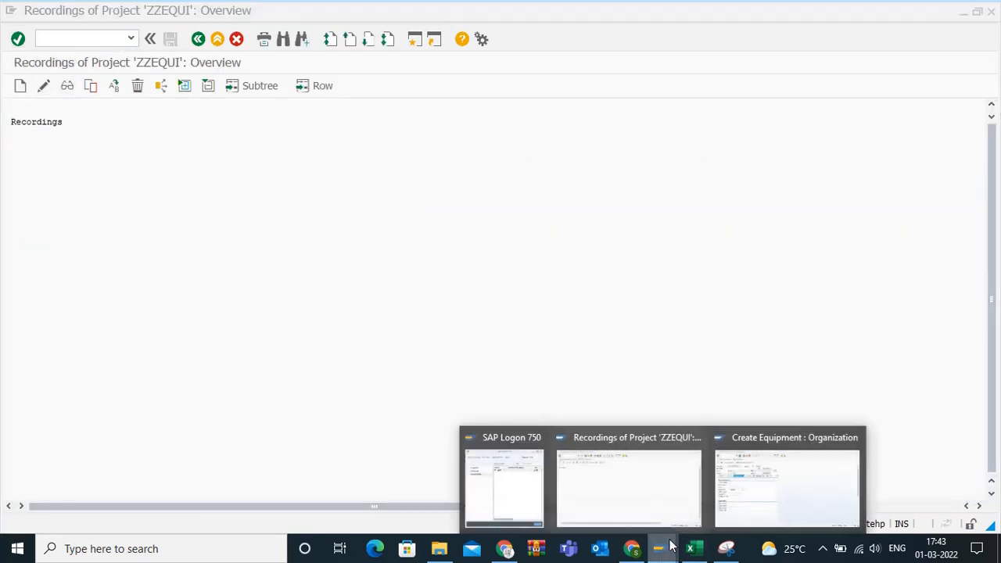
left_click(629, 485)
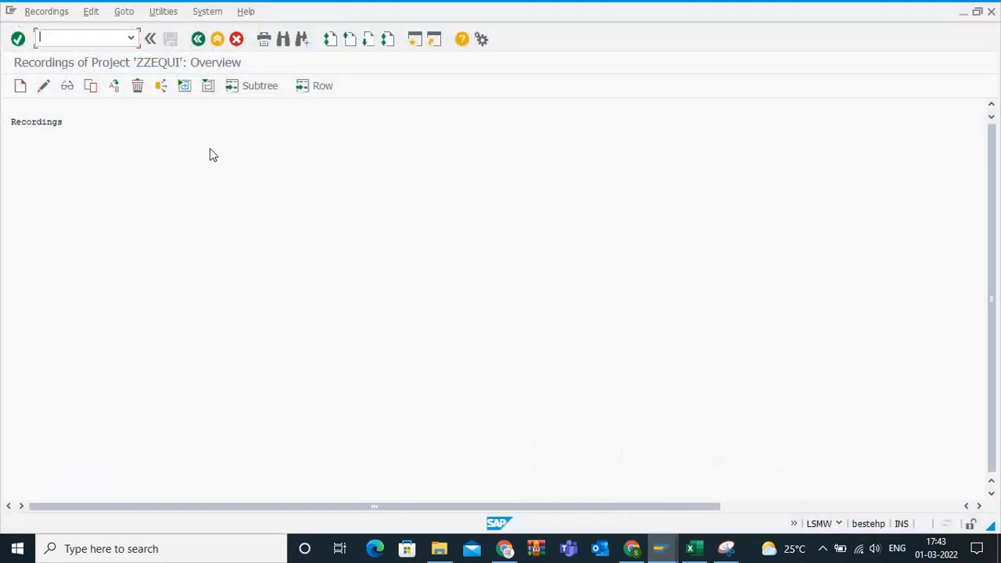
- Create recording ZEQUI, 'Equipment data upload', recording transaction IE01
left_click(19, 86)
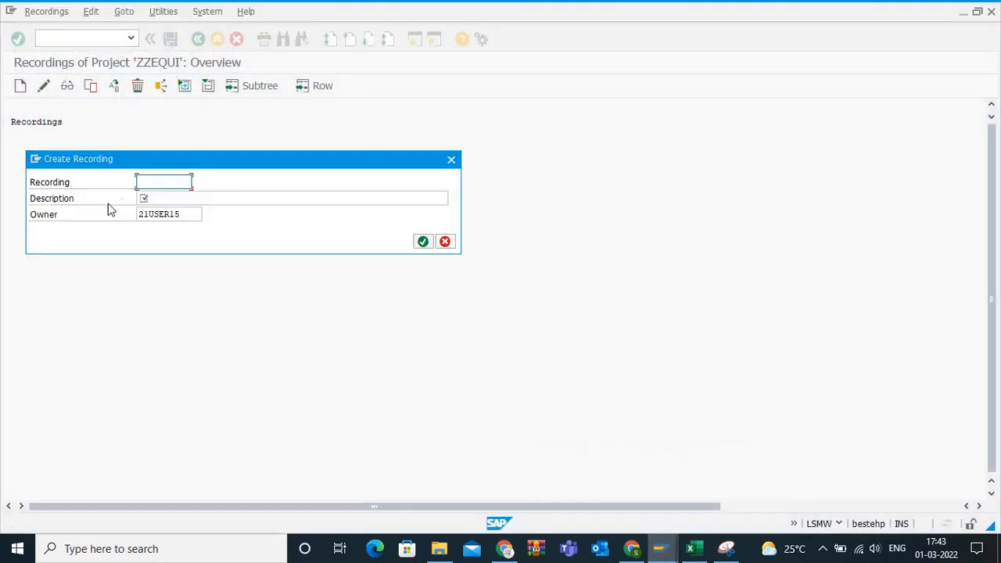
left_click(164, 181)
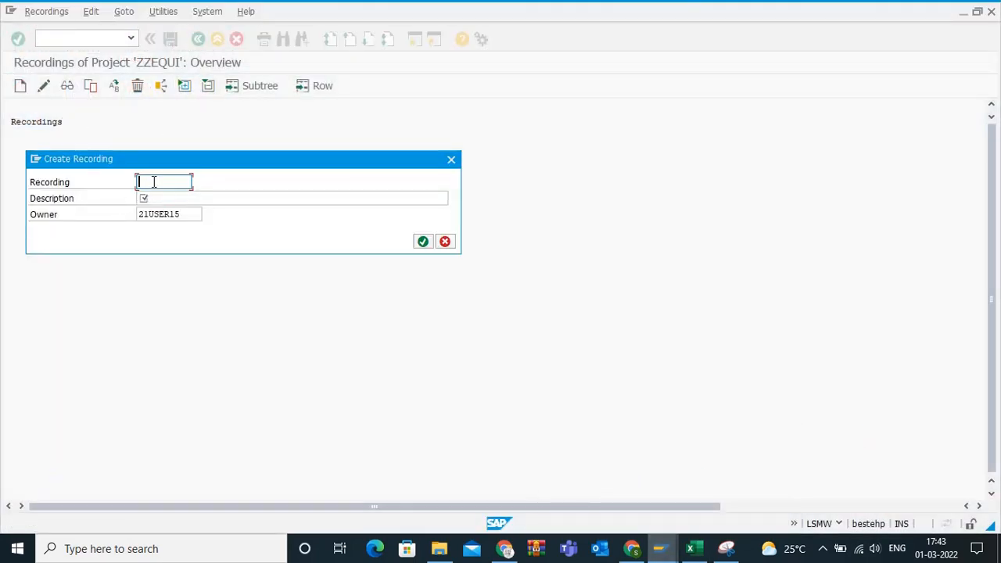
type("ZEQUI")
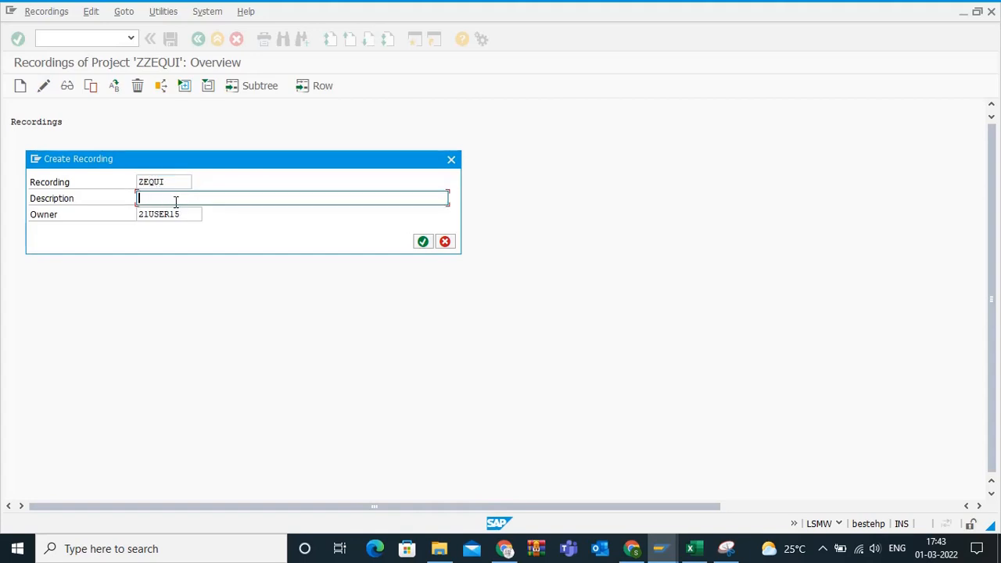
type("Equipment data upload")
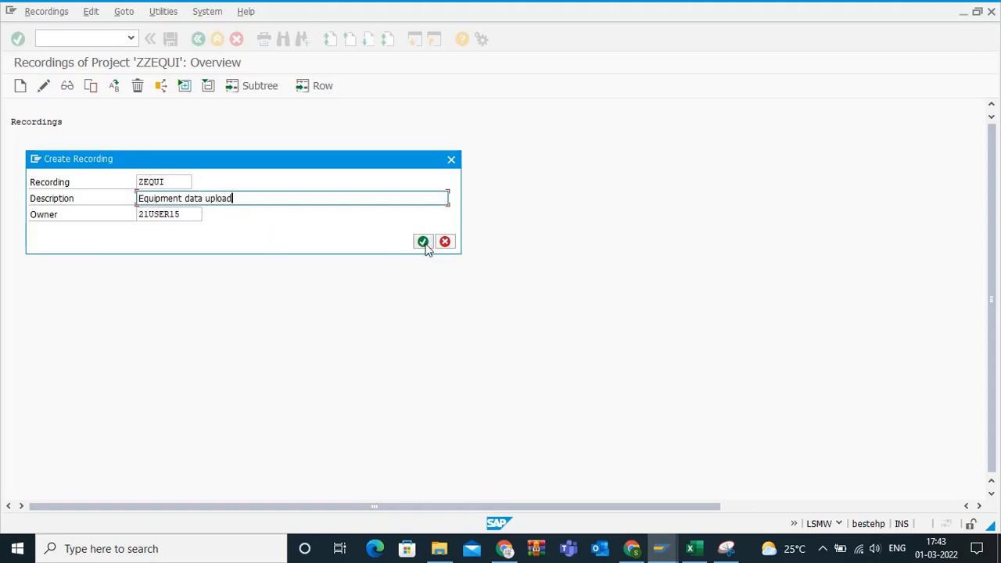
left_click(423, 241)
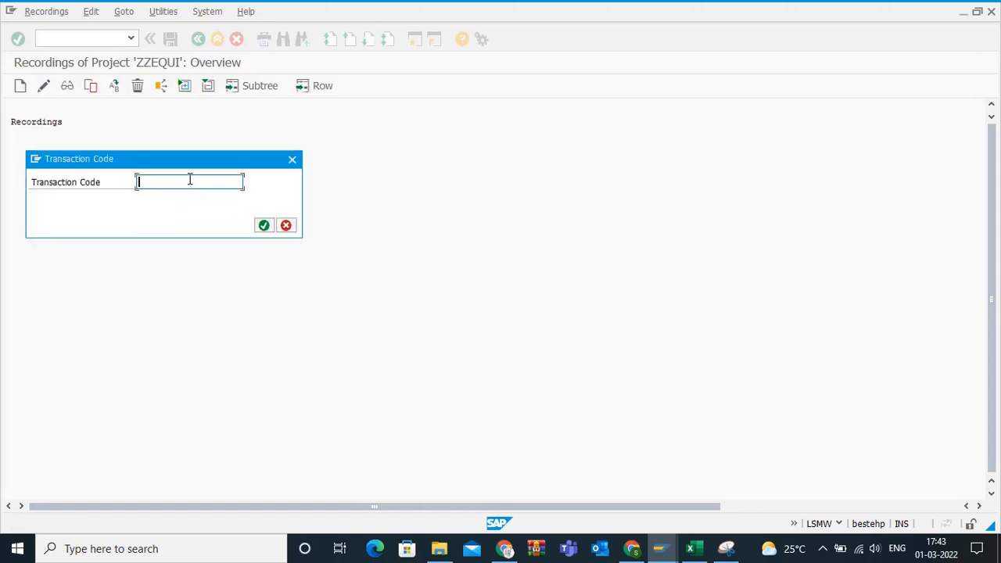
type("IE01")
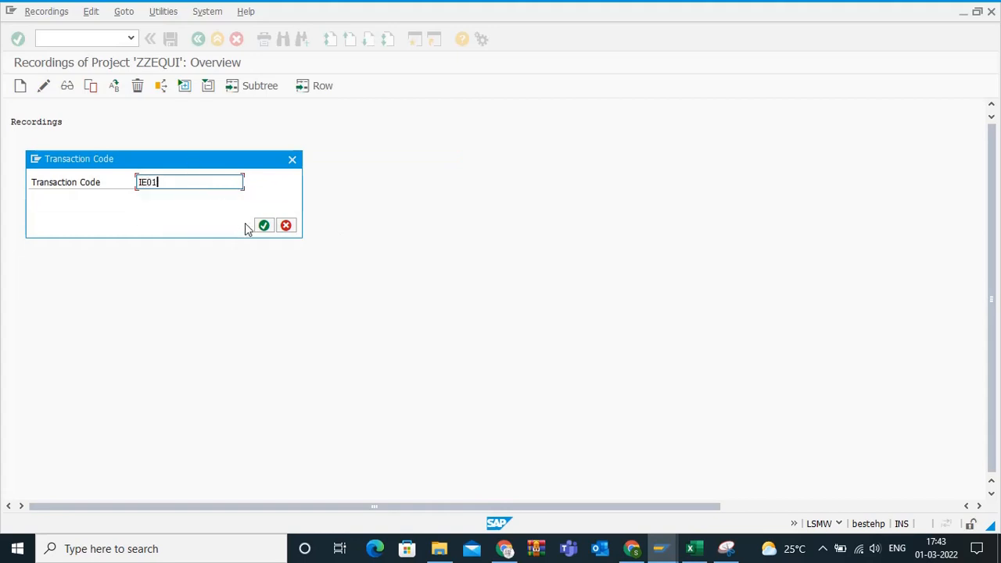
left_click(263, 226)
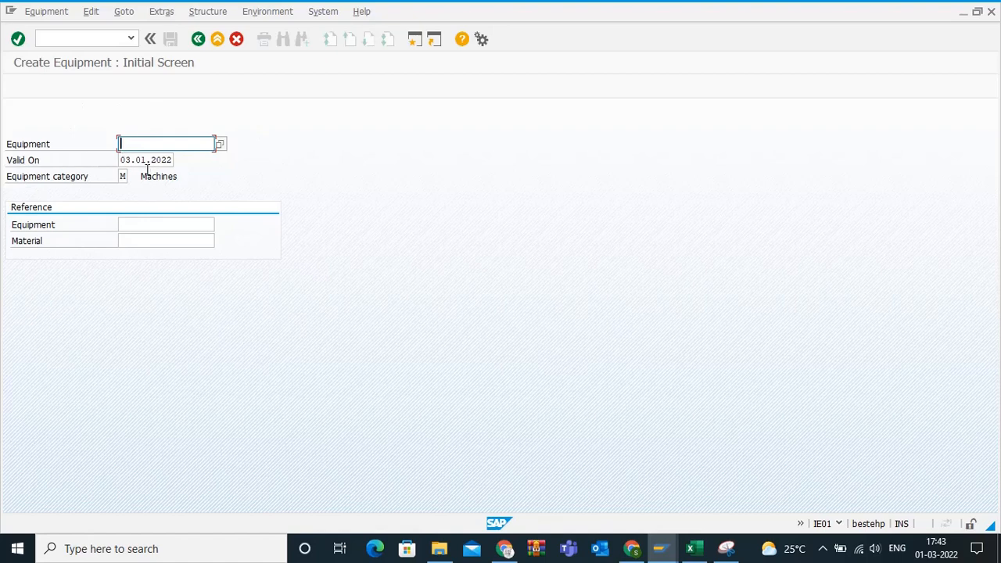
- Describe the equipment as 'Centrifugal pumps -1' with object type 3000 and manufacturer WEIR MINERALS
left_click(144, 160)
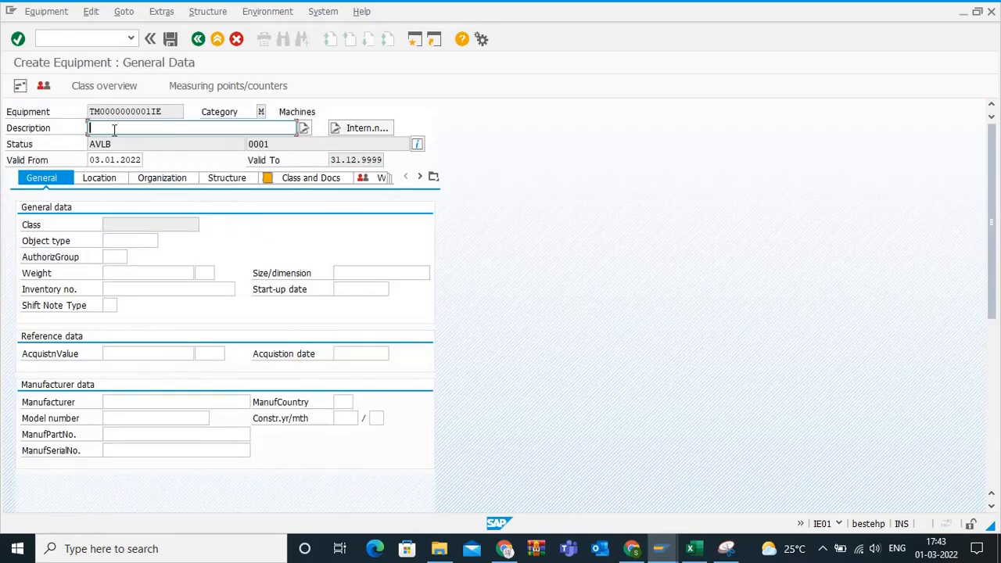
type("S")
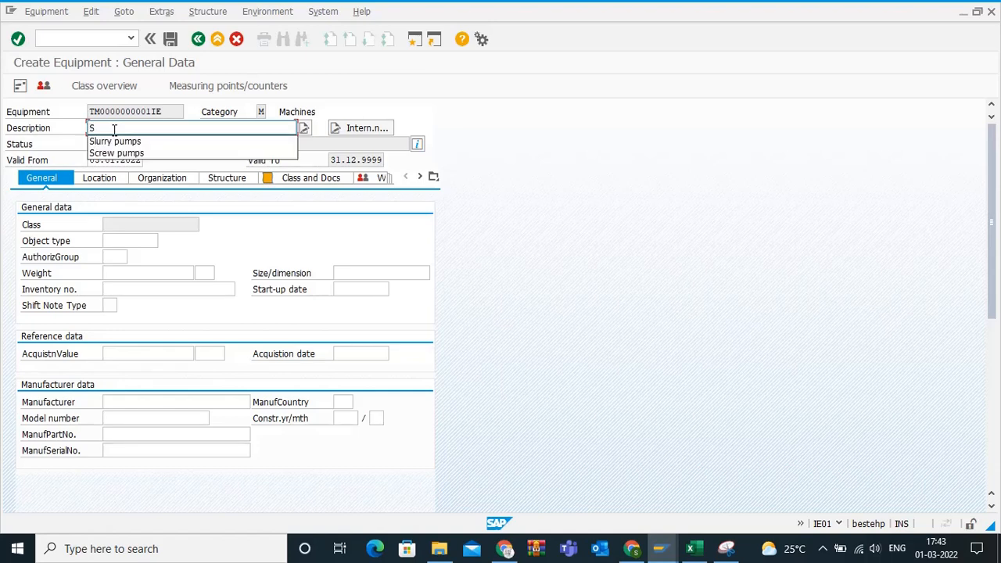
type("Centrifugal pumps -1")
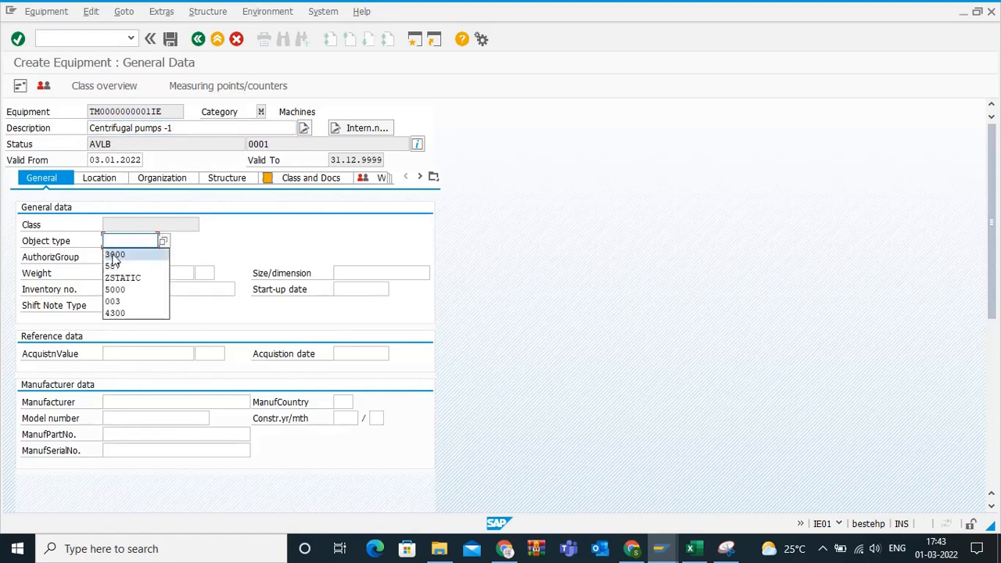
left_click(114, 254)
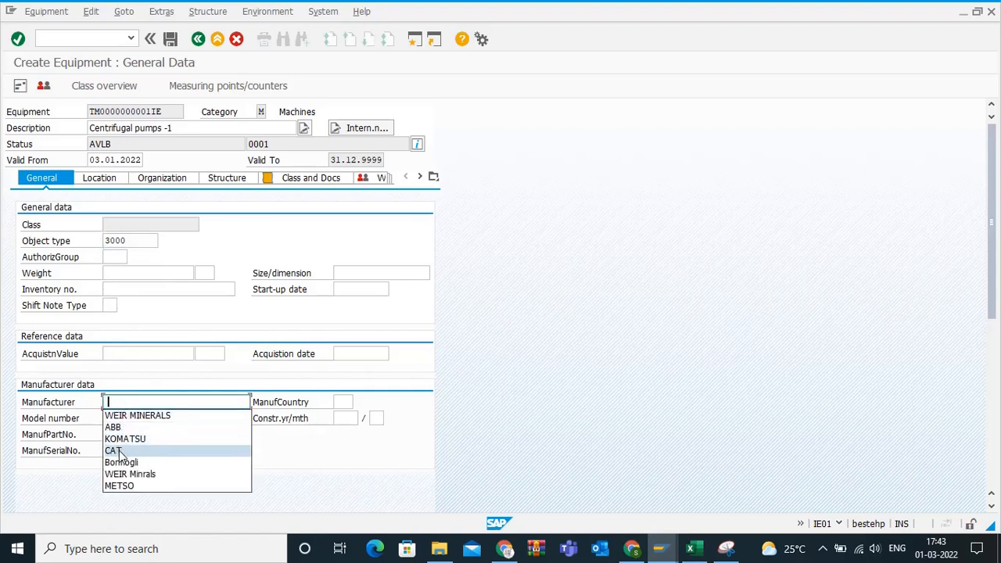
left_click(137, 415)
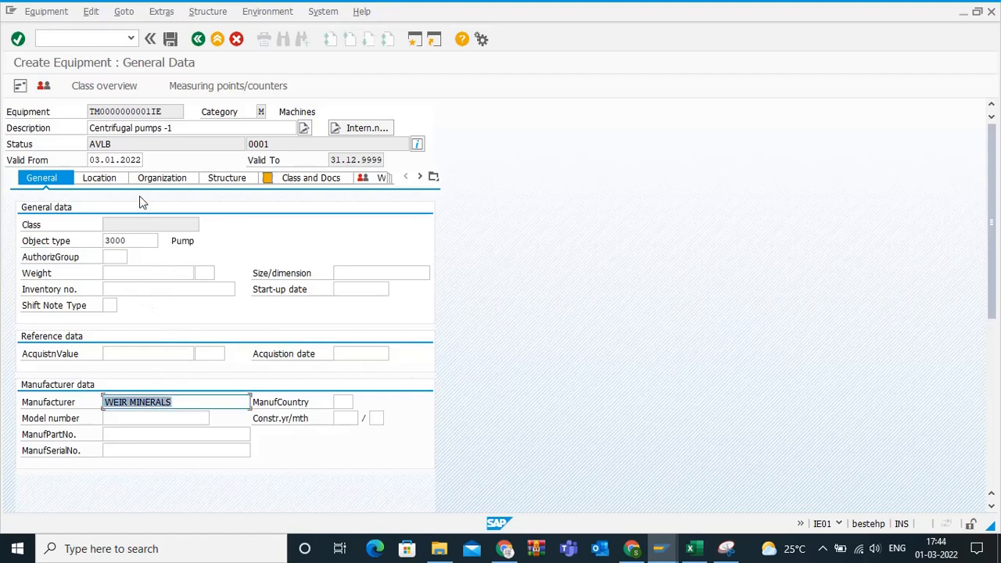
- Fill location and organization data: PM_MECB, cost center 420000, PM_MECH, plant AMR1
left_click(99, 178)
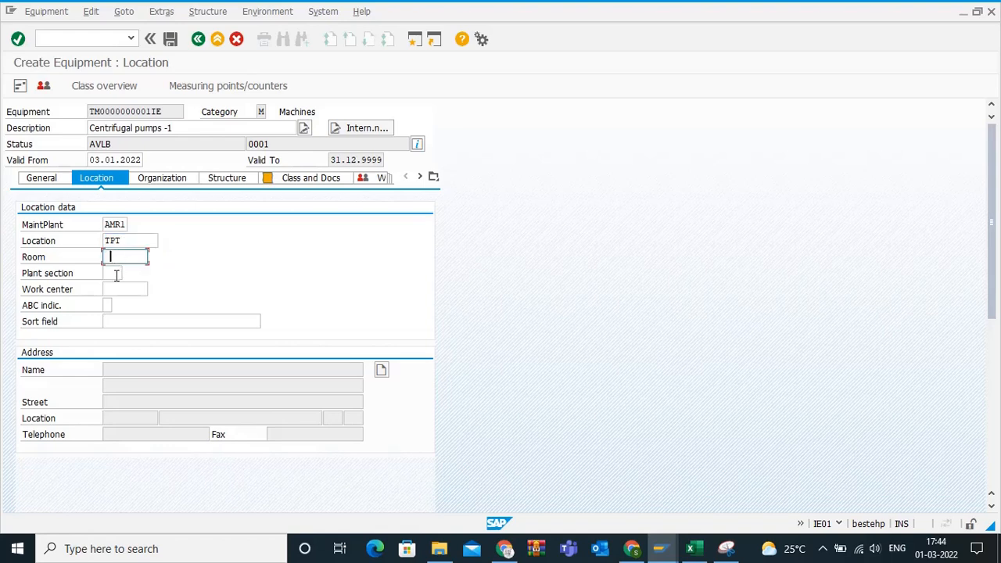
type("PM_MECB")
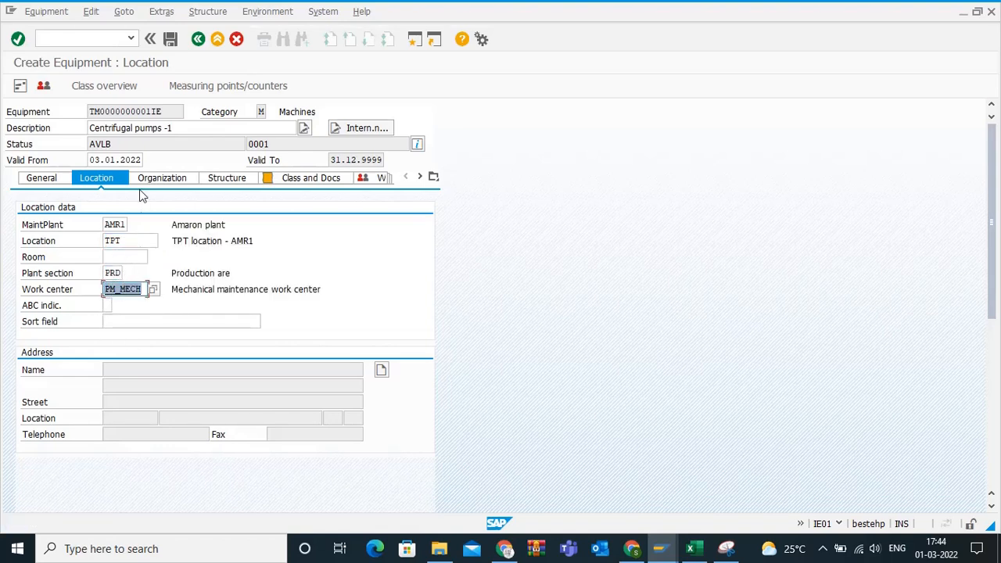
left_click(162, 177)
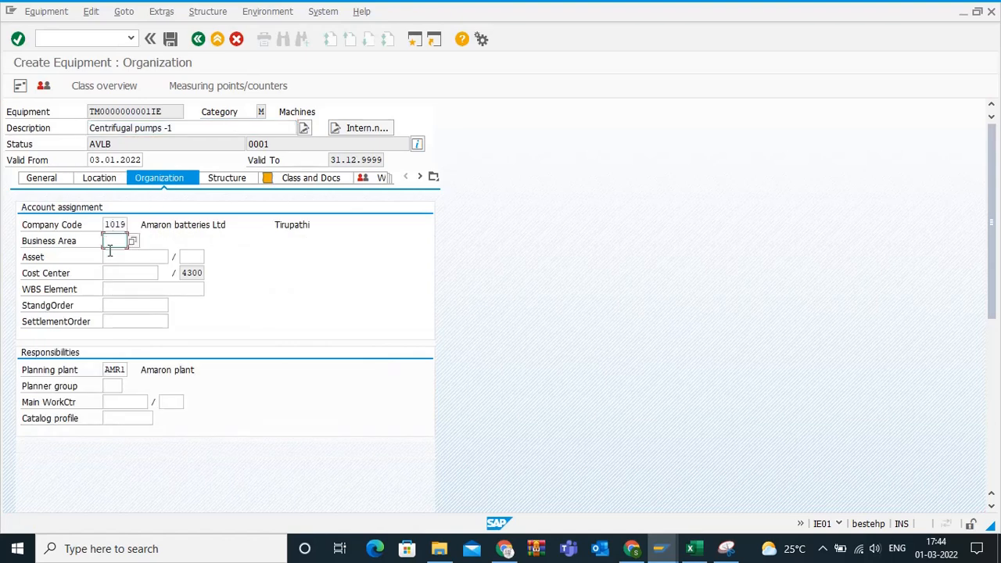
left_click(129, 256)
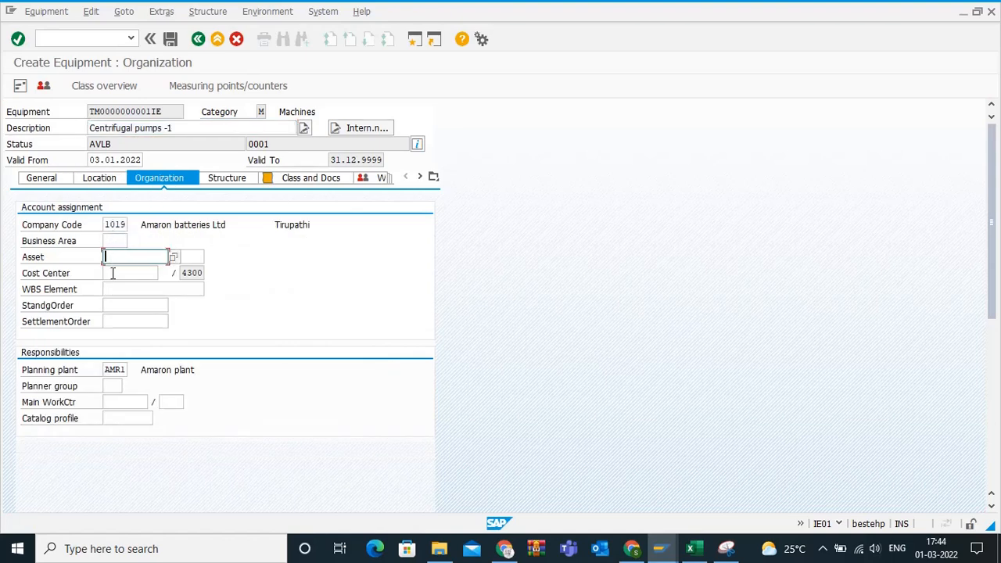
type("420000")
left_click(113, 385)
type("PG1")
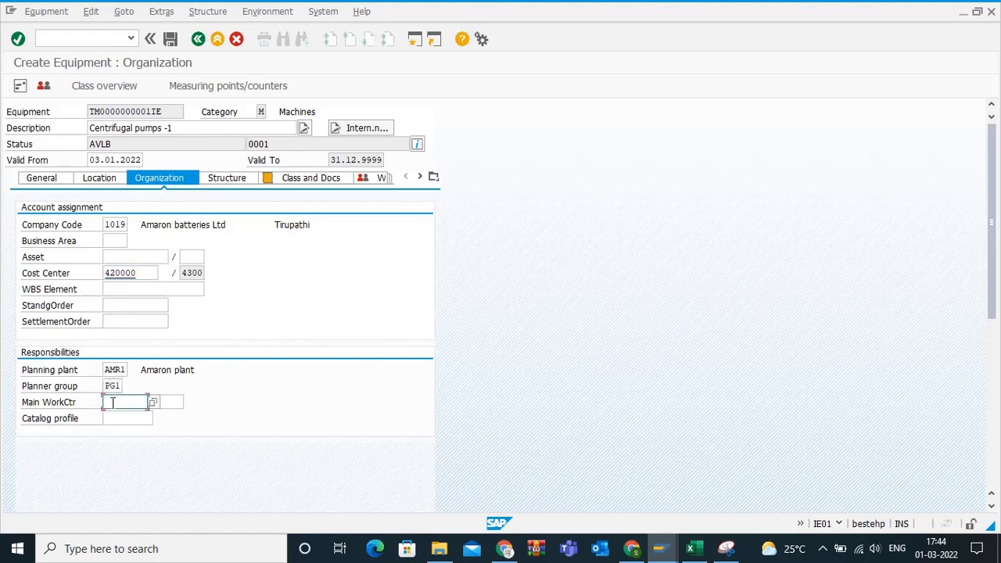
type("PM_MECH")
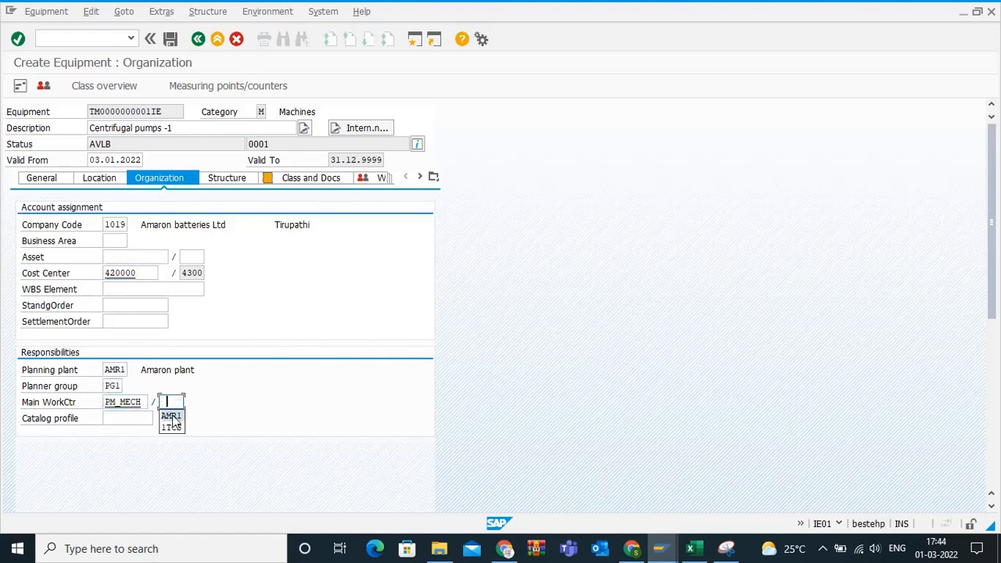
left_click(170, 415)
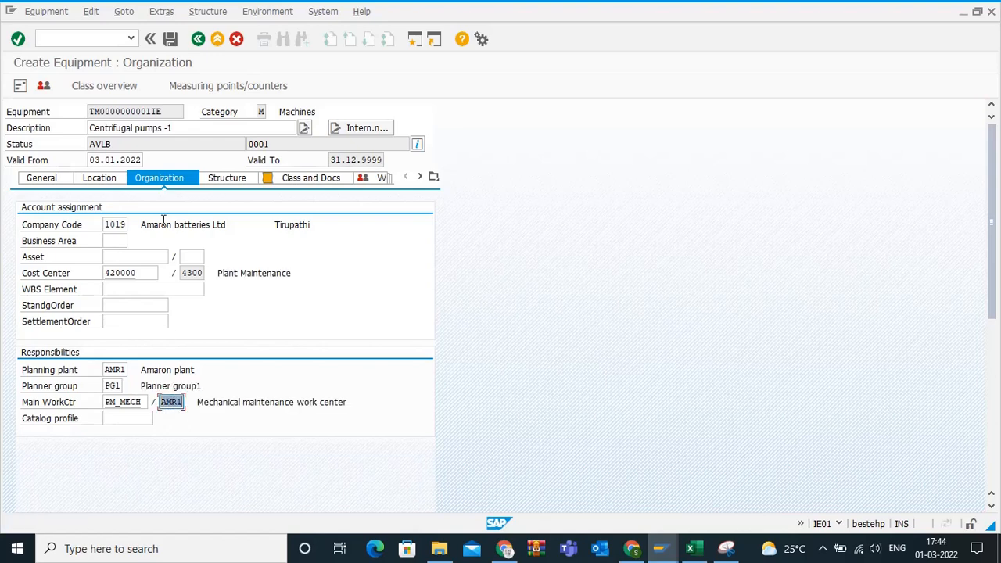
left_click(227, 178)
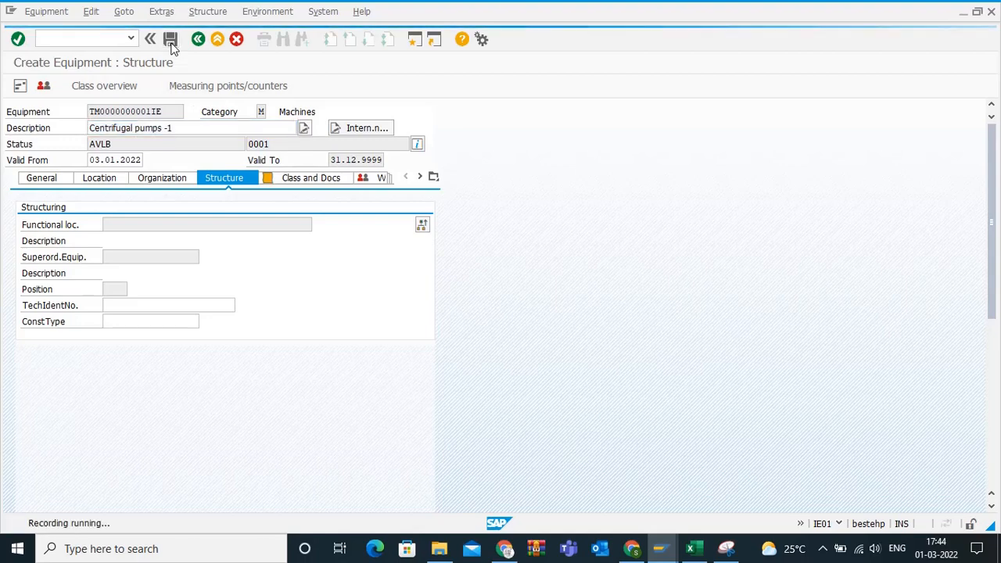
- Save the equipment entry to end recording ZEQUI, then assign default names to all fields
left_click(172, 39)
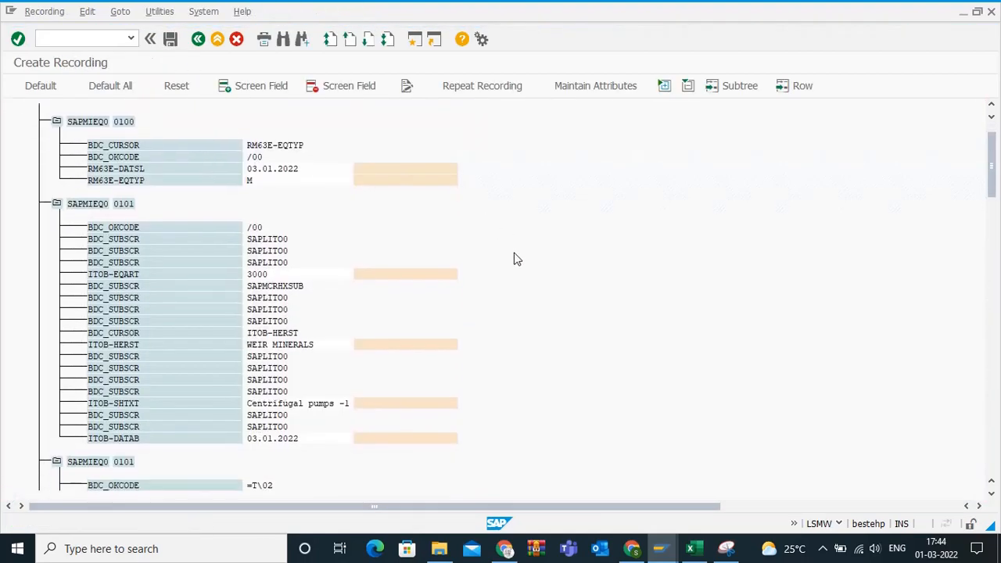
scroll("down", 3)
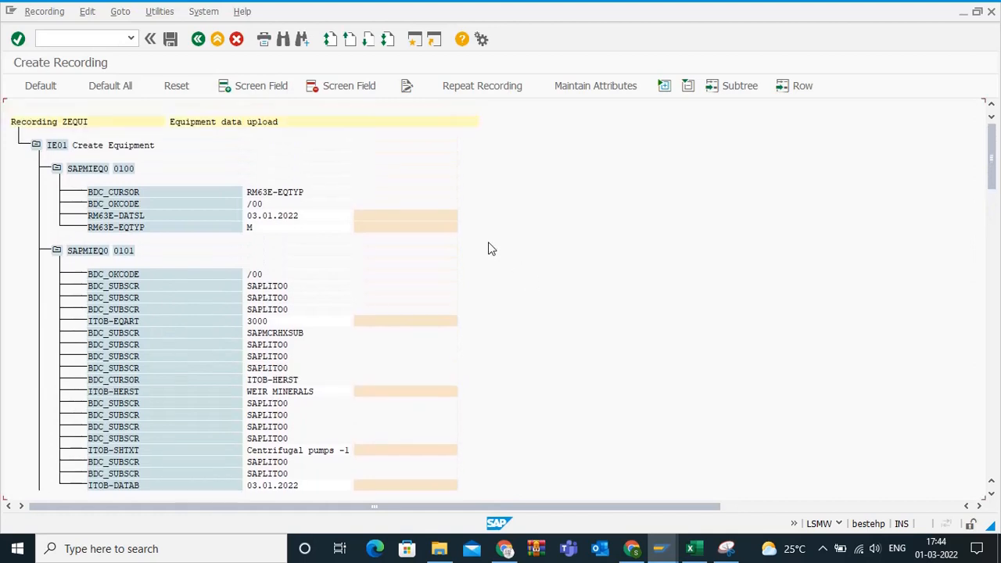
mouse_move(109, 88)
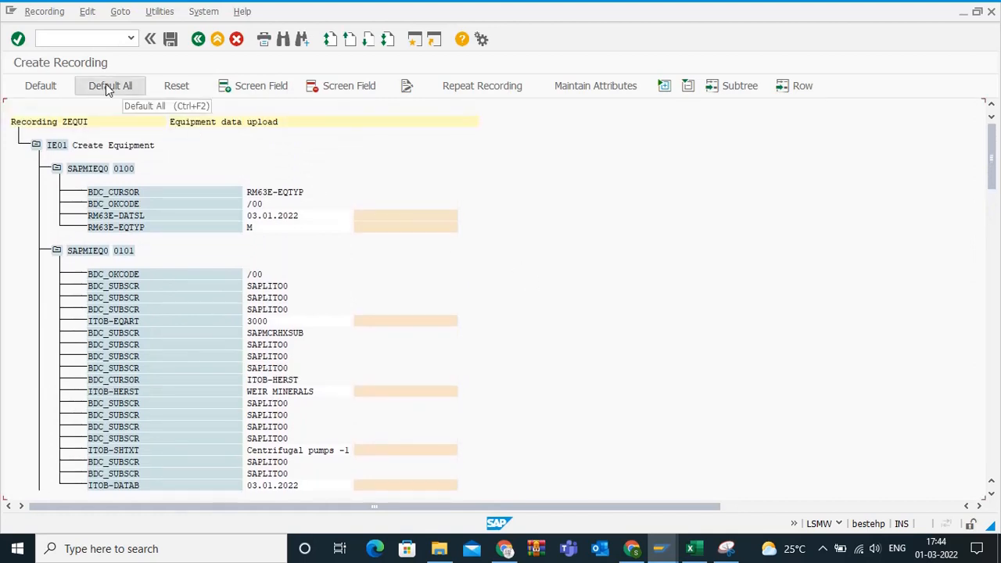
left_click(110, 86)
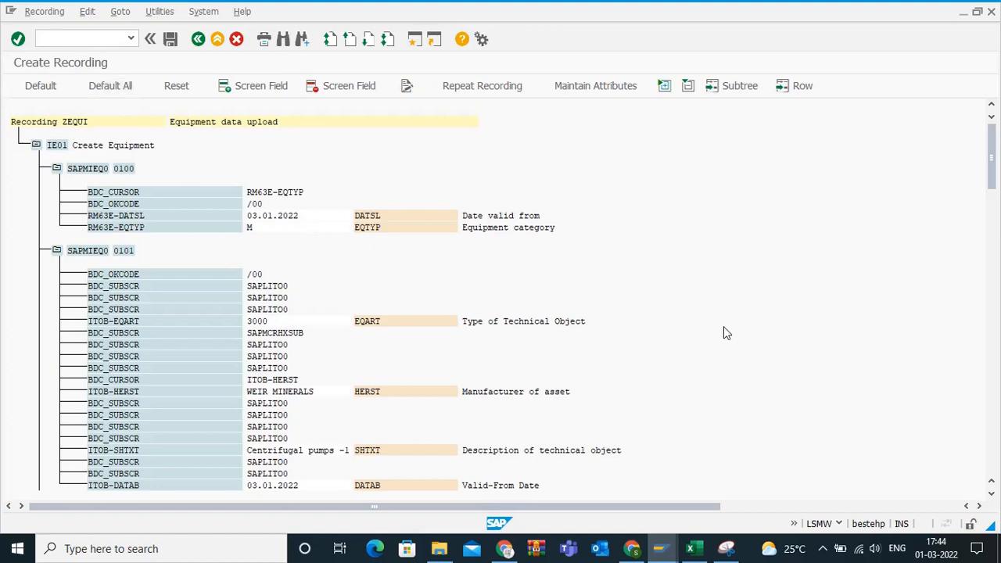
scroll("down", 3)
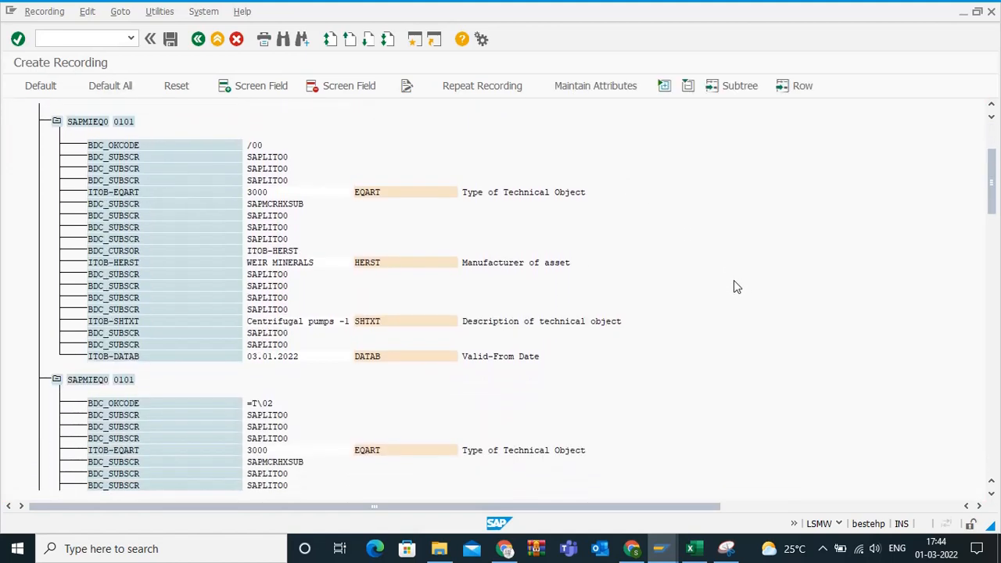
scroll("down", 3)
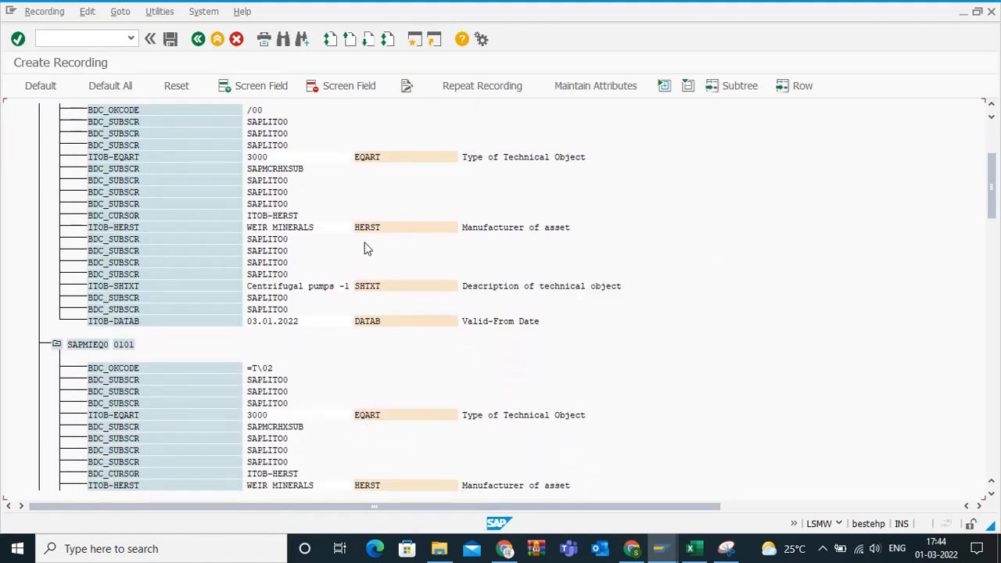
mouse_move(721, 236)
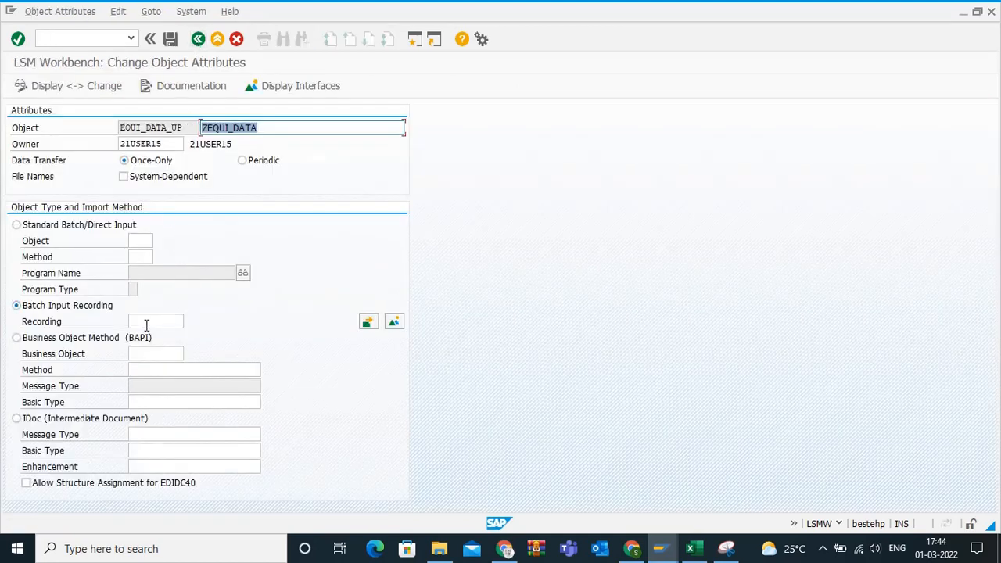
- Assign recording ZEQUI to the object attributes, save, and go back to the steps
type("ZEQUI")
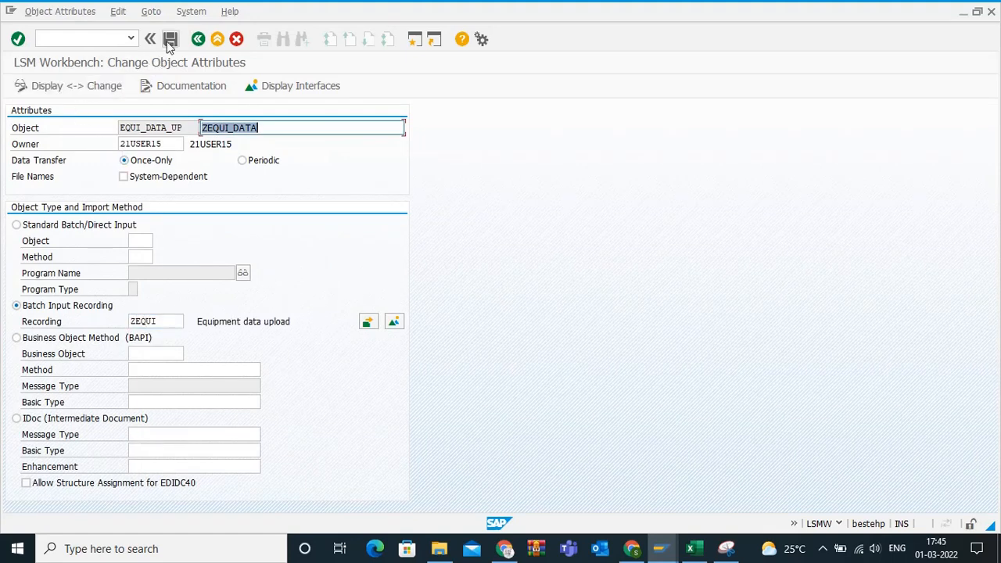
left_click(174, 40)
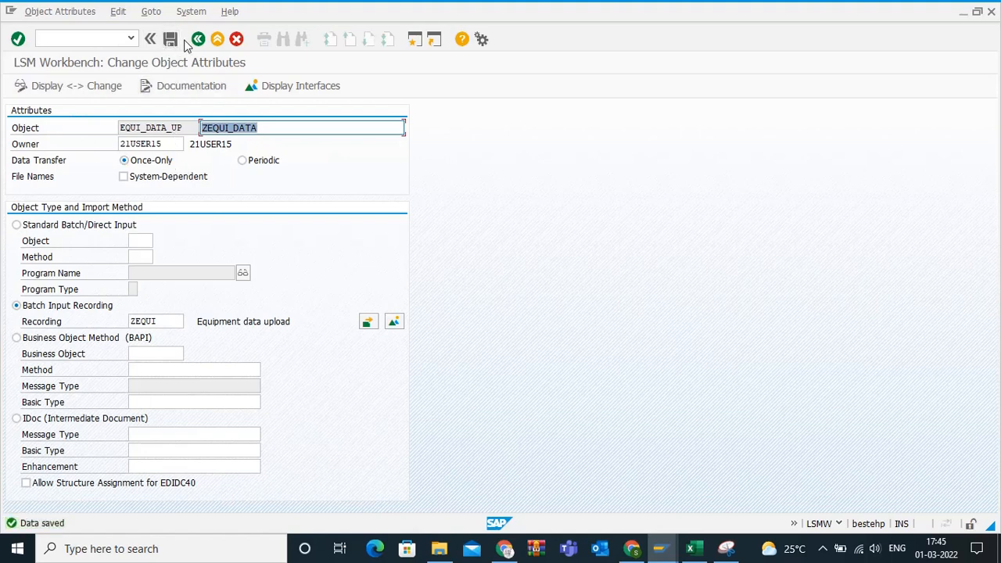
left_click(202, 39)
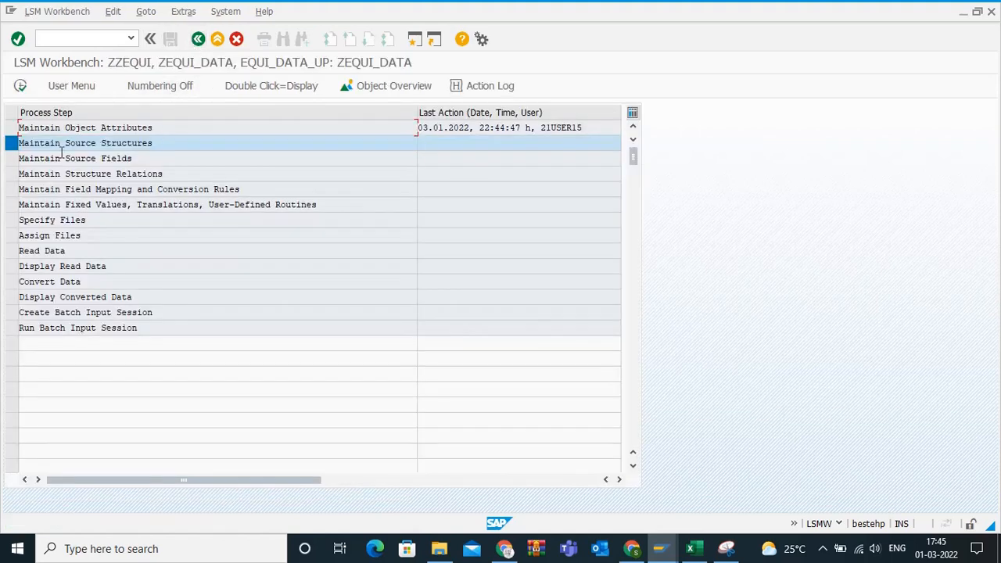
mouse_move(31, 88)
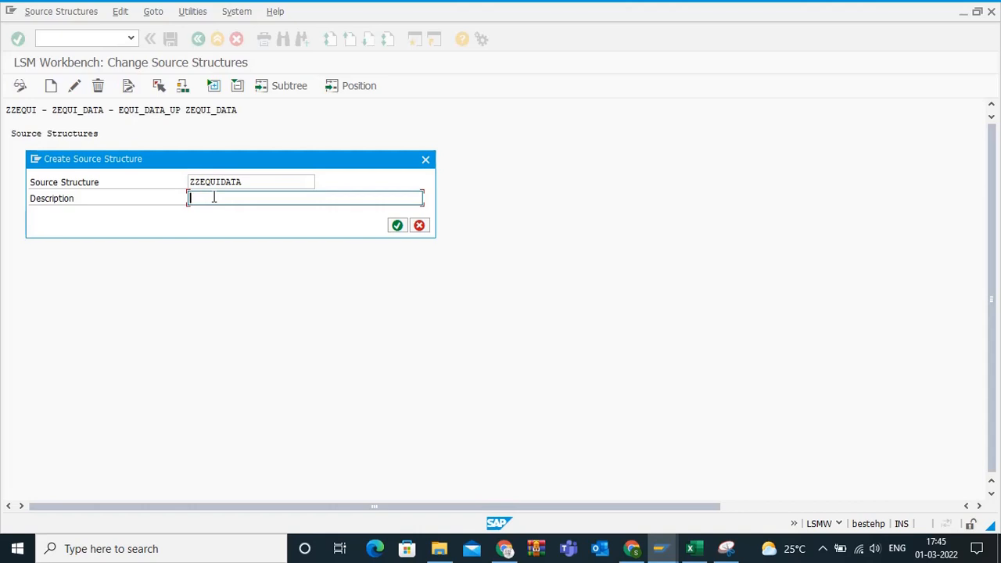
- Create source structure ZZEQUIDATA 'equipment mass data upload', save it, and go back
type("equipment mass data up")
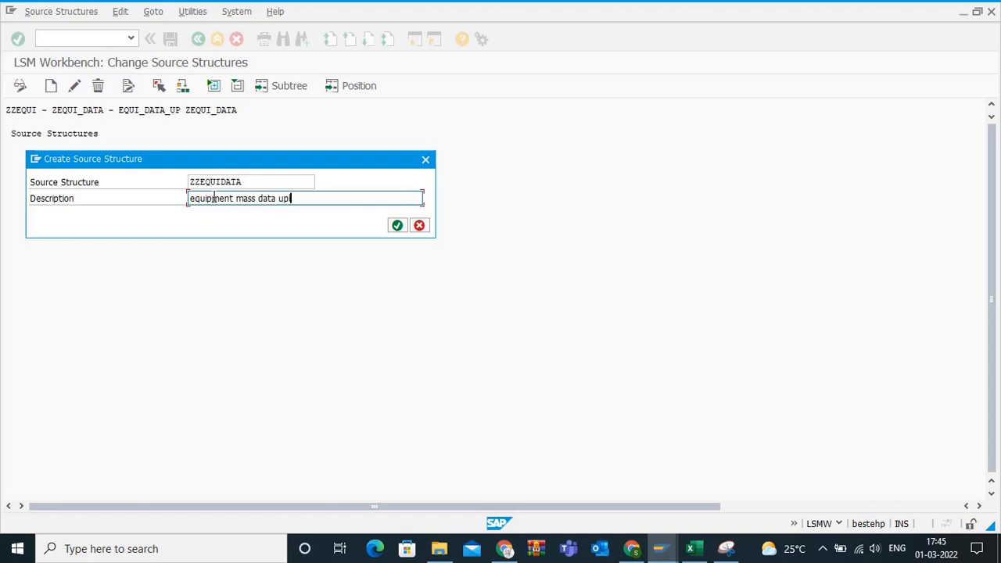
type("load")
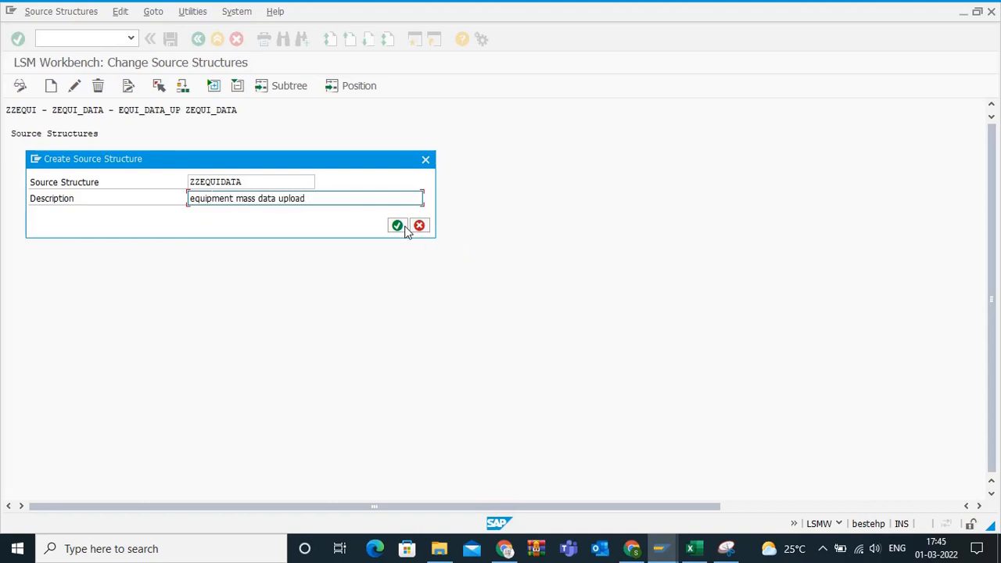
left_click(397, 225)
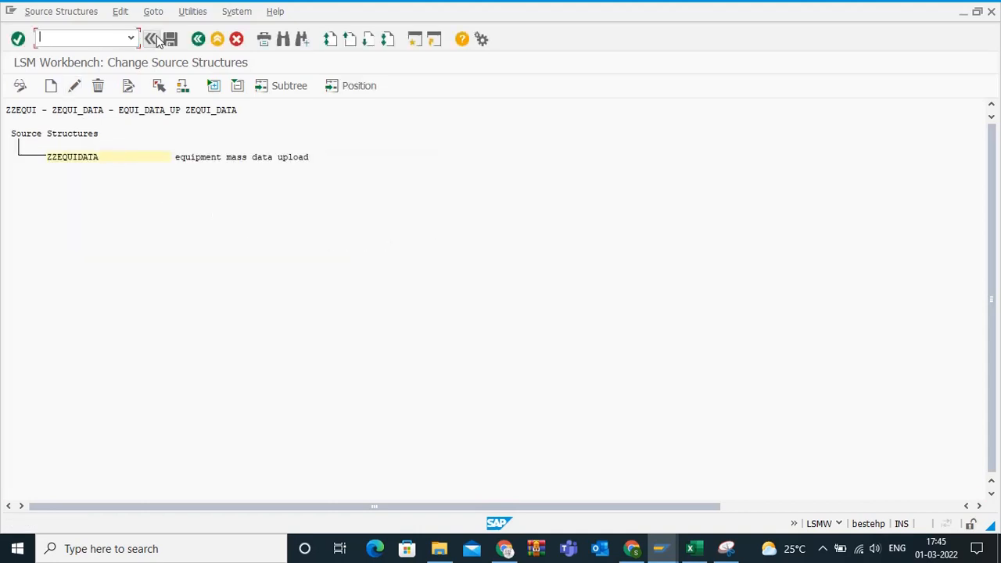
left_click(174, 38)
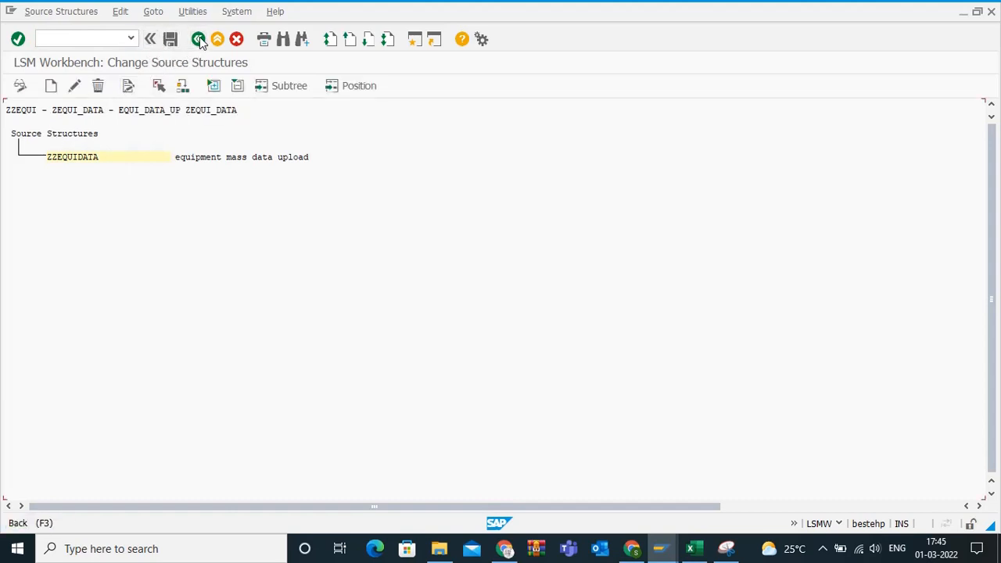
left_click(199, 37)
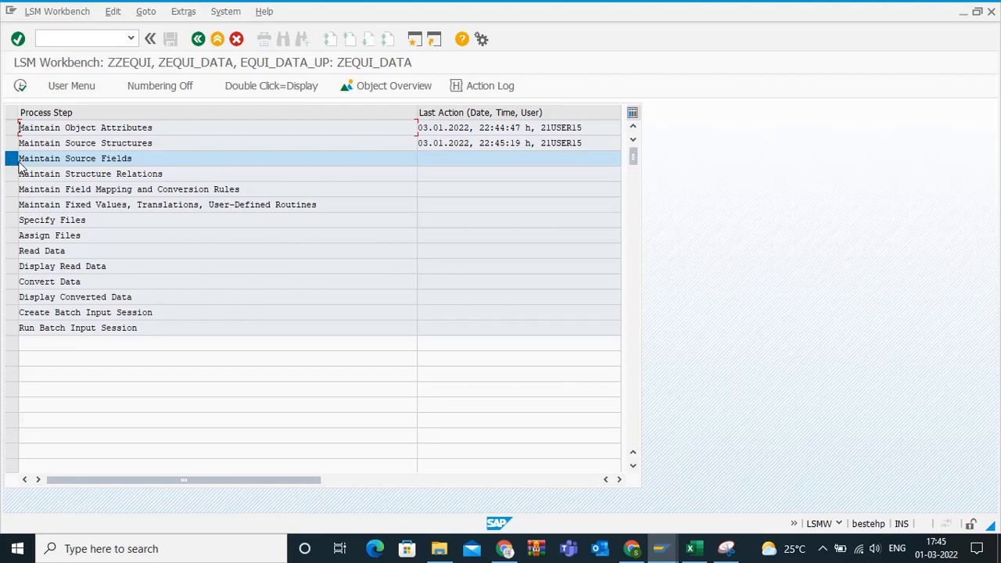
- Open the Object Overview and select ZEQUI's target field names for copying
left_click(394, 85)
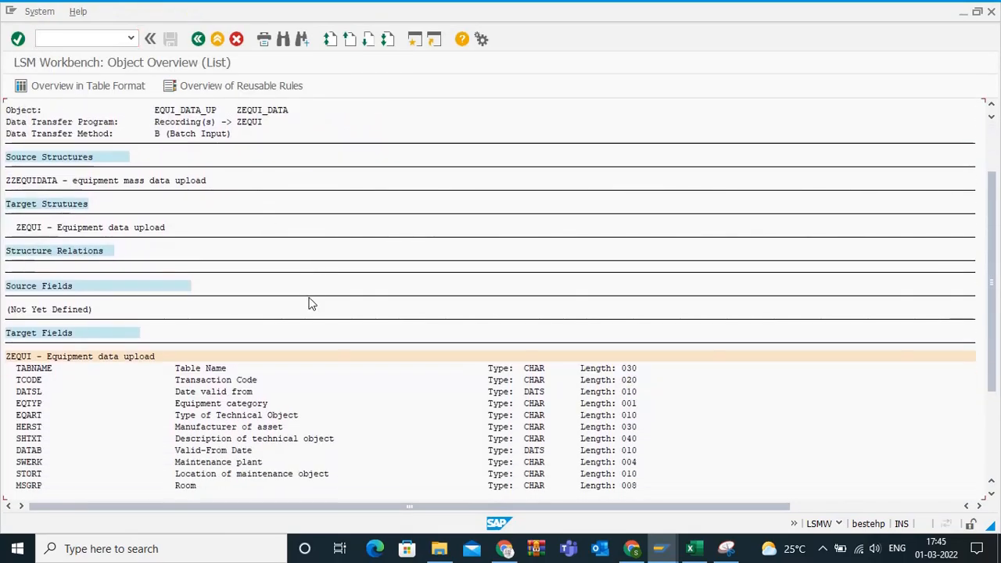
scroll("down", 3)
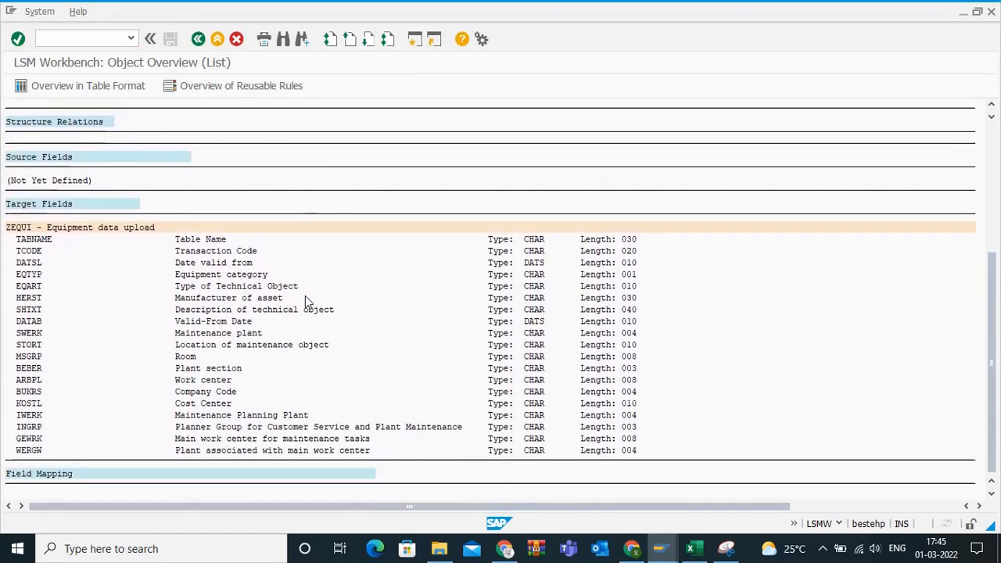
scroll("down", 3)
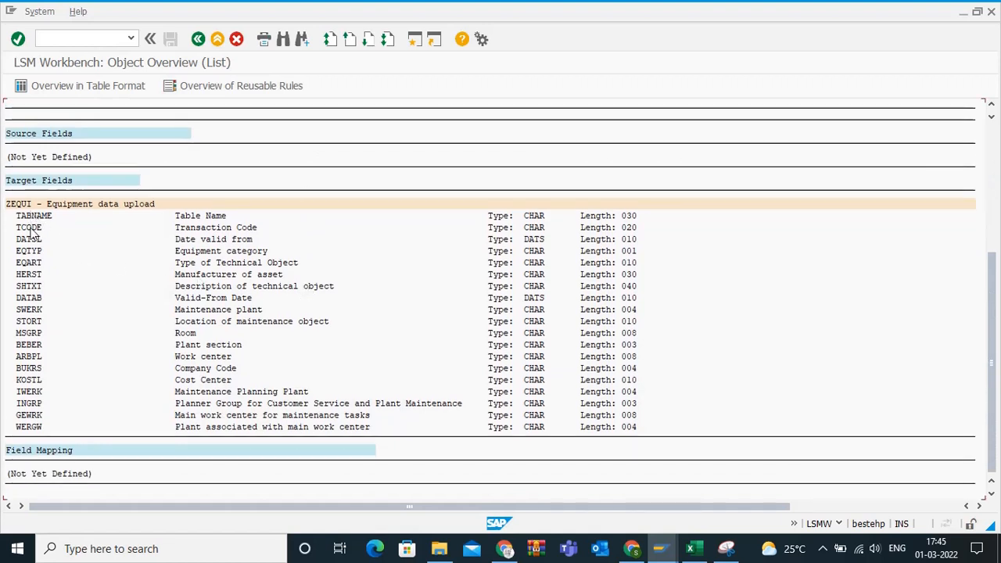
mouse_move(41, 277)
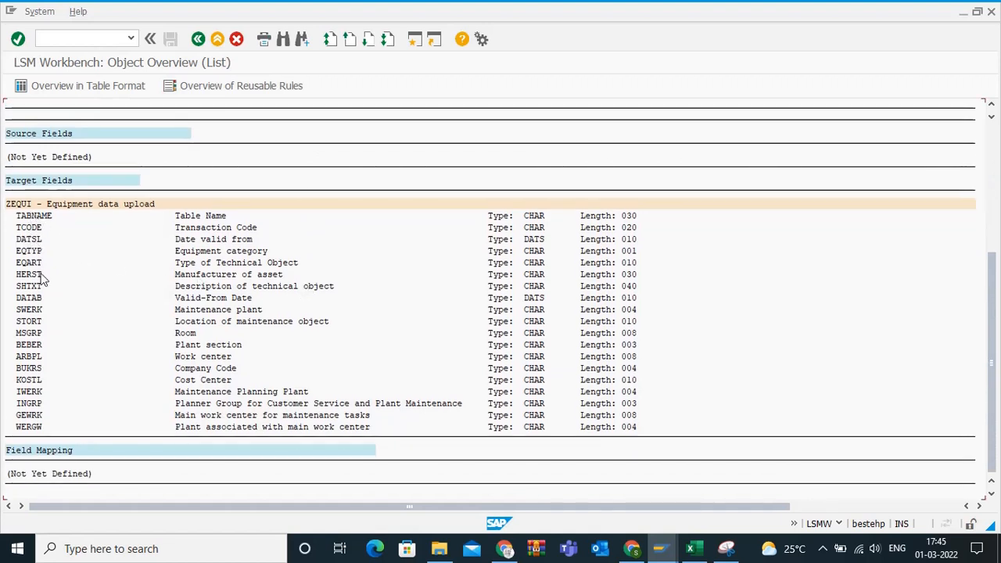
mouse_move(164, 241)
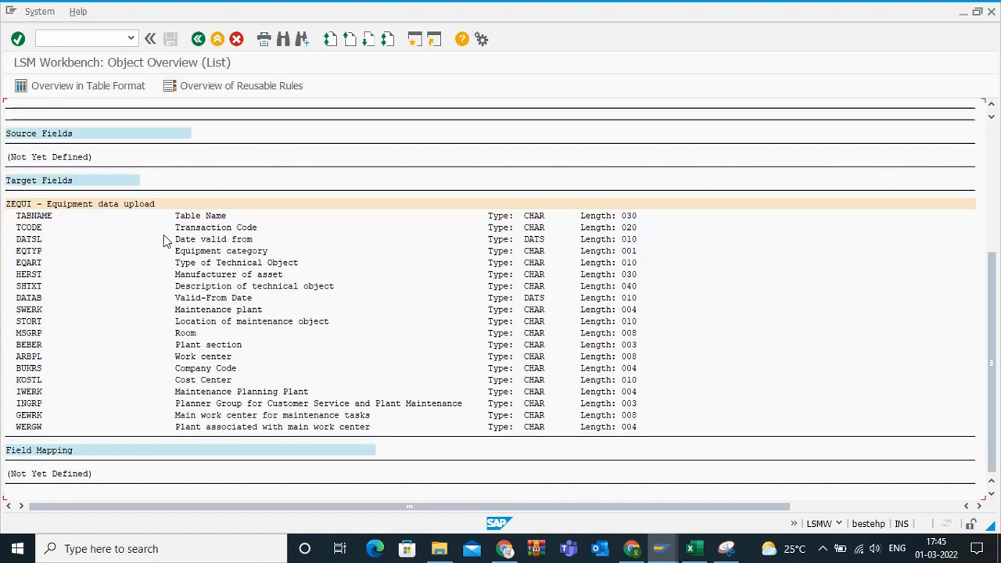
mouse_move(522, 243)
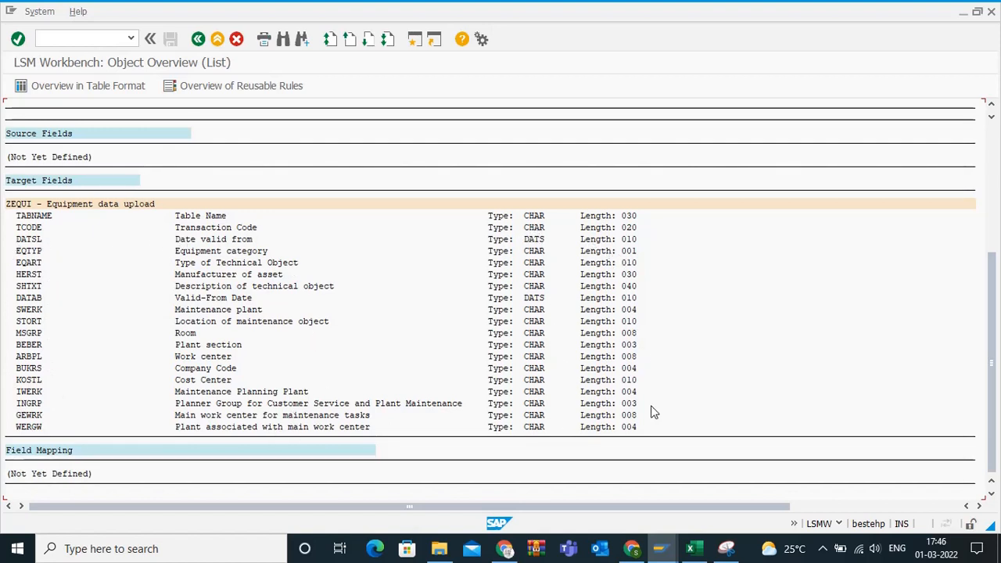
mouse_move(102, 333)
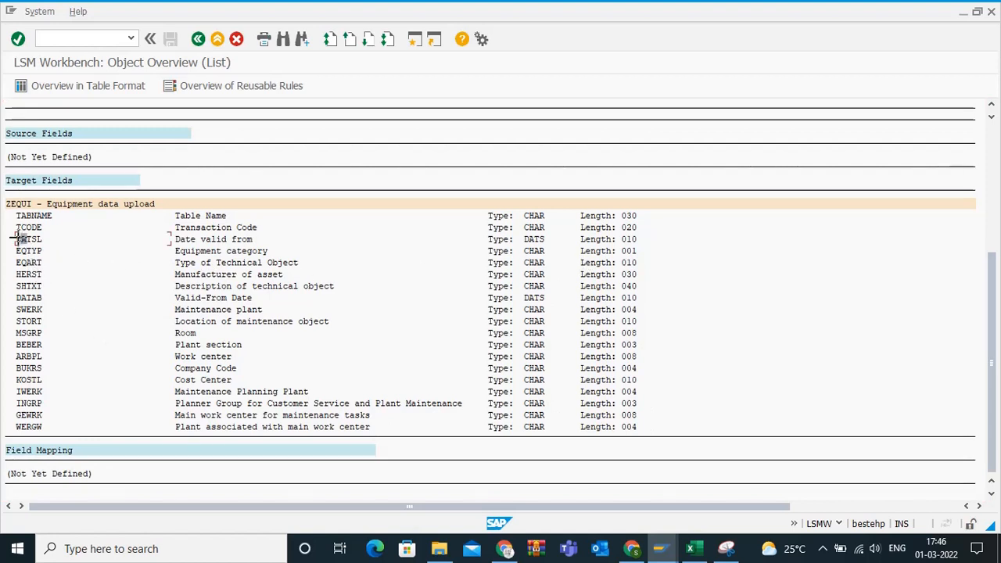
left_click_drag(29, 238, 29, 426)
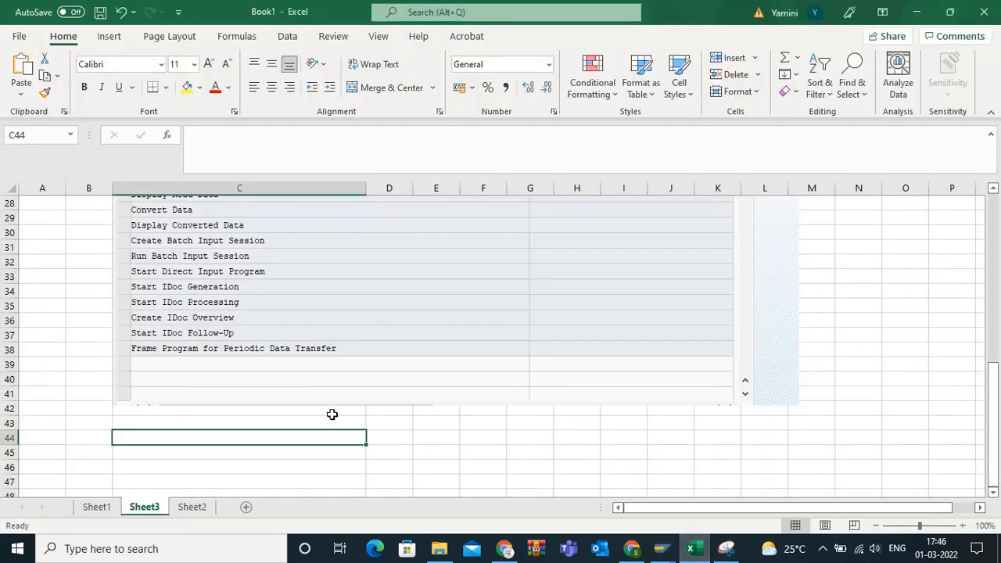
- Switch Excel to Sheet1 listing the field names, lengths and descriptions
scroll("down", 3)
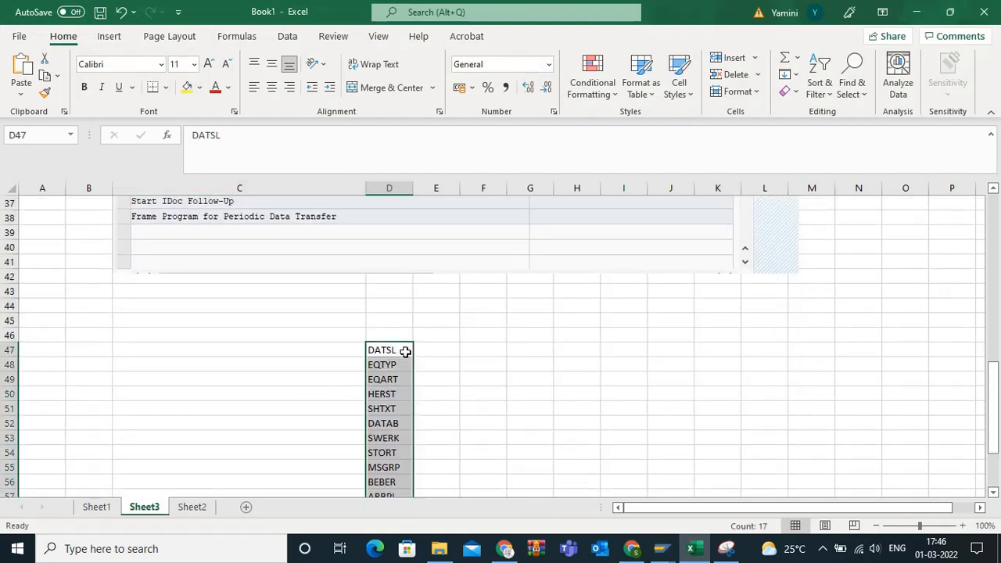
left_click(96, 507)
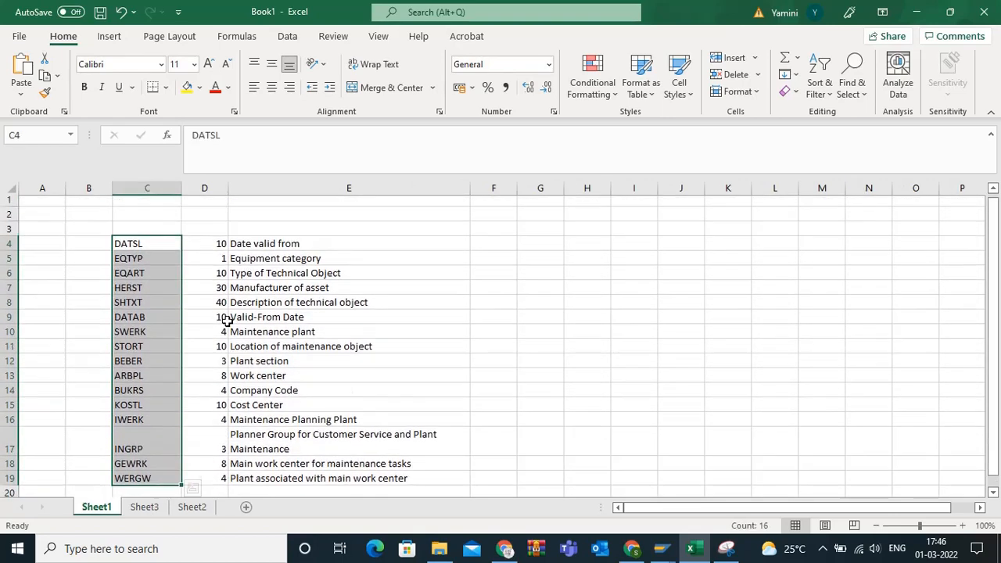
left_click(205, 232)
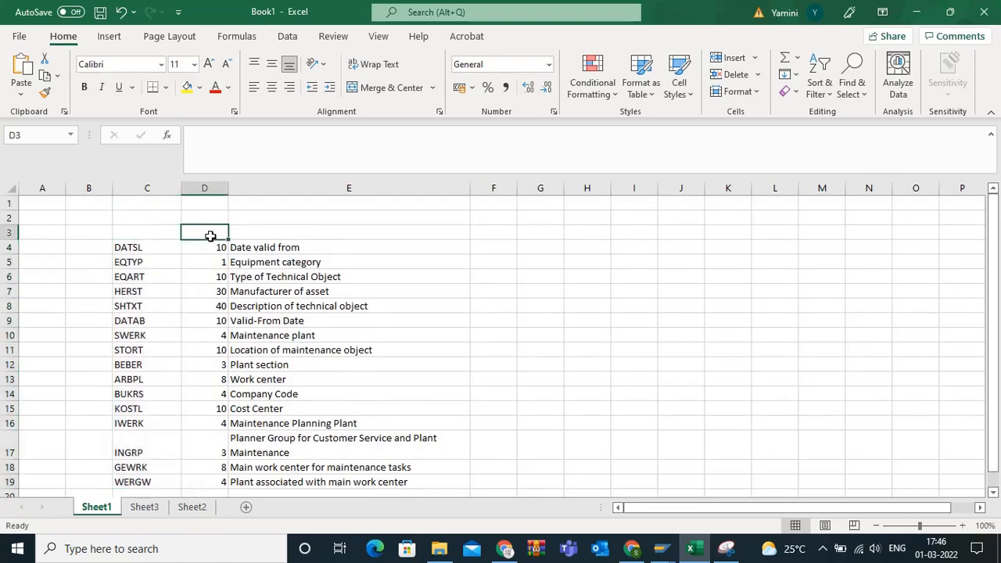
left_click(348, 233)
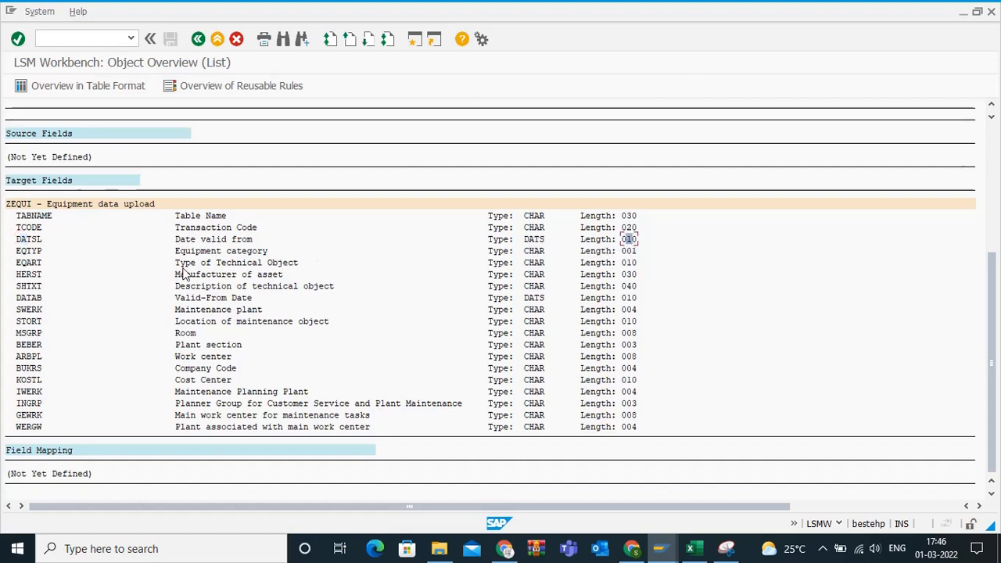
mouse_move(218, 227)
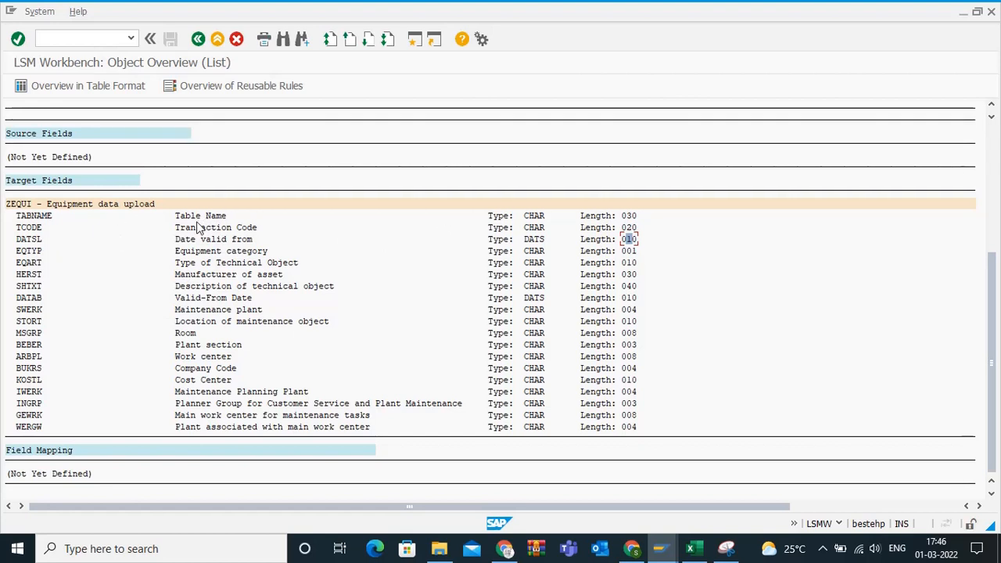
mouse_move(59, 243)
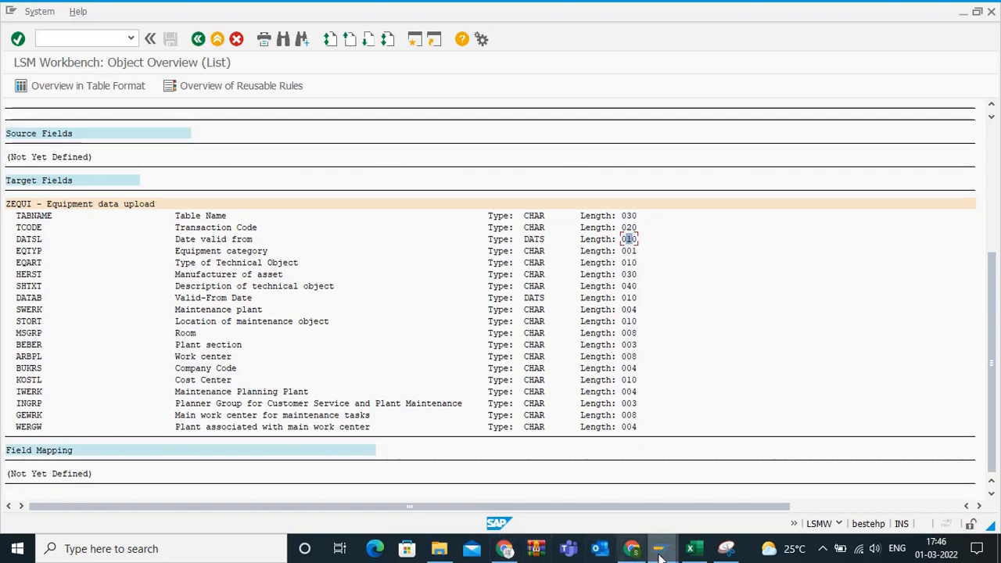
- Close the Object Overview and go back to the ZEQUI_DATA process step list
left_click(693, 548)
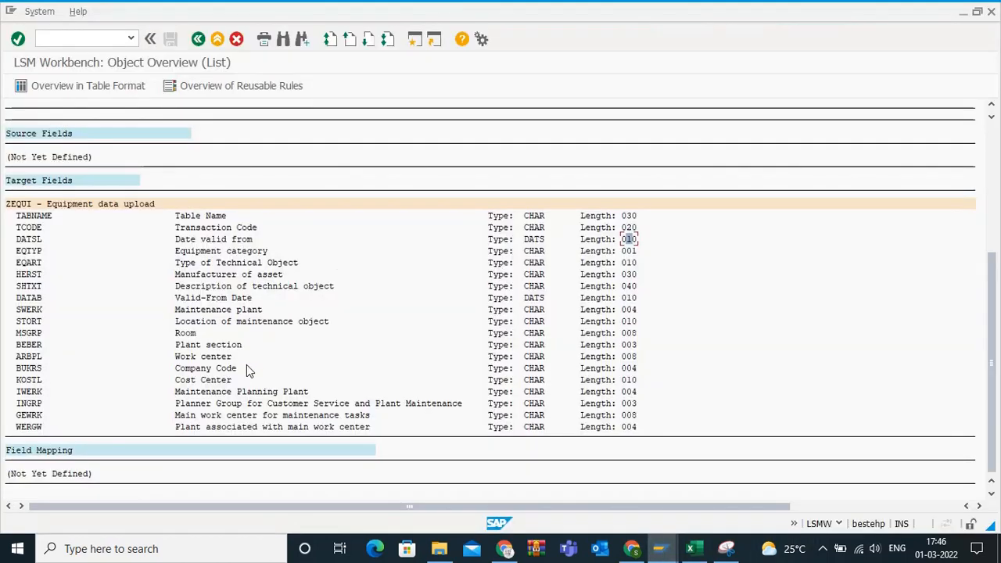
left_click(693, 549)
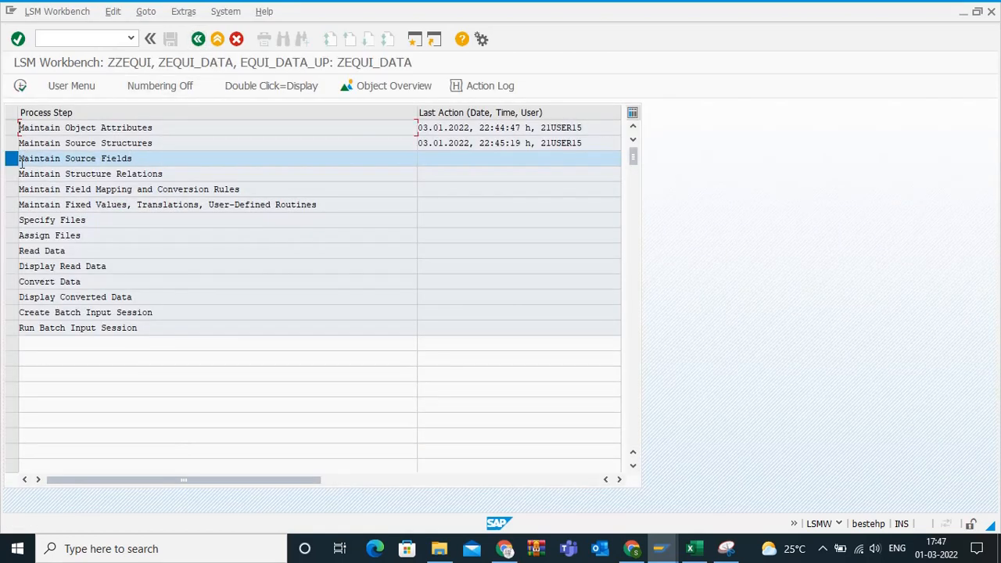
- Open Maintain Source Fields for ZZEQUIDATA in change mode
double_click(75, 158)
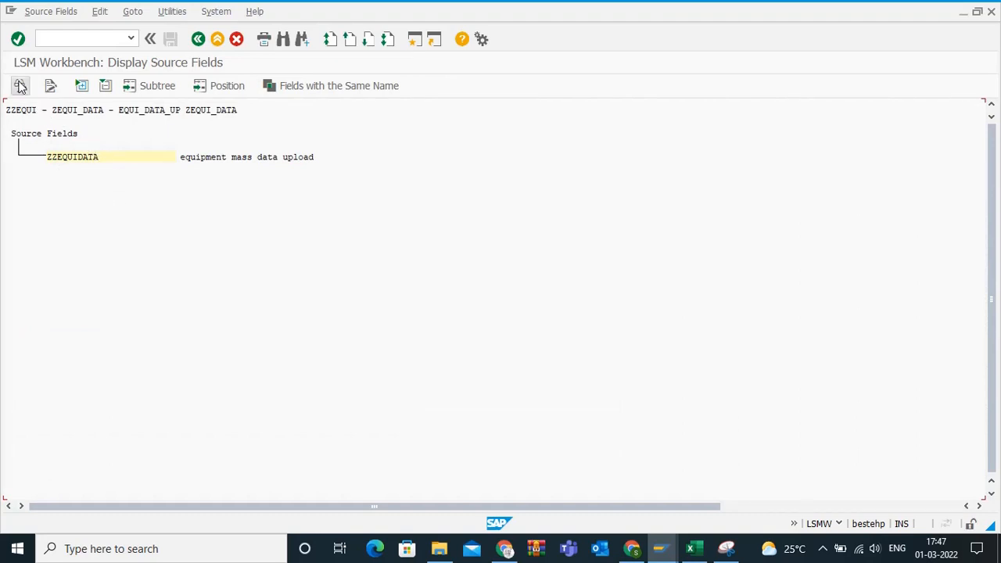
left_click(21, 86)
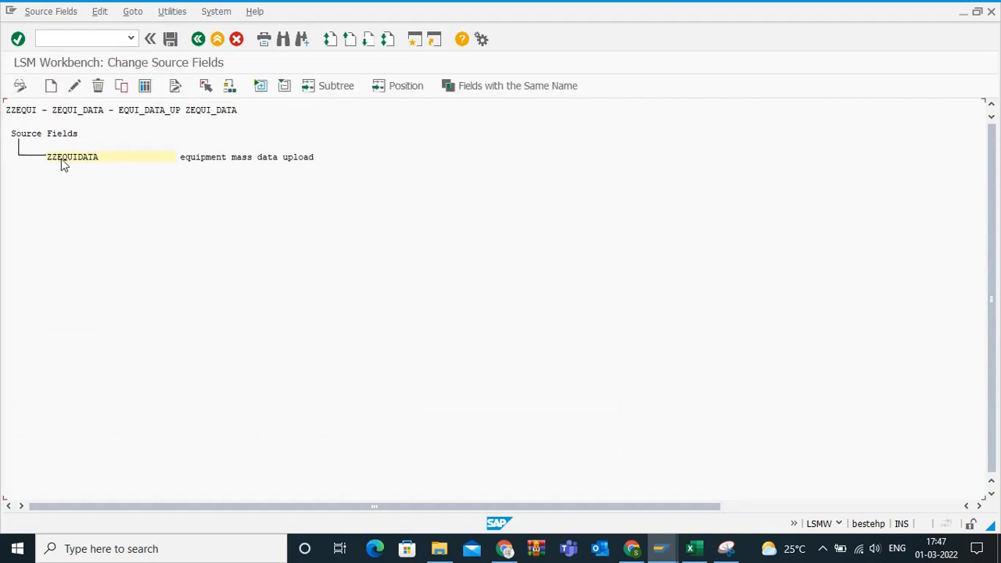
mouse_move(146, 86)
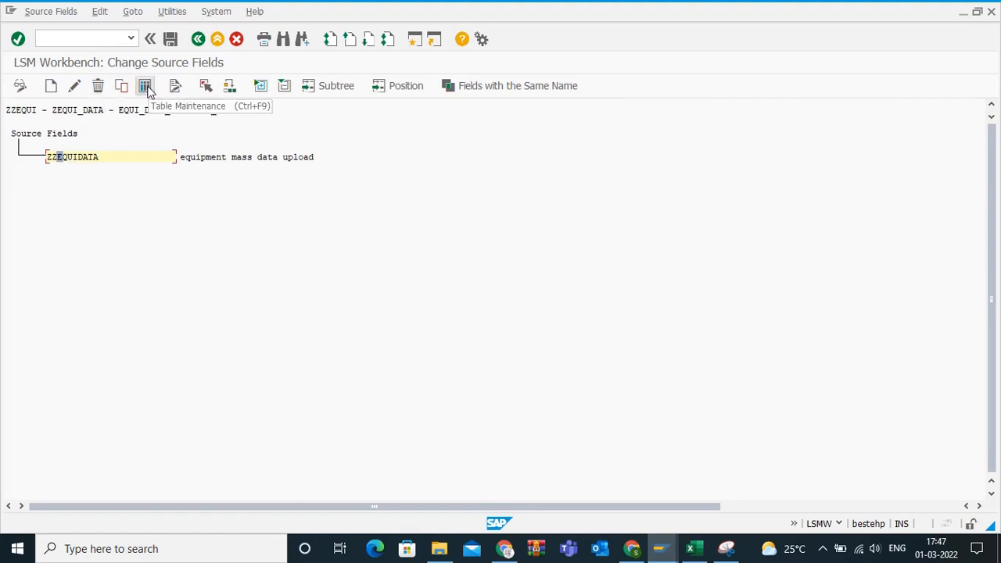
left_click(144, 86)
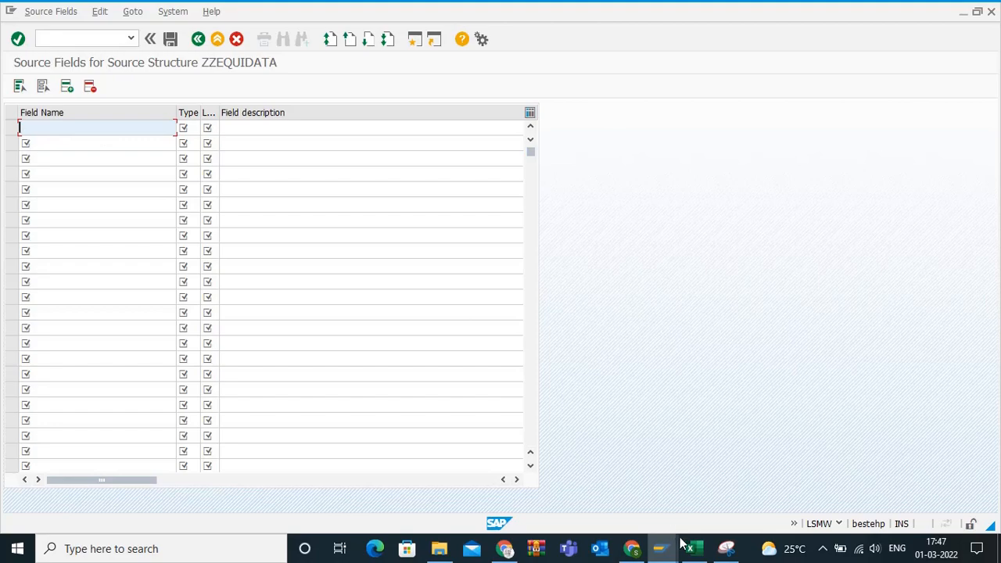
left_click(692, 548)
type("C")
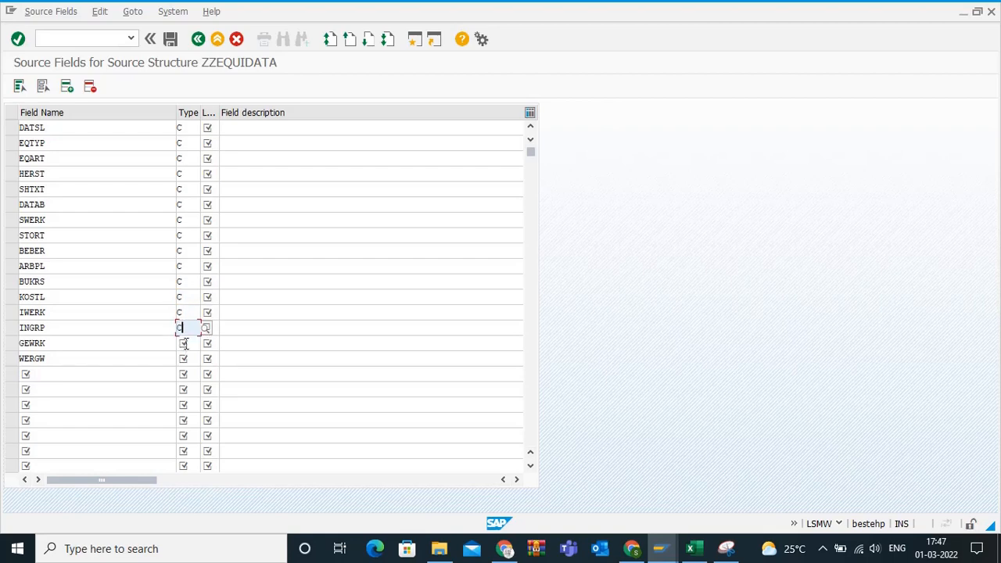
- Enter type C, lengths and Excel descriptions for the 16 source fields and save
left_click(184, 358)
type("C")
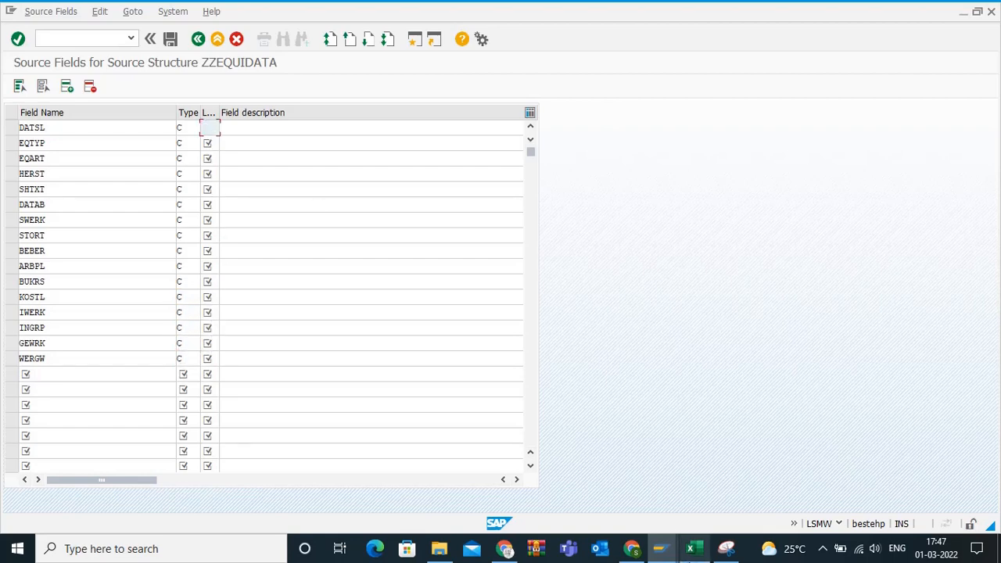
left_click(693, 548)
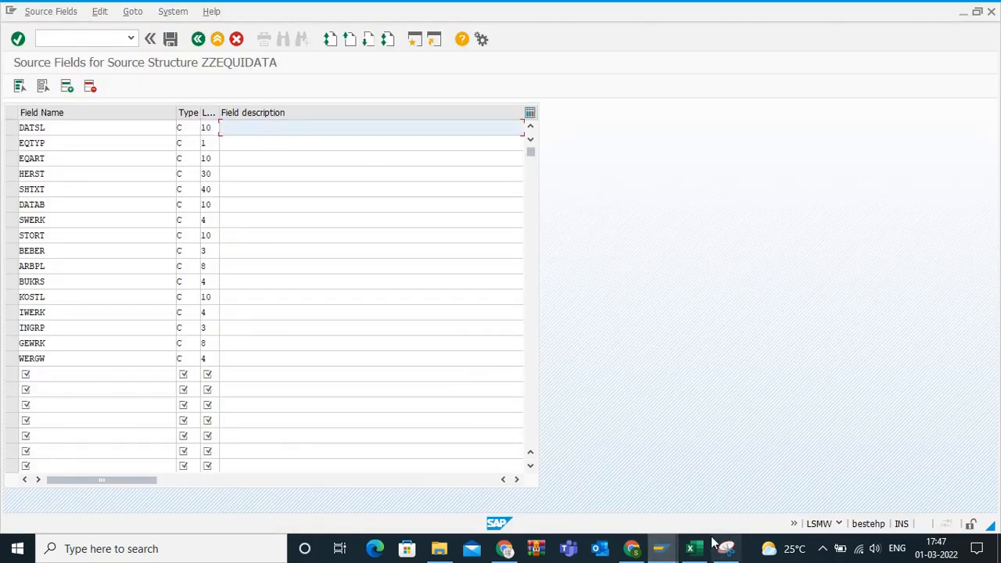
left_click(693, 548)
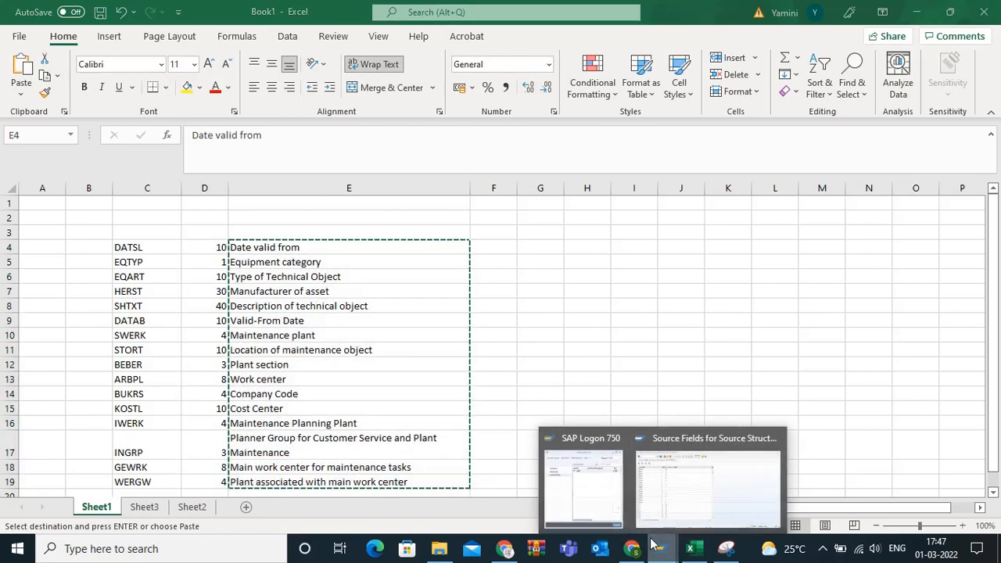
left_click(705, 485)
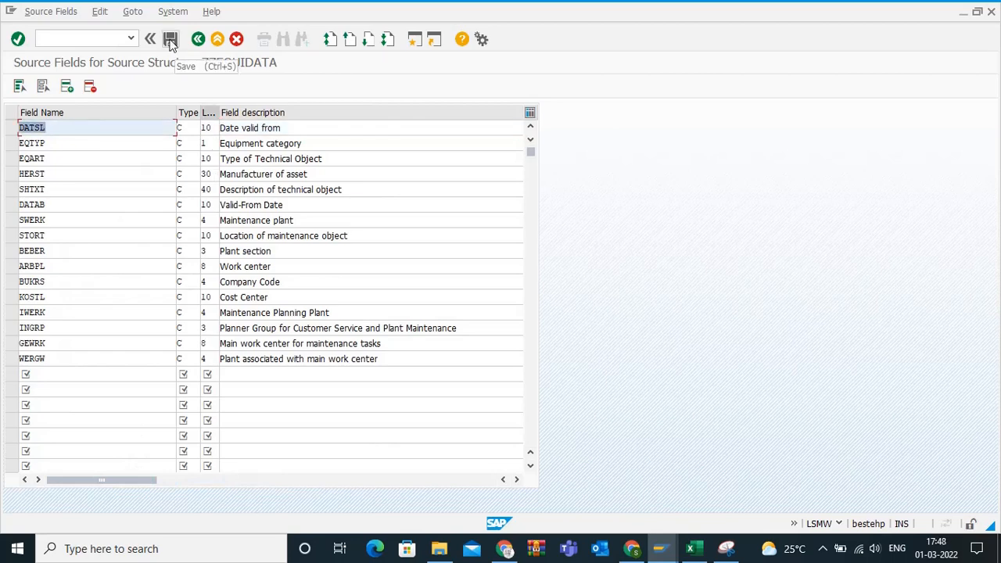
left_click(173, 40)
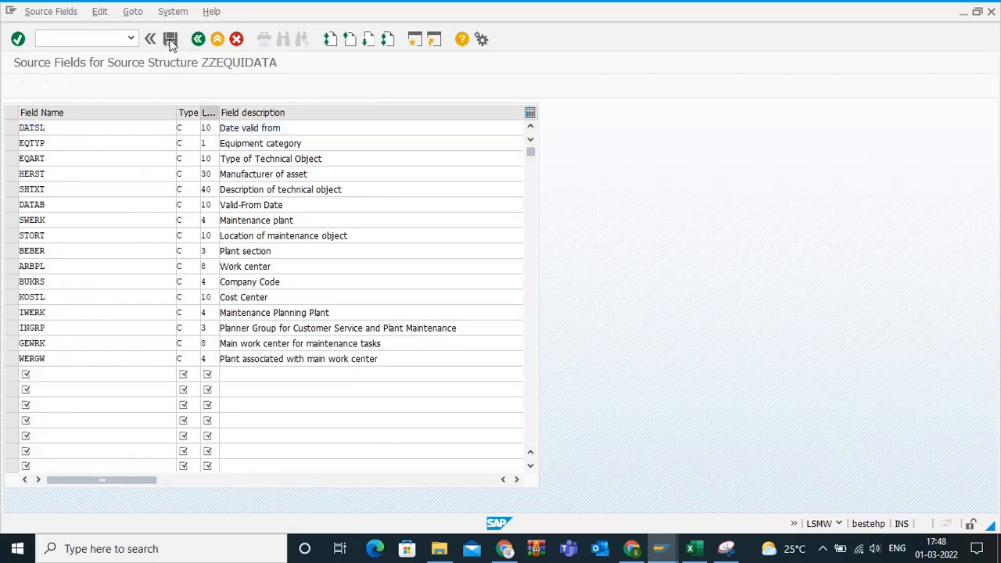
- Leave the source fields editor and go back to the LSMW process step list
left_click(171, 39)
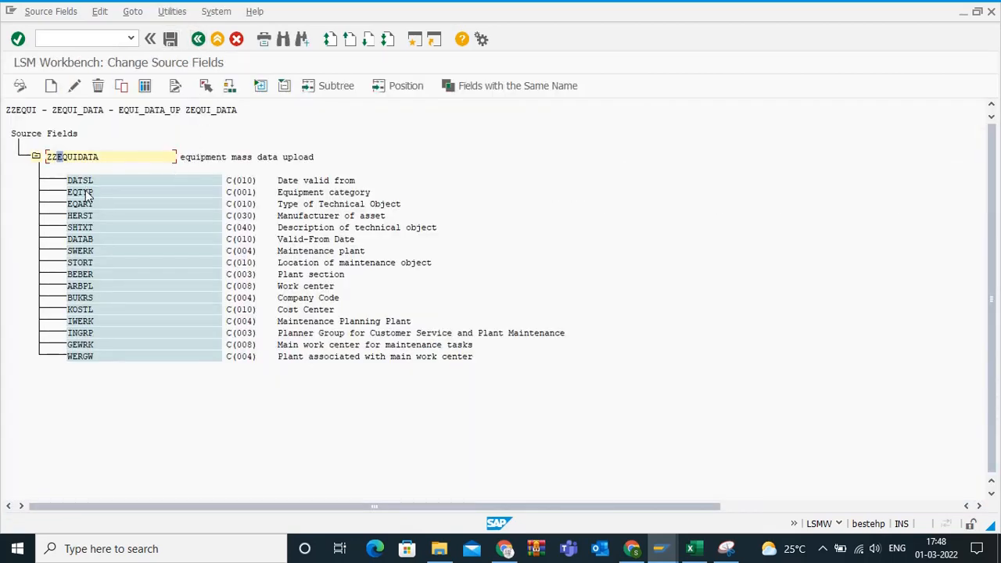
left_click(132, 11)
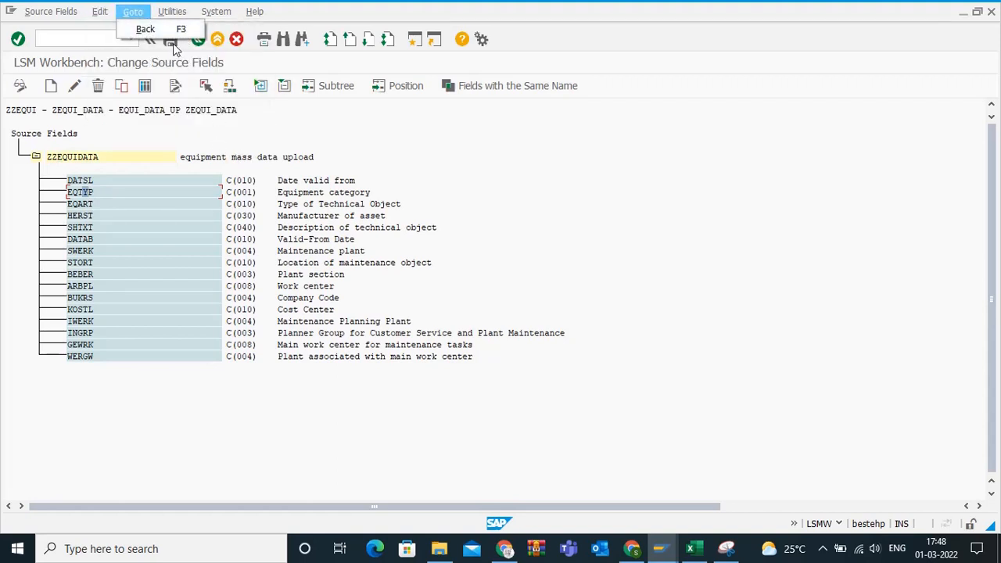
left_click(149, 29)
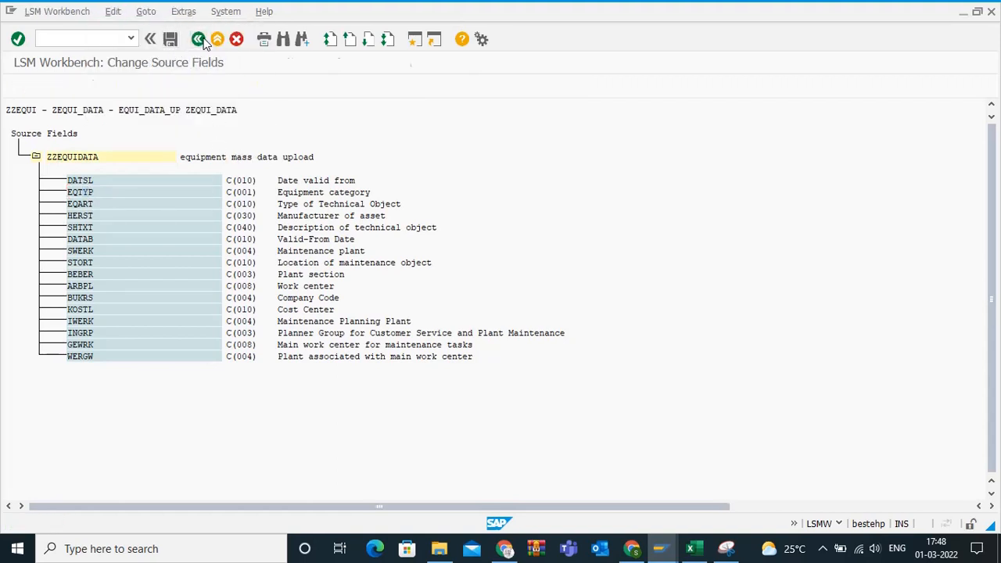
left_click(201, 40)
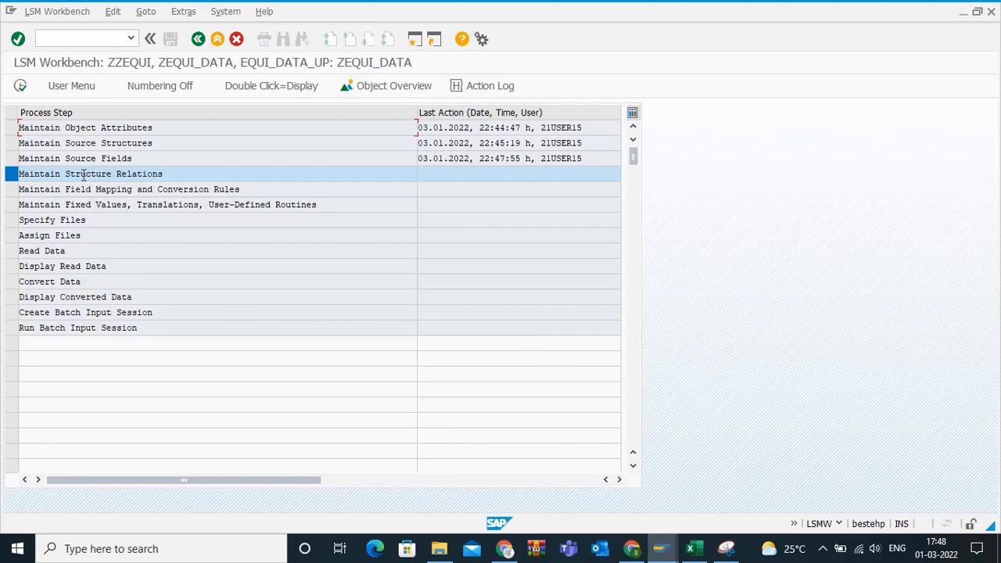
- Open Maintain Structure Relations, confirm ZEQUI <<<< ZZEQUIDATA, and go back to the list
double_click(90, 174)
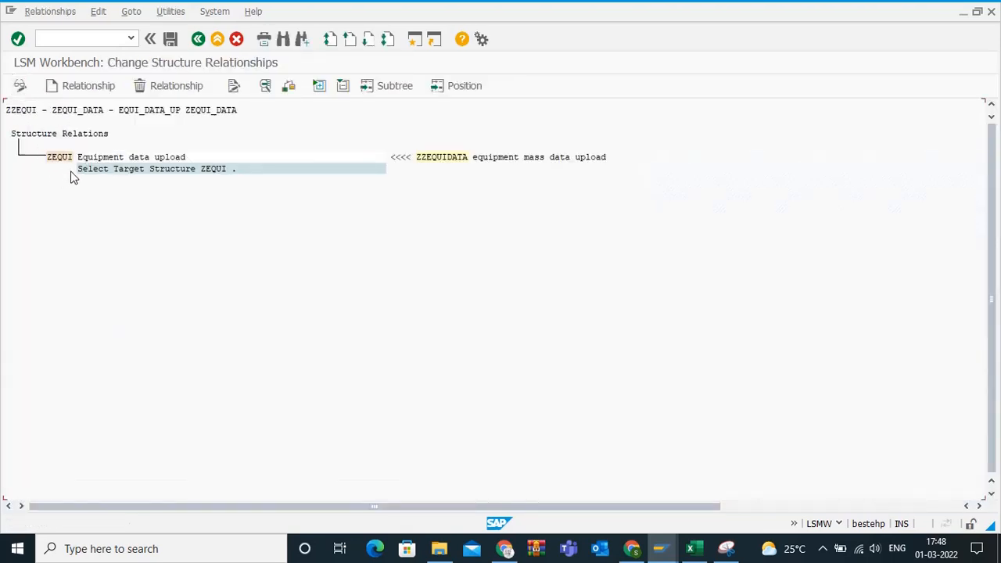
left_click(129, 11)
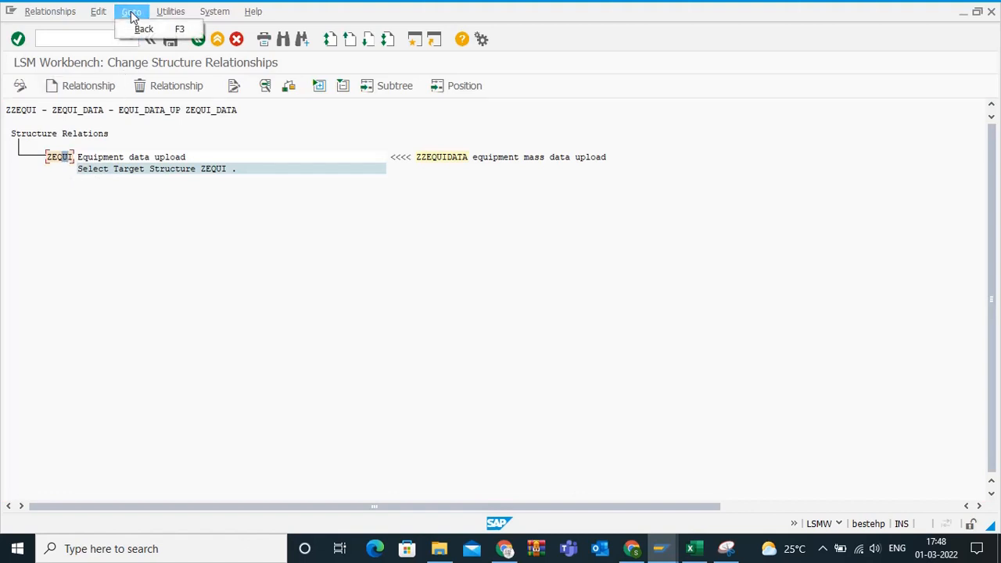
left_click(99, 11)
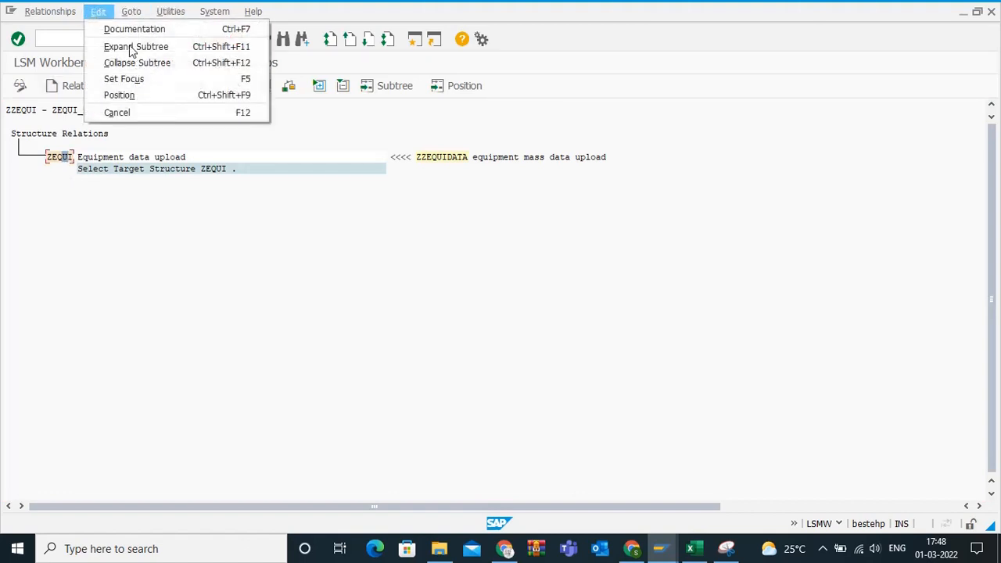
mouse_move(195, 199)
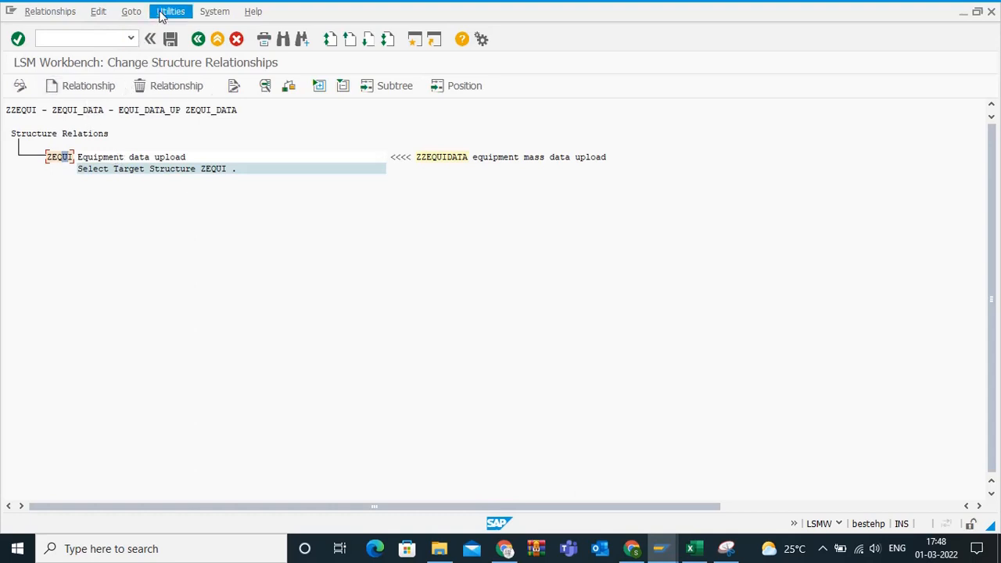
left_click(172, 11)
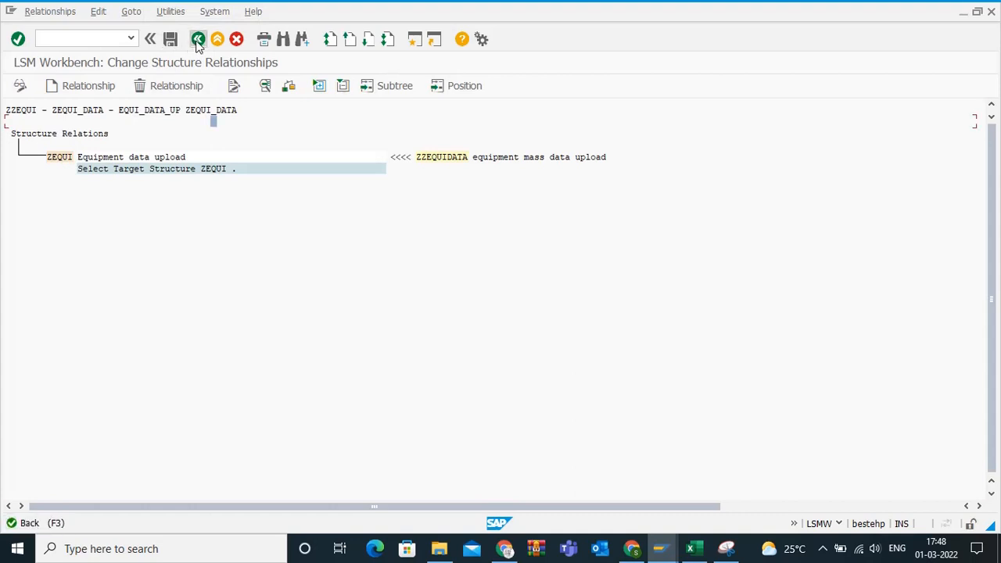
left_click(195, 39)
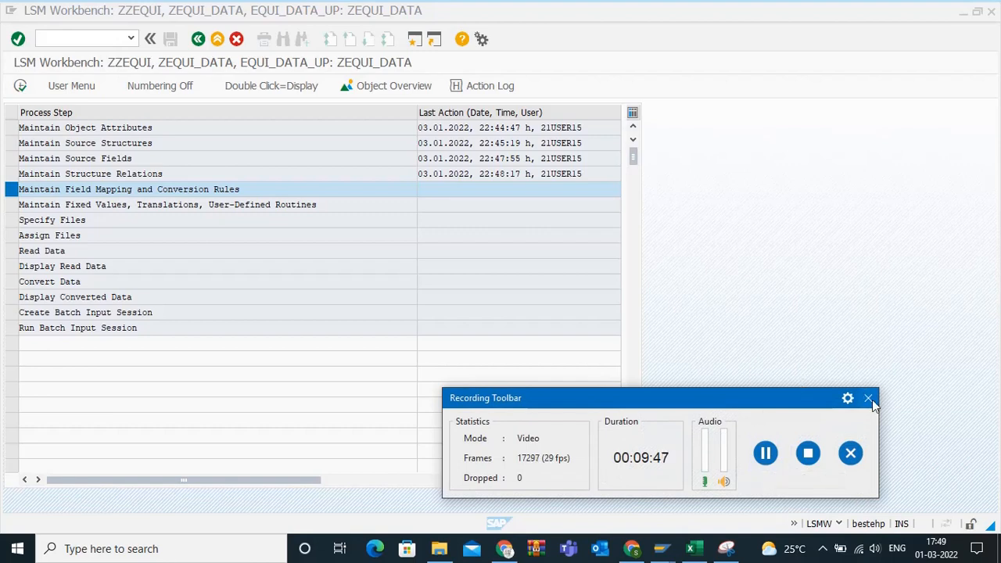
left_click(866, 399)
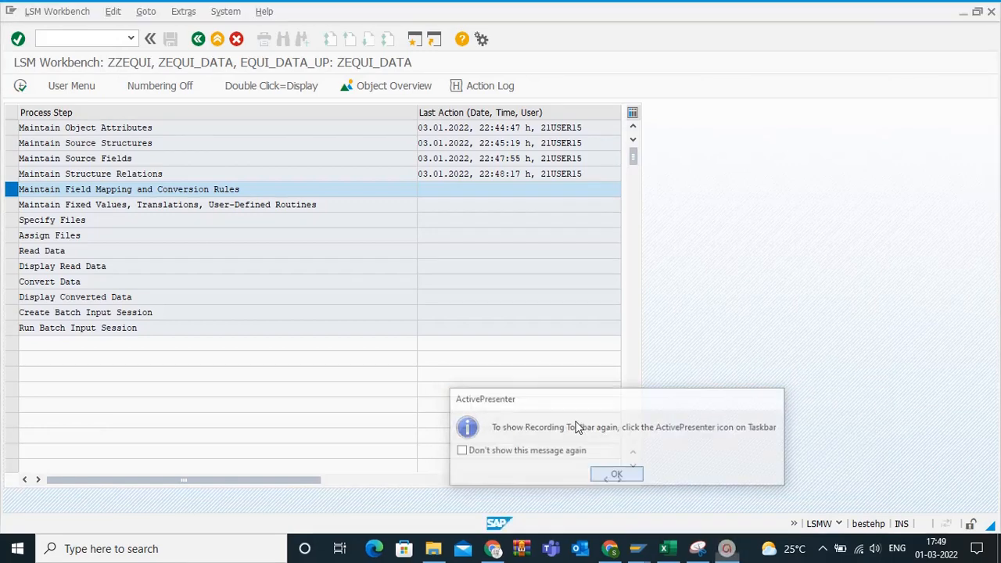
left_click(616, 473)
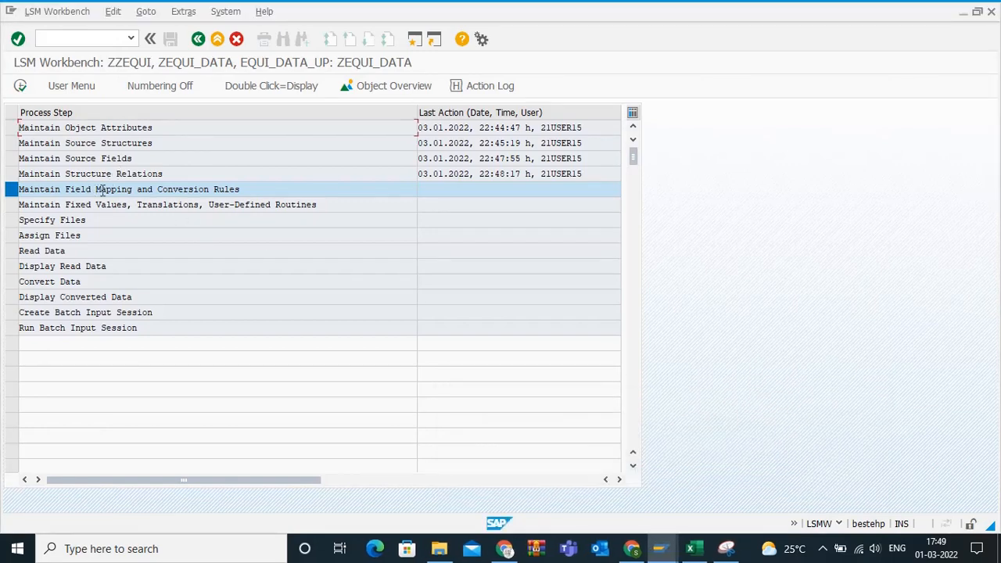
- Run Auto-Field Mapping in change mode, linking ZEQUI fields to ZZEQUIDATA sources
double_click(129, 189)
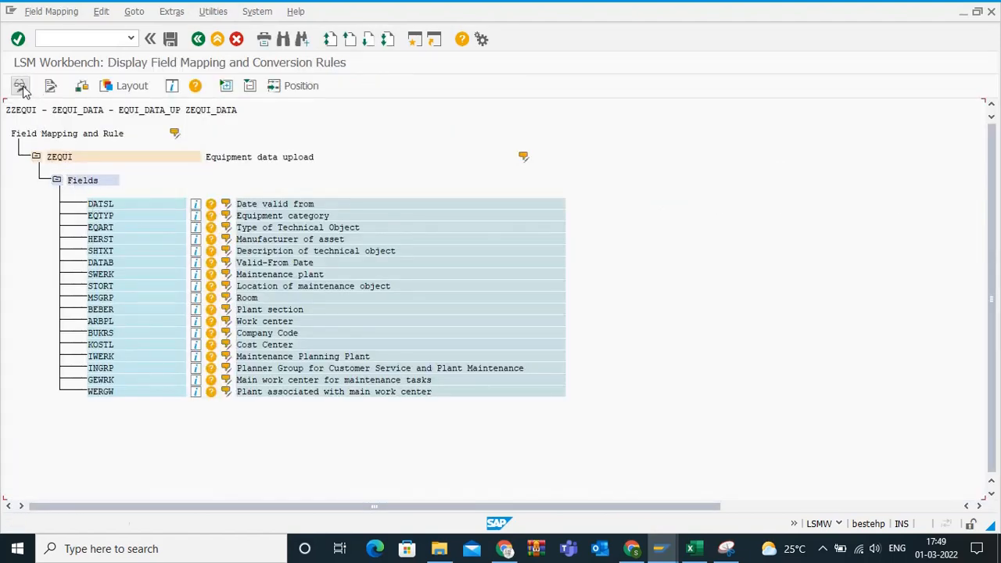
left_click(19, 85)
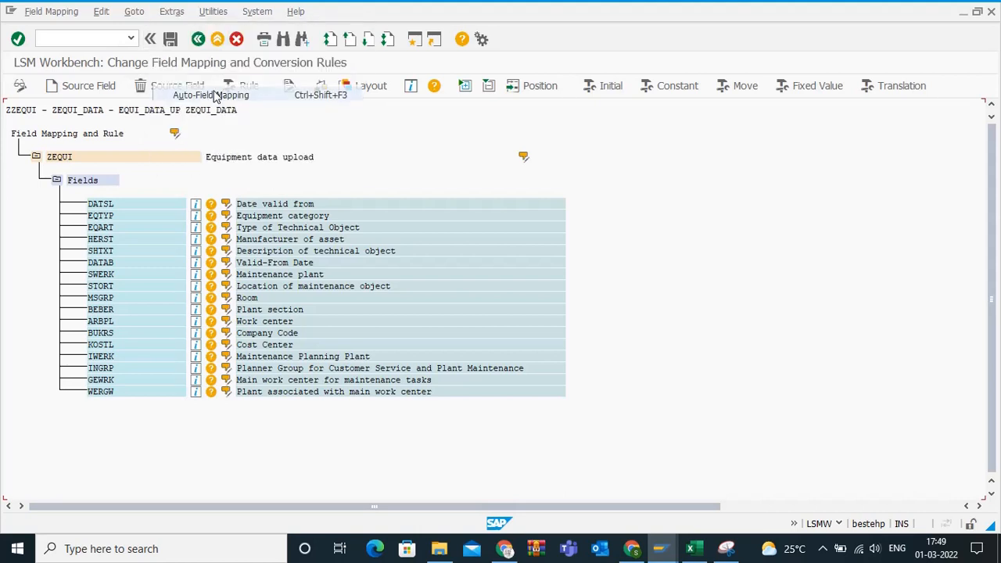
left_click(212, 95)
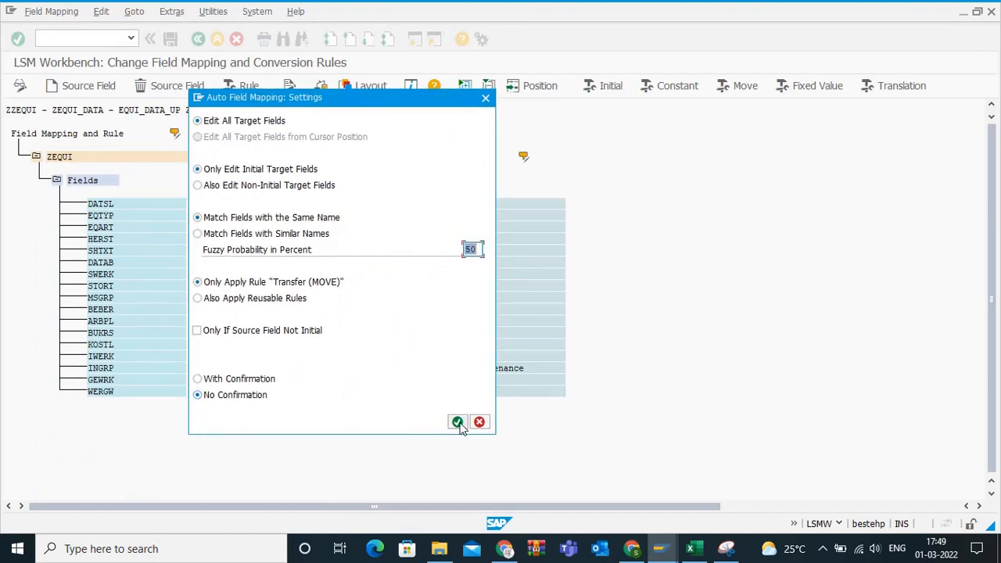
left_click(458, 423)
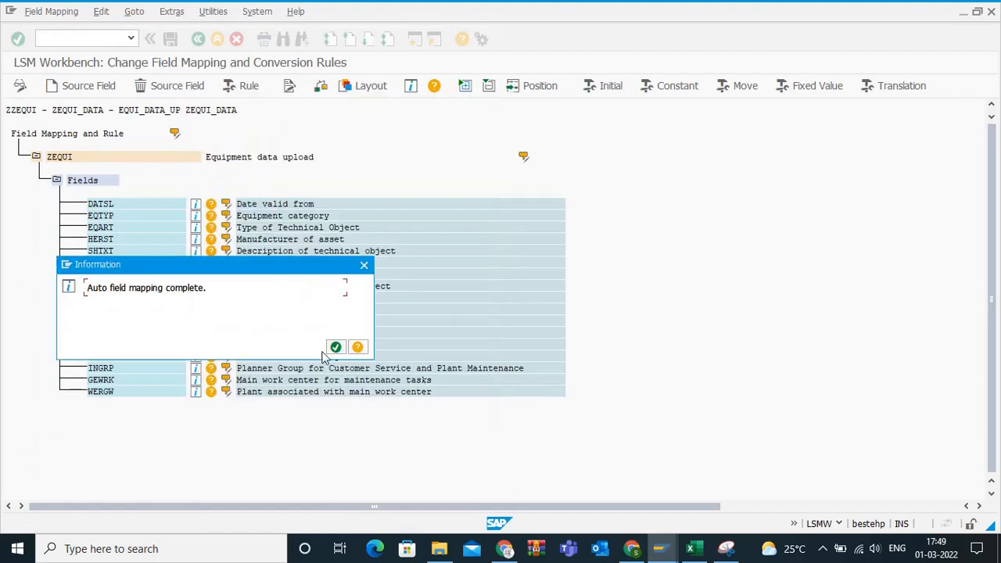
left_click(335, 347)
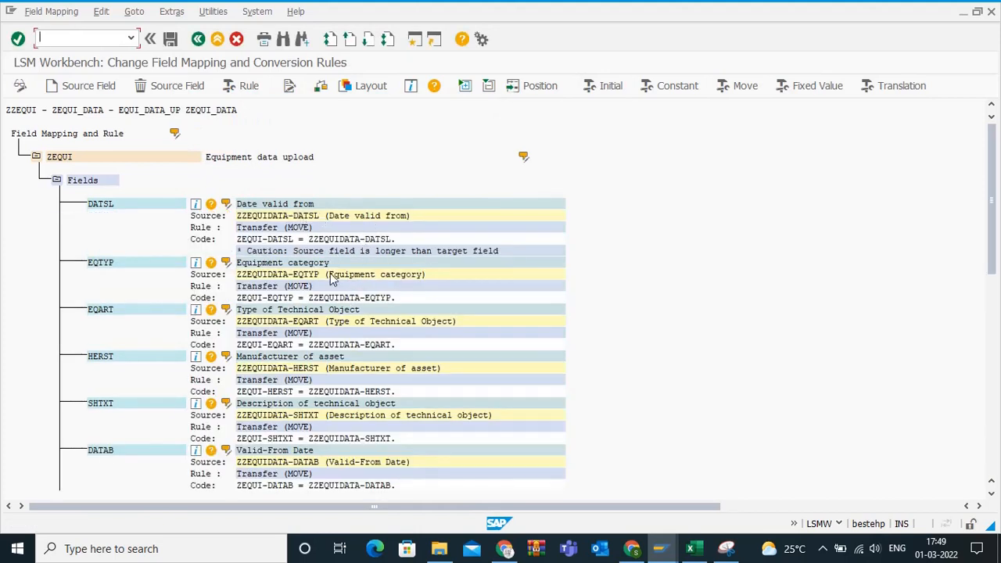
- Save the MOVE field mapping and go back to the process step list
scroll("down", 3)
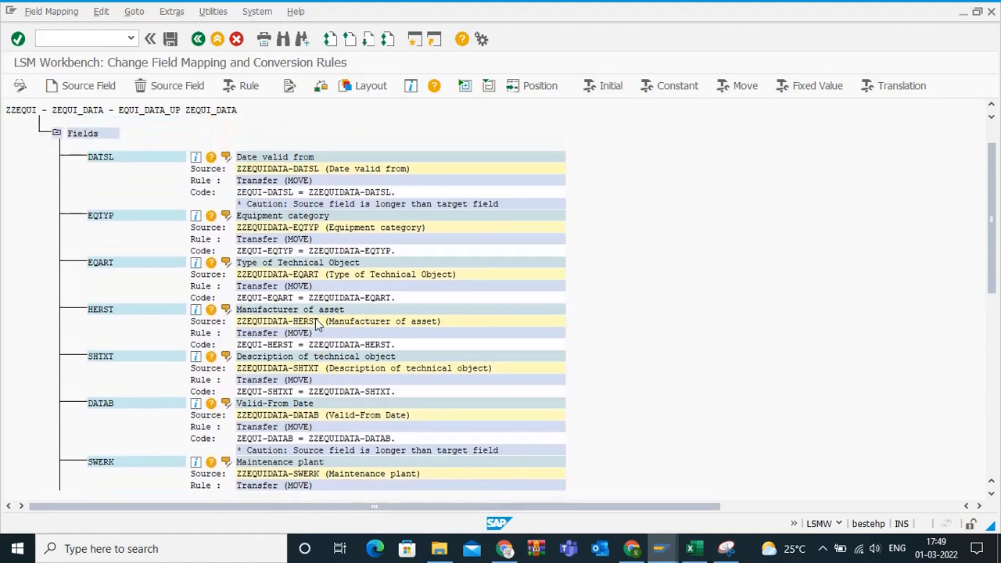
left_click(174, 40)
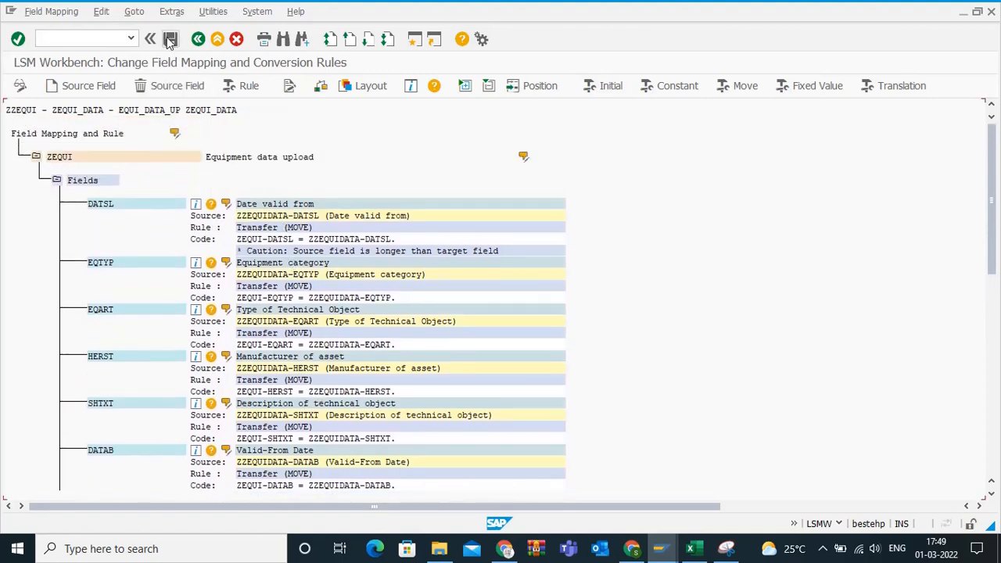
left_click(198, 39)
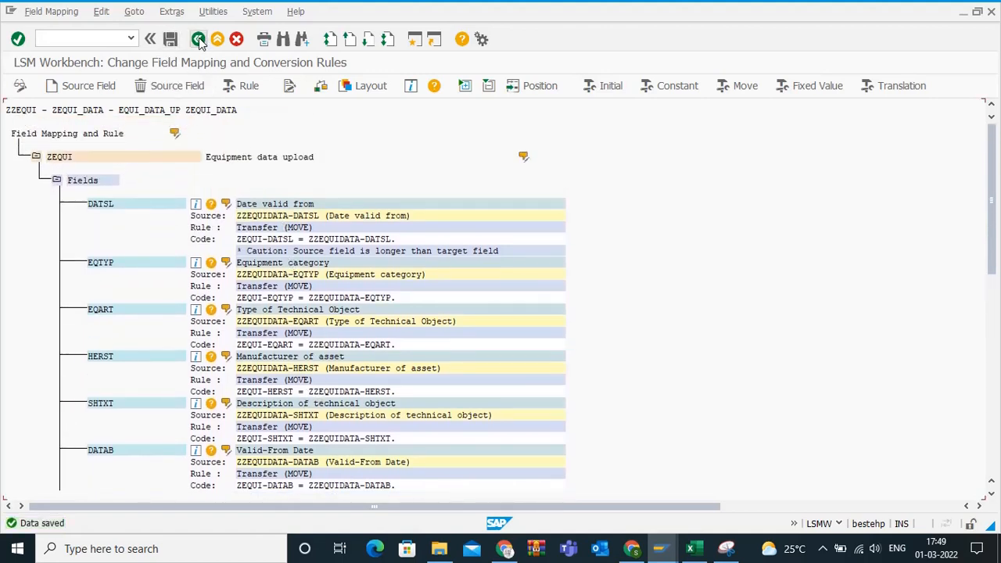
left_click(198, 39)
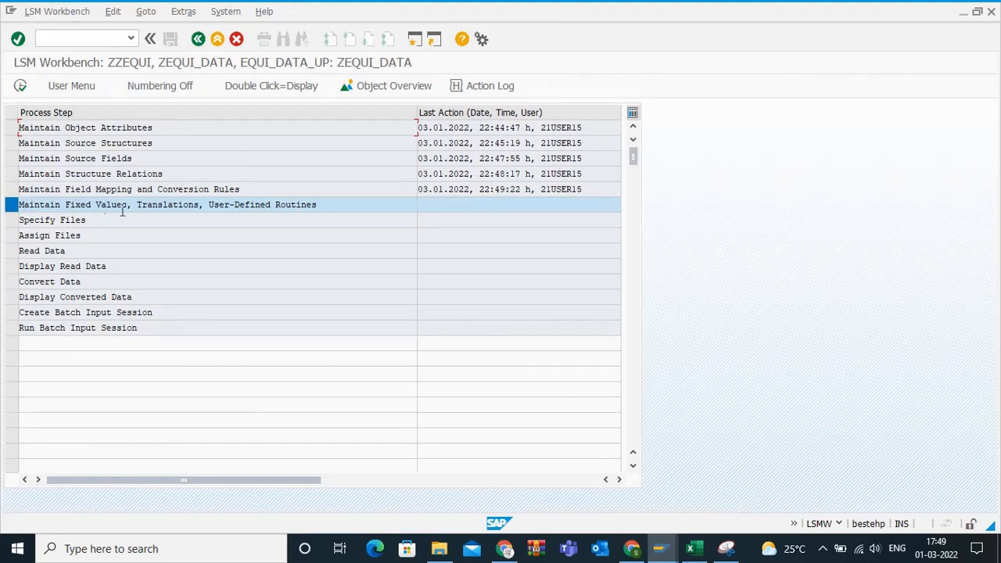
mouse_move(10, 204)
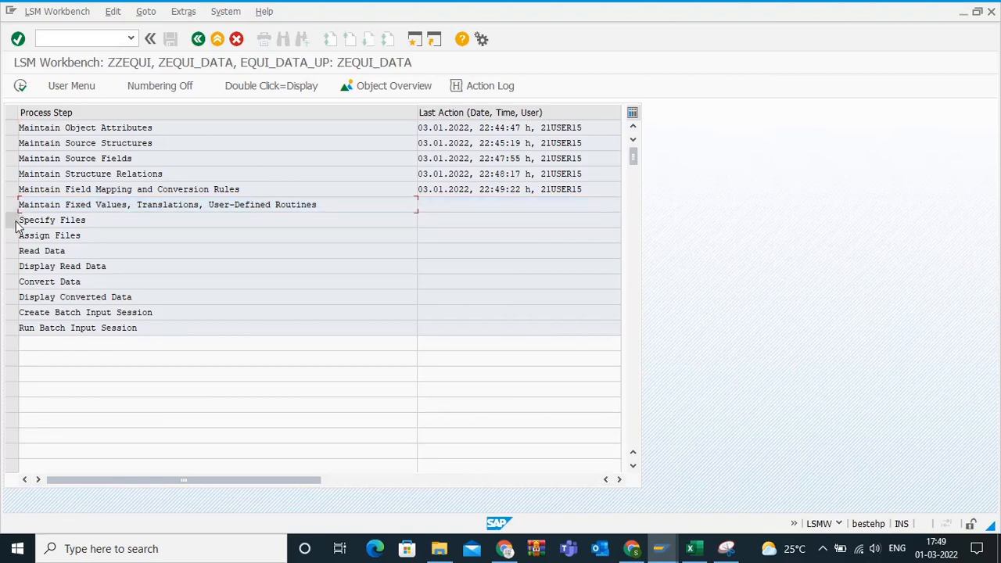
- Switch from SAP GUI to the Excel workbook holding the equipment field list
left_click(52, 219)
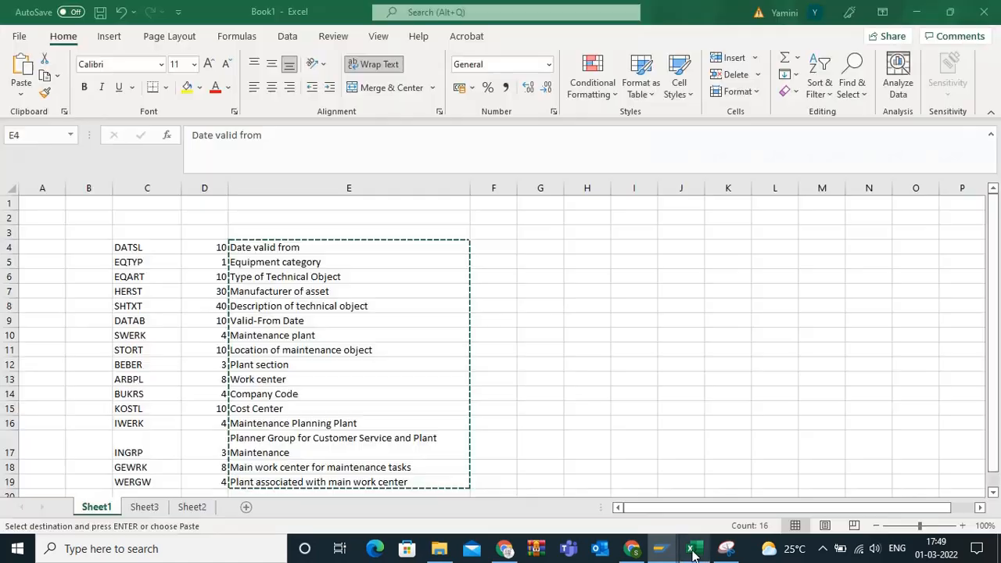
- On the pump records sheet, enter 'centrifugal pumps - 3' as the first pump description
left_click(587, 291)
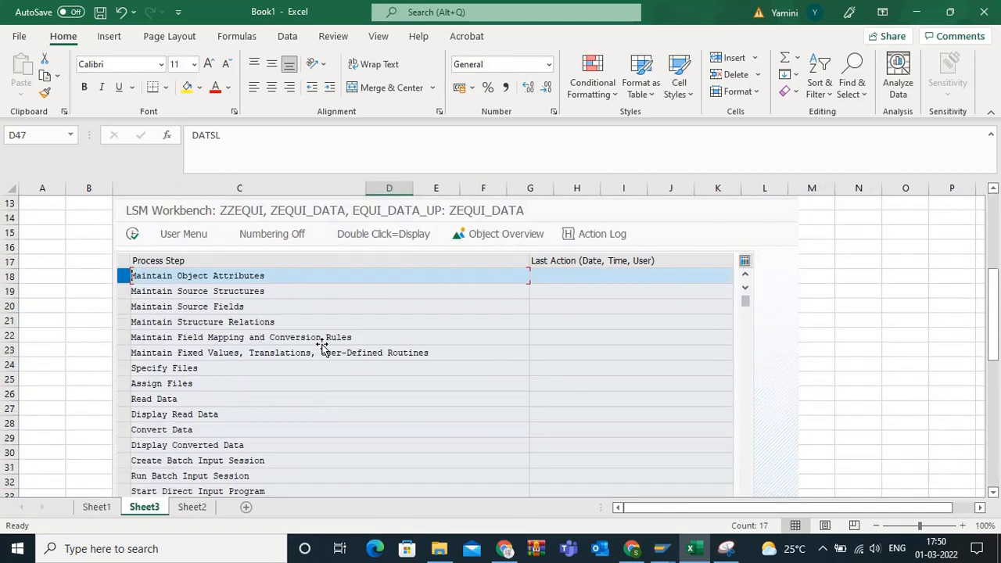
left_click(192, 508)
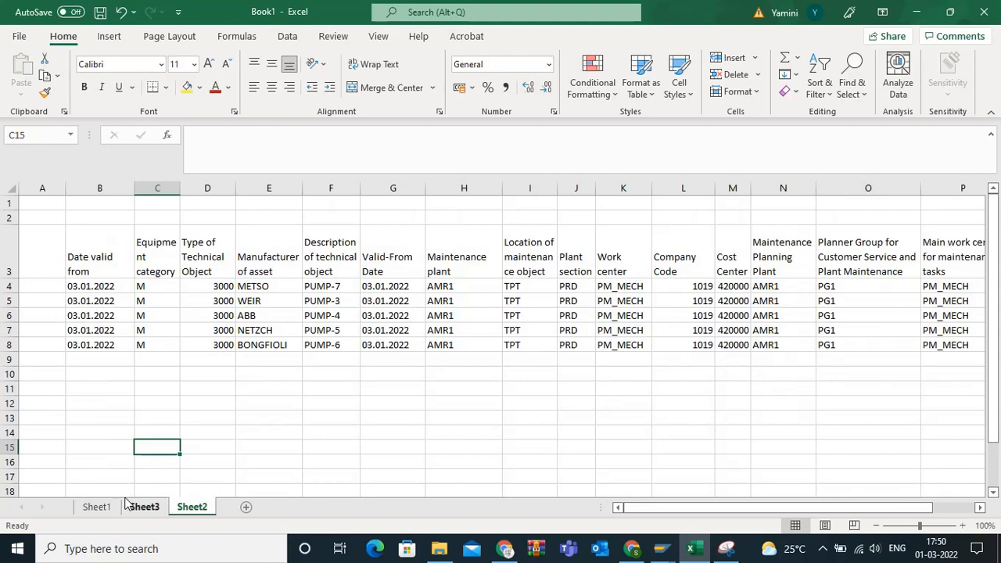
left_click(97, 508)
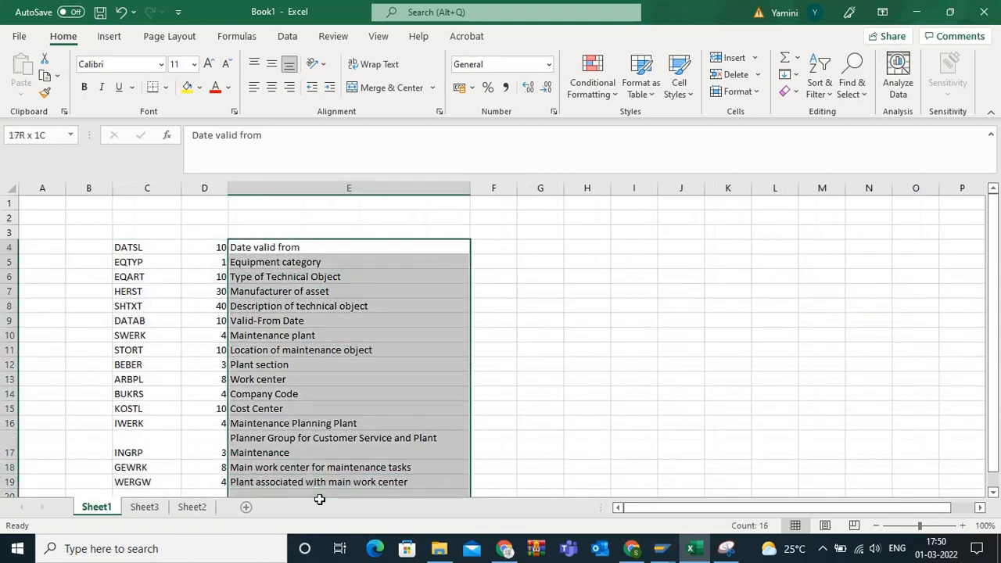
left_click(192, 507)
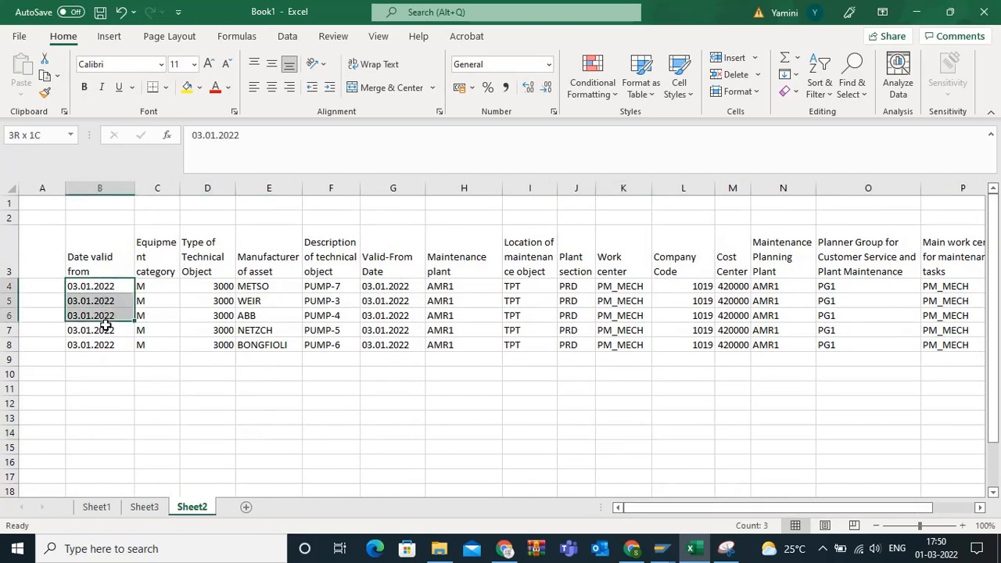
left_click(269, 286)
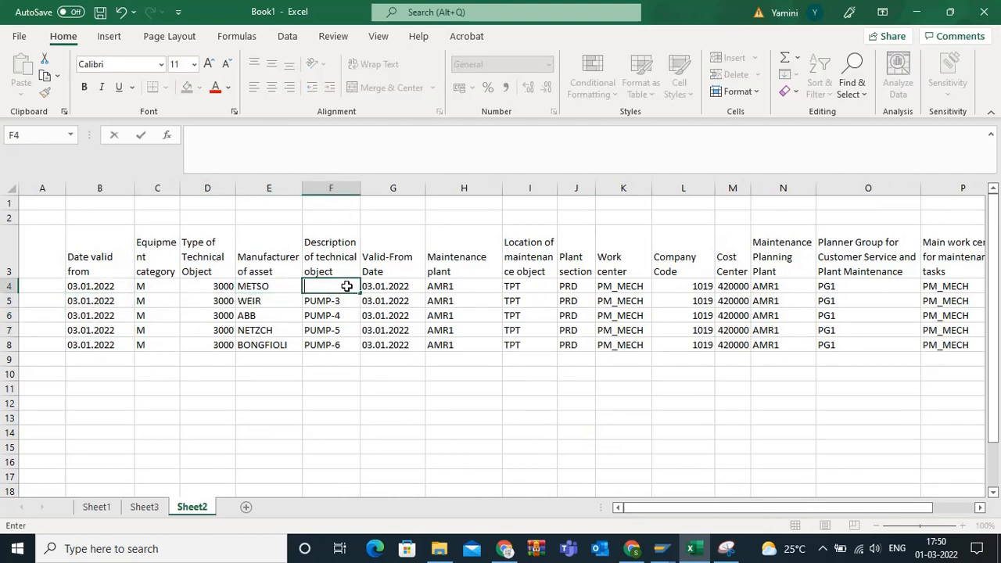
type("centrifugal p")
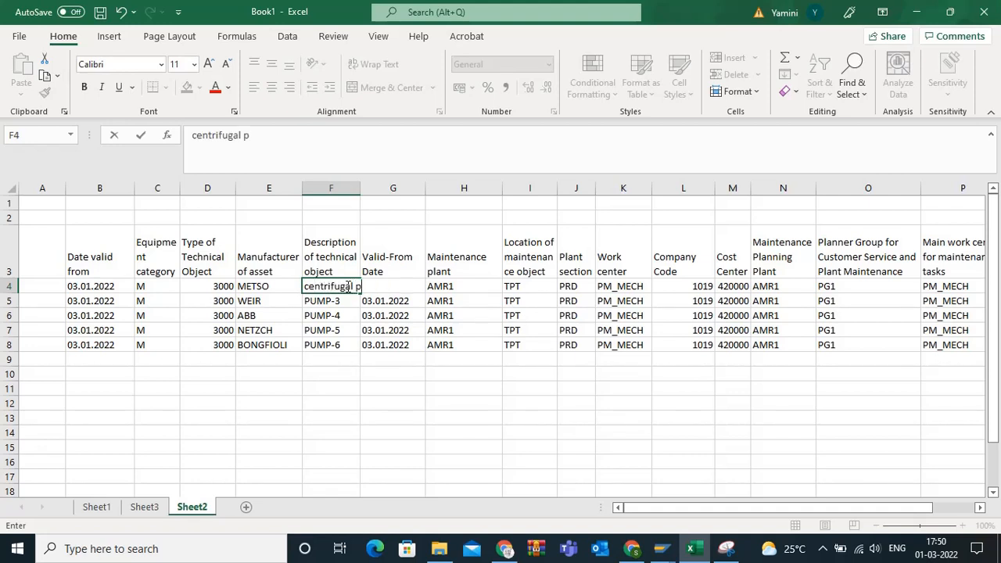
type("umps - 3")
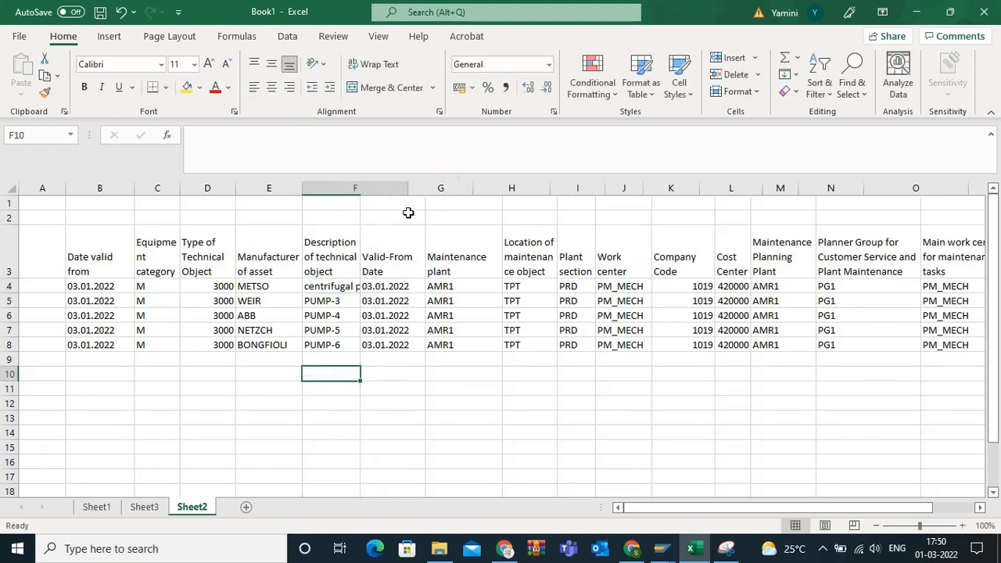
left_click(355, 286)
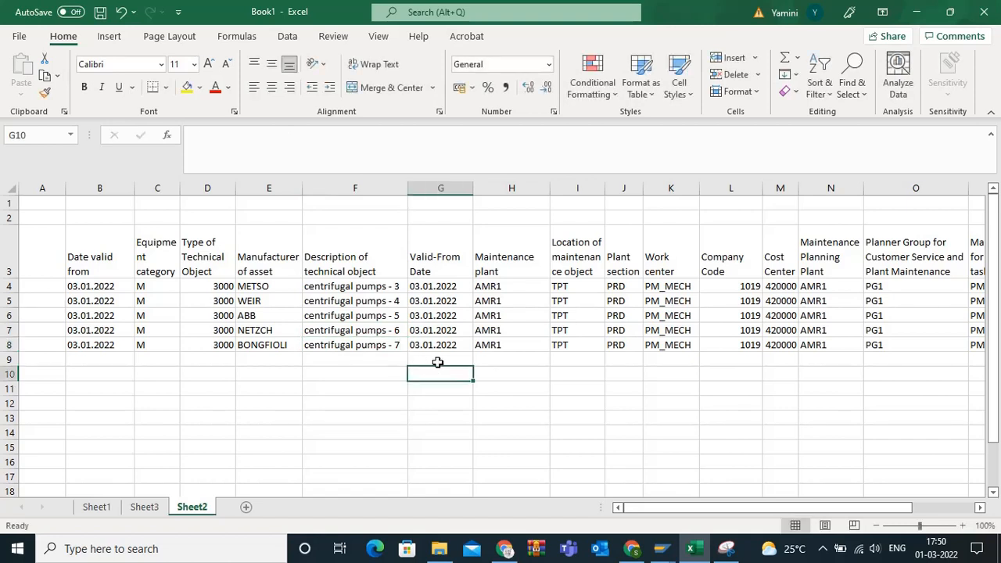
mouse_move(402, 349)
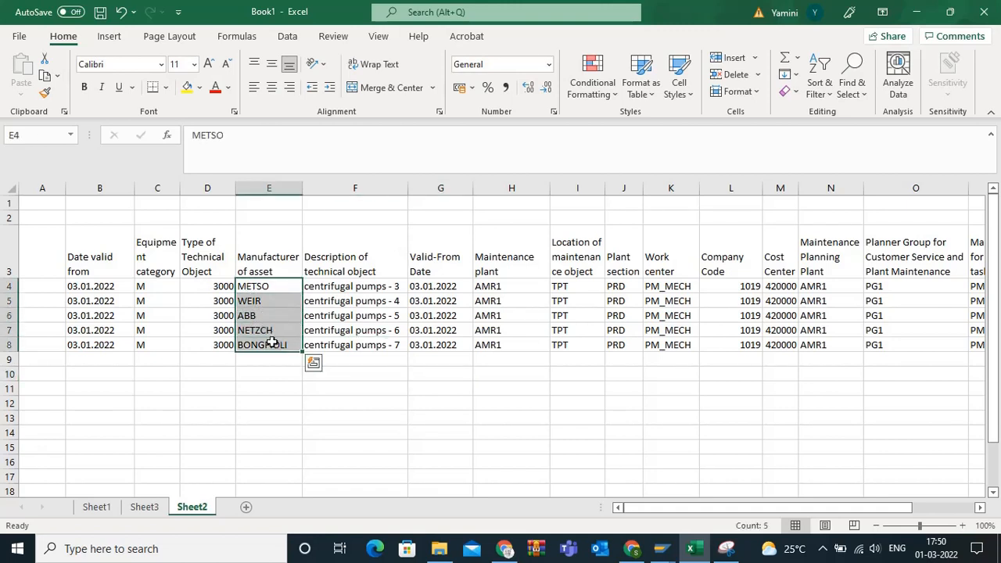
- Review the category, plant, work center and company code columns, then copy the five pump rows
left_click(268, 330)
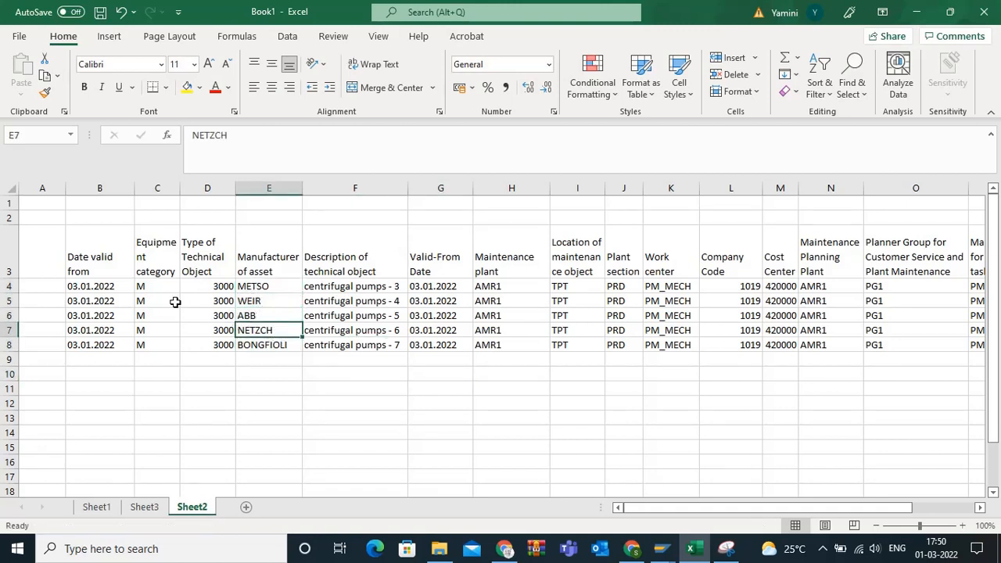
left_click_drag(156, 285, 157, 345)
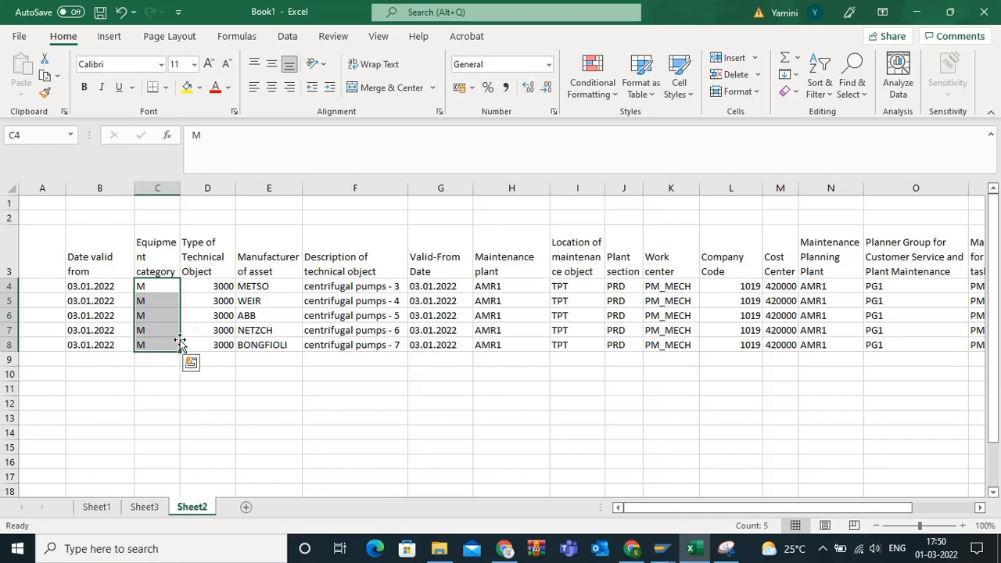
left_click(441, 330)
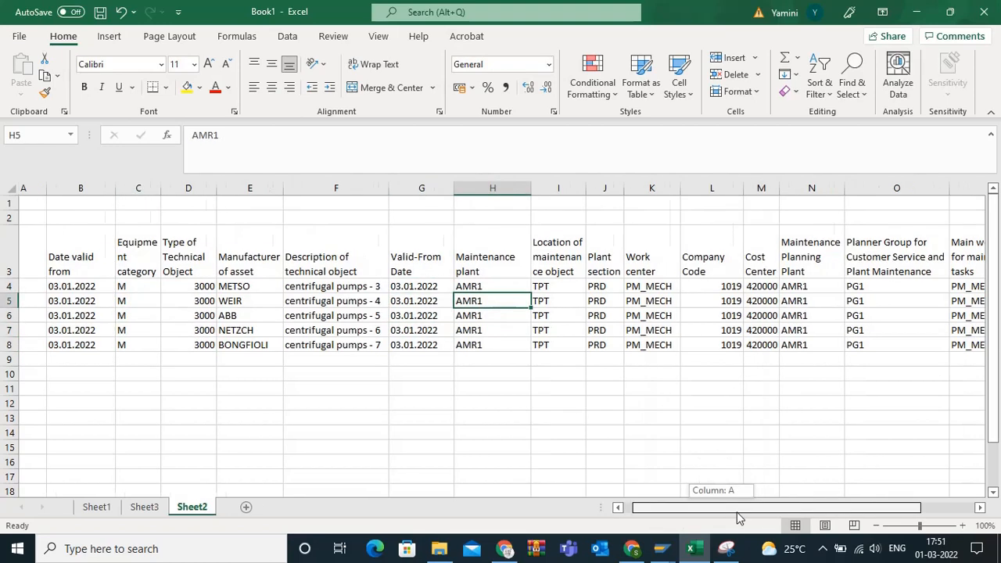
scroll("right", 3)
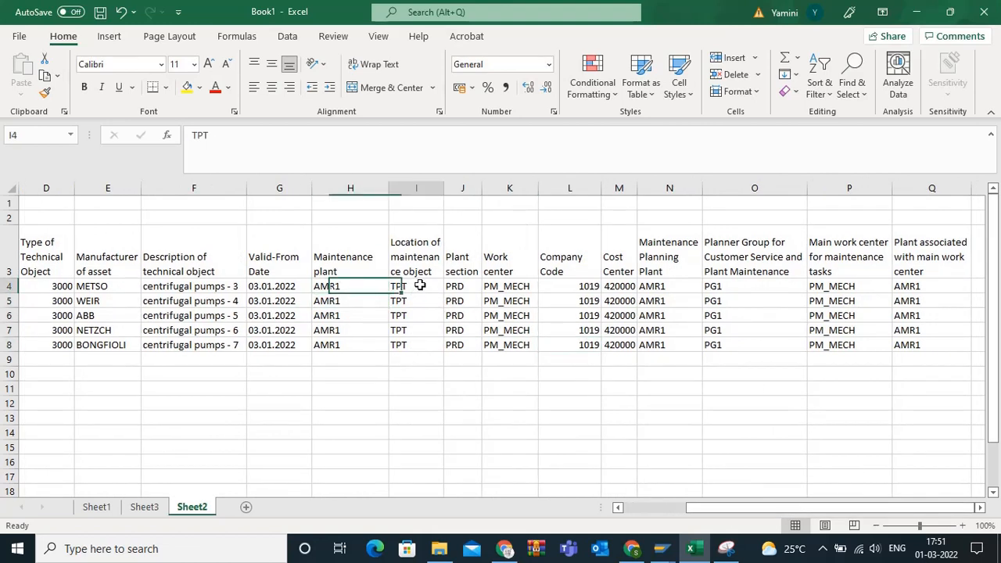
left_click(510, 286)
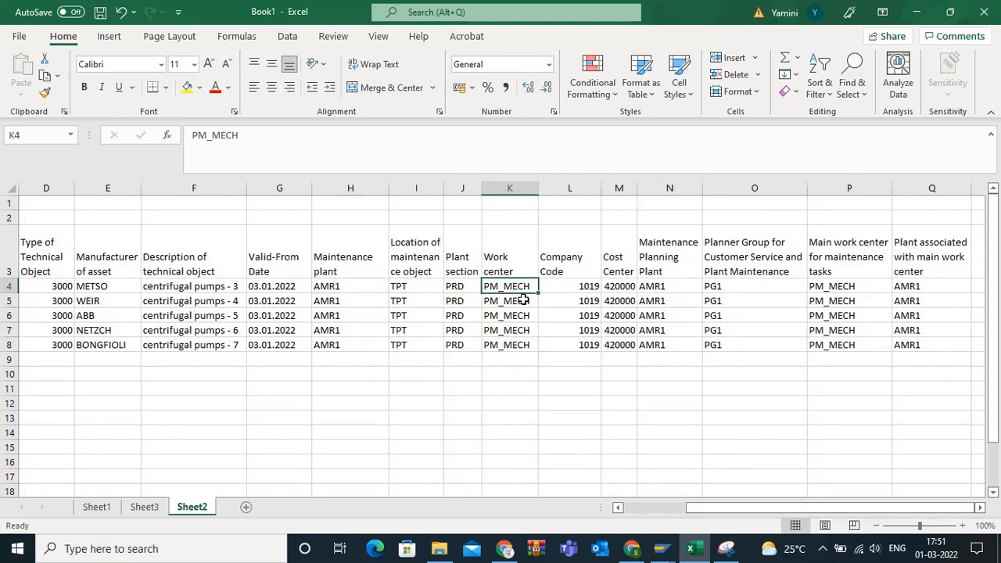
left_click(570, 287)
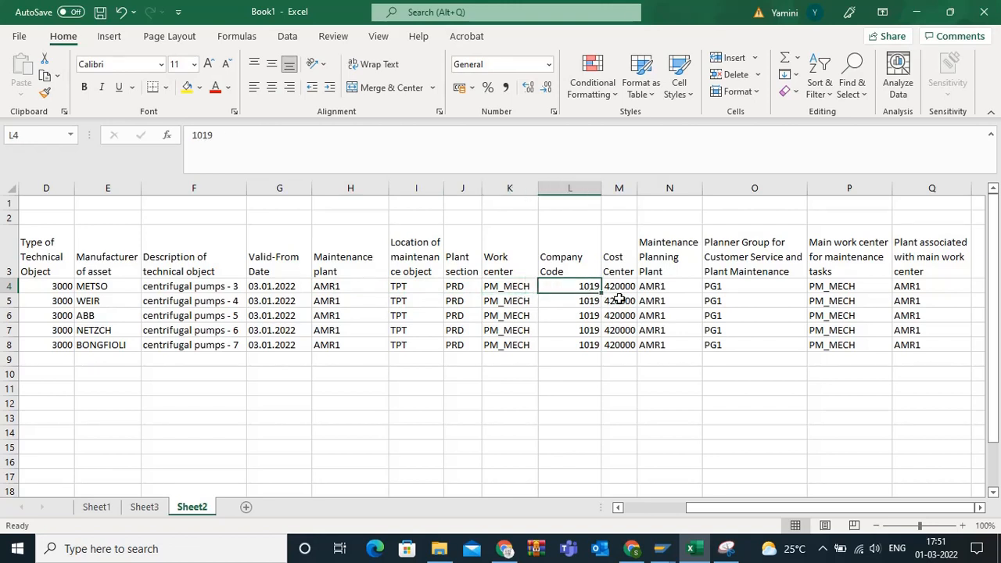
left_click(669, 285)
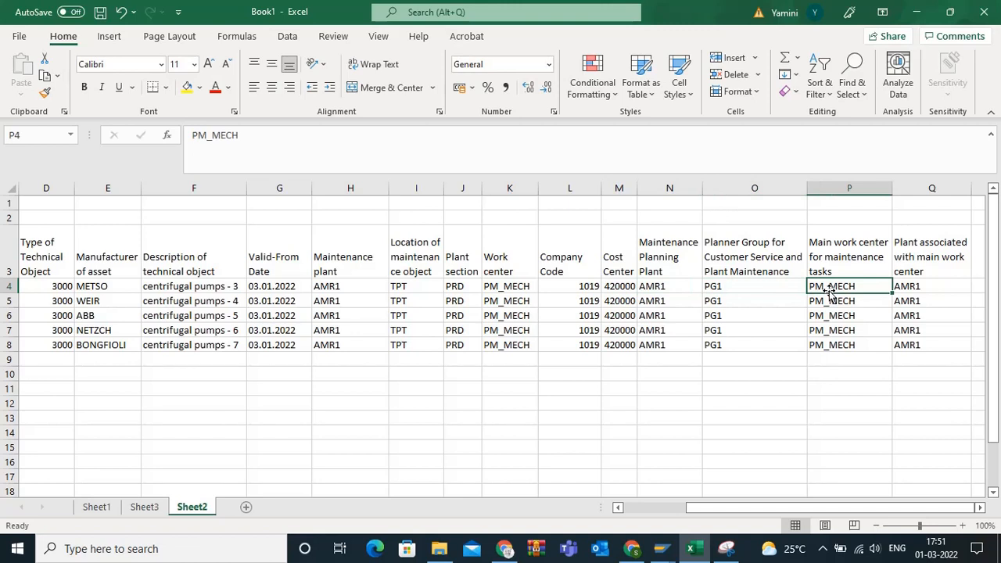
mouse_move(845, 271)
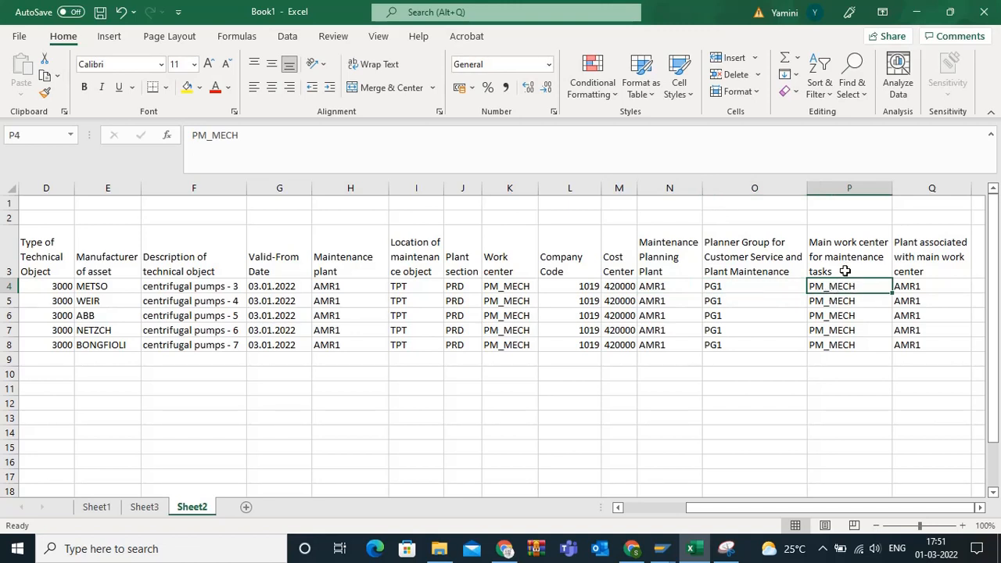
left_click(931, 285)
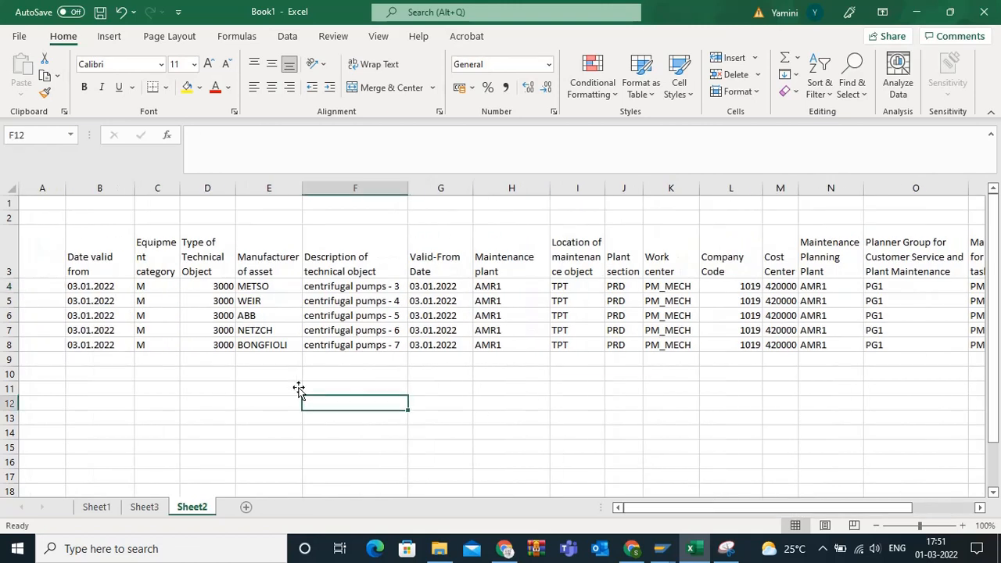
mouse_move(407, 188)
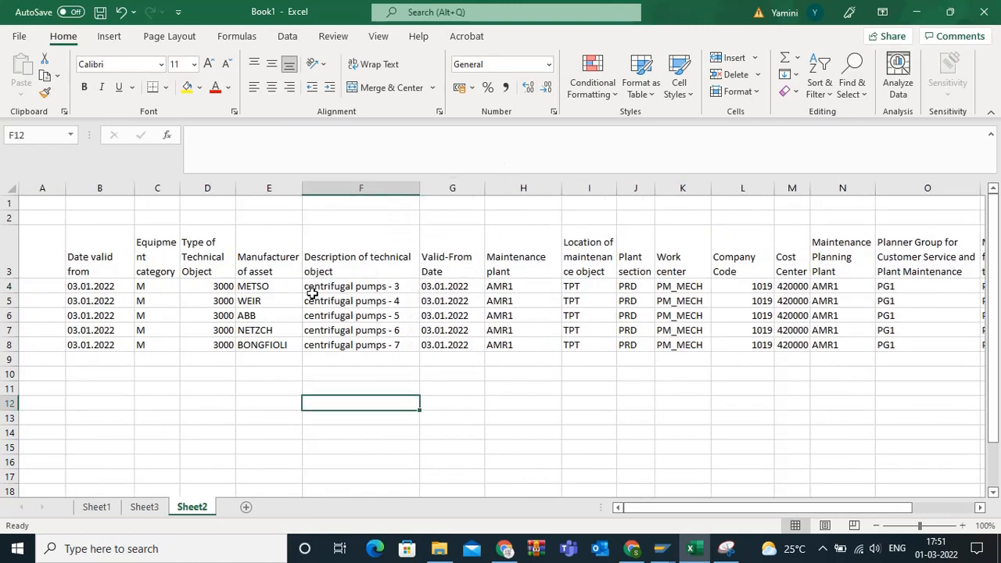
mouse_move(121, 392)
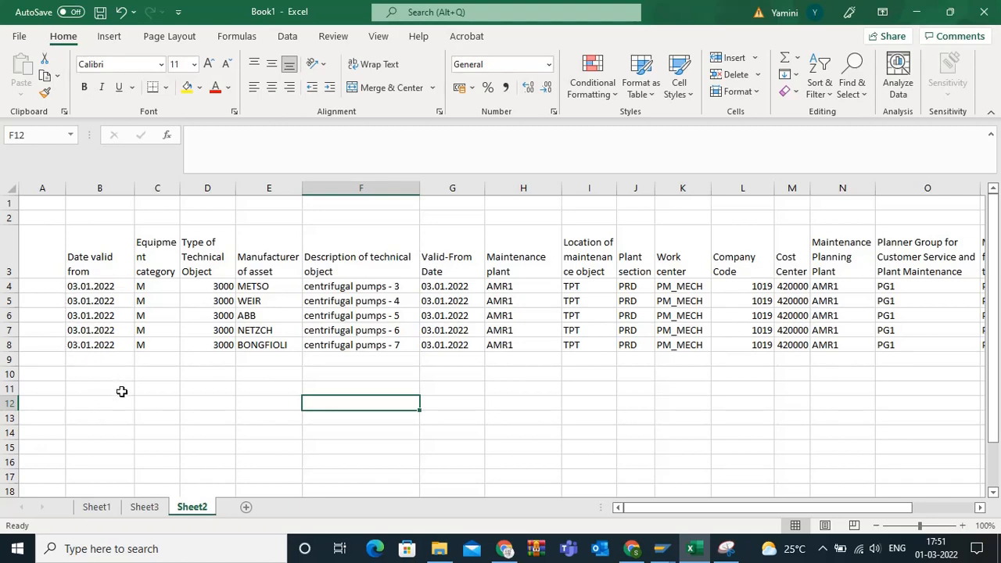
mouse_move(72, 286)
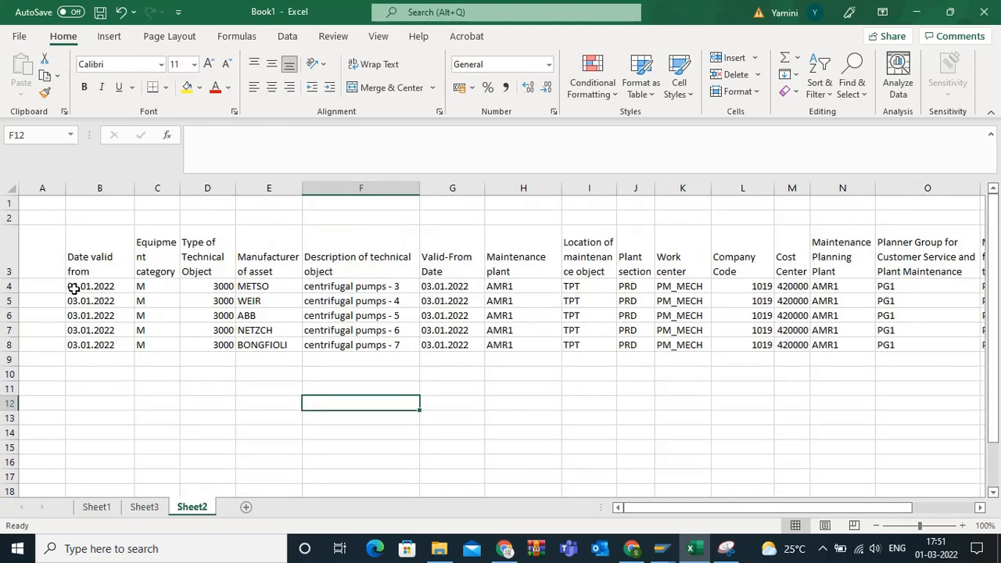
left_click_drag(90, 286, 90, 345)
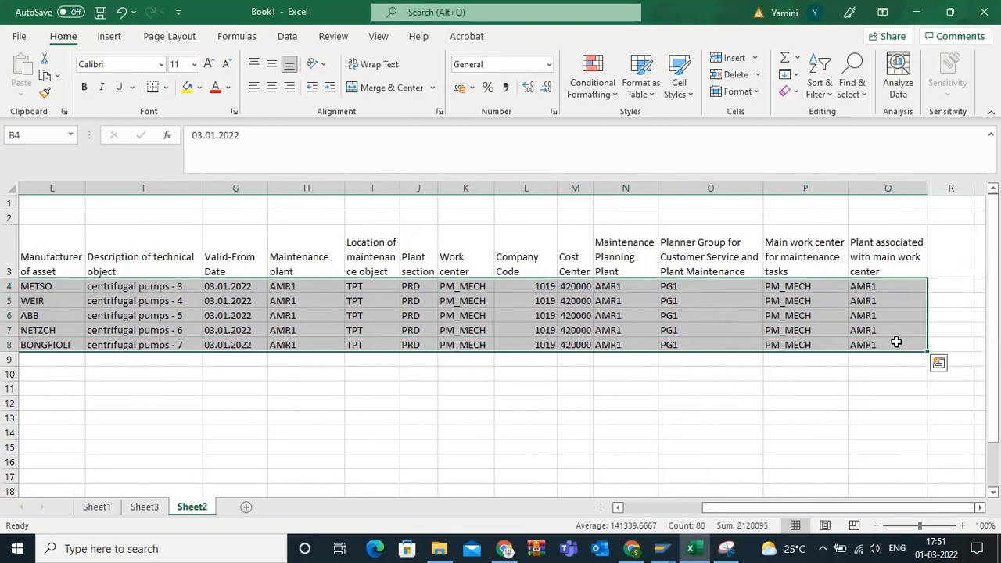
key("ctrl+c")
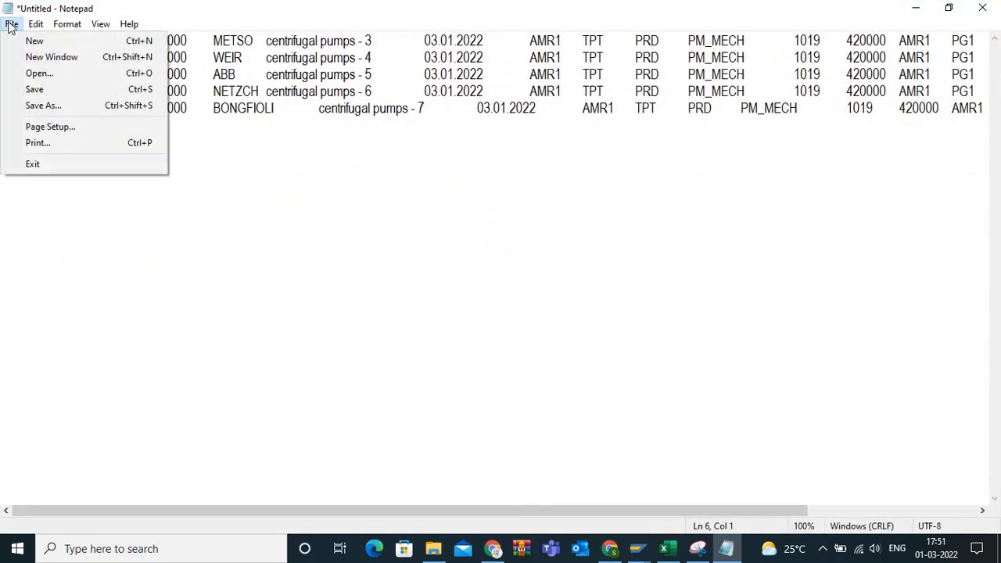
mouse_move(61, 79)
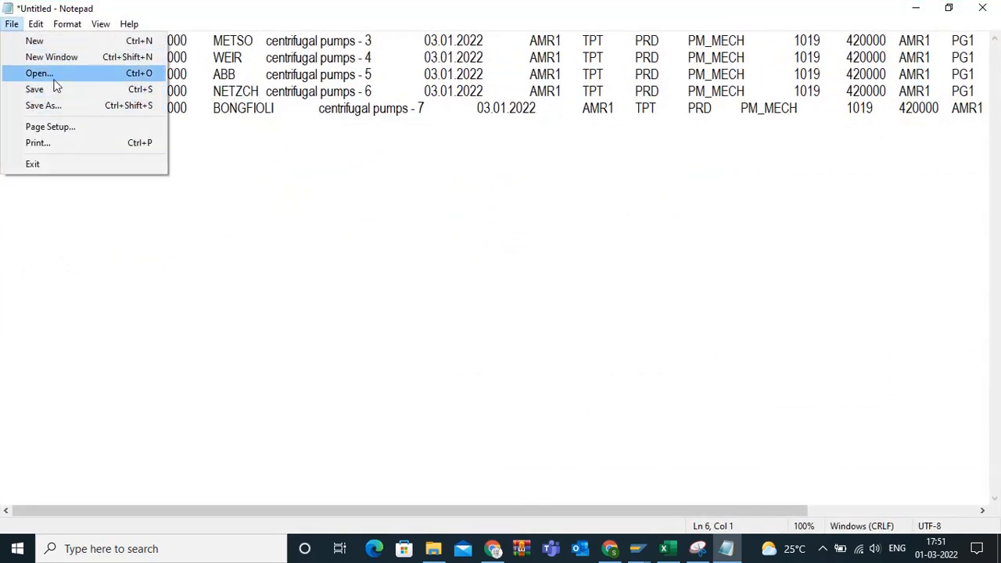
- Save the Notepad file with the five pasted pump rows under the name LSMW2
left_click(36, 73)
type("LSMW2")
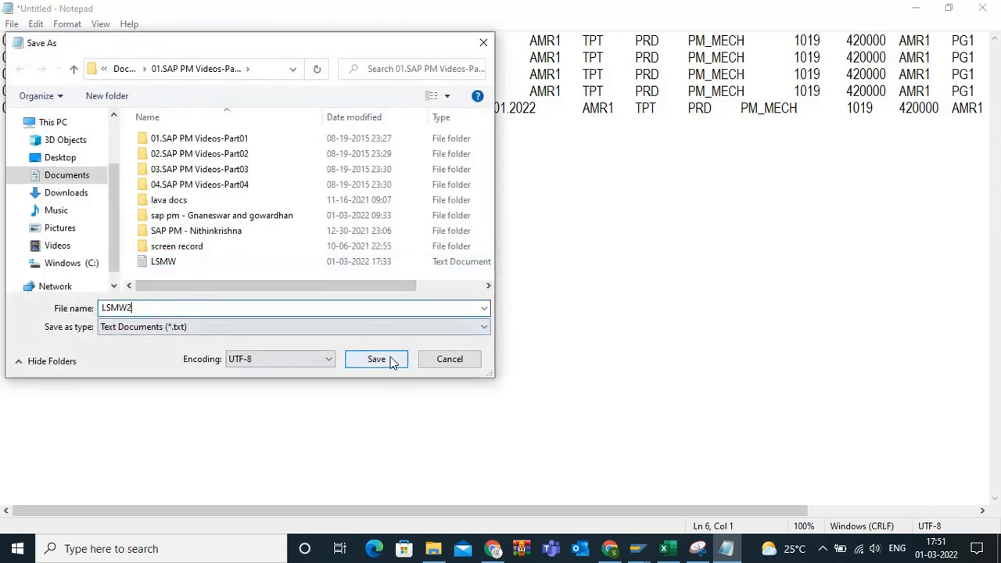
left_click(376, 359)
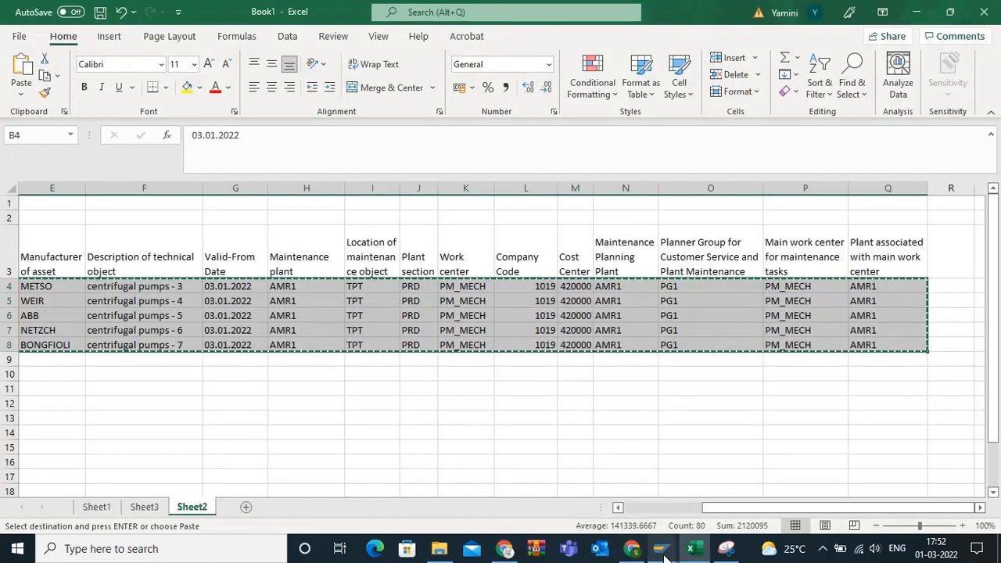
- Add front-end file LSMW2 as tab-delimited legacy data in Specify Files and save
left_click(661, 549)
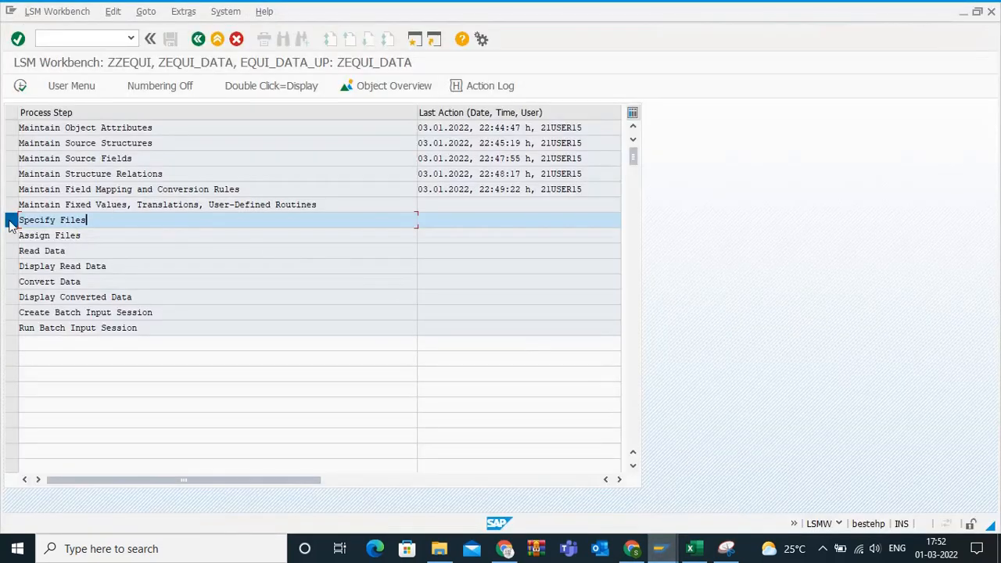
double_click(52, 220)
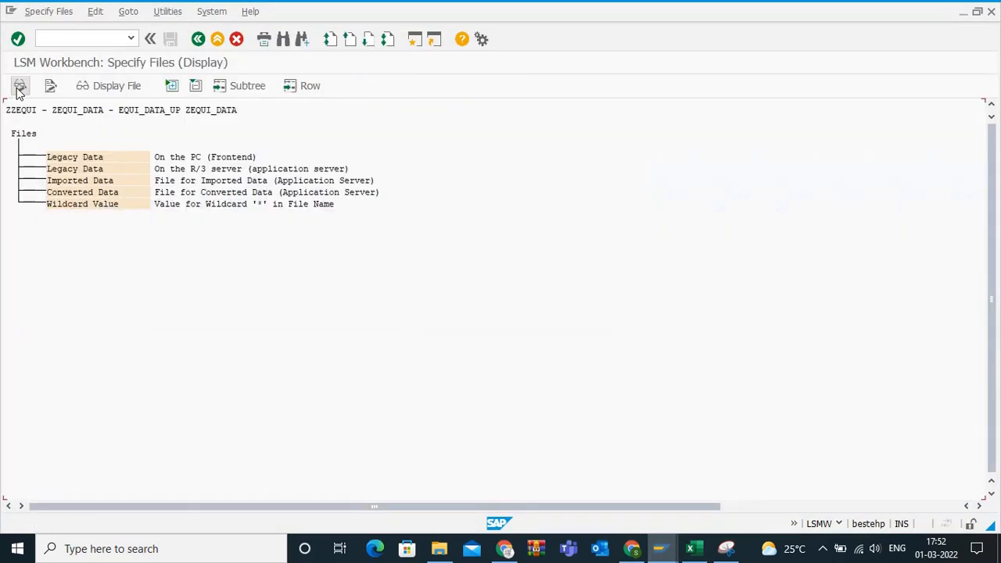
left_click(20, 85)
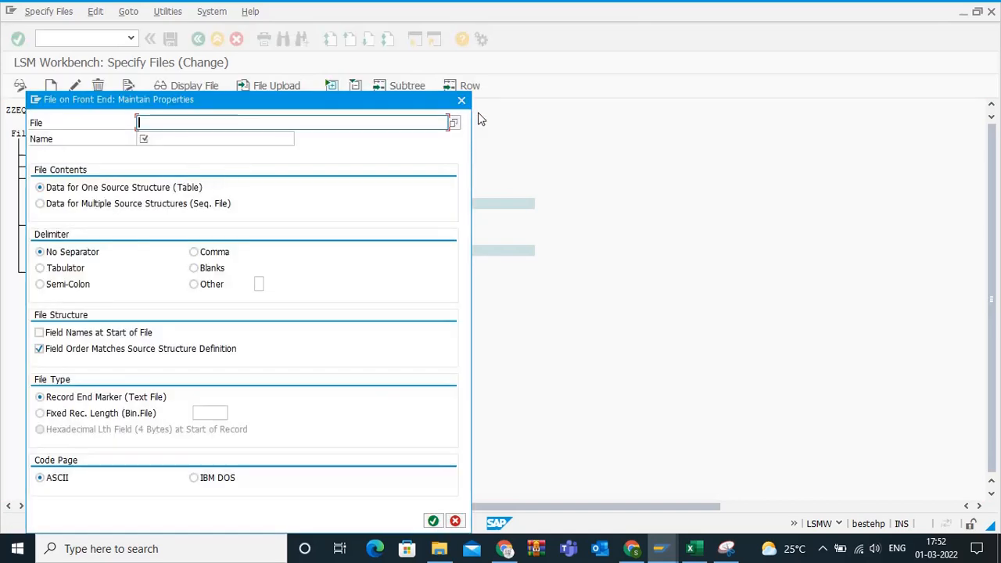
left_click(453, 123)
type("L")
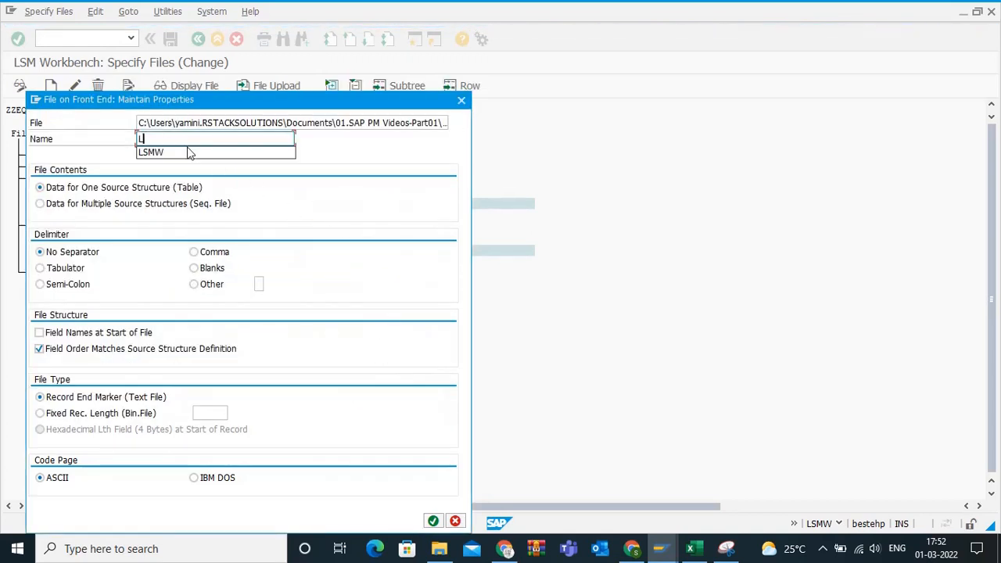
type("SMW2")
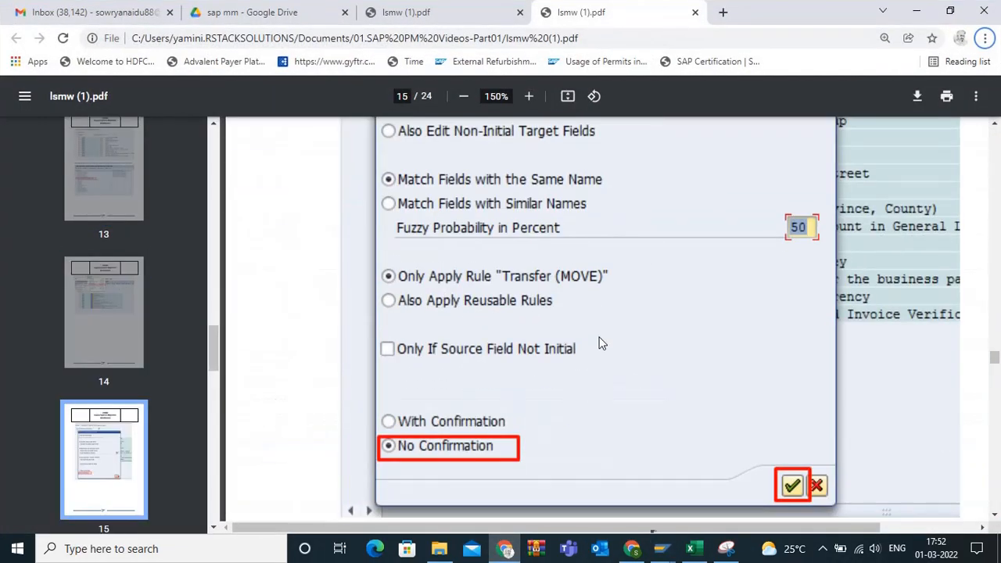
scroll("down", 3)
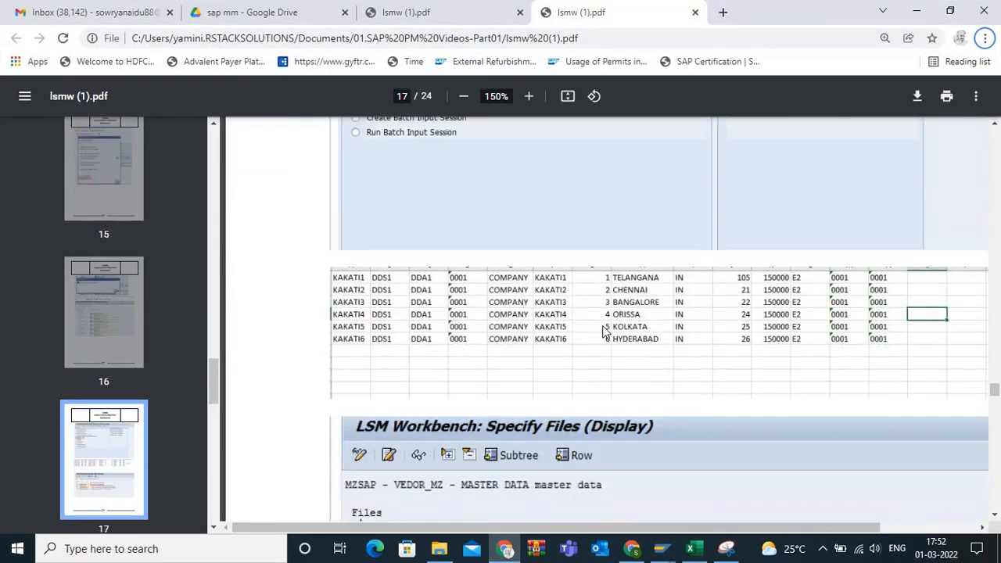
scroll("down", 3)
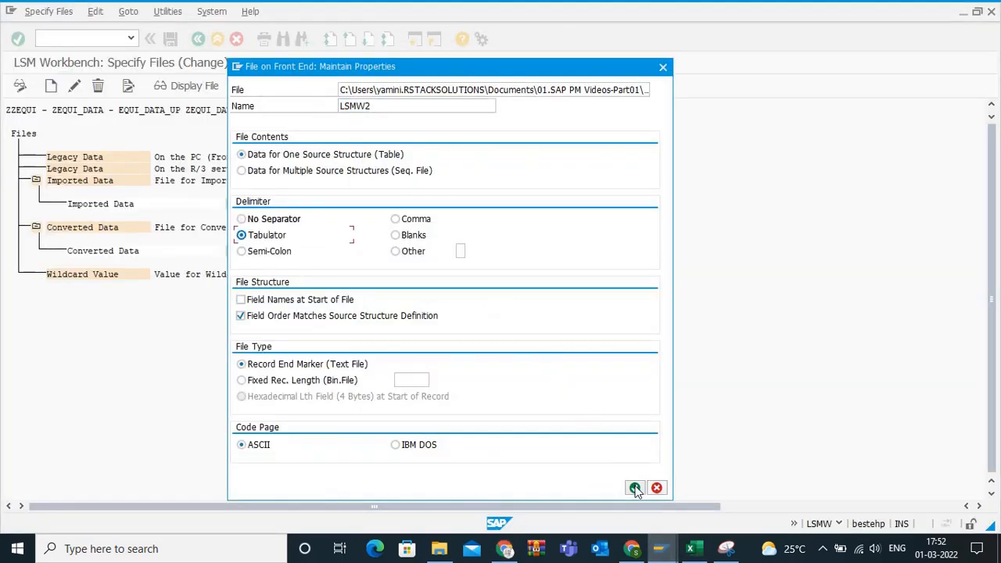
left_click(635, 488)
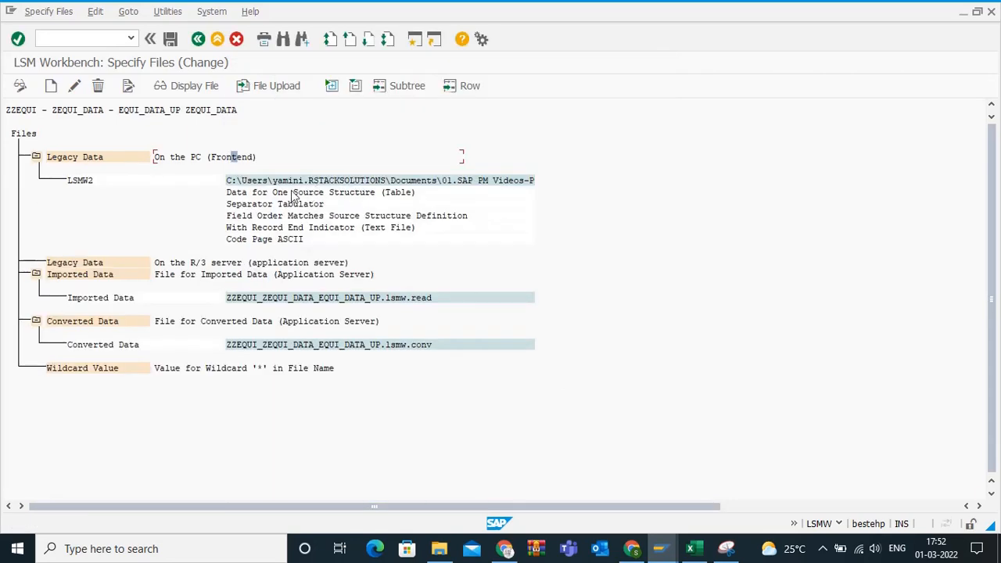
left_click(198, 39)
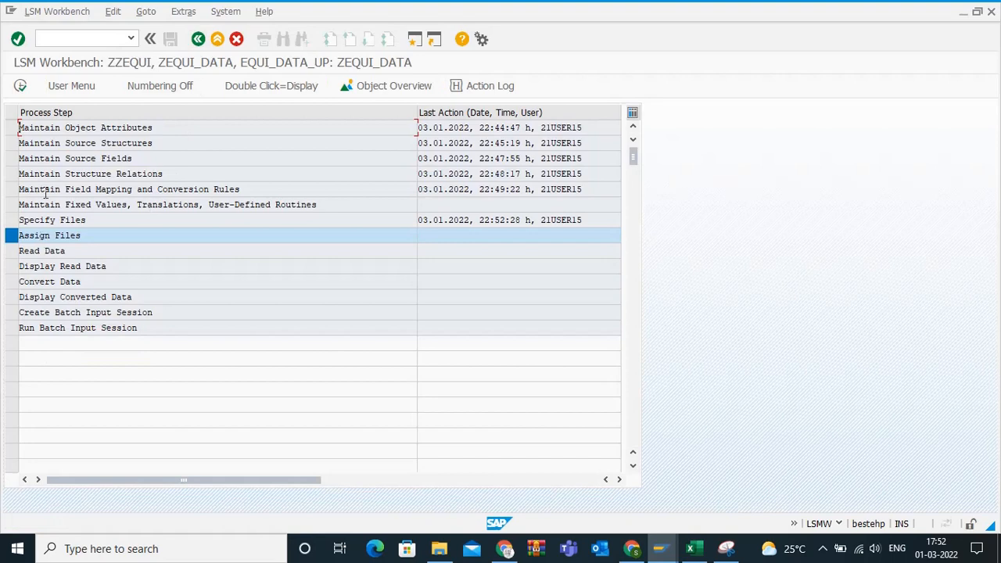
- Save the LSMW2 file assignment, read the five pump records, and display the read data
double_click(49, 234)
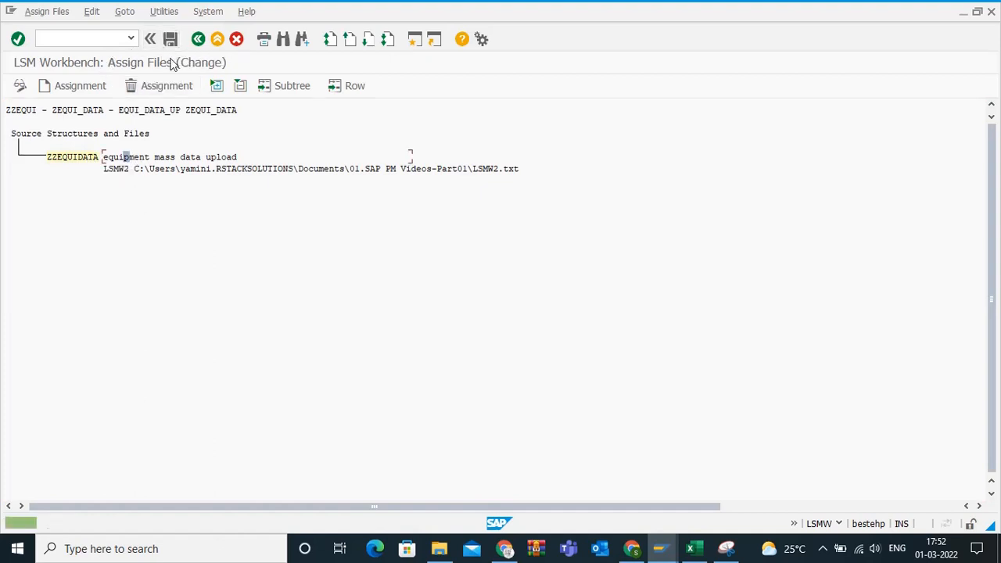
left_click(152, 38)
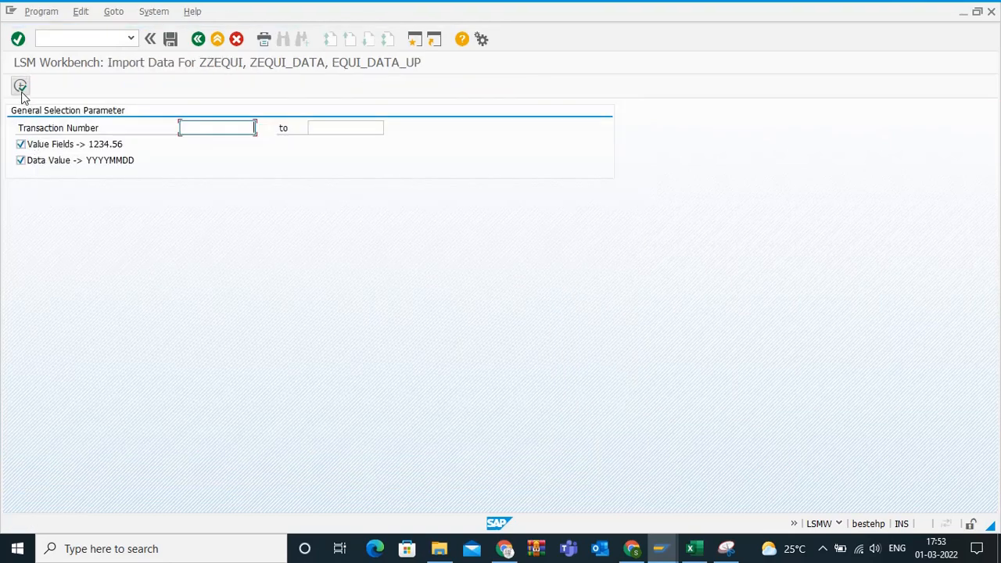
left_click(18, 87)
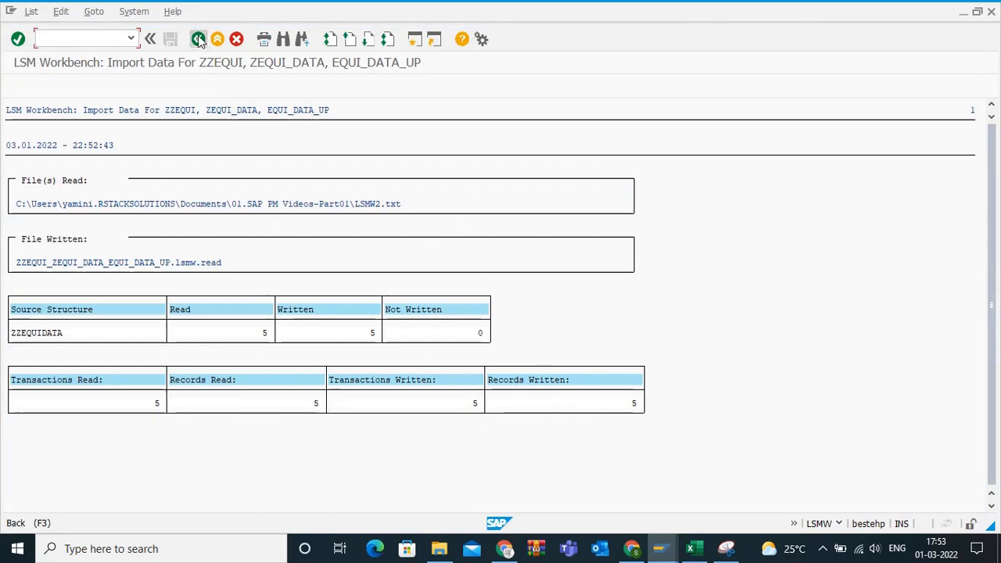
left_click(198, 38)
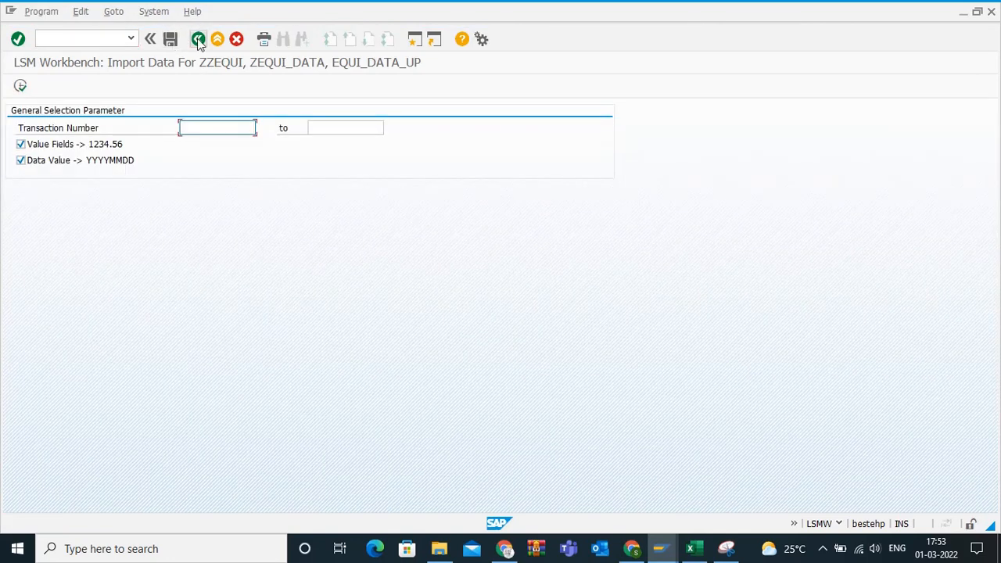
left_click(204, 39)
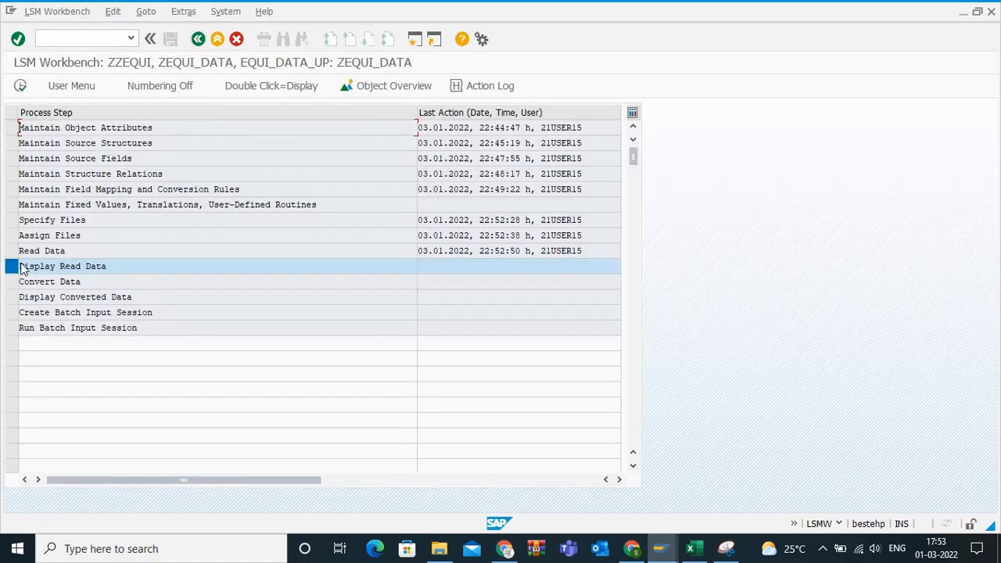
double_click(63, 266)
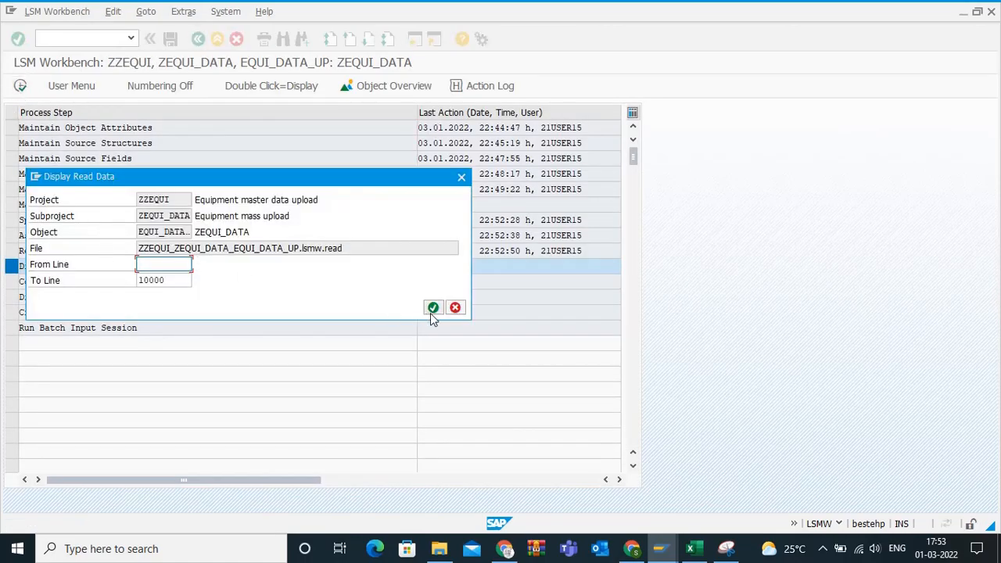
left_click(433, 307)
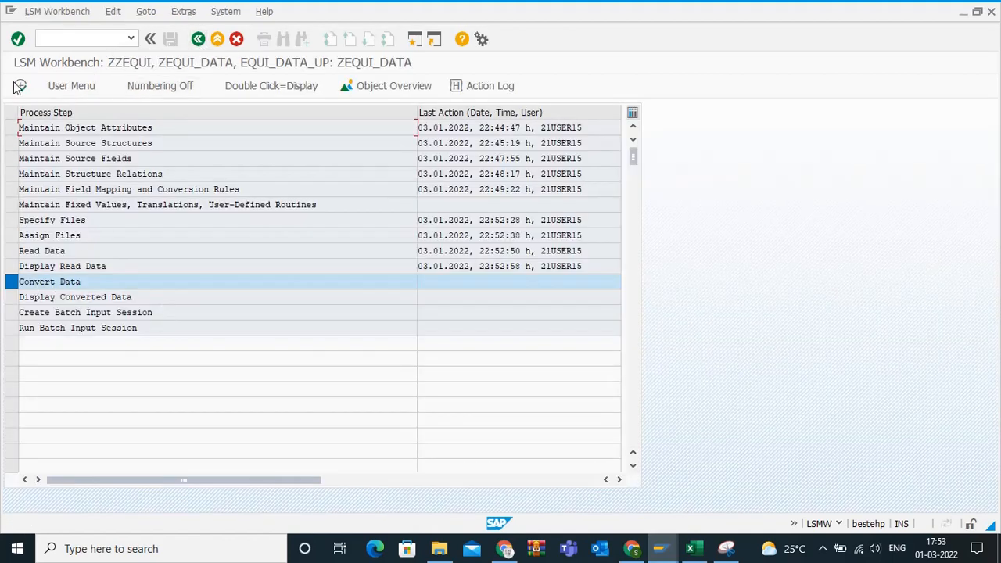
- Convert the pump data, display the converted records, and create the five-transaction batch input folder
double_click(49, 282)
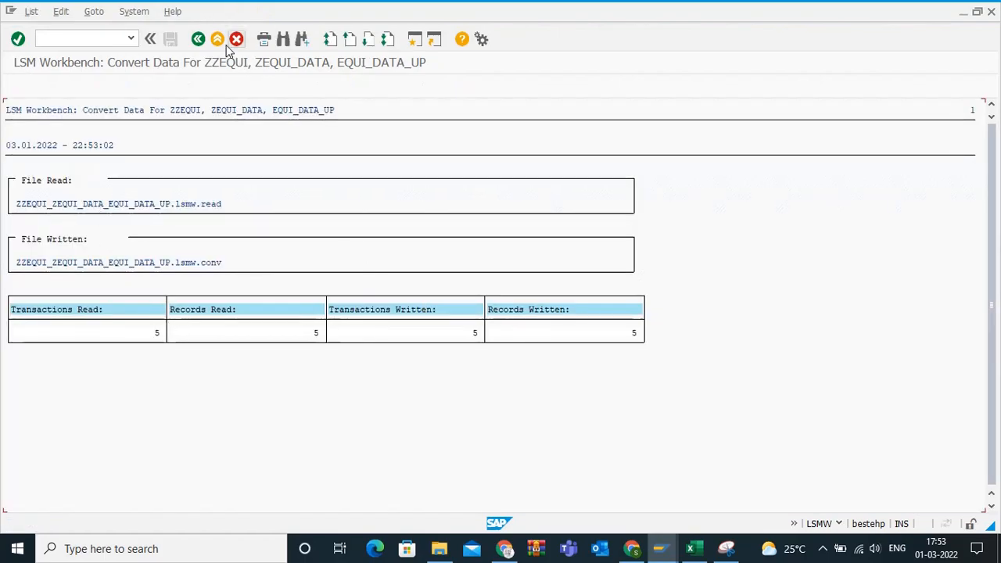
left_click(202, 38)
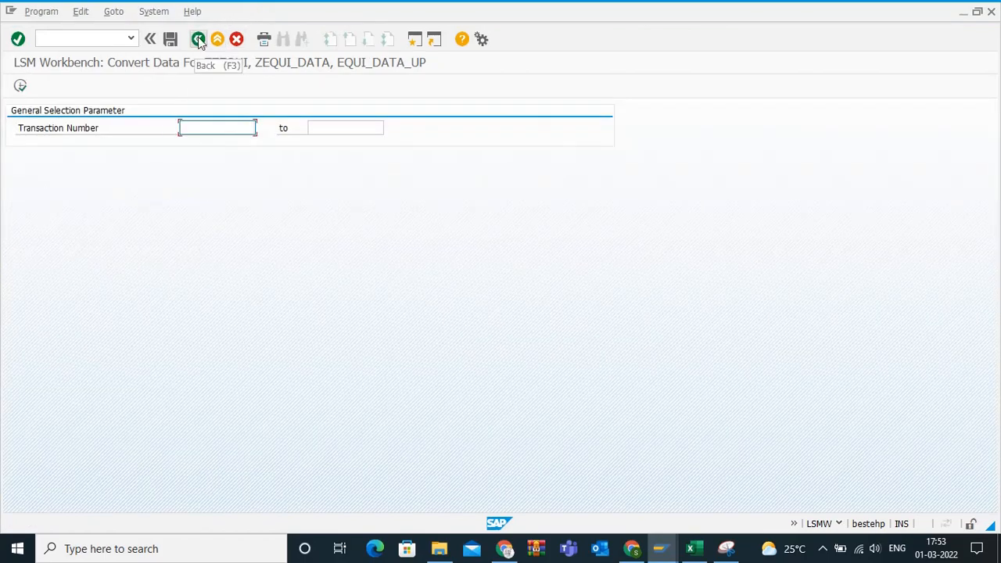
left_click(200, 38)
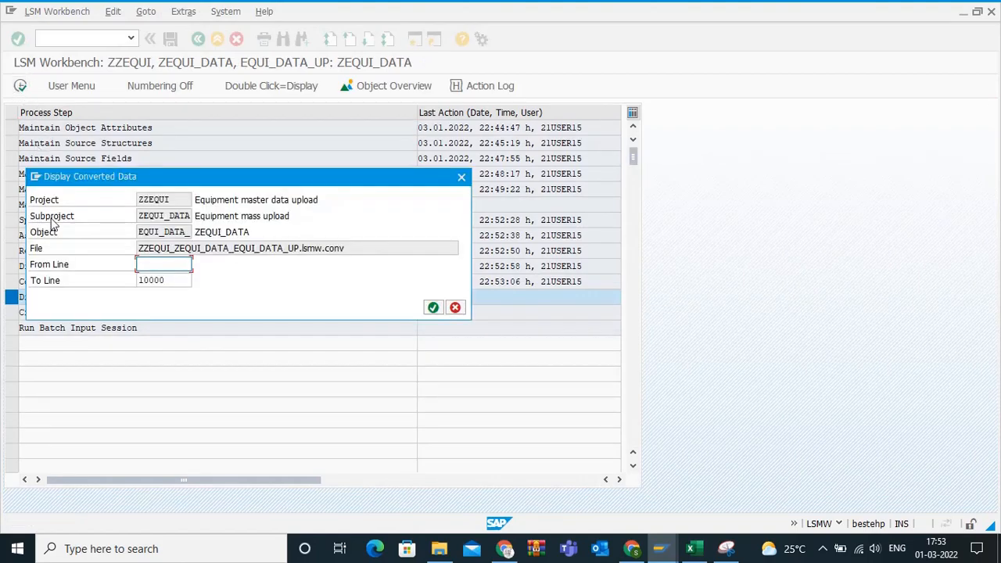
left_click(433, 306)
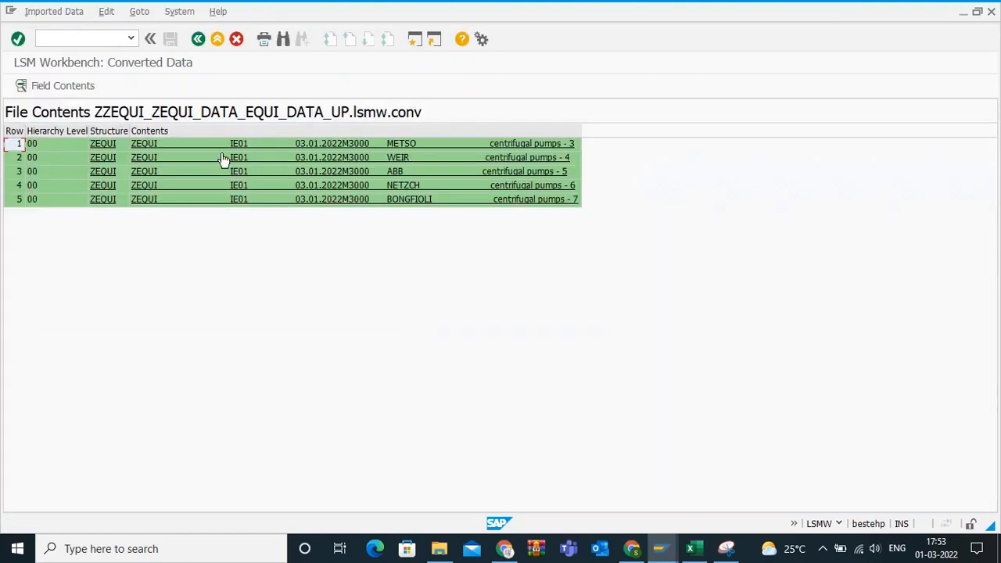
mouse_move(208, 39)
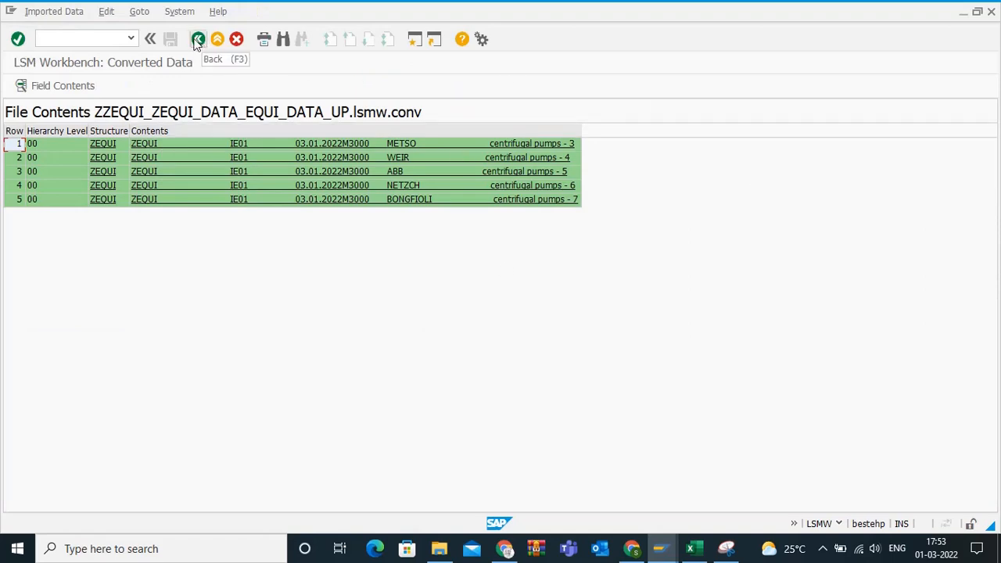
left_click(198, 38)
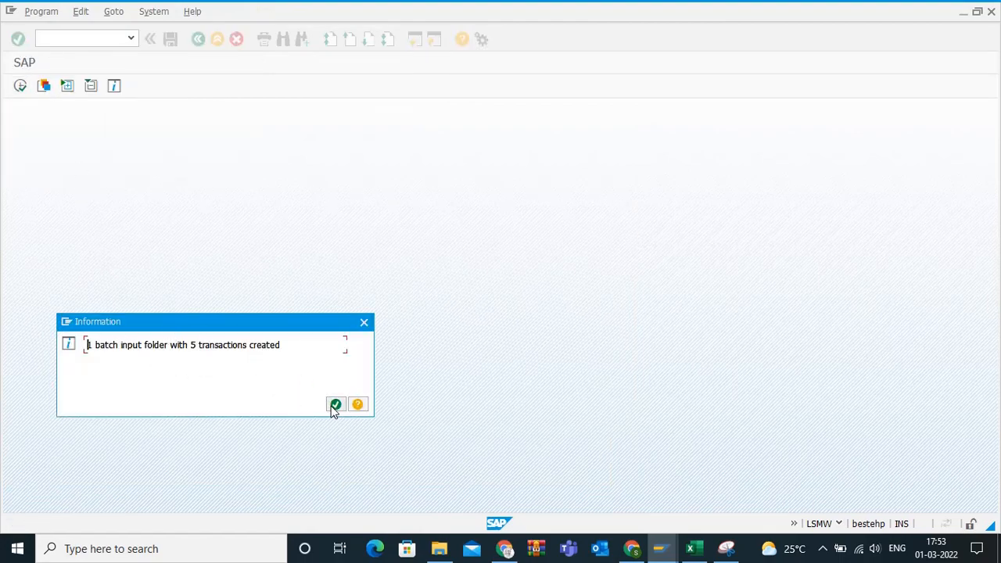
left_click(335, 405)
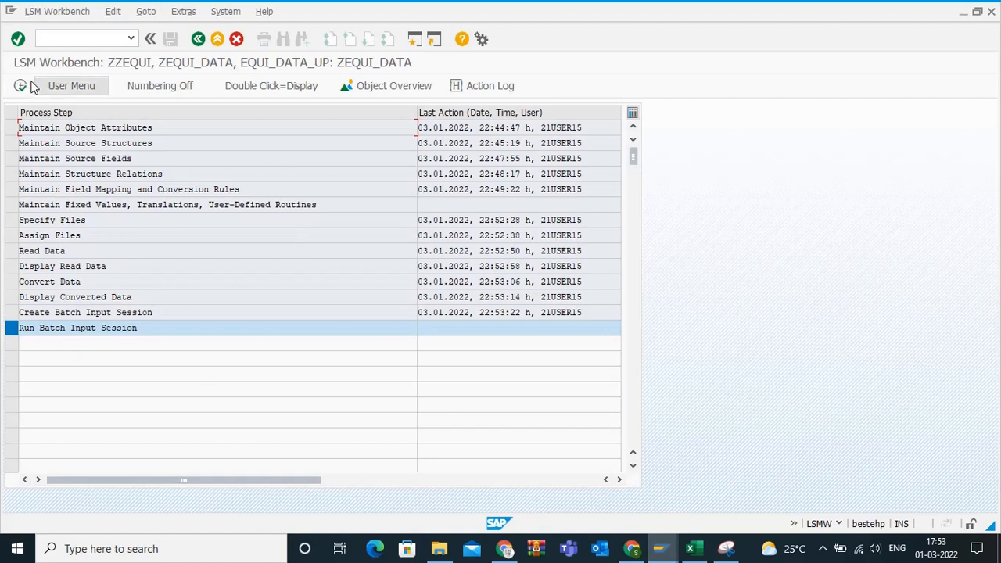
- Process batch input session EQUI_DATA_UP in SM35 with Display errors only
double_click(78, 327)
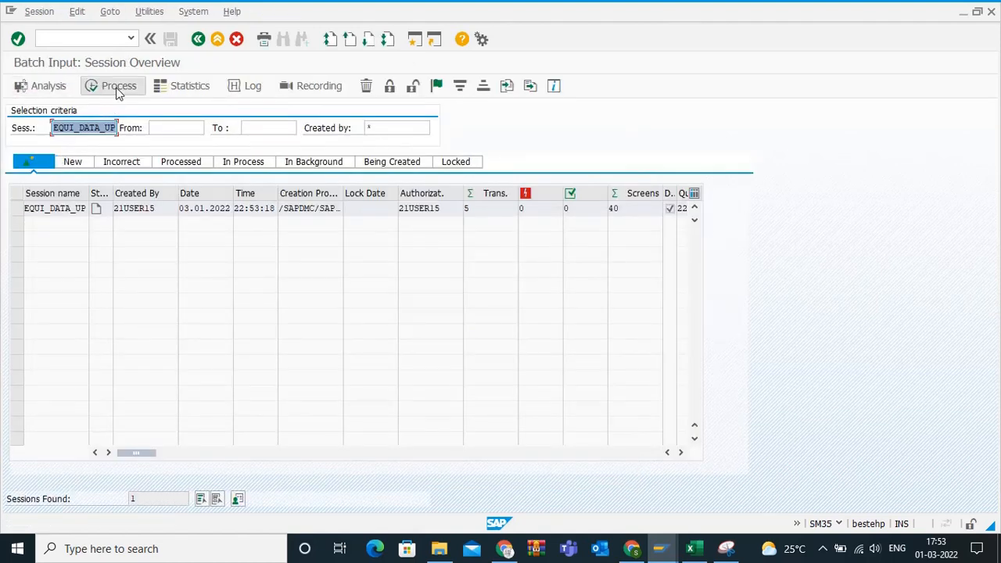
left_click(51, 210)
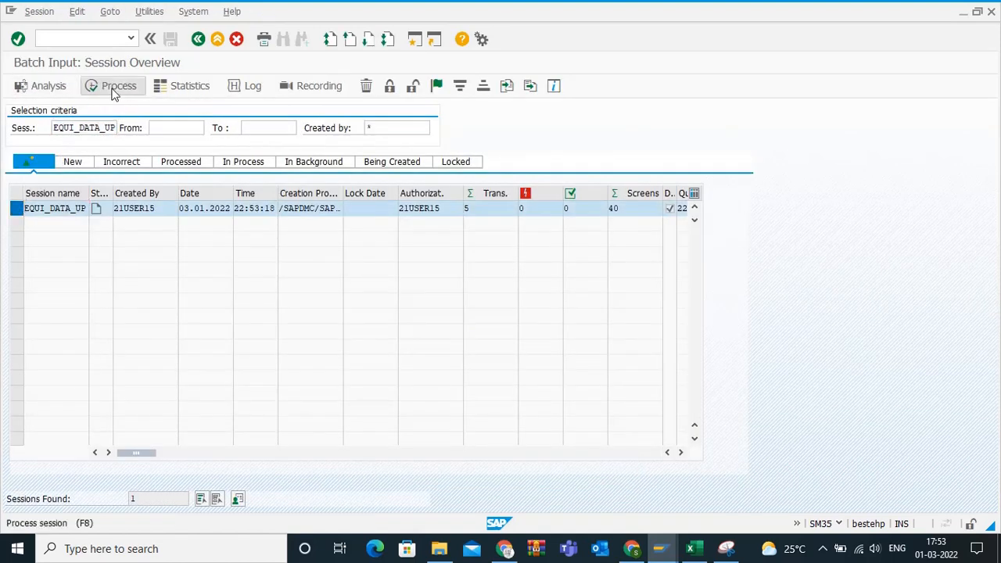
left_click(115, 85)
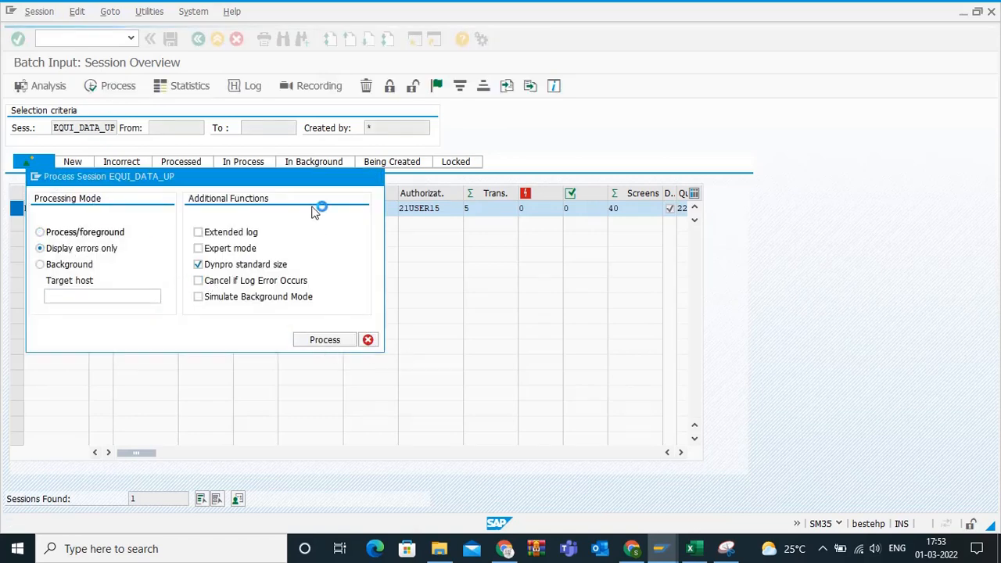
mouse_move(318, 194)
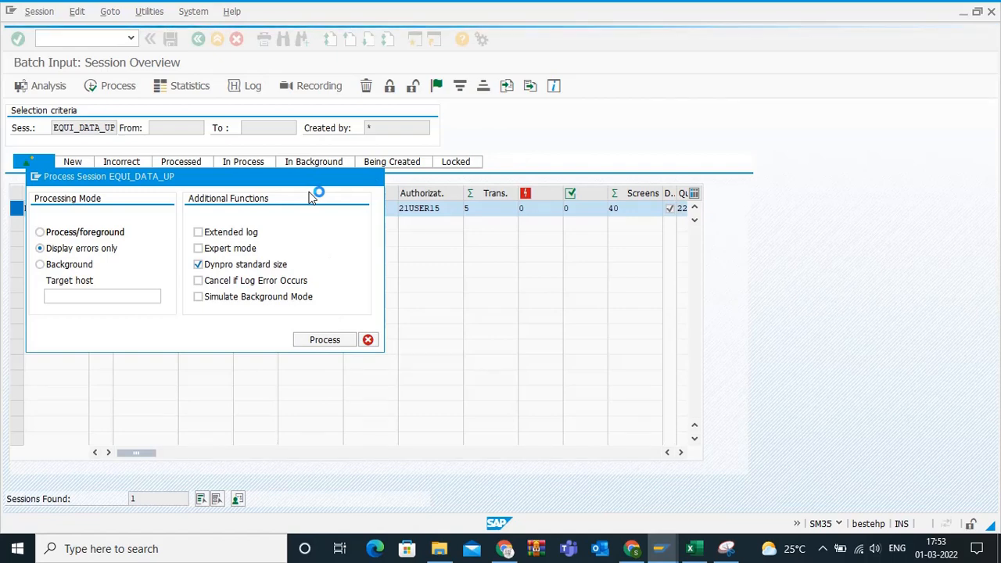
mouse_move(311, 205)
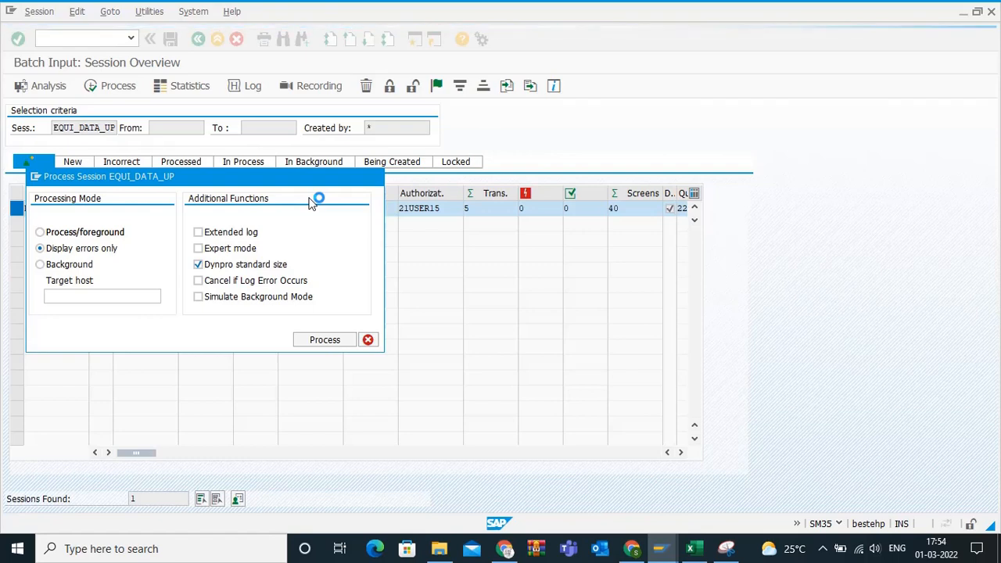
left_click(324, 340)
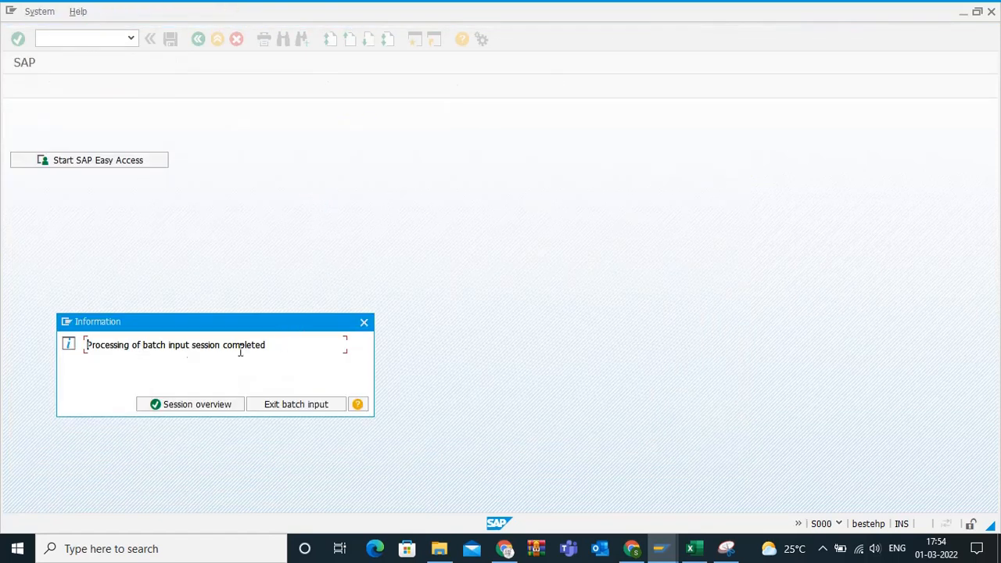
mouse_move(207, 405)
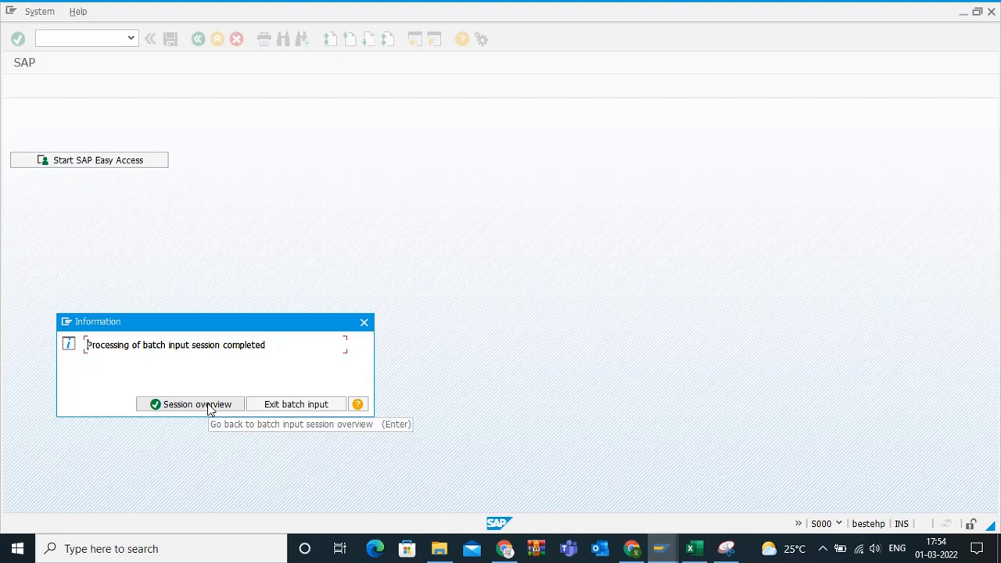
- Return to the session overview and start transaction IH08 for the equipment list
left_click(189, 403)
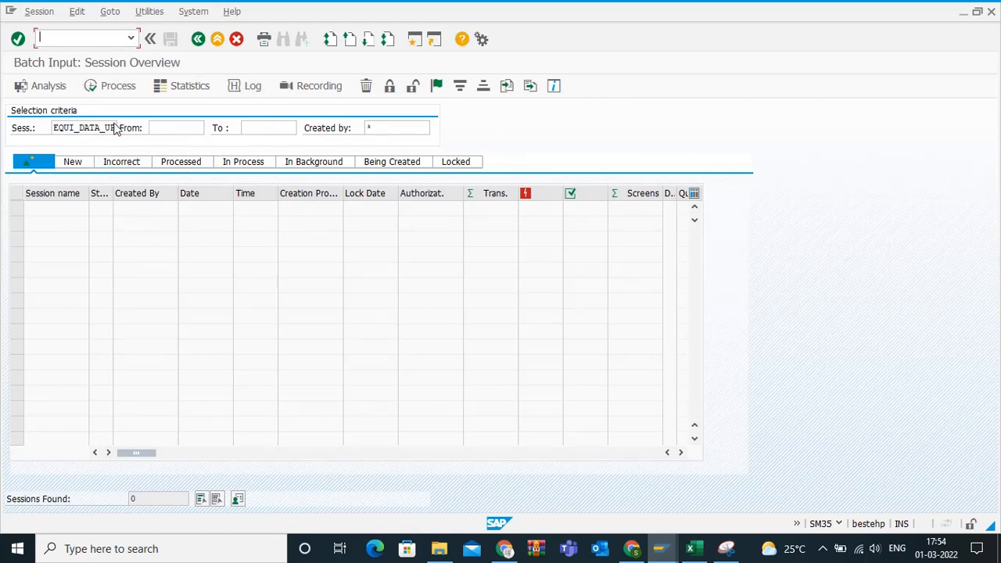
type("/NIH0")
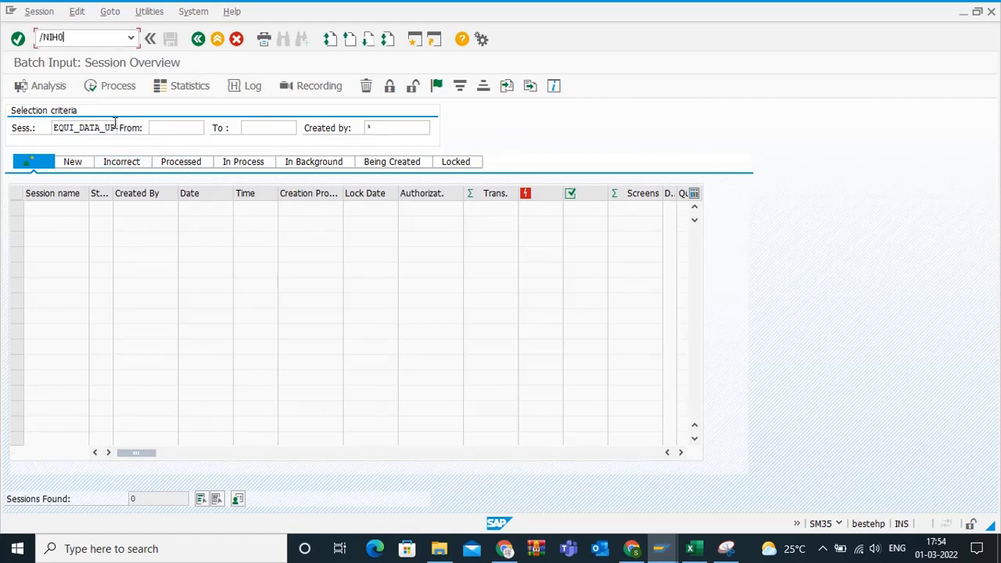
key("Enter")
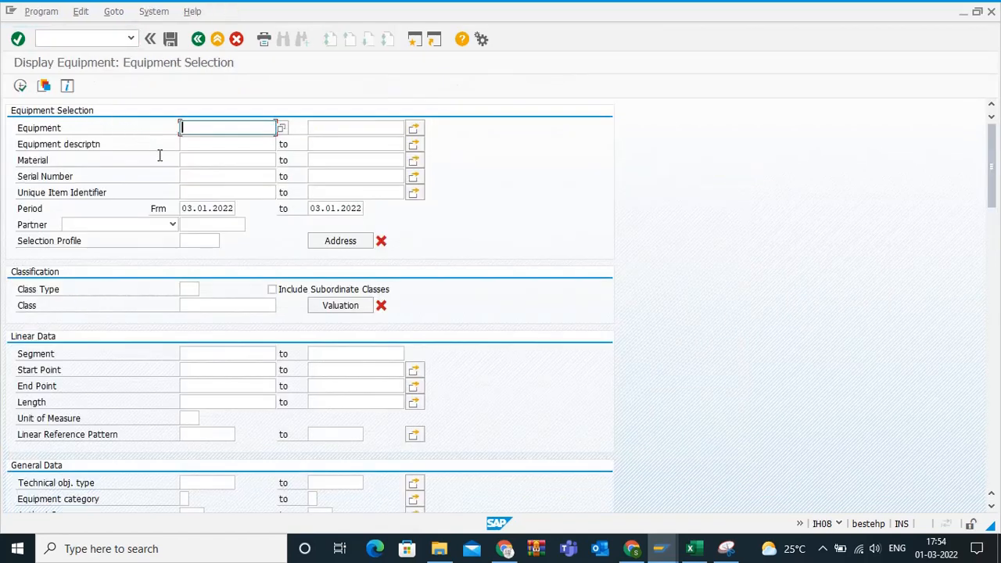
- List the equipment for maintenance plant AMR1 in IH08
left_click(207, 208)
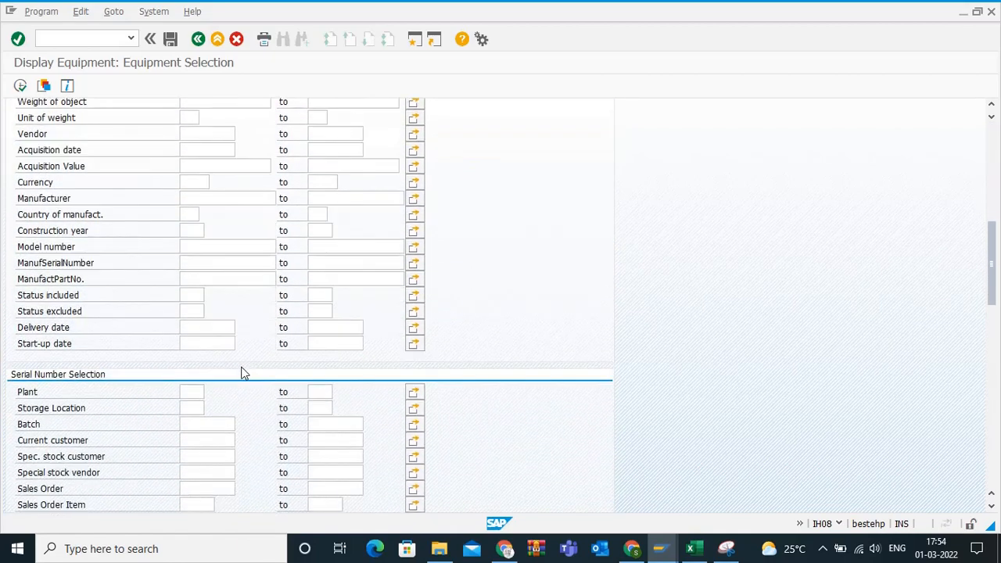
scroll("down", 3)
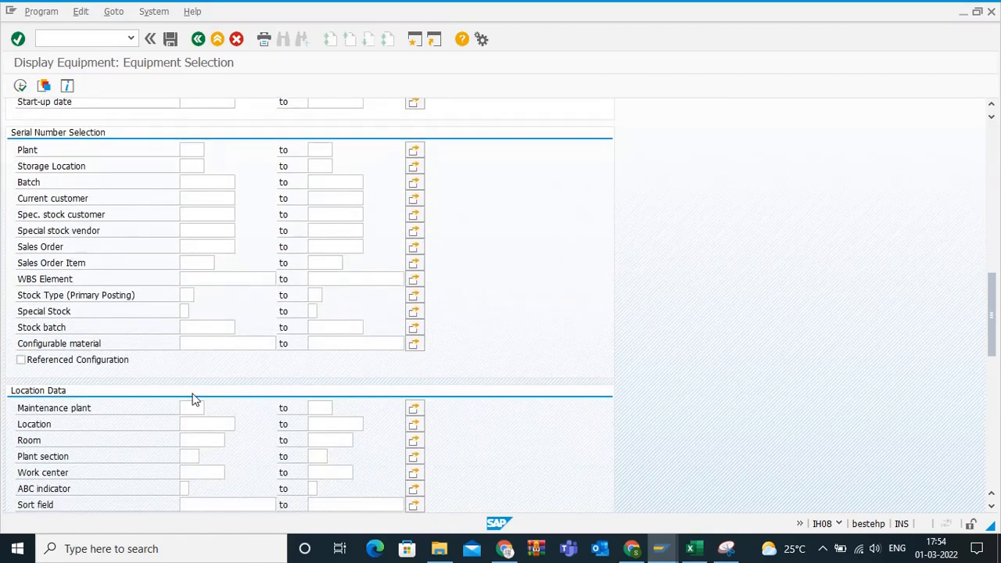
type("AMR1")
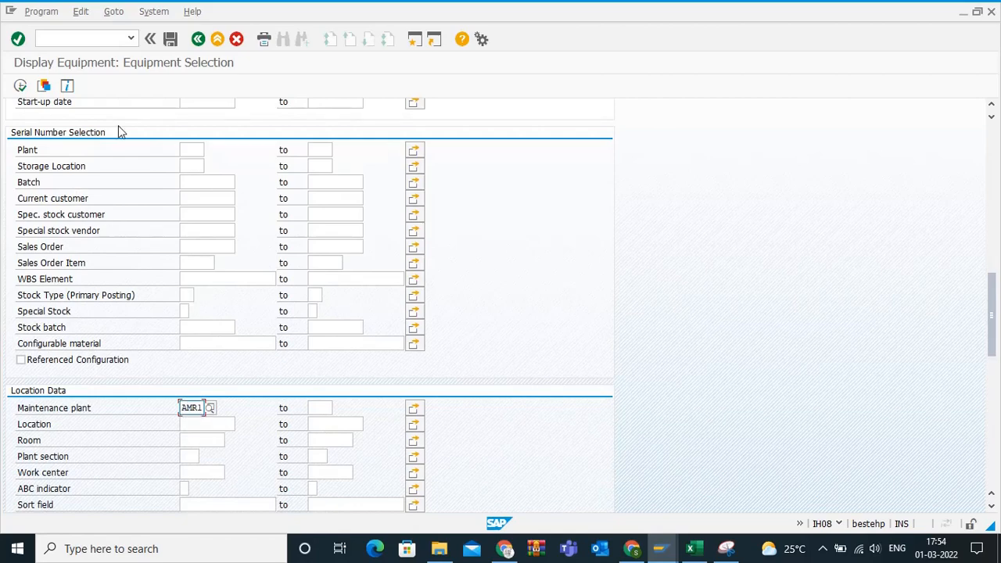
left_click(15, 38)
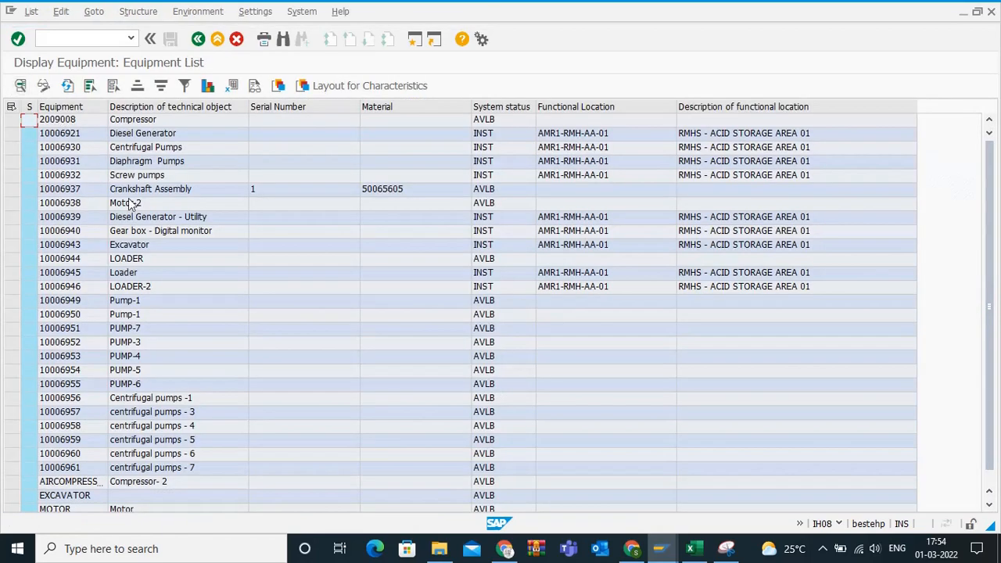
- Display centrifugal pumps - 3, review its location and organization data, and return to the list
scroll("down", 3)
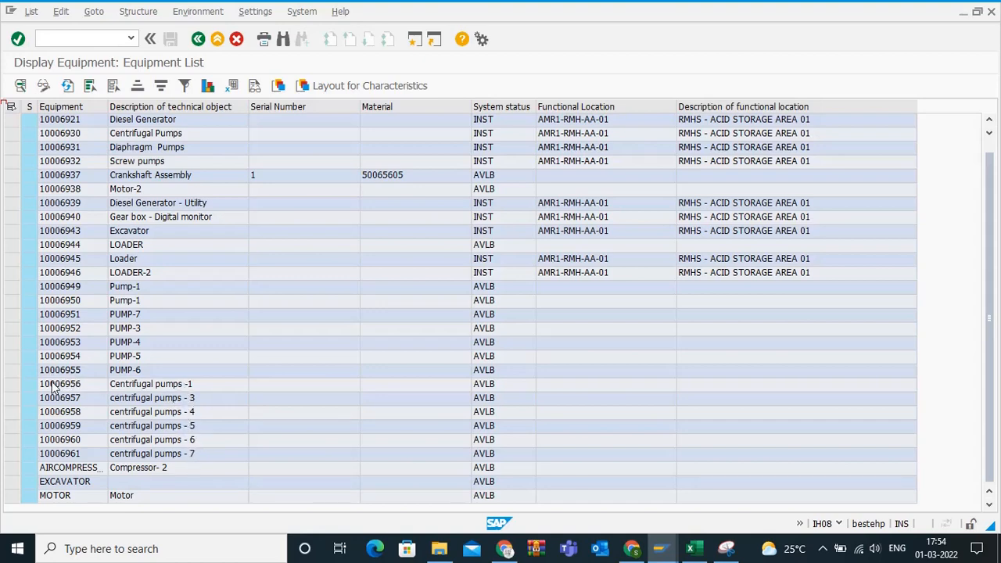
double_click(60, 397)
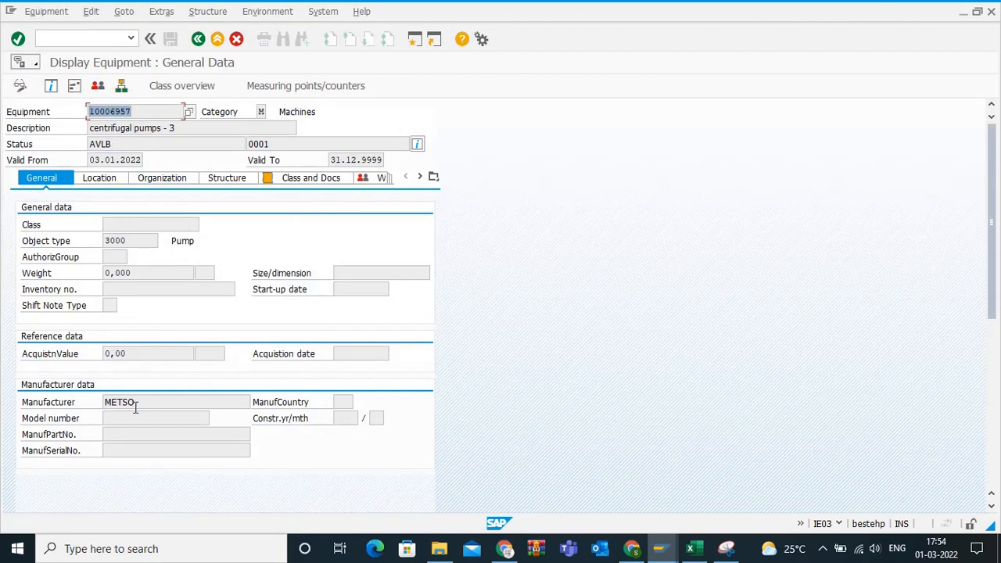
left_click(99, 178)
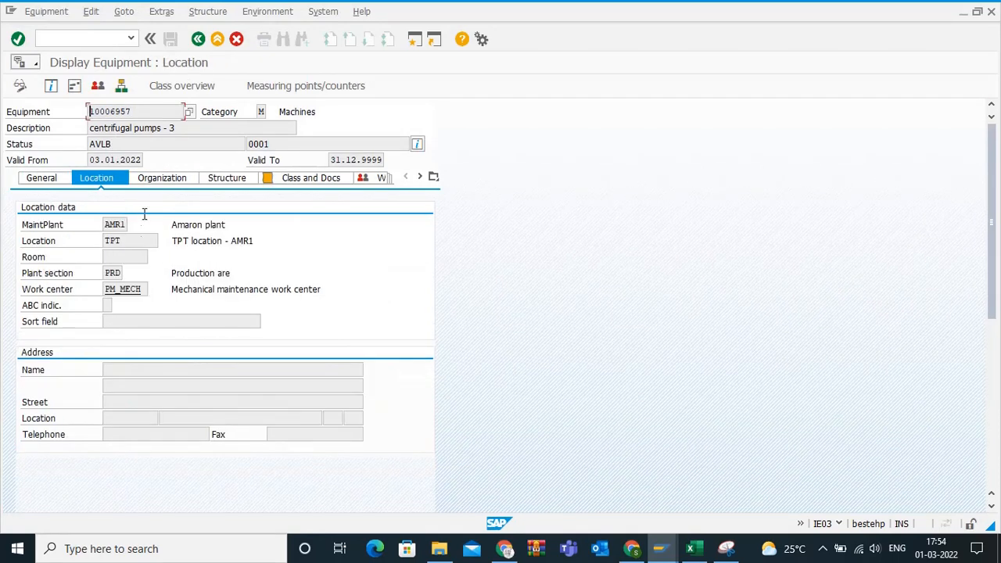
left_click(162, 178)
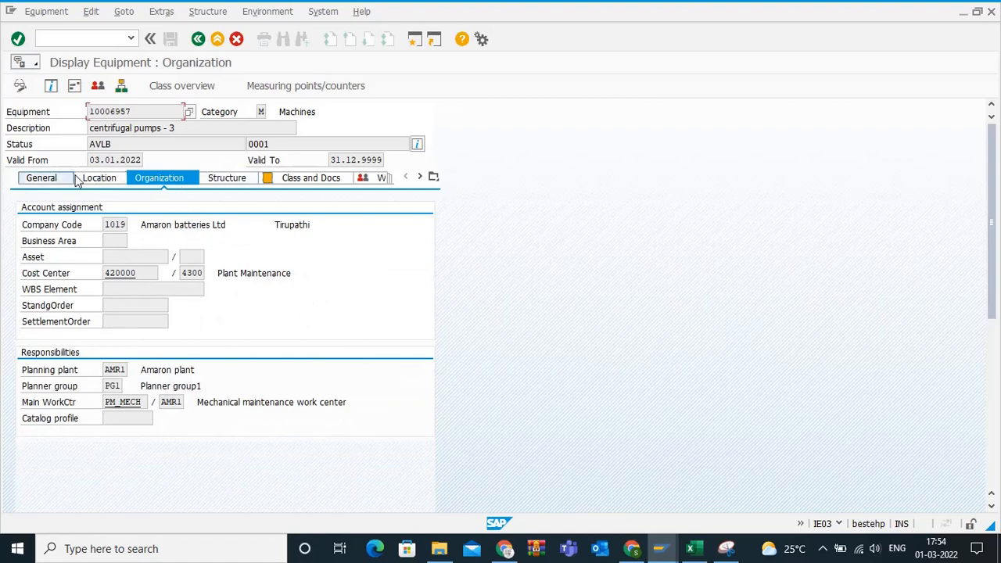
left_click(41, 178)
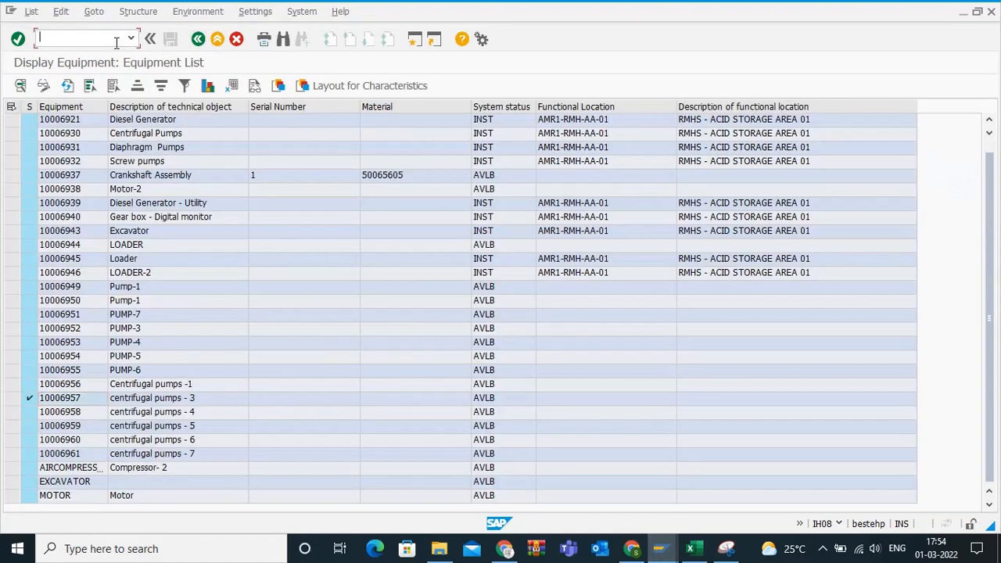
- Start LSMW and execute project ZZEQUI, subproject ZEQUI_DATA, object EQUI_DATA_UP
type("/NL")
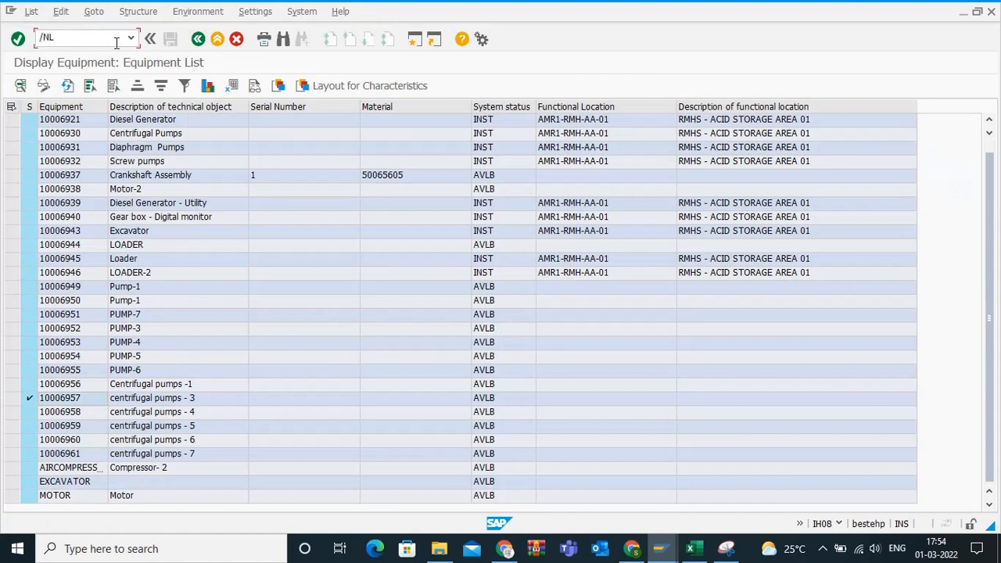
key("Enter")
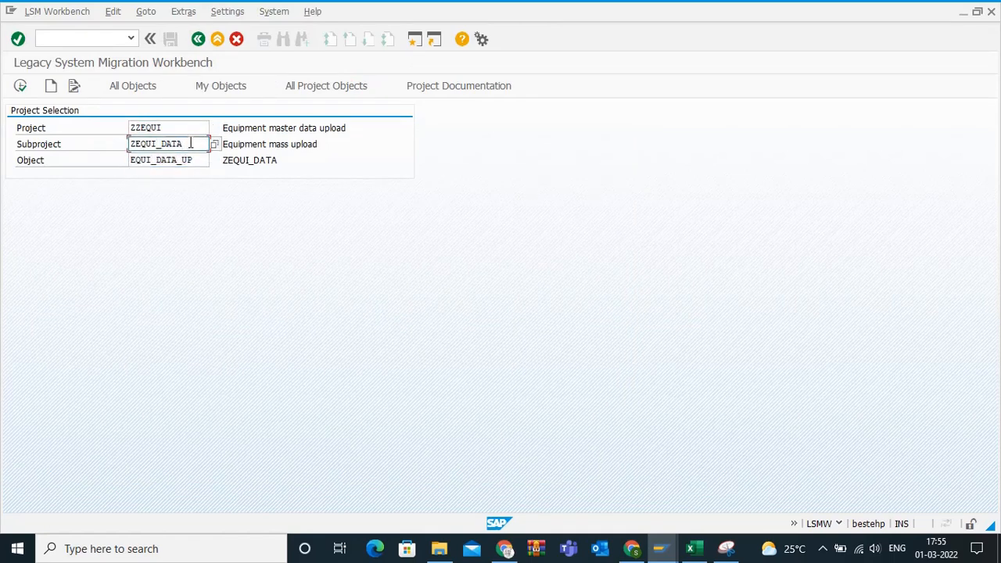
left_click(165, 128)
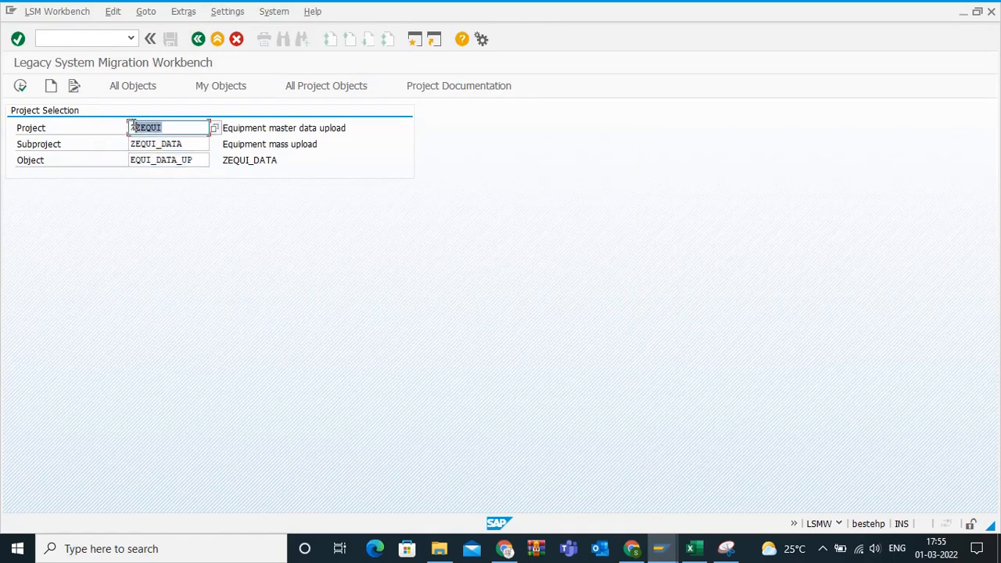
left_click(167, 144)
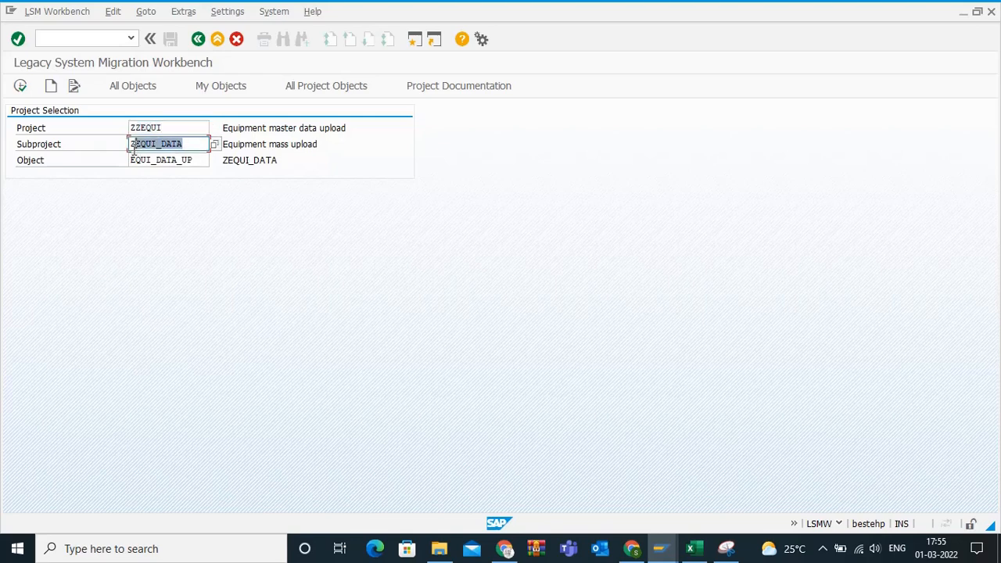
left_click(166, 159)
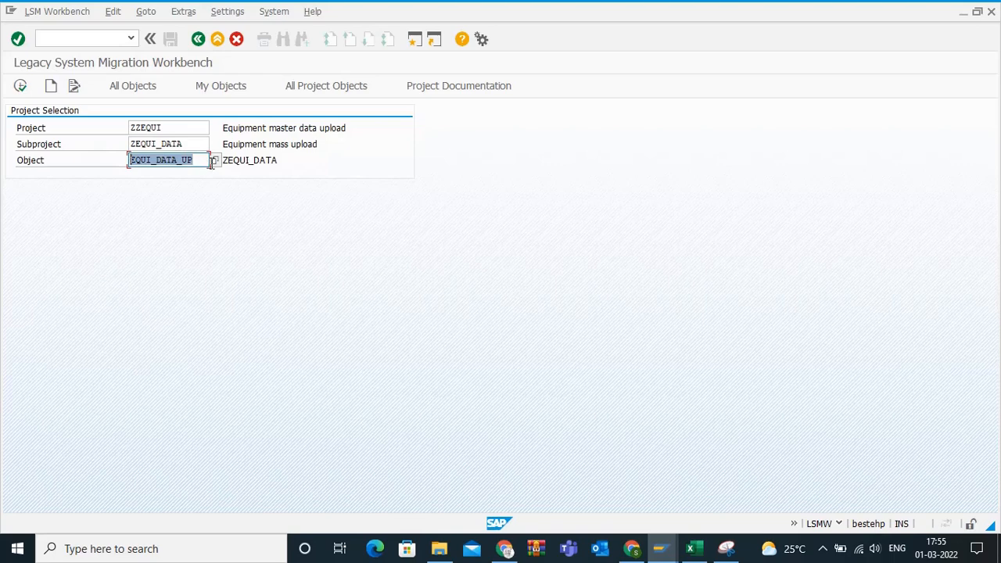
left_click(164, 144)
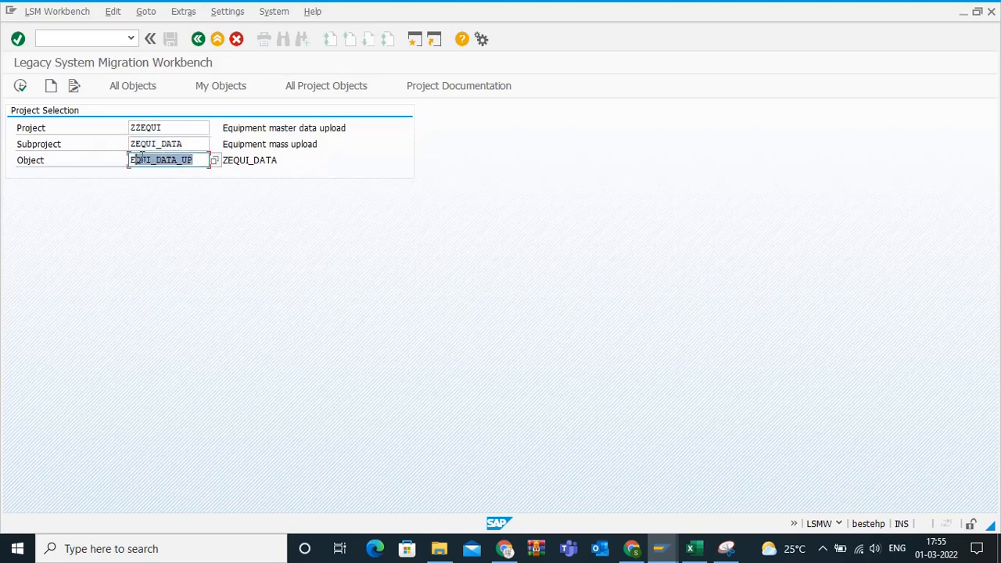
left_click(164, 143)
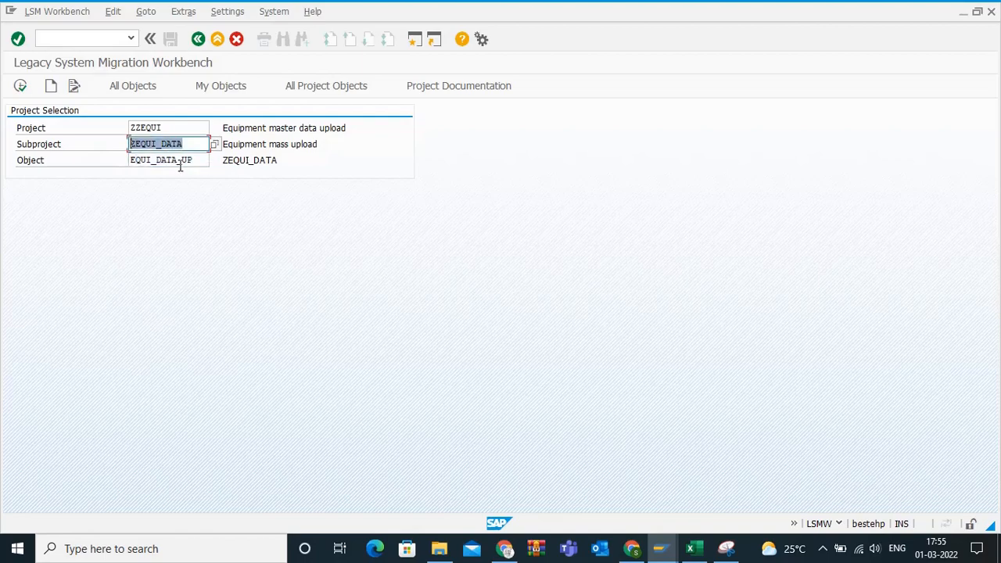
left_click(164, 160)
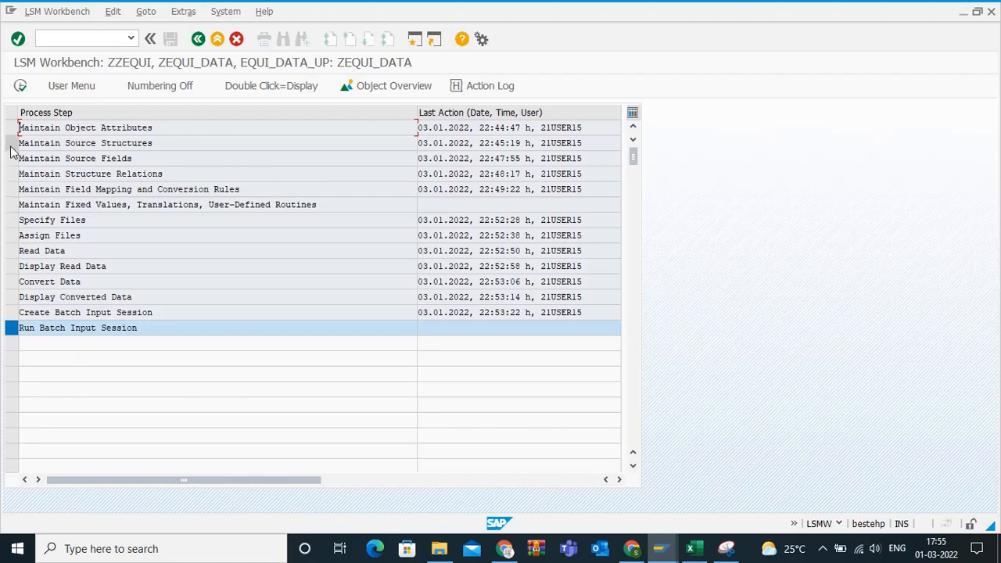
- Display the 16 ZZEQUIDATA source fields via LSMW's Maintain Source Fields step
left_click(85, 142)
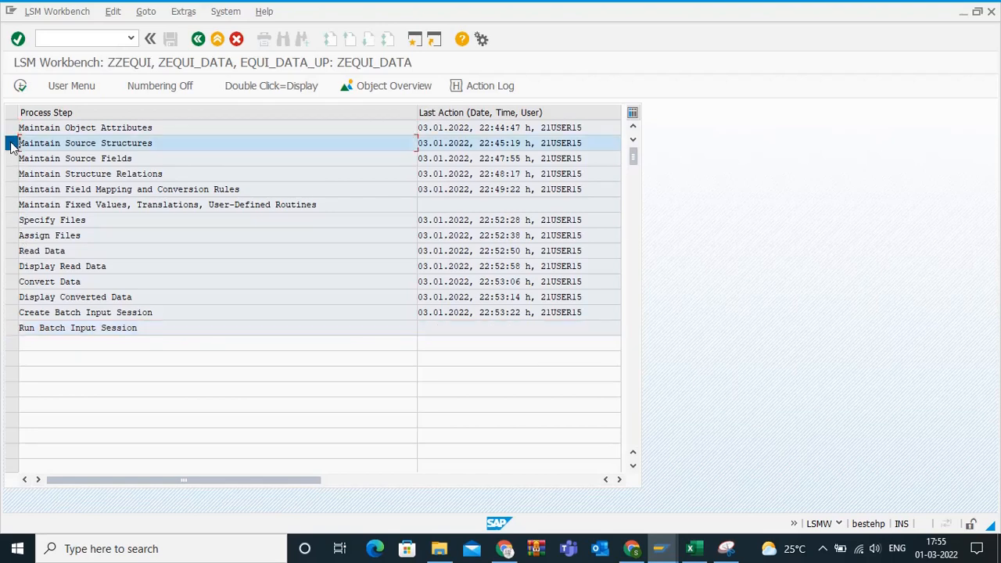
mouse_move(19, 105)
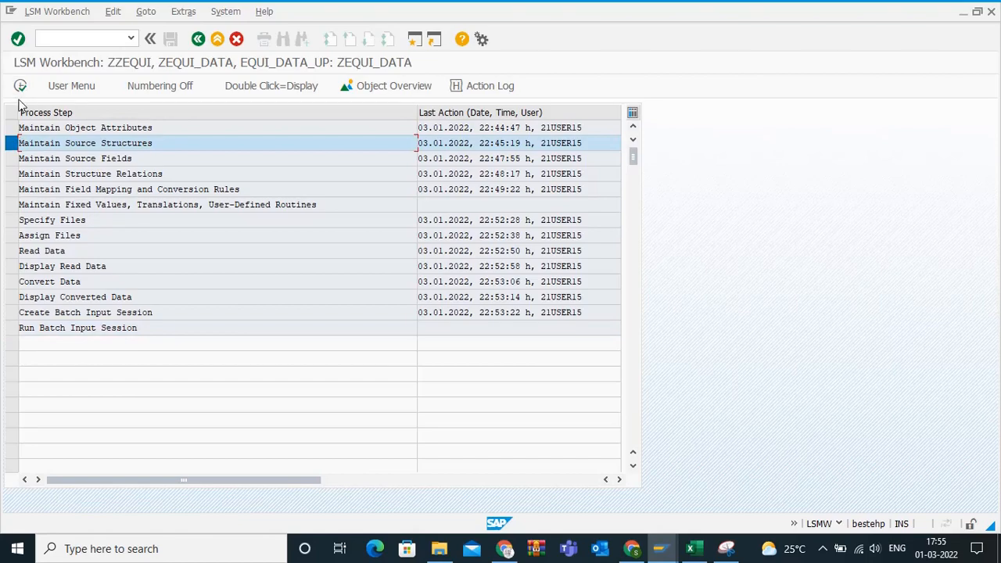
left_click(75, 158)
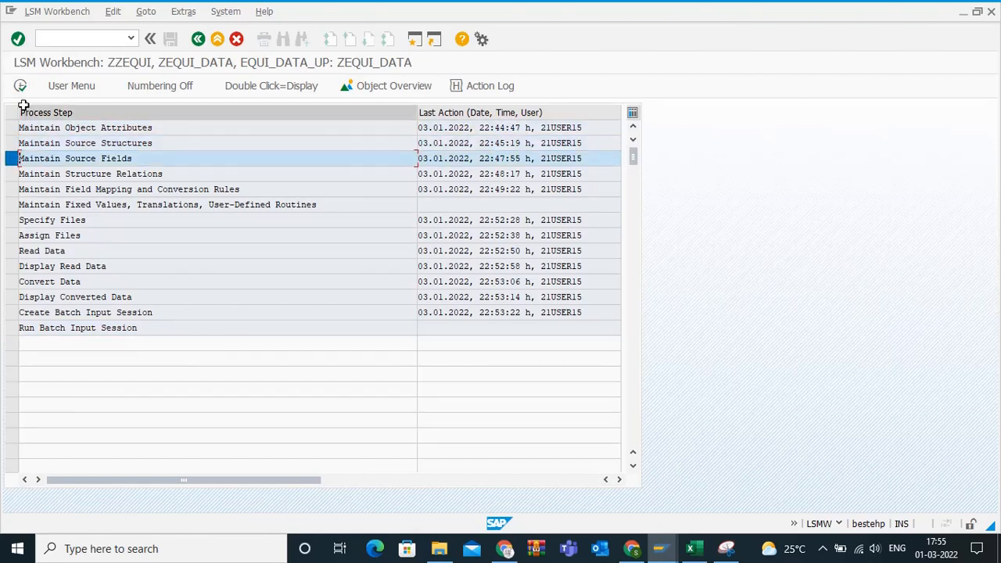
double_click(75, 158)
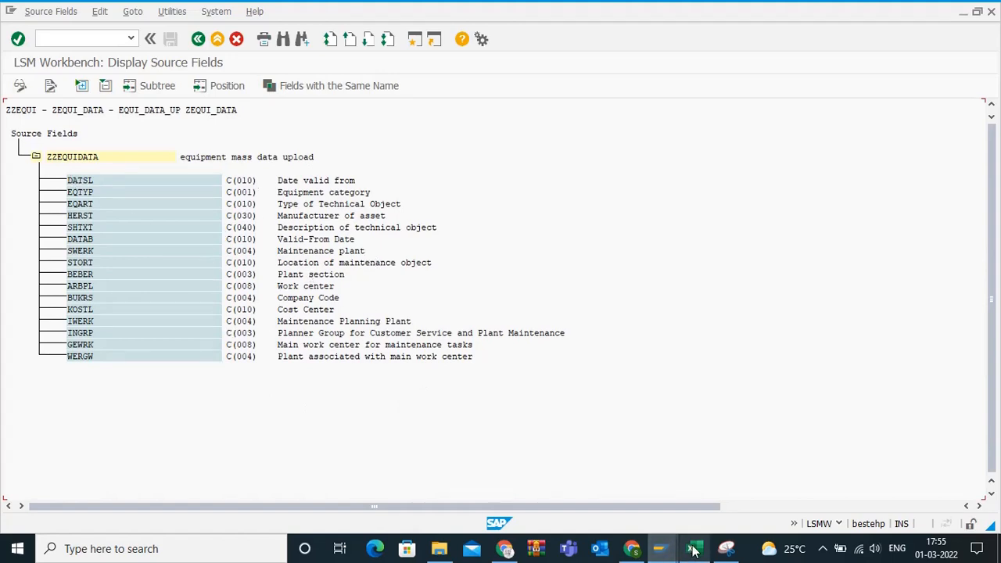
left_click(693, 549)
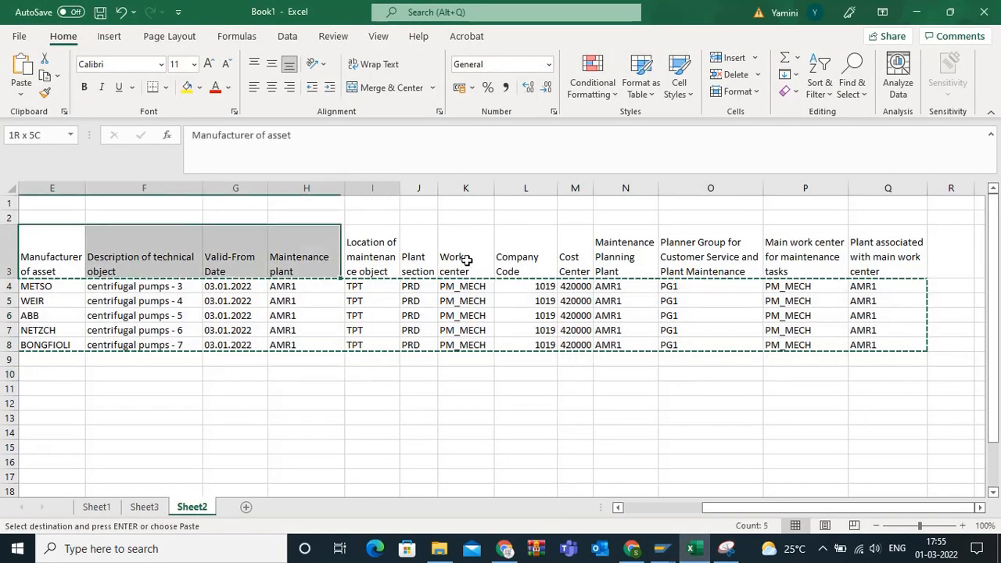
- Clear the copy marking in Excel and look across the five pump rows' data columns
left_click(466, 418)
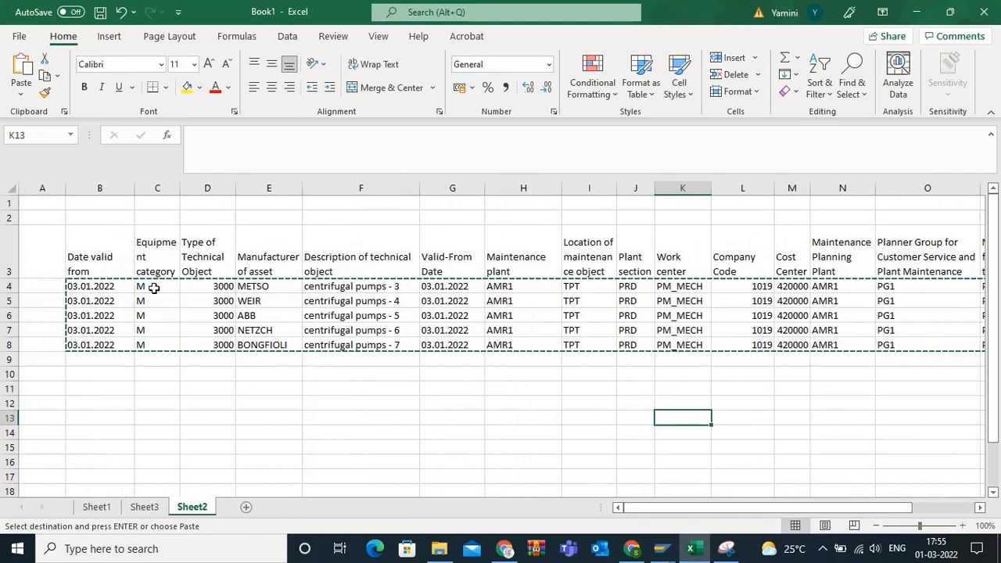
key("Escape")
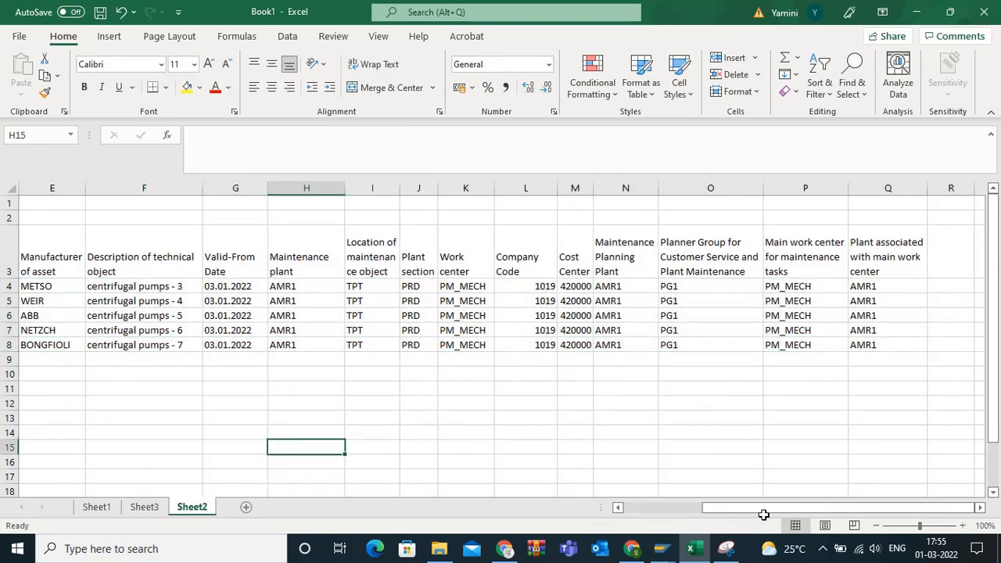
left_click(144, 331)
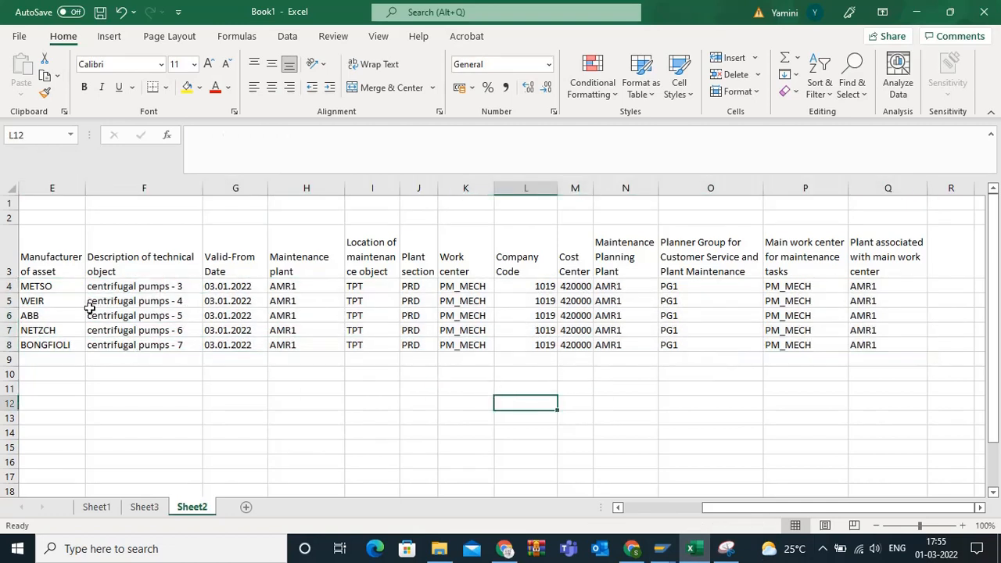
left_click_drag(51, 286, 888, 345)
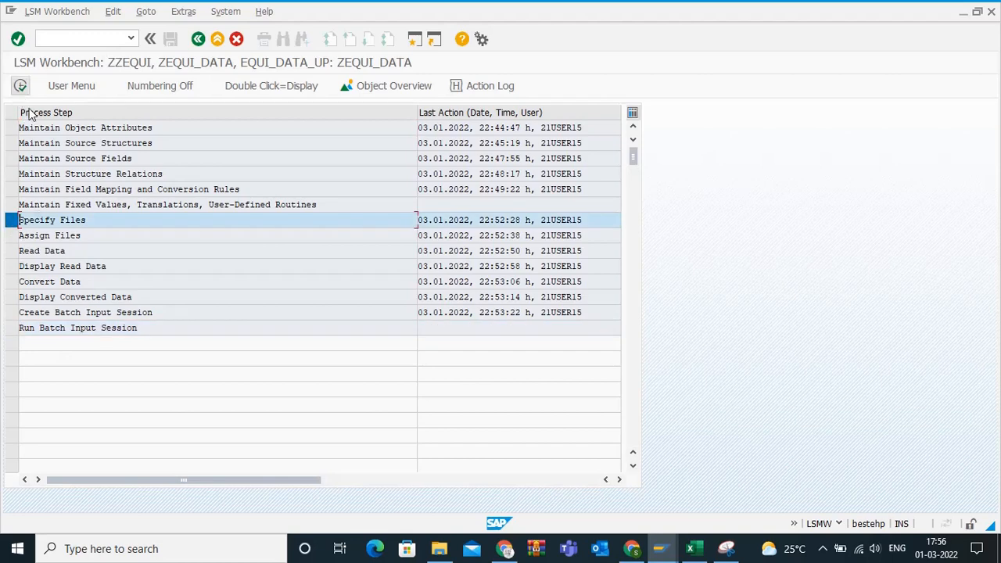
mouse_move(81, 236)
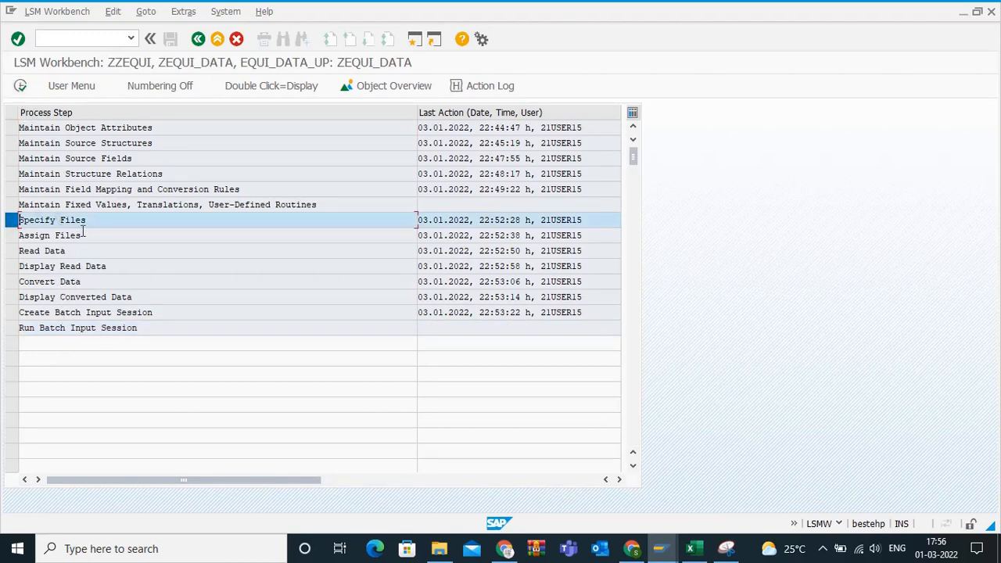
mouse_move(94, 162)
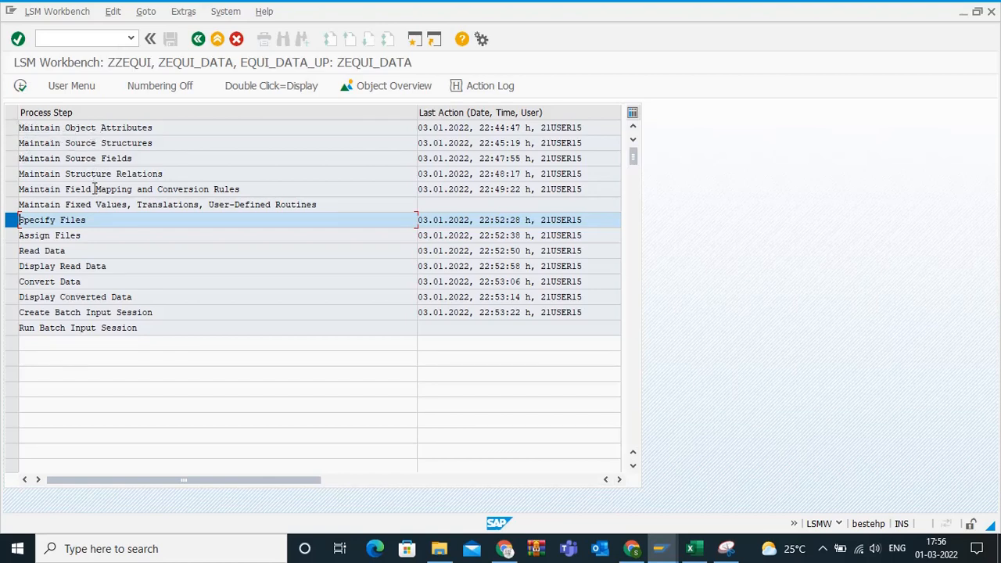
mouse_move(101, 130)
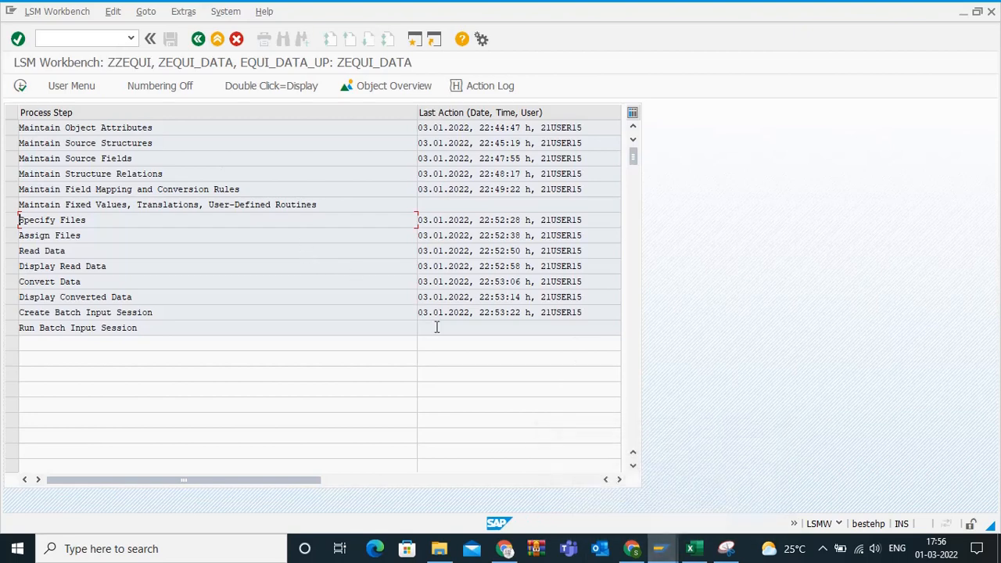
mouse_move(574, 397)
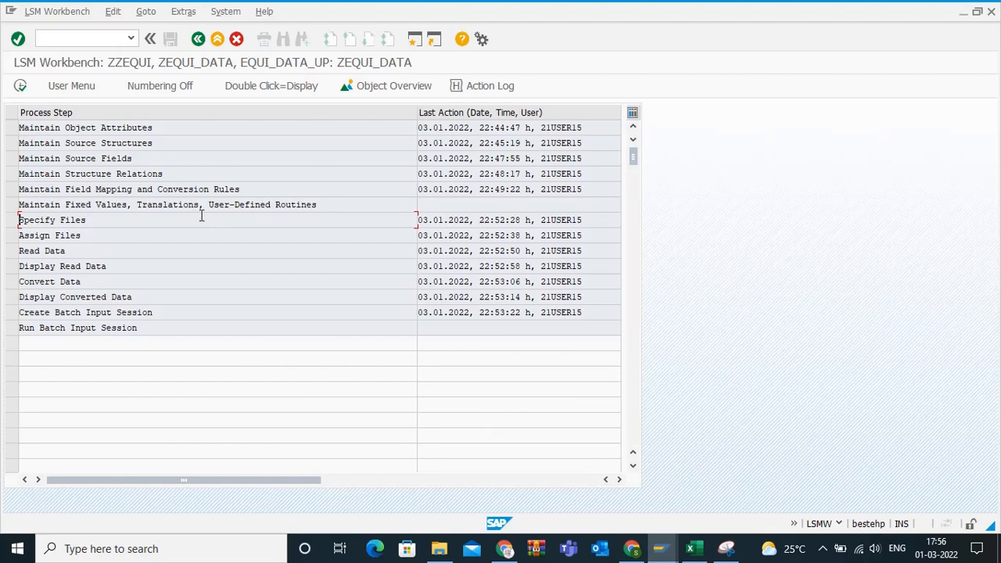
mouse_move(116, 158)
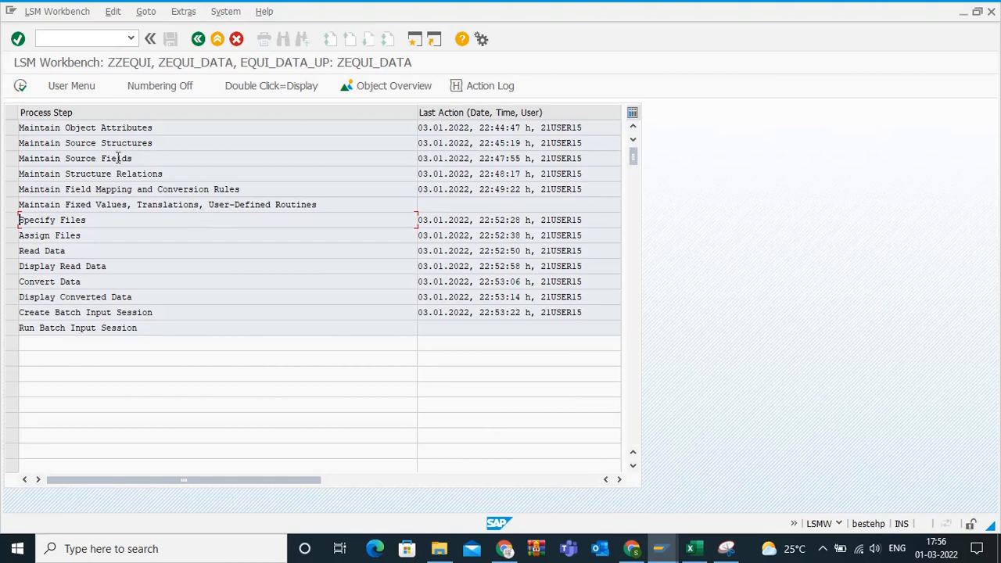
mouse_move(412, 302)
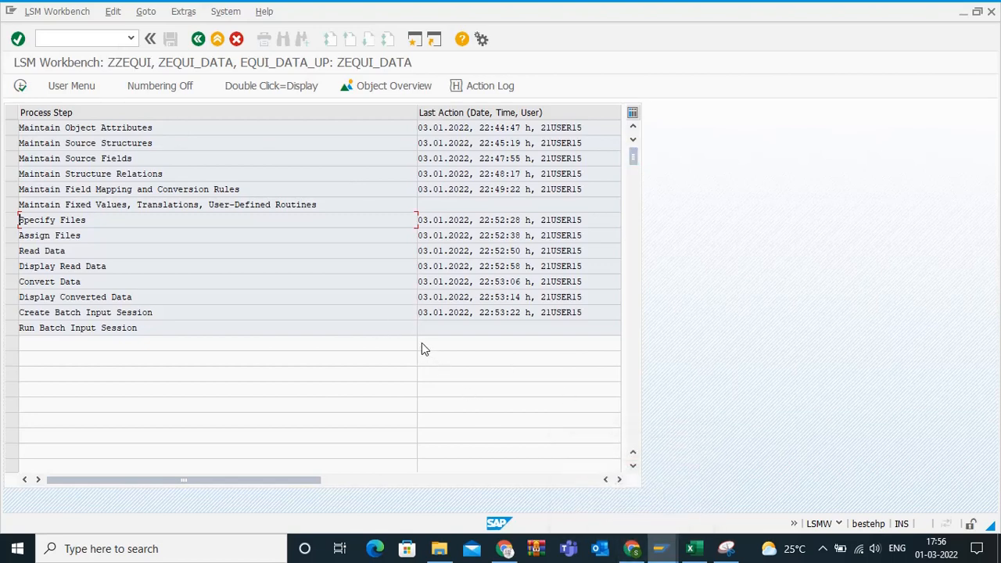
mouse_move(661, 522)
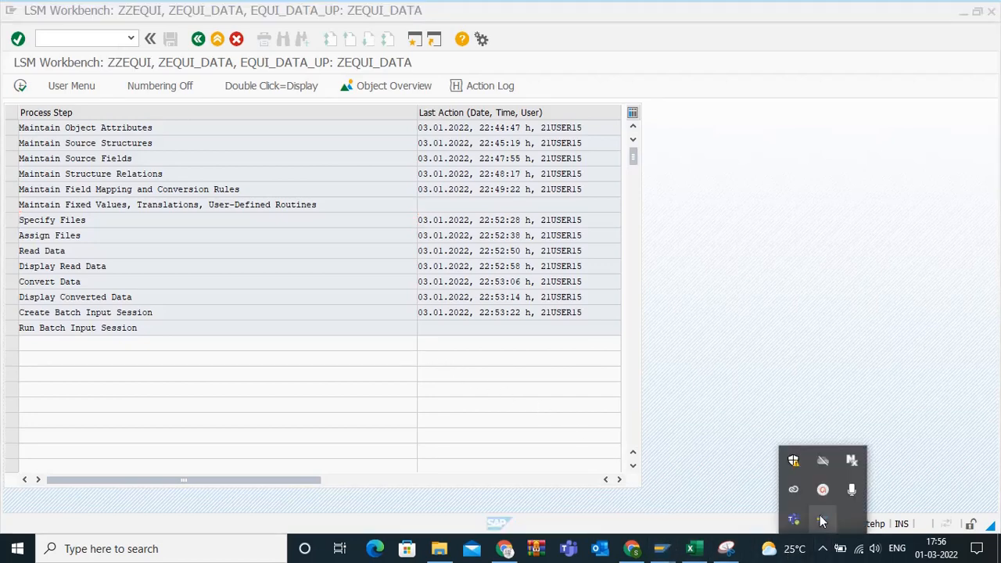
left_click(823, 520)
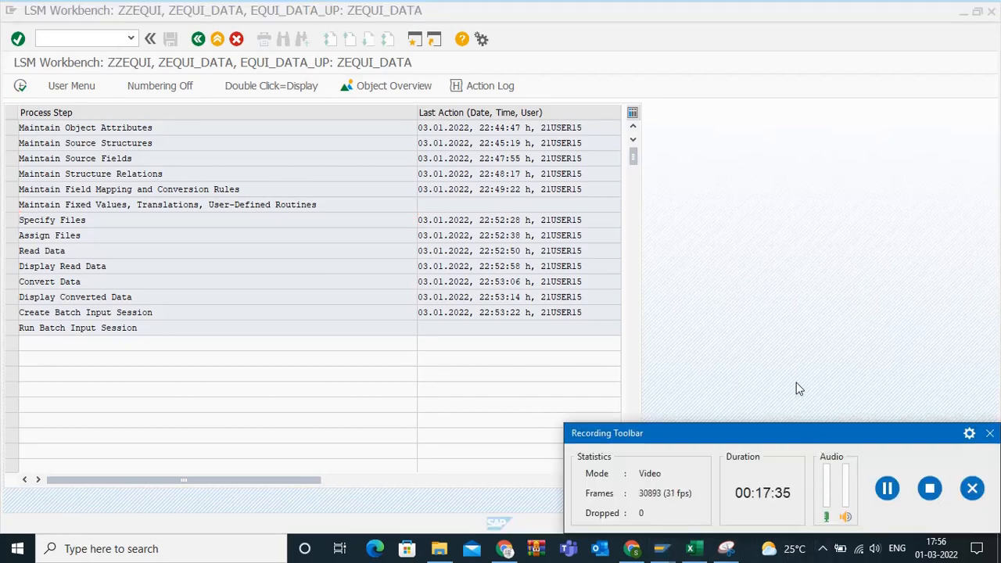